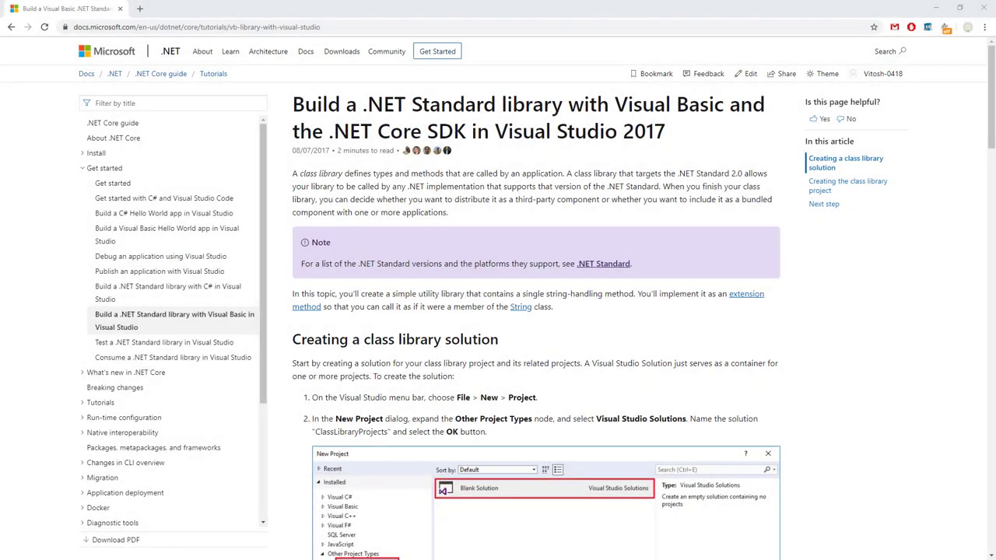
{"action": "mouse_move", "coordinate": [393, 360]}
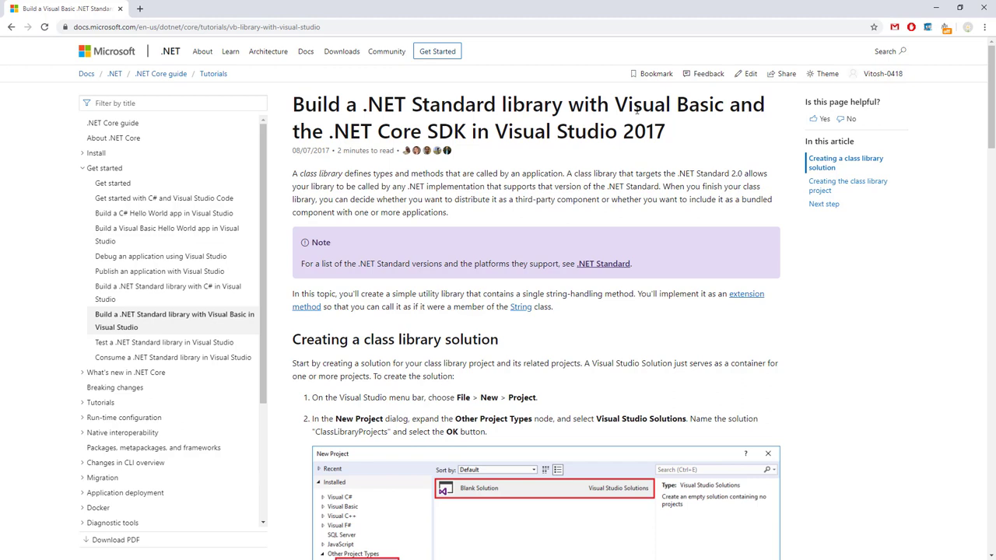
Step: Skim the Visual Basic library tutorial, highlighting words in its title and code
{"action": "double_click", "coordinate": [309, 130]}
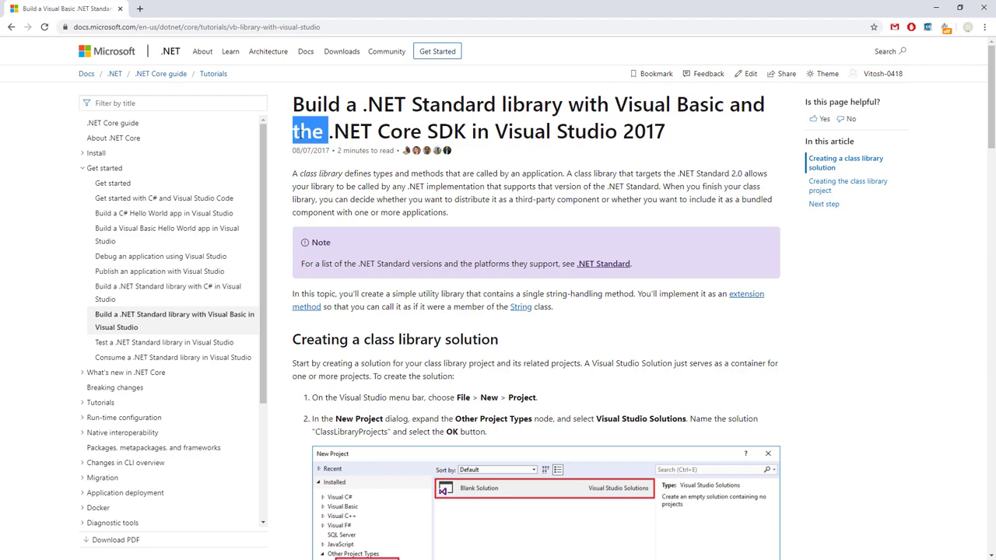
{"action": "left_click_drag", "start_coordinate": [331, 131], "coordinate": [463, 131]}
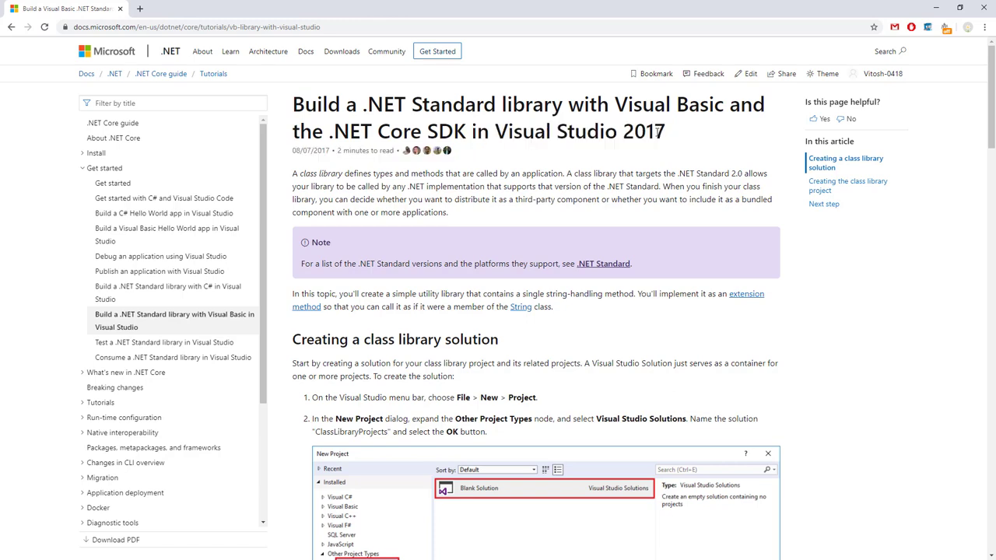
{"action": "scroll", "scroll_direction": "down", "scroll_amount": 3}
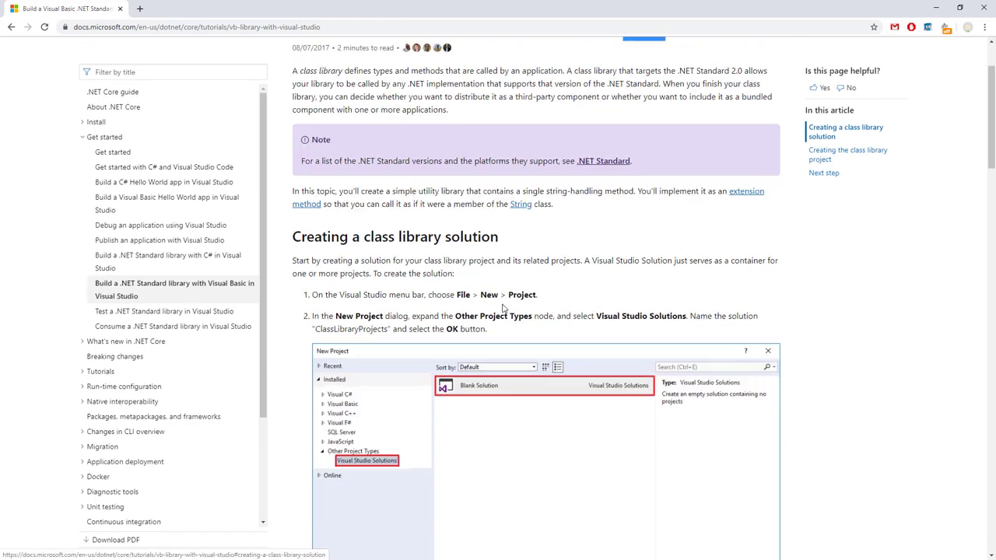
{"action": "scroll", "scroll_direction": "down", "scroll_amount": 3}
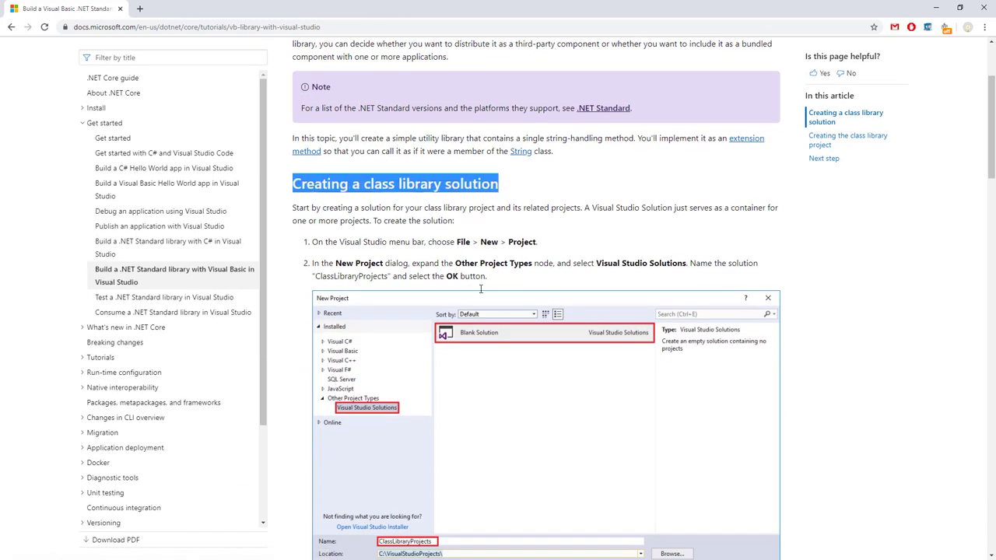
{"action": "scroll", "scroll_direction": "down", "scroll_amount": 3}
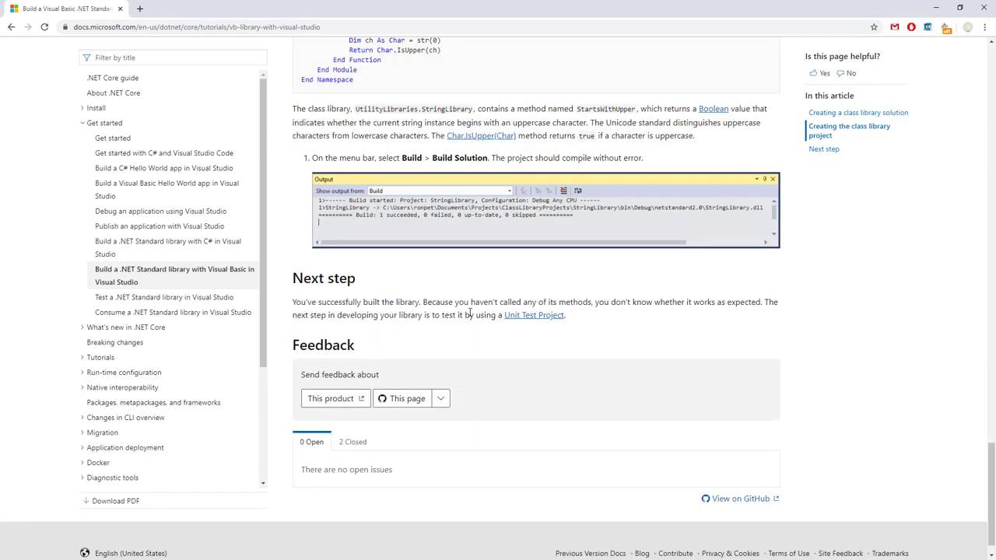
{"action": "scroll", "scroll_direction": "up", "scroll_amount": 3}
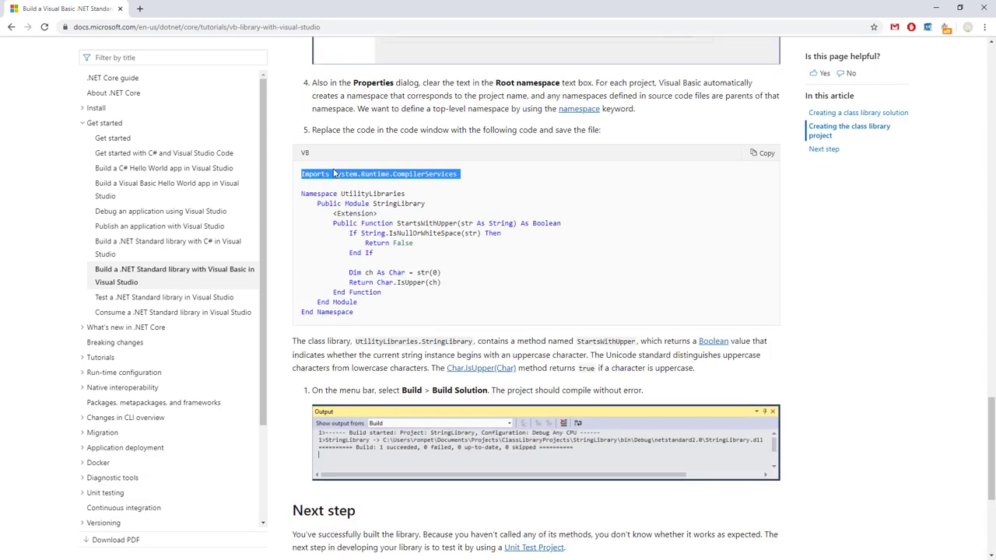
{"action": "left_click", "coordinate": [365, 314]}
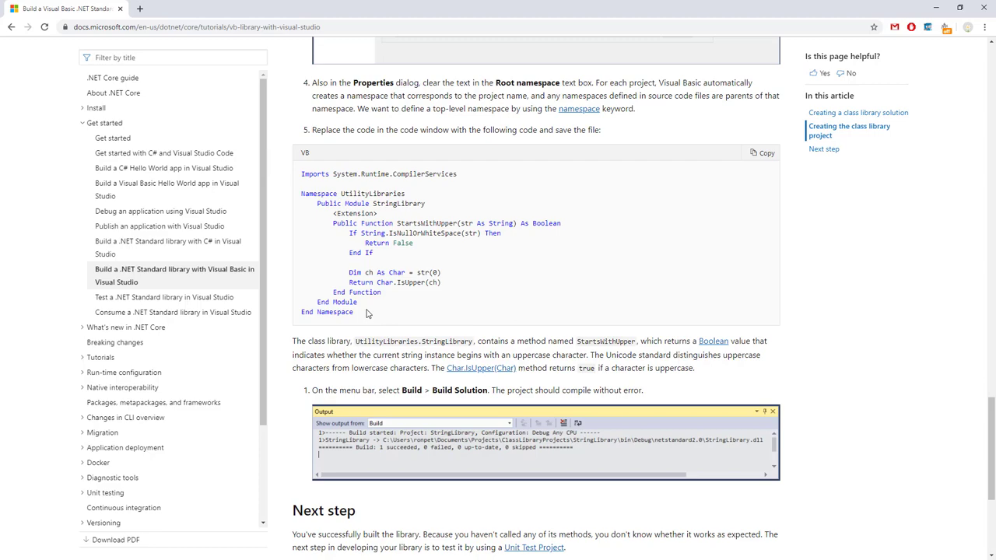
Step: Open the tutorial on testing the library and scroll through it
{"action": "left_click", "coordinate": [534, 547]}
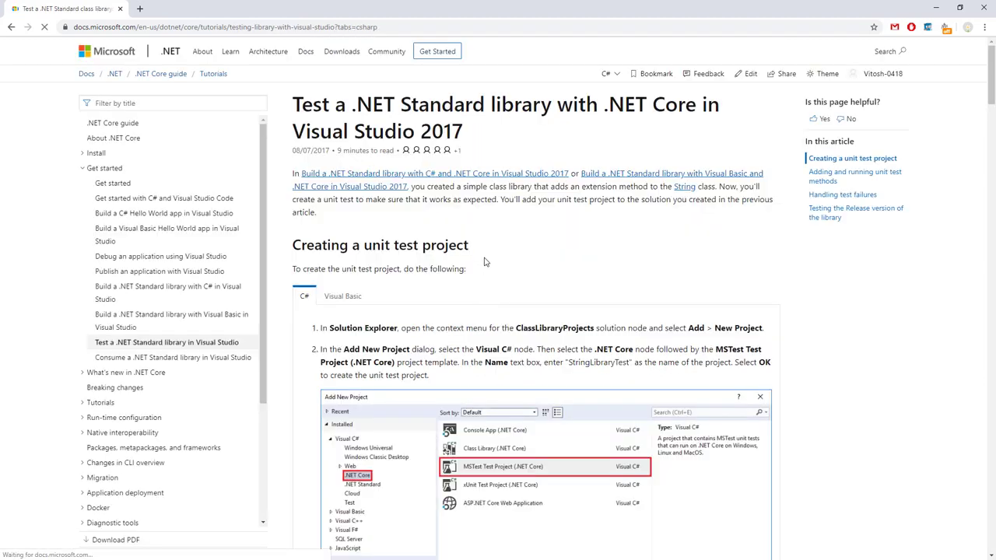
{"action": "scroll", "scroll_direction": "down", "scroll_amount": 3}
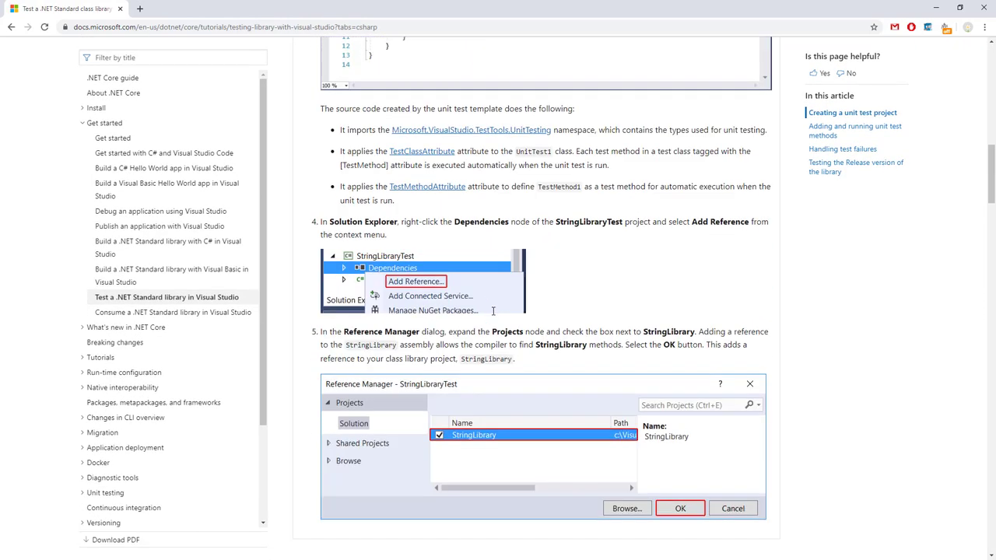
{"action": "scroll", "scroll_direction": "down", "scroll_amount": 3}
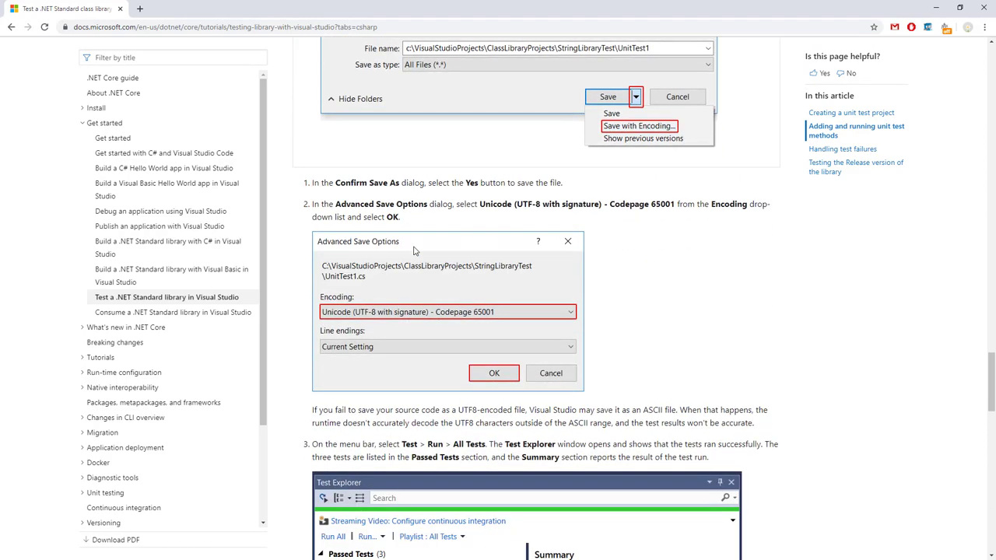
Step: Open the 'Consume a .NET Standard library in Visual Studio' tutorial and skim its introduction
{"action": "left_click", "coordinate": [172, 312]}
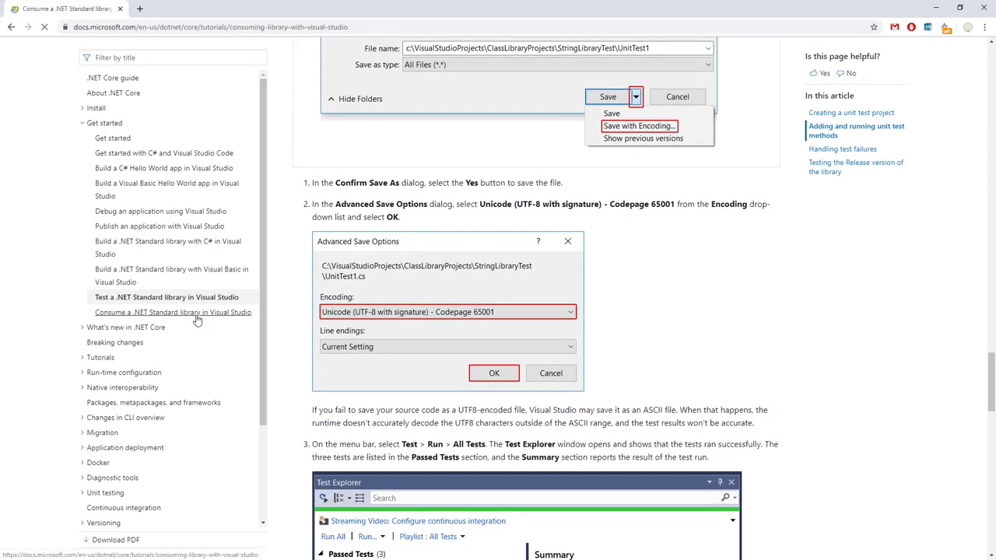
{"action": "left_click", "coordinate": [172, 312]}
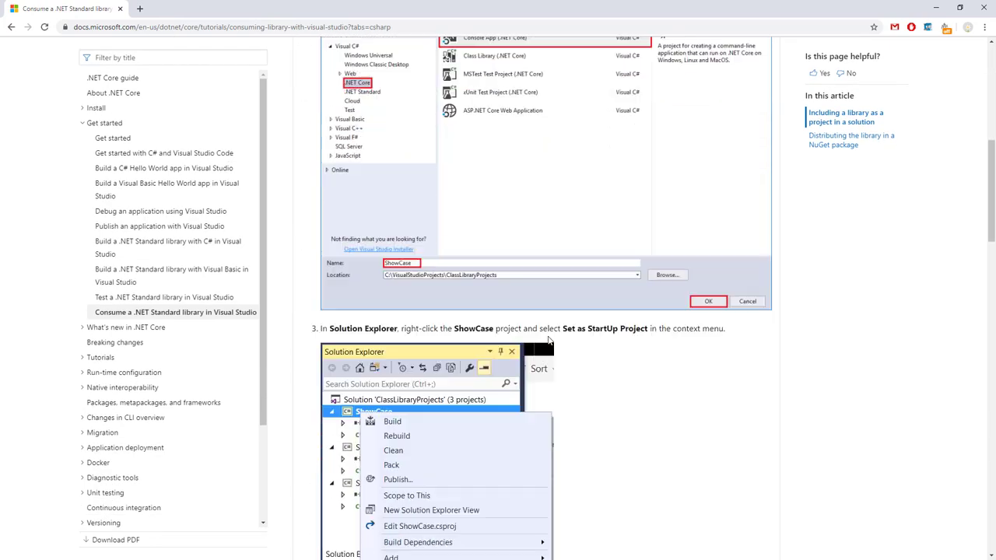
{"action": "scroll", "scroll_direction": "down", "scroll_amount": 3}
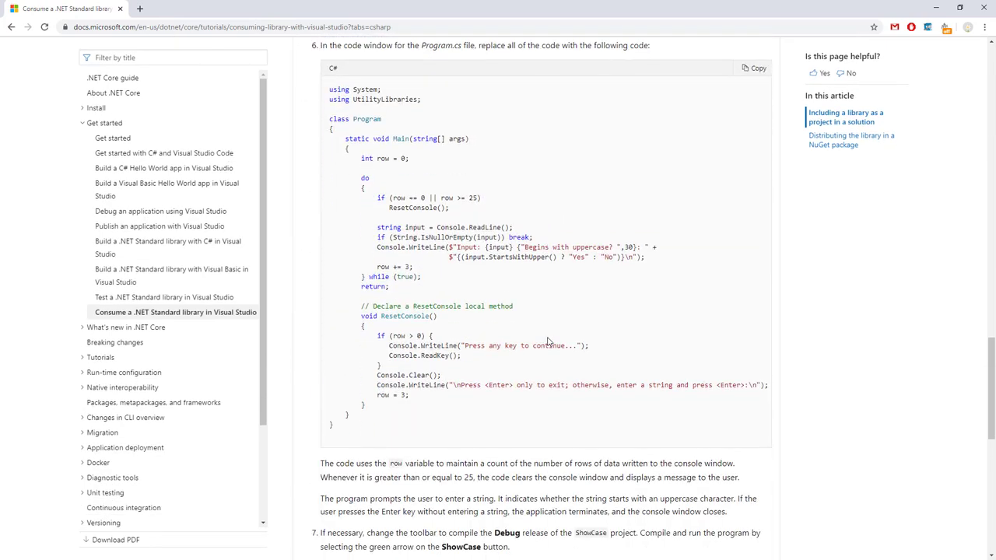
{"action": "scroll", "scroll_direction": "down", "scroll_amount": 3}
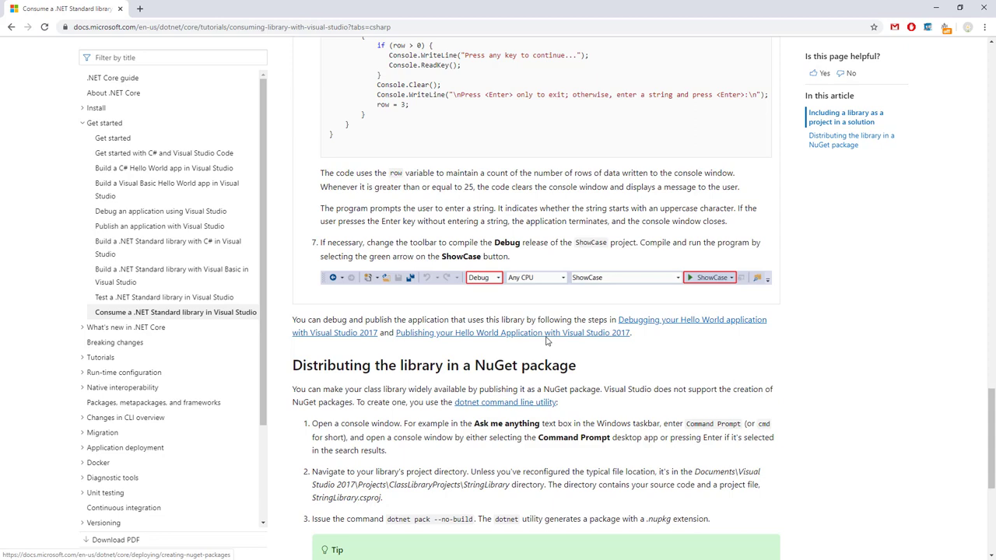
{"action": "scroll", "scroll_direction": "up", "scroll_amount": 3}
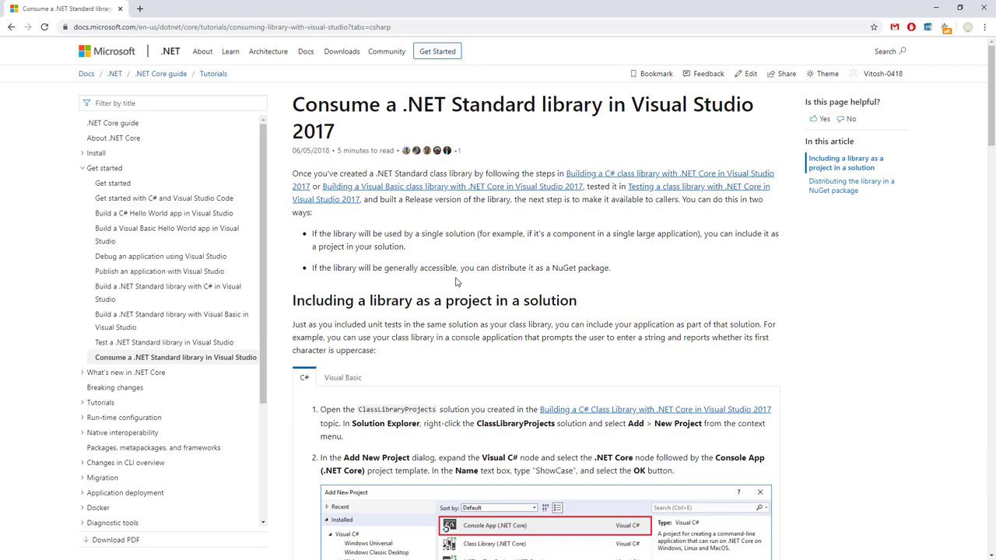
{"action": "mouse_move", "coordinate": [42, 387]}
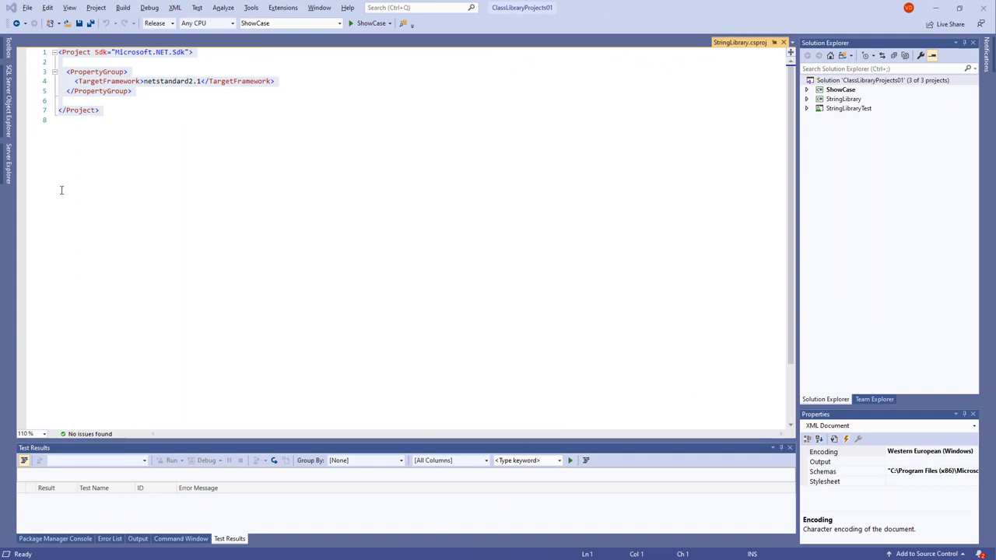
Step: Create a Blank Solution template project named ClassLibraryProjects from File > New > Project
{"action": "left_click", "coordinate": [28, 7]}
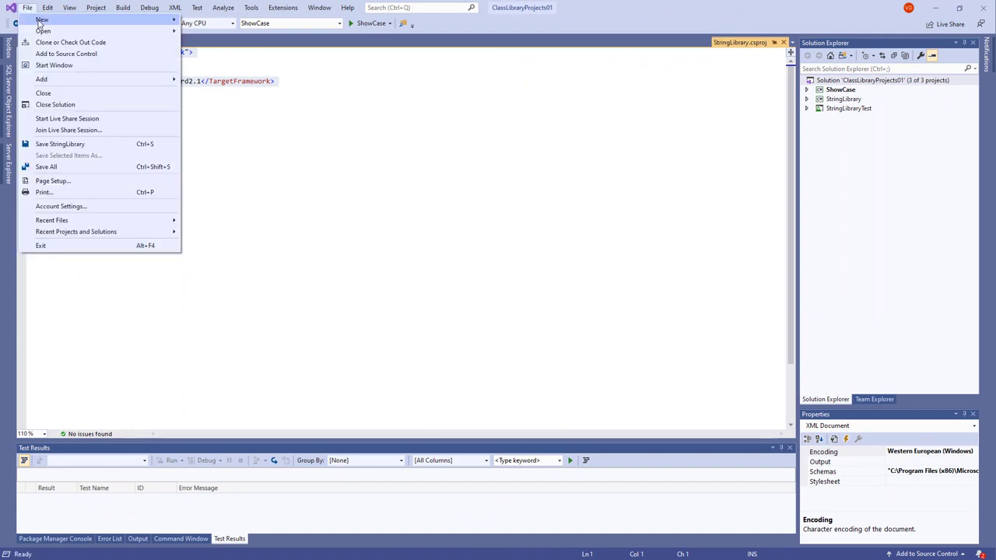
{"action": "left_click", "coordinate": [41, 19]}
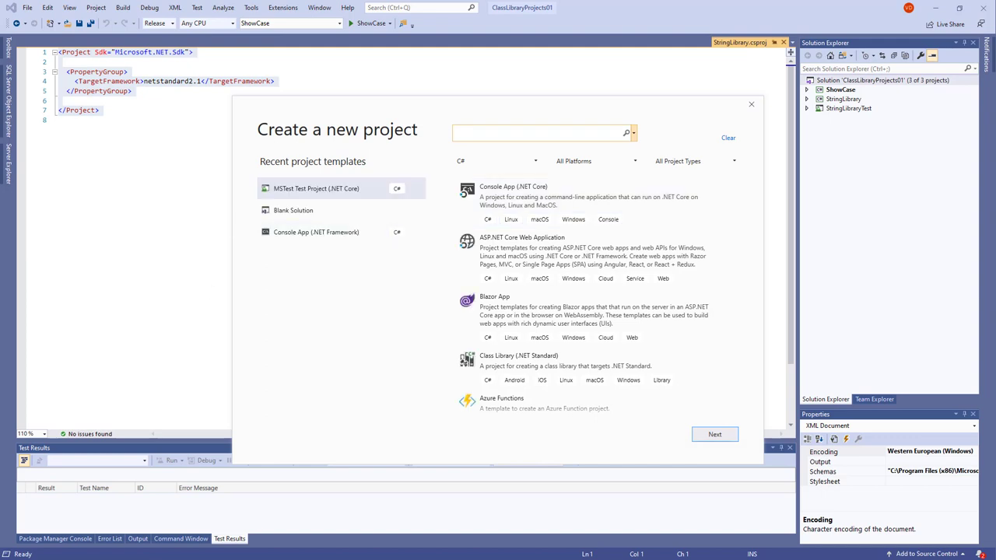
{"action": "mouse_move", "coordinate": [494, 161]}
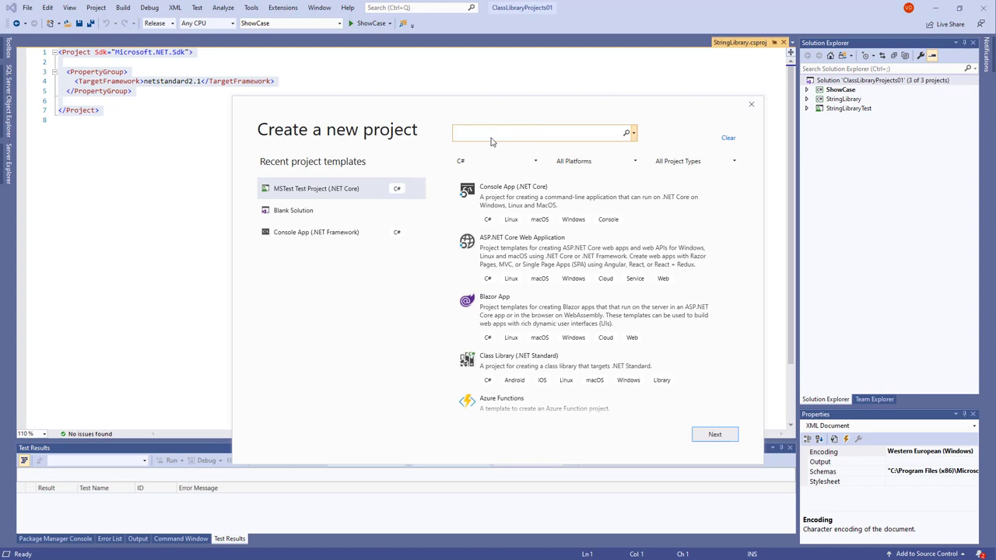
{"action": "type", "text": "blank solution"}
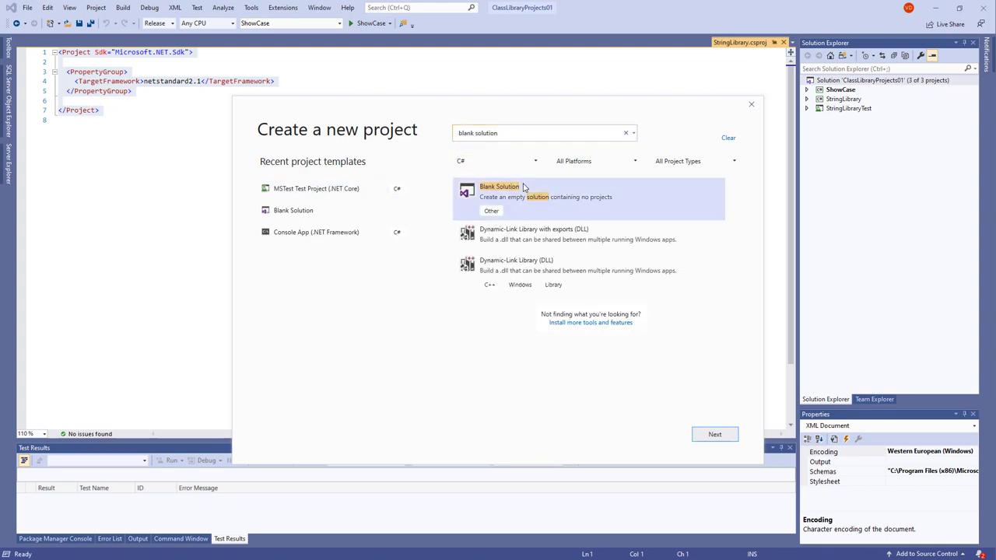
{"action": "left_click", "coordinate": [715, 434]}
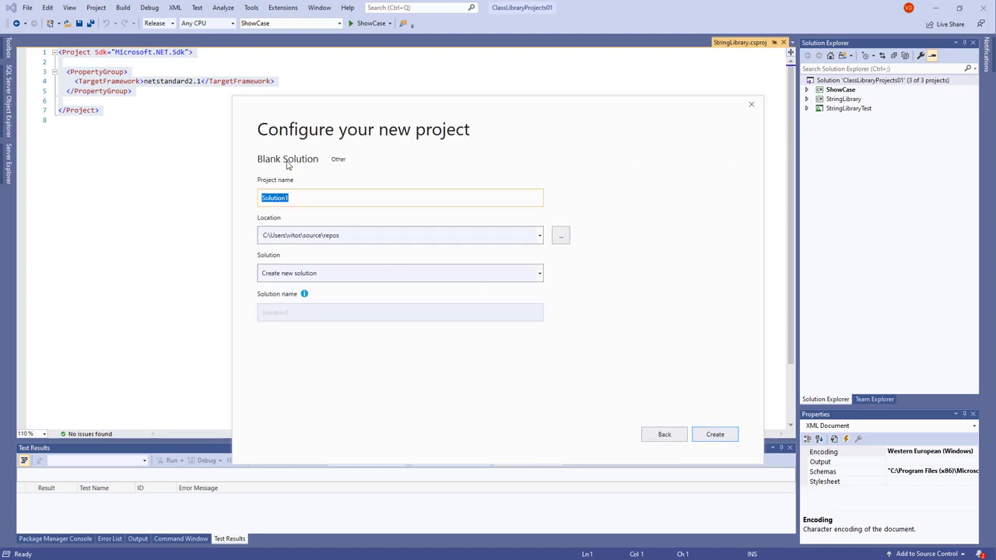
{"action": "type", "text": "C"}
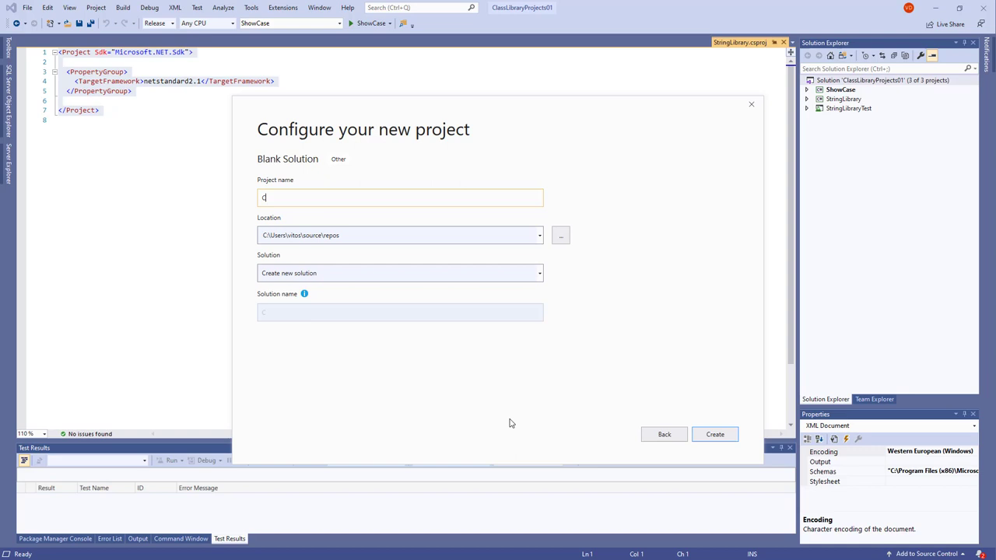
{"action": "type", "text": "ClassLibraryProjec"}
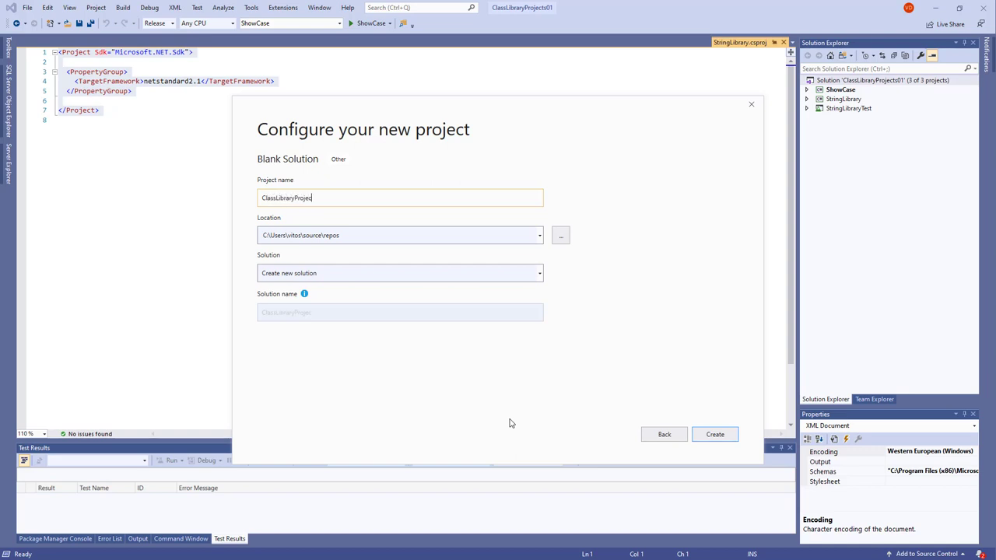
{"action": "type", "text": "s"}
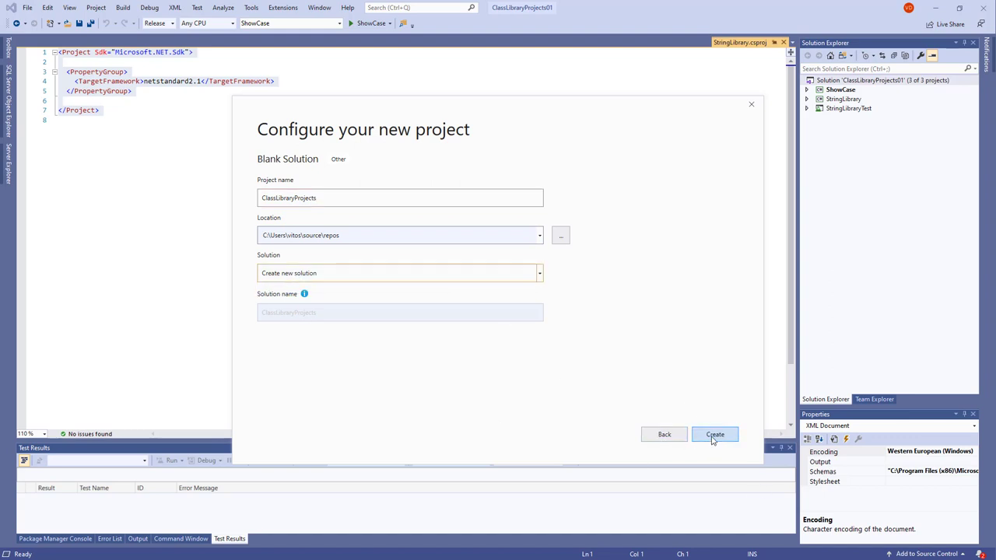
{"action": "left_click", "coordinate": [714, 435]}
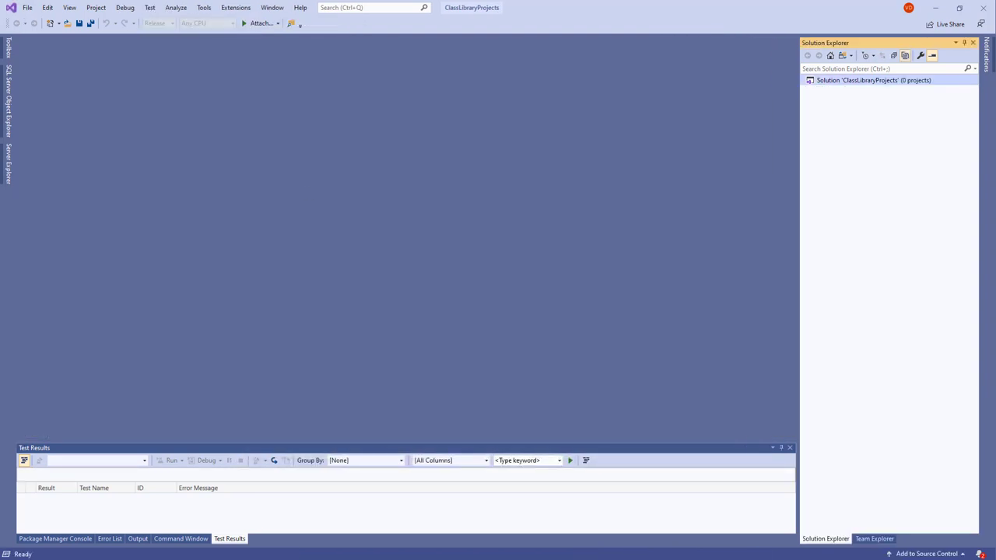
{"action": "mouse_move", "coordinate": [848, 84]}
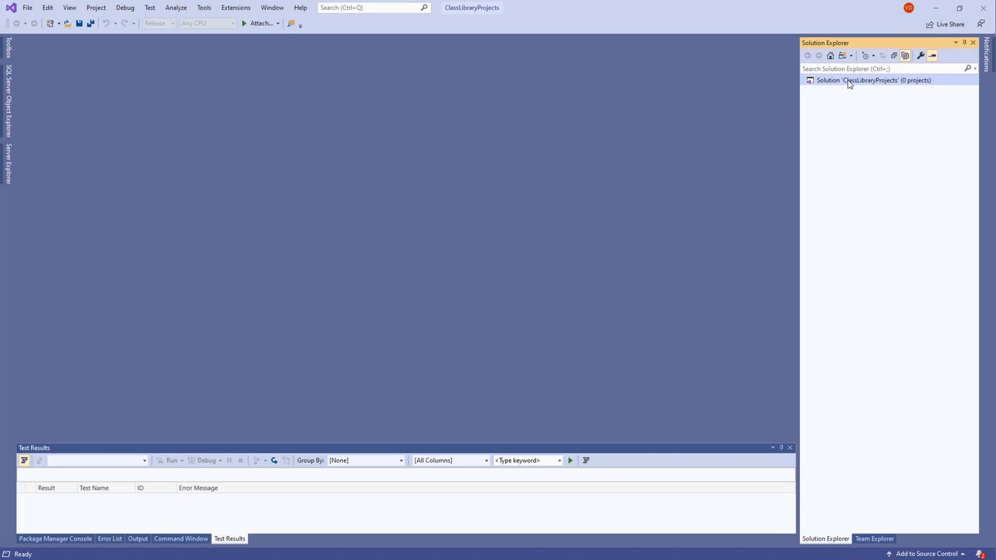
{"action": "mouse_move", "coordinate": [284, 386]}
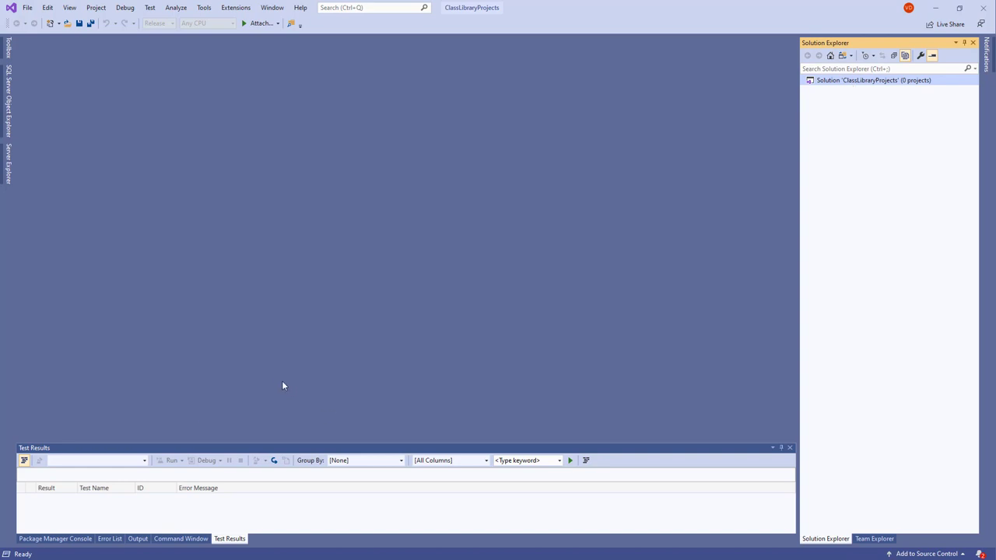
{"action": "mouse_move", "coordinate": [740, 259]}
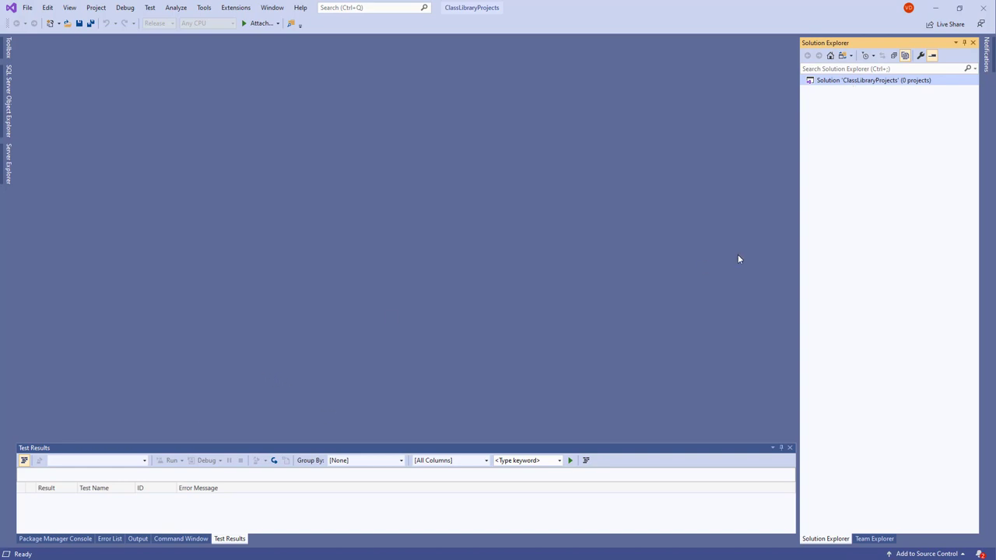
{"action": "mouse_move", "coordinate": [857, 86]}
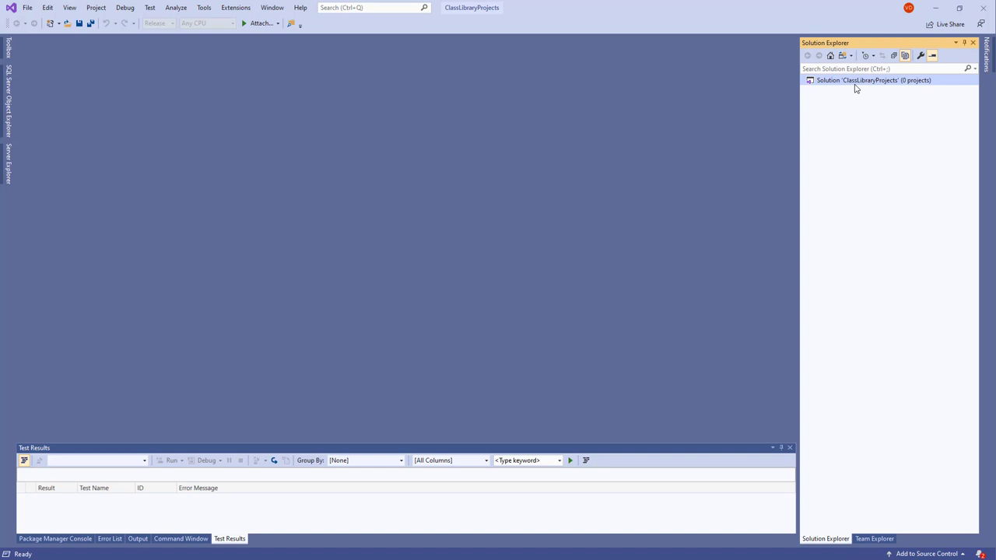
Step: Add a Class Library (.NET Standard) project named StringLibrary to the solution
{"action": "right_click", "coordinate": [873, 80]}
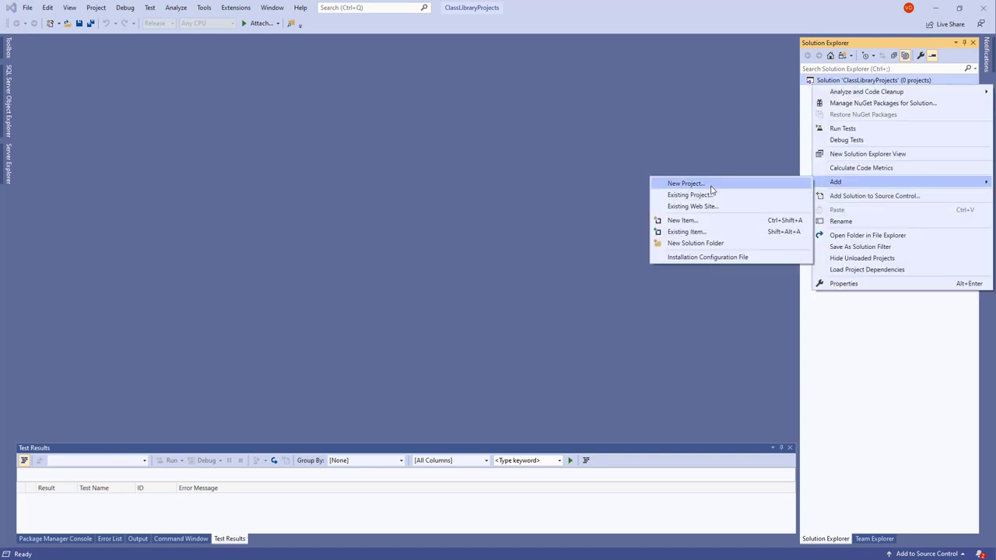
{"action": "left_click", "coordinate": [685, 183]}
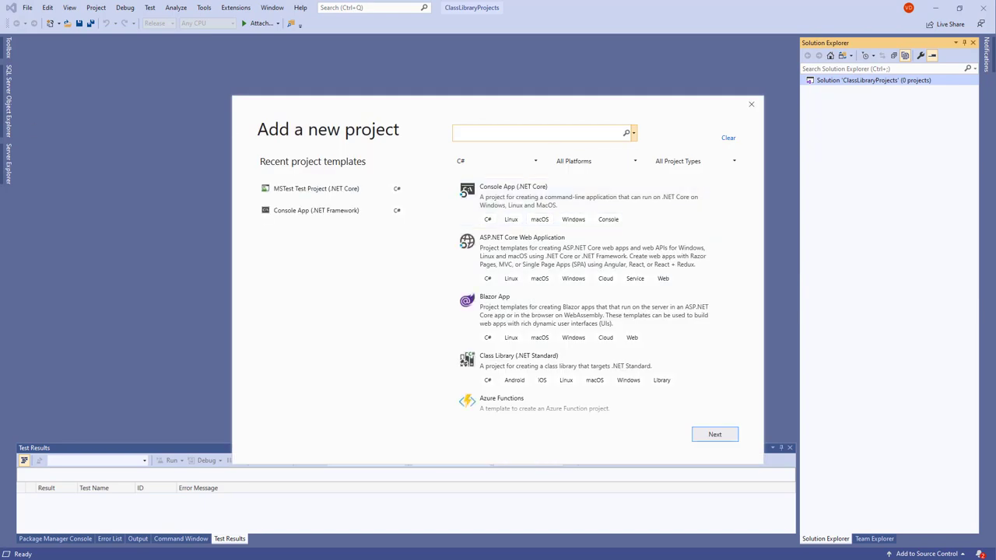
{"action": "mouse_move", "coordinate": [501, 177]}
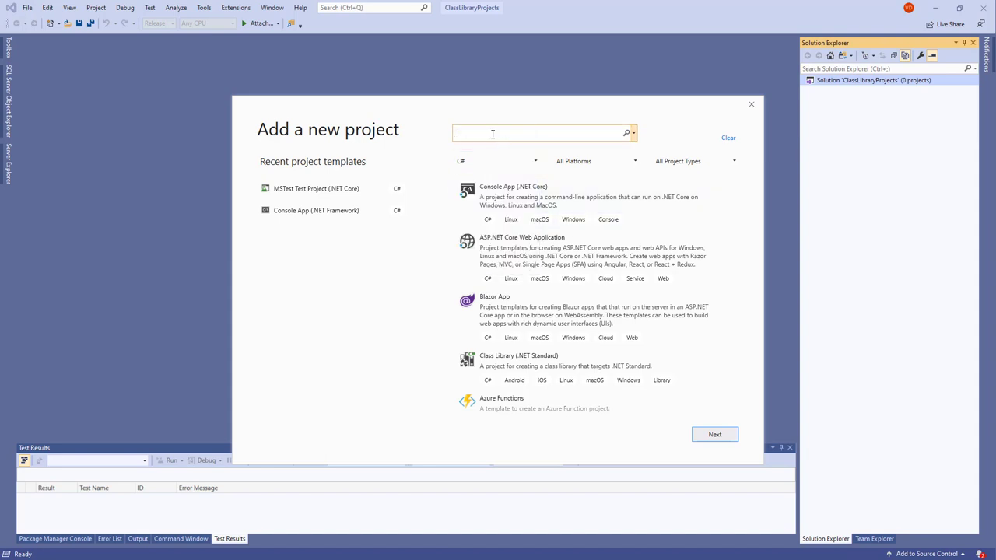
{"action": "type", "text": "Class library"}
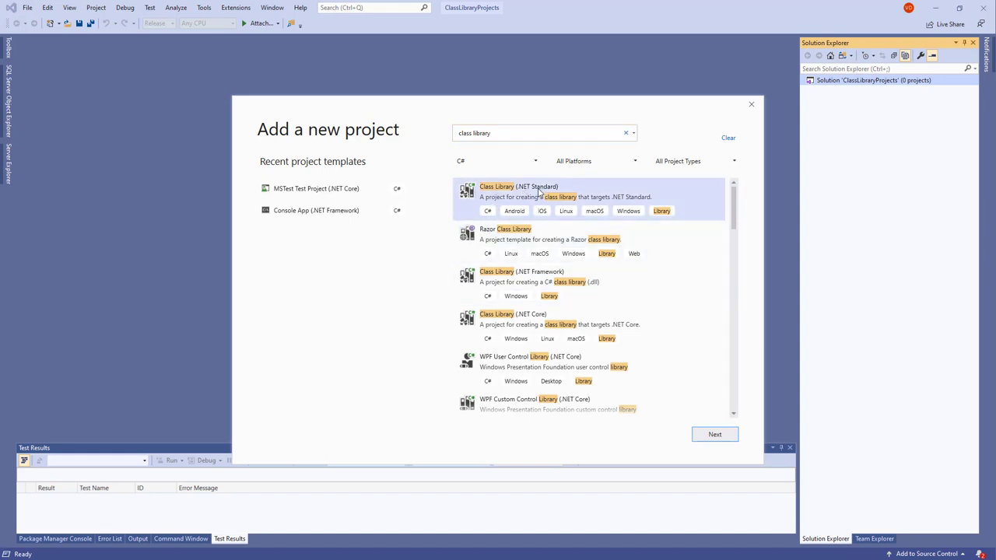
{"action": "left_click", "coordinate": [714, 435]}
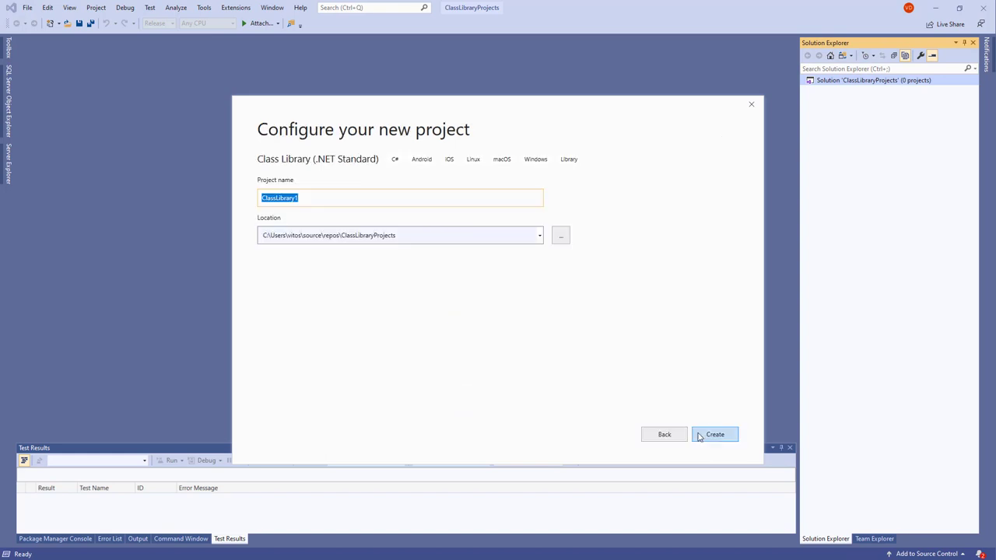
{"action": "mouse_move", "coordinate": [526, 146]}
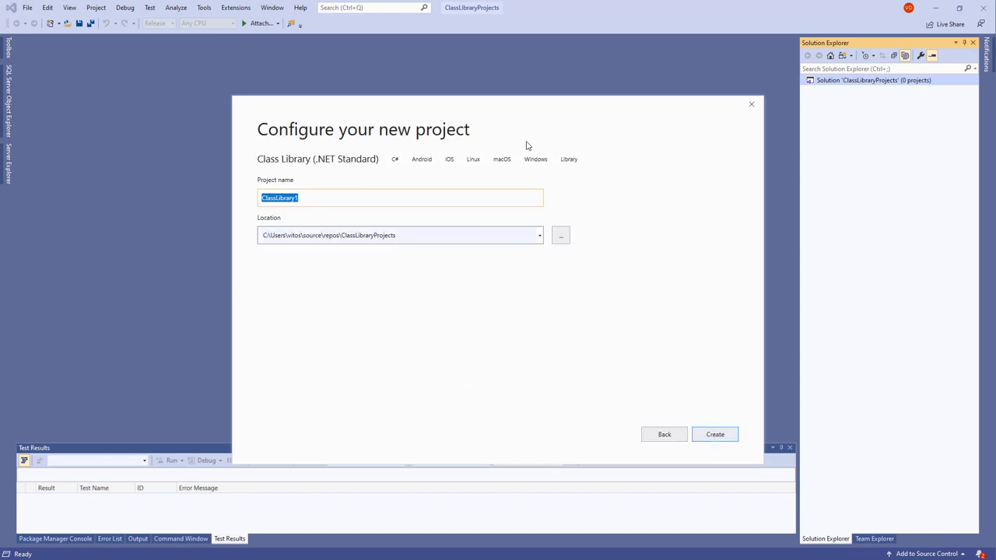
{"action": "type", "text": "String"}
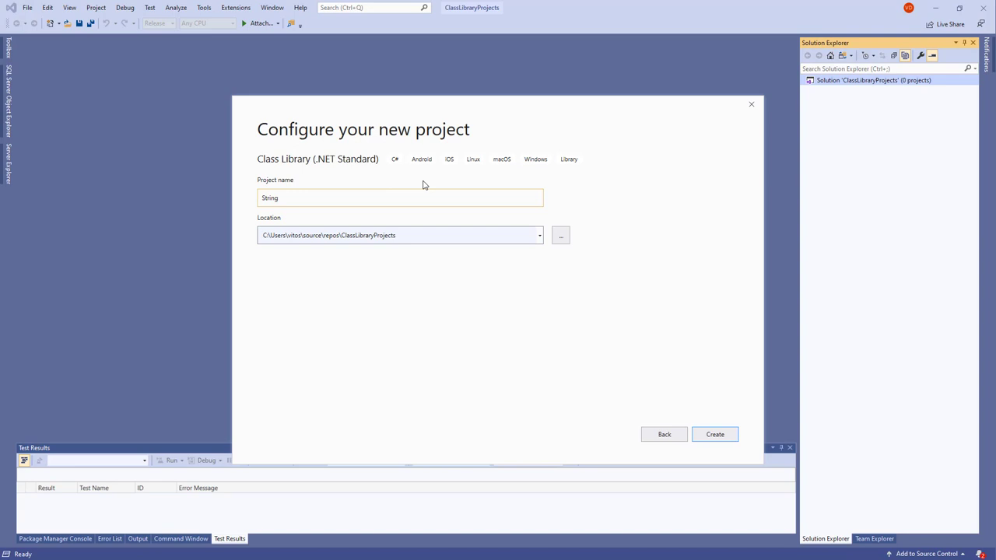
{"action": "type", "text": "Library"}
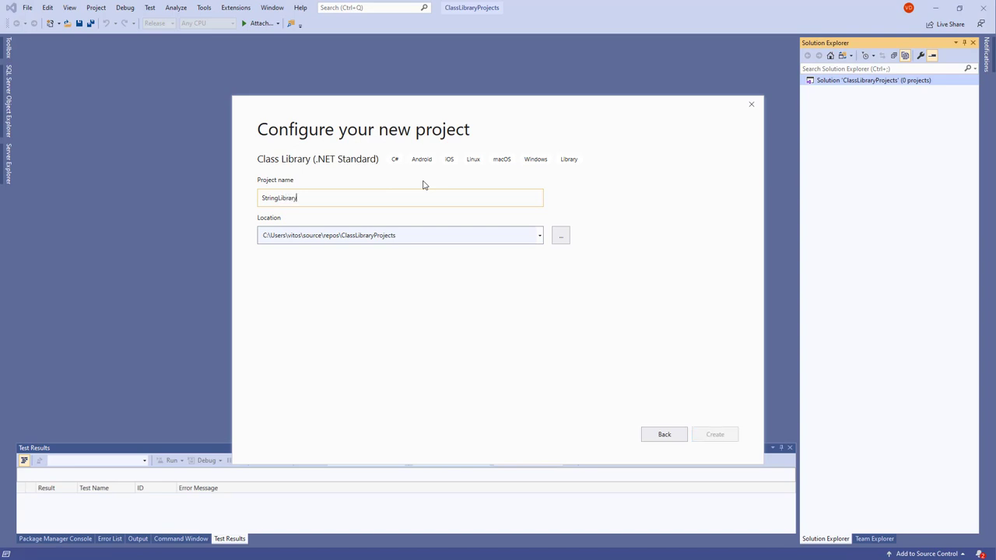
{"action": "left_click", "coordinate": [713, 435]}
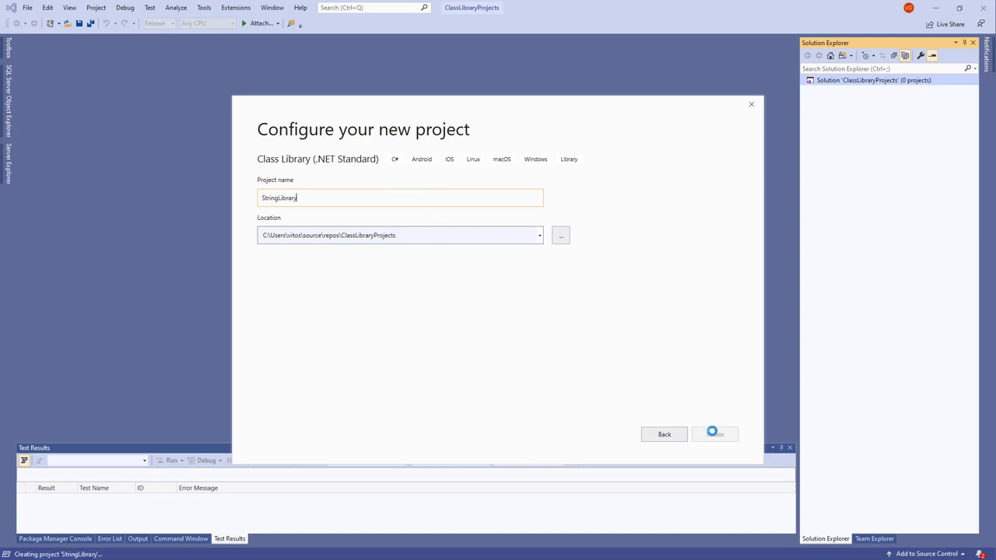
{"action": "left_click", "coordinate": [714, 434]}
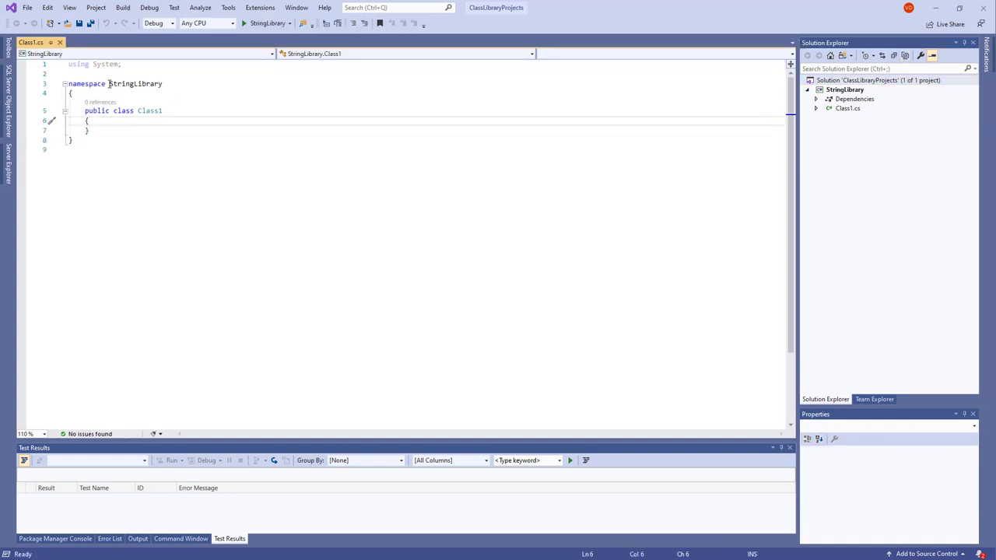
{"action": "mouse_move", "coordinate": [122, 125]}
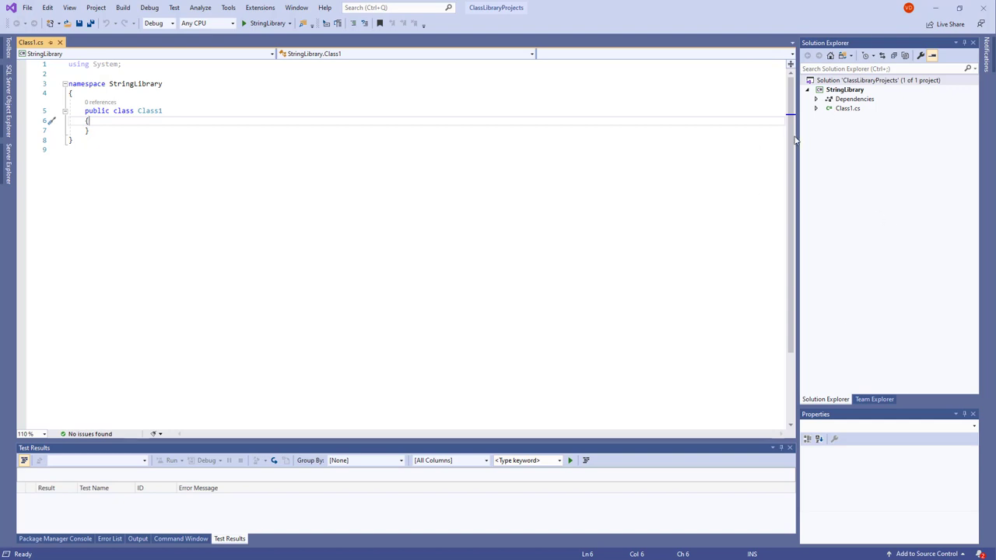
Step: Switch StringLibrary's target framework to .NET Standard 2.1, revert to 2.0, and save
{"action": "right_click", "coordinate": [845, 89]}
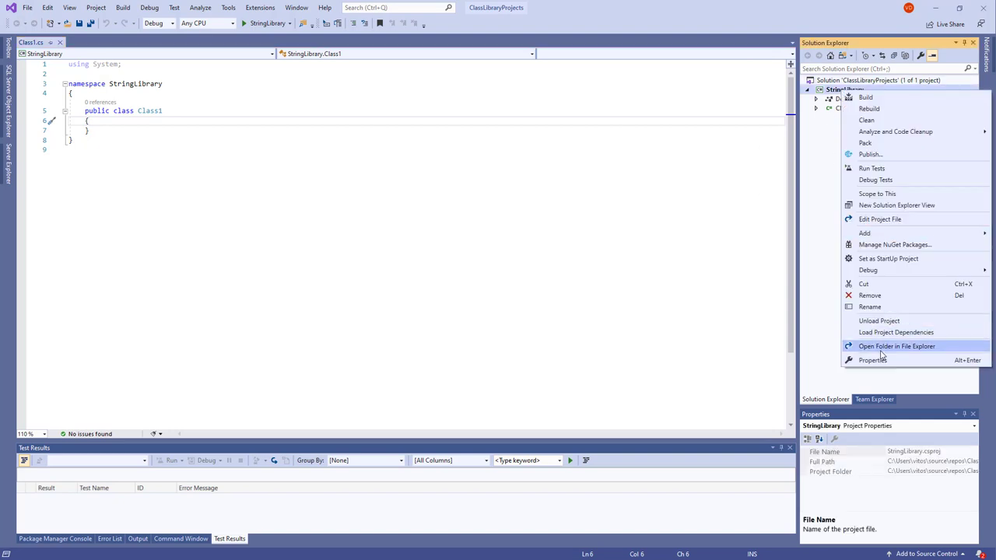
{"action": "left_click", "coordinate": [872, 359]}
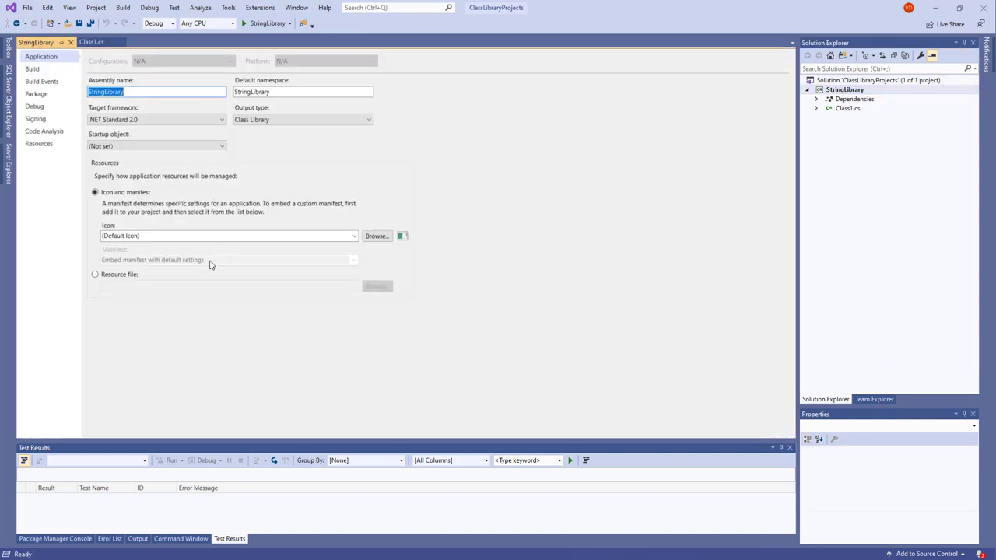
{"action": "left_click", "coordinate": [156, 119]}
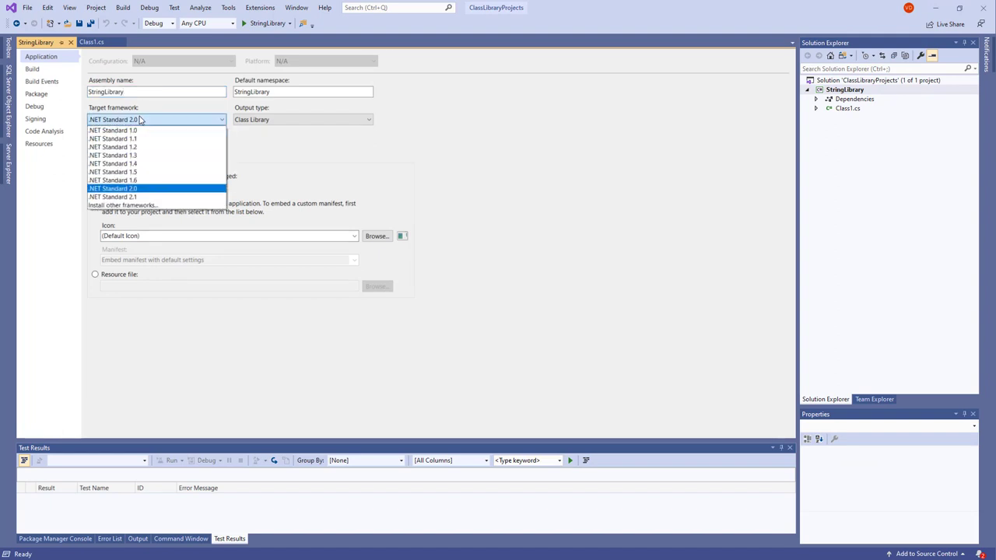
{"action": "left_click", "coordinate": [112, 196]}
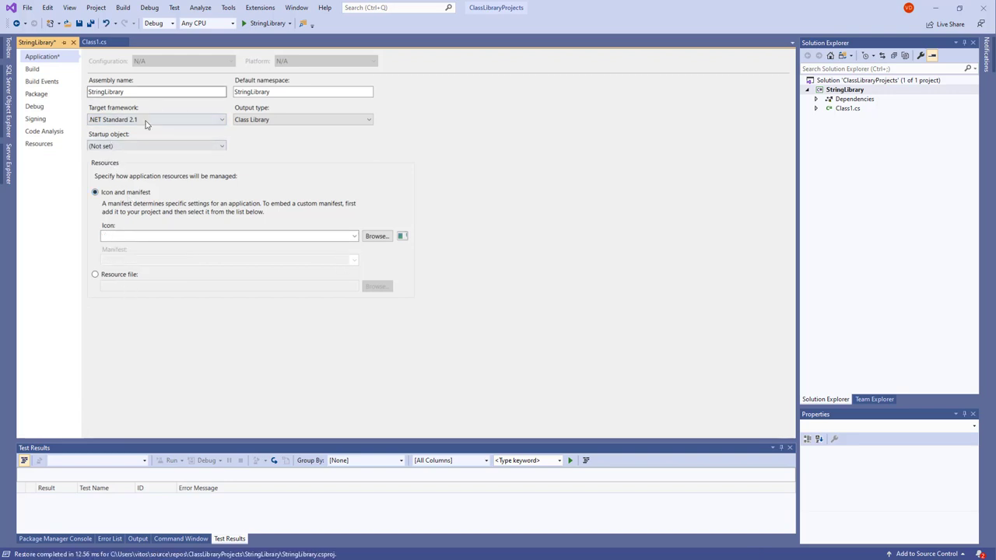
{"action": "left_click", "coordinate": [156, 119]}
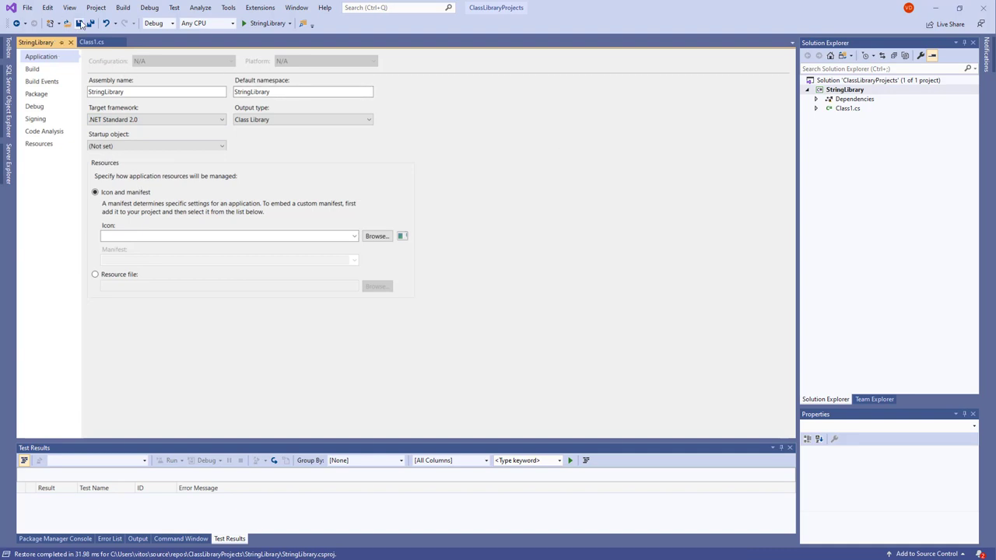
{"action": "left_click", "coordinate": [70, 42]}
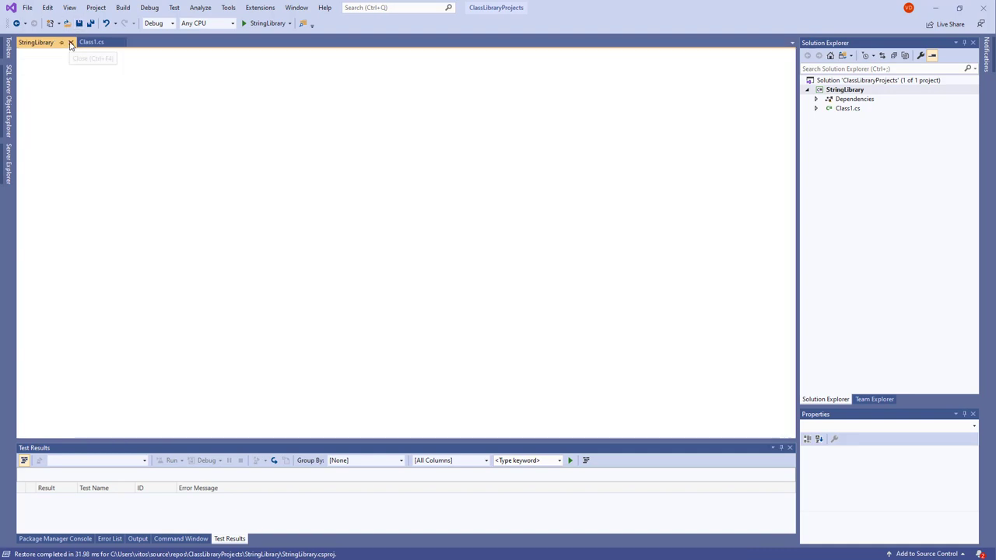
Step: Close project settings, rename the namespace to UtilityLibraries and Class1 to static StringLibrary
{"action": "left_click", "coordinate": [91, 42]}
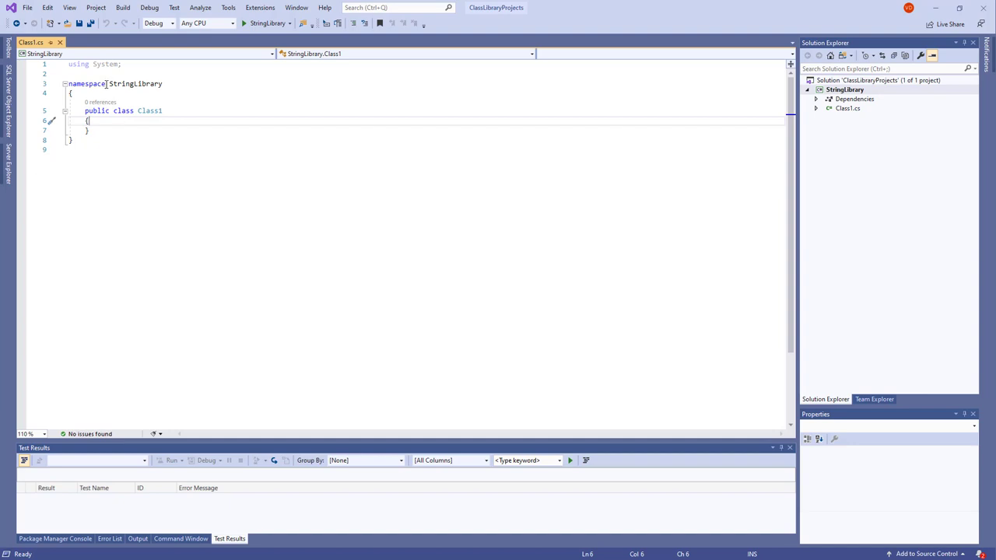
{"action": "mouse_move", "coordinate": [109, 102]}
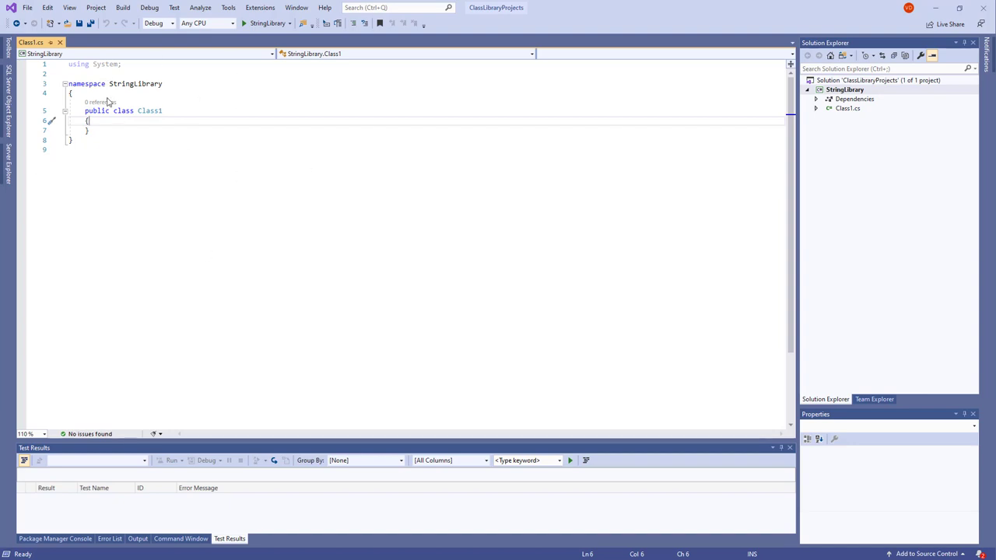
{"action": "mouse_move", "coordinate": [108, 204]}
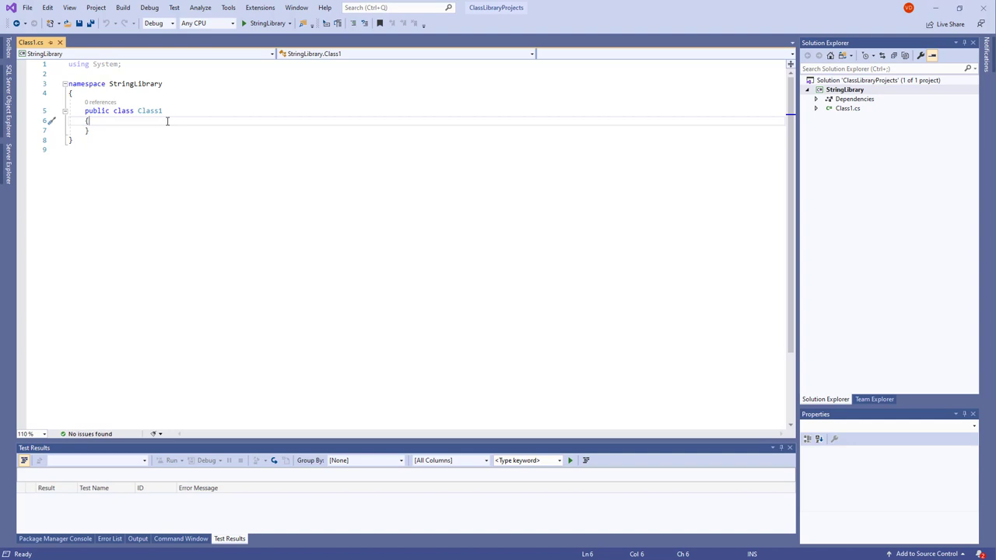
{"action": "mouse_move", "coordinate": [117, 240]}
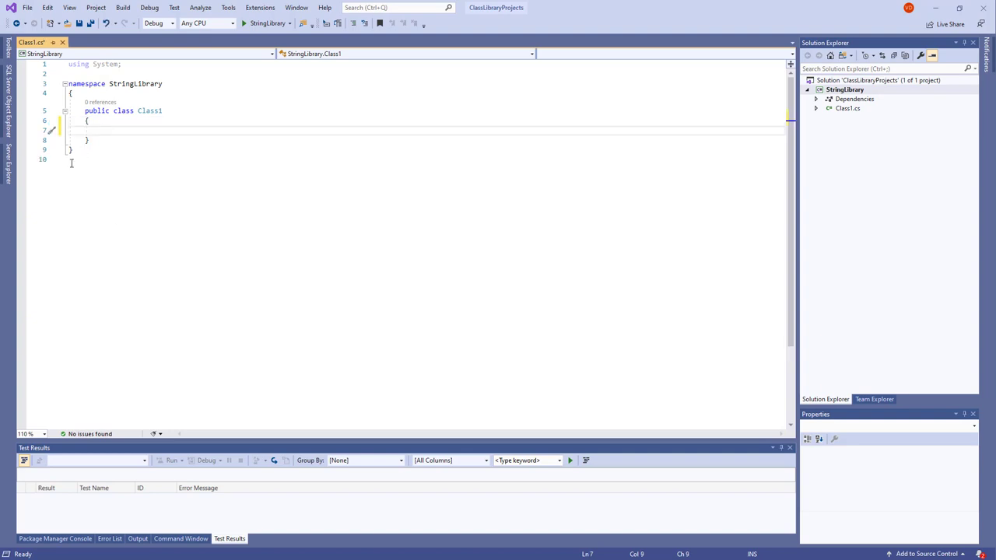
{"action": "mouse_move", "coordinate": [102, 77]}
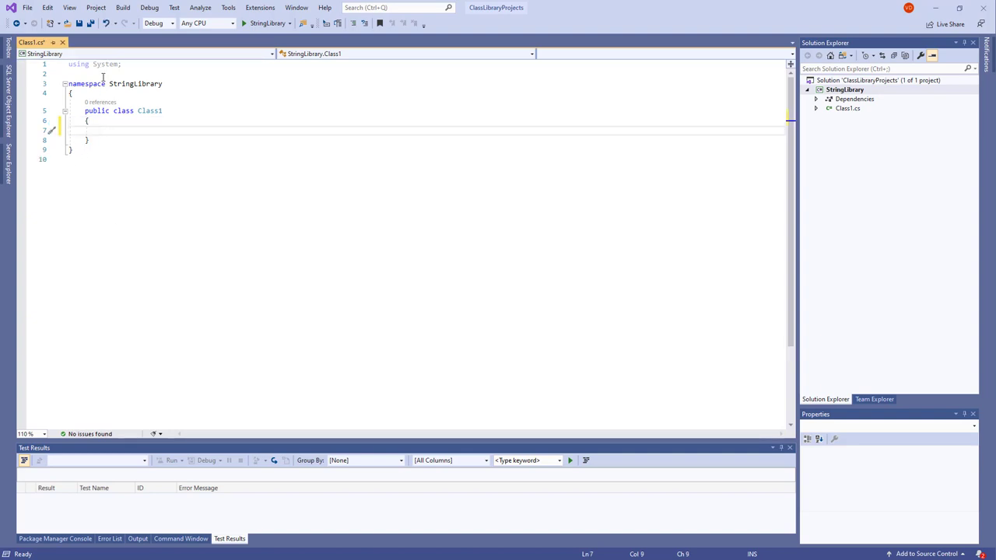
{"action": "double_click", "coordinate": [135, 83]}
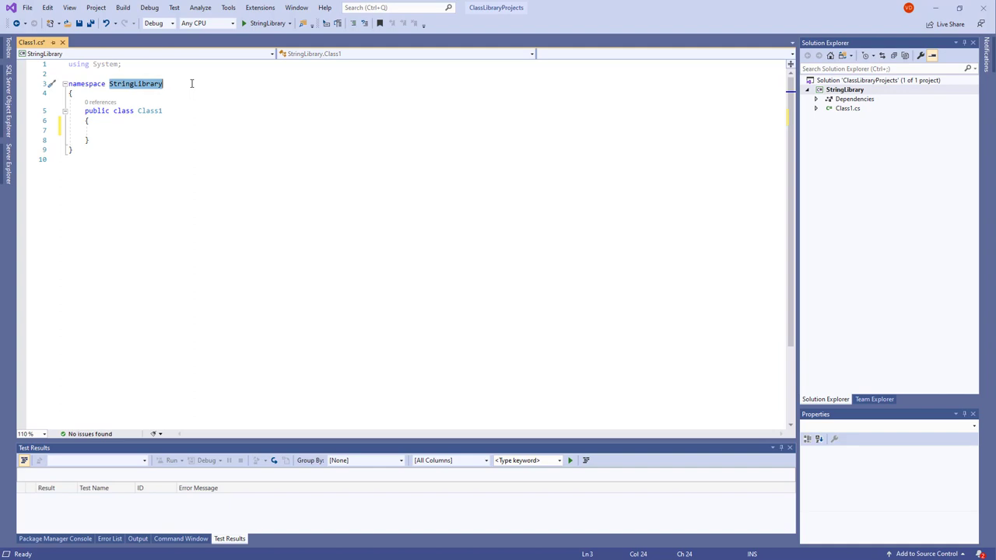
{"action": "type", "text": "Utility"}
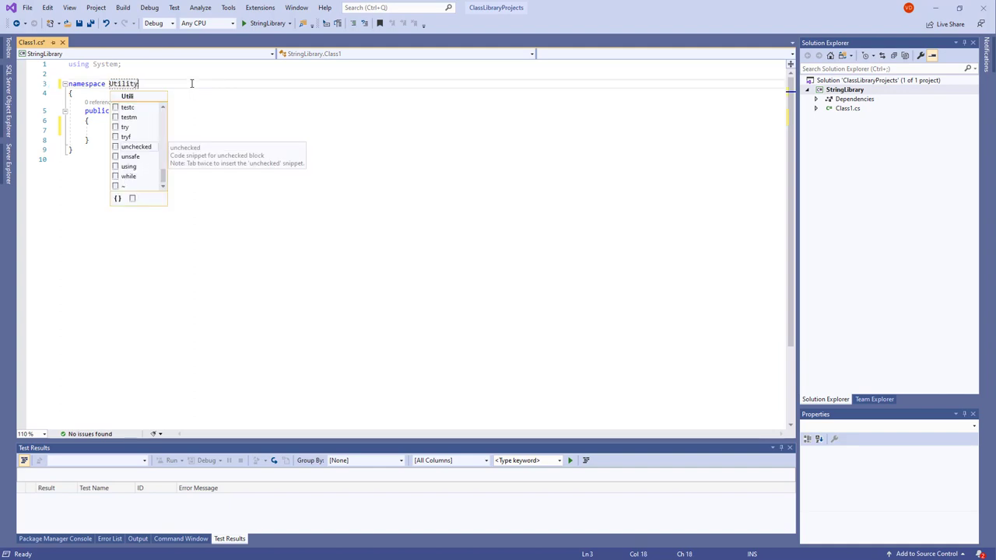
{"action": "type", "text": "Library"}
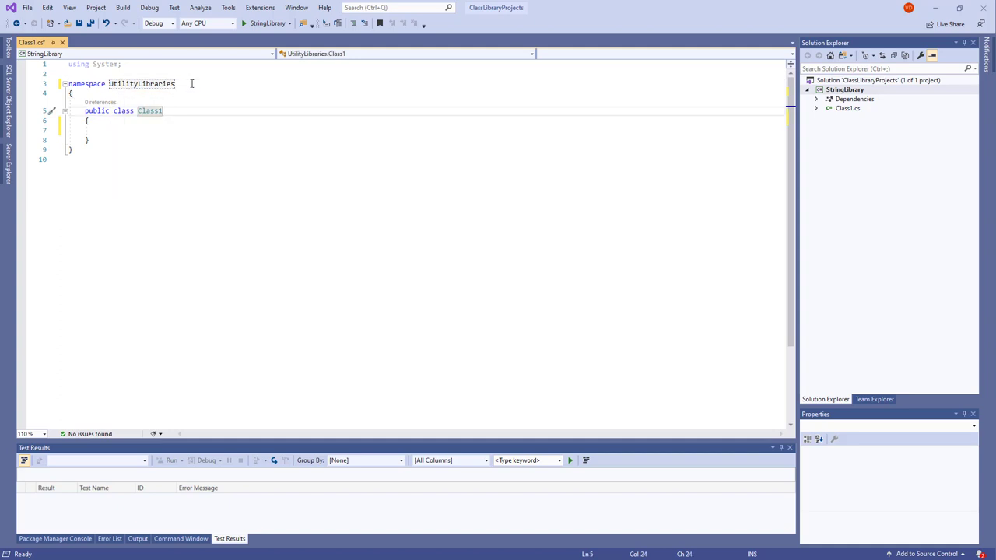
{"action": "type", "text": "s"}
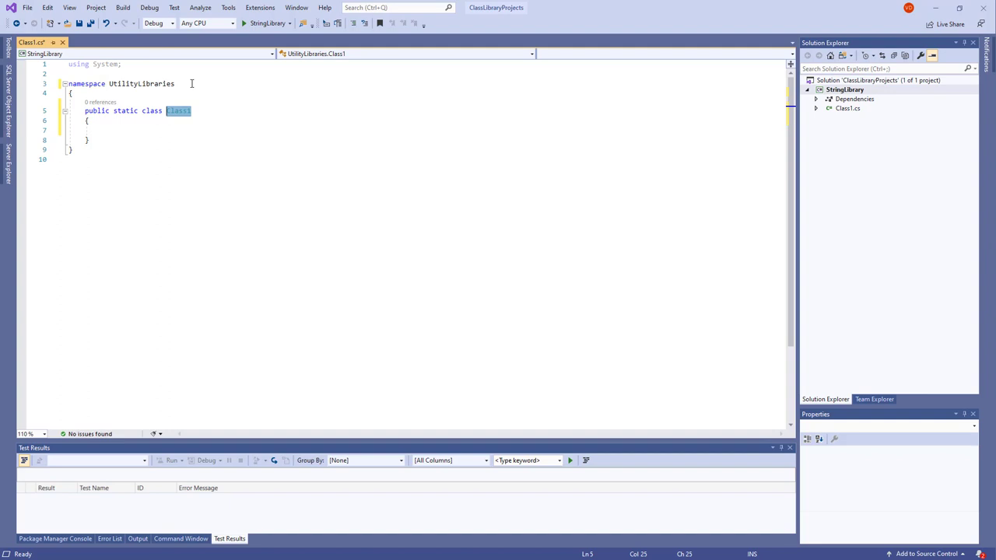
{"action": "type", "text": "String"}
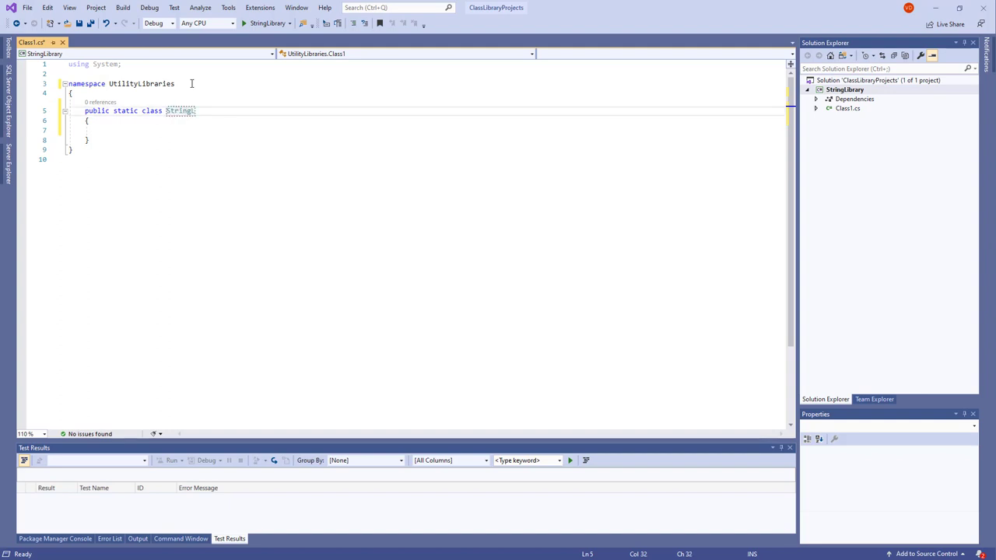
{"action": "type", "text": "Library"}
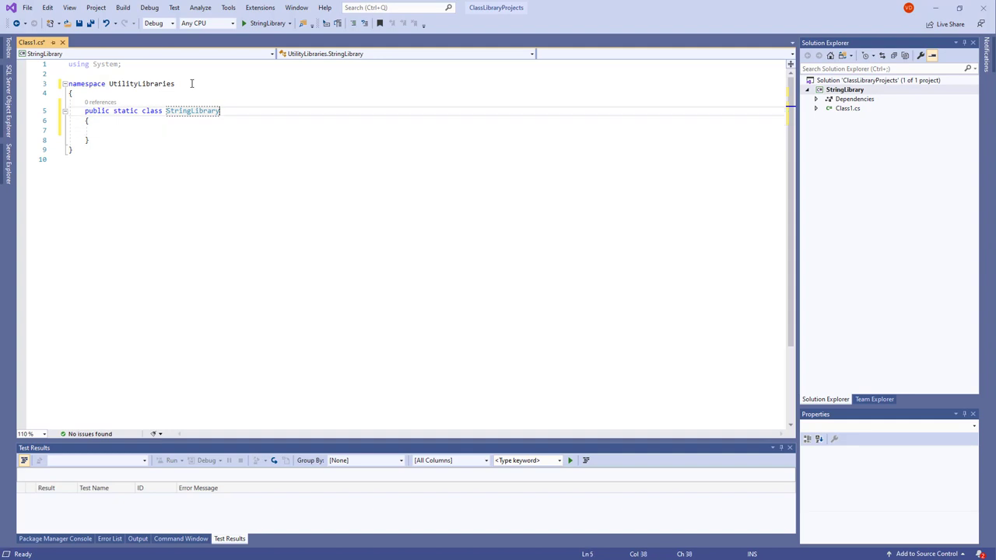
{"action": "double_click", "coordinate": [124, 110]}
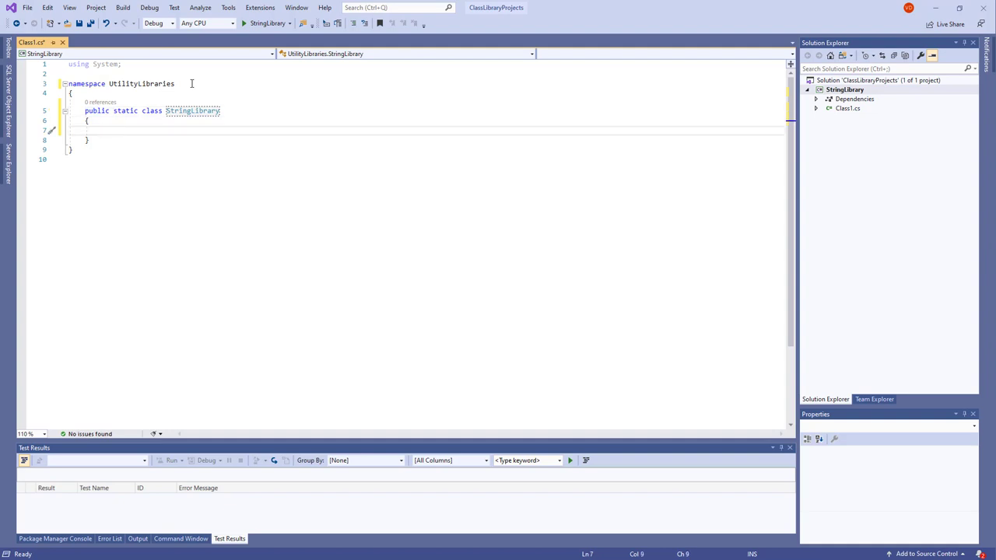
Step: Write the public static bool StartsWithUpper(this String str) method signature with an empty body
{"action": "type", "text": "public"}
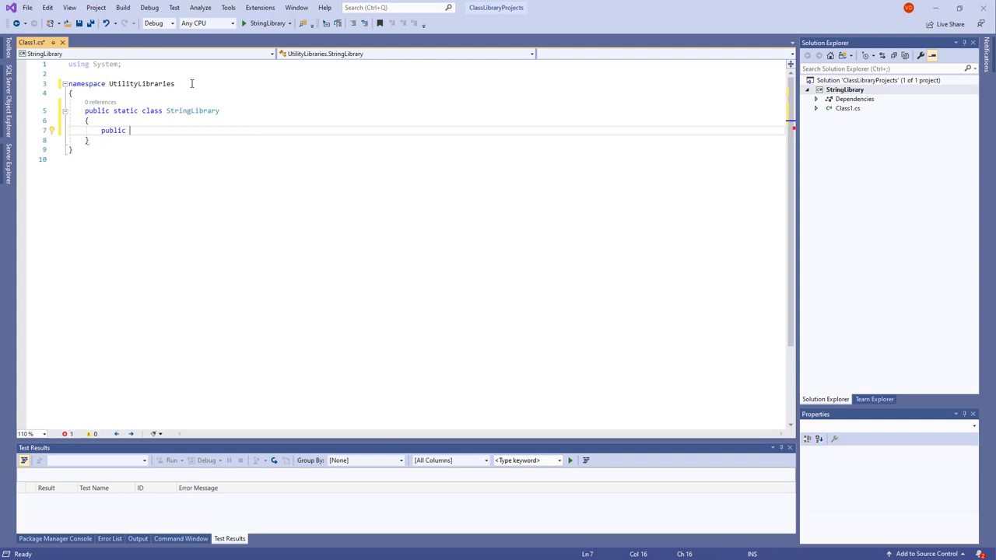
{"action": "type", "text": "static b"}
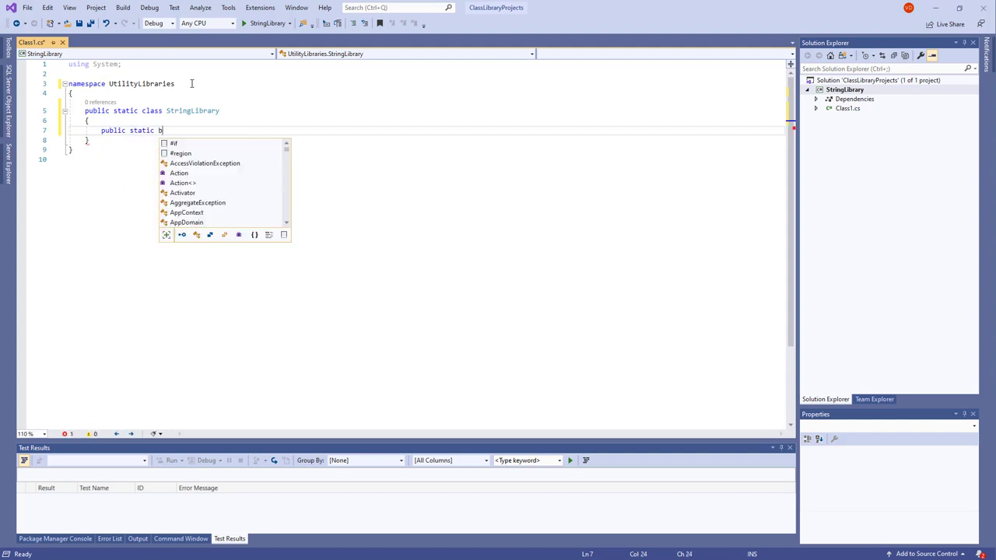
{"action": "type", "text": "ool Starts"}
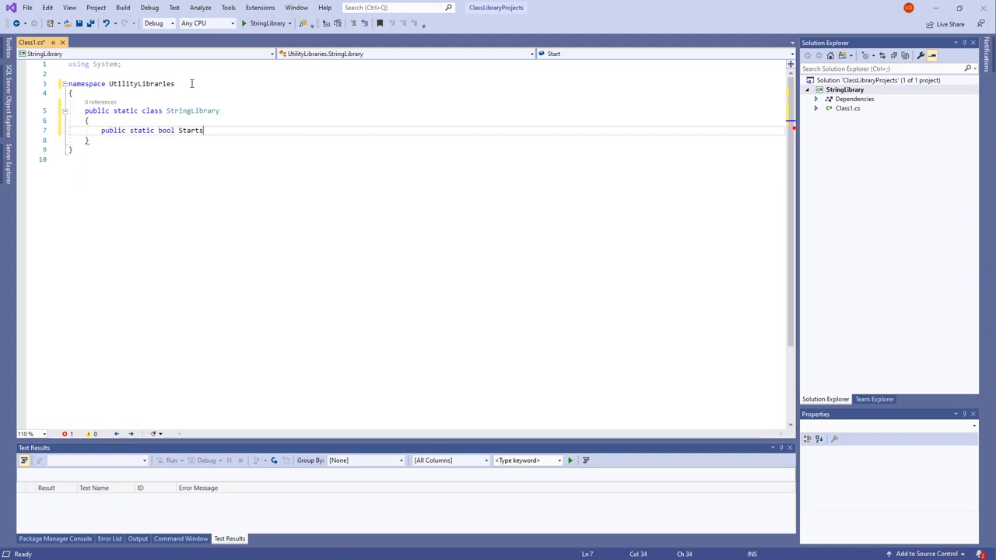
{"action": "type", "text": "WithUpper"}
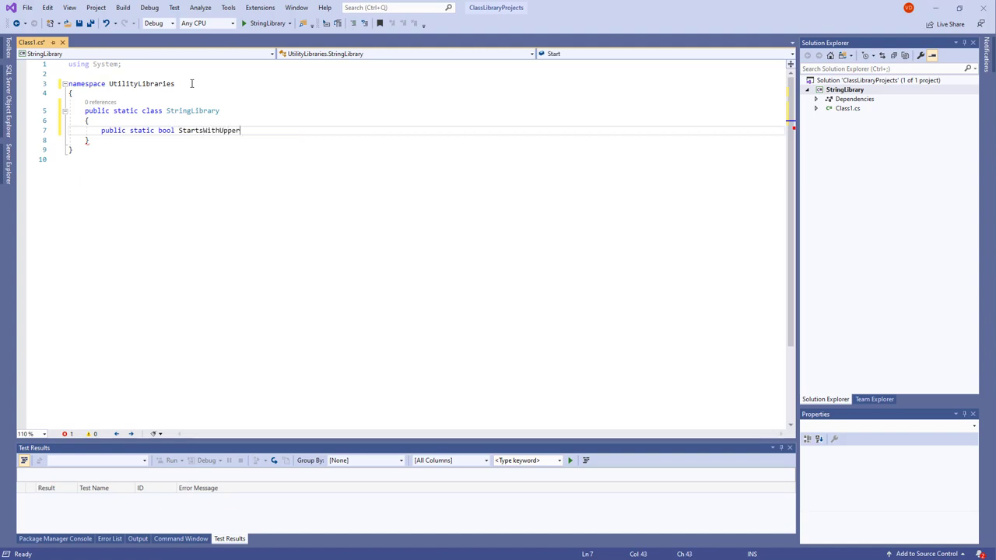
{"action": "type", "text": "(this"}
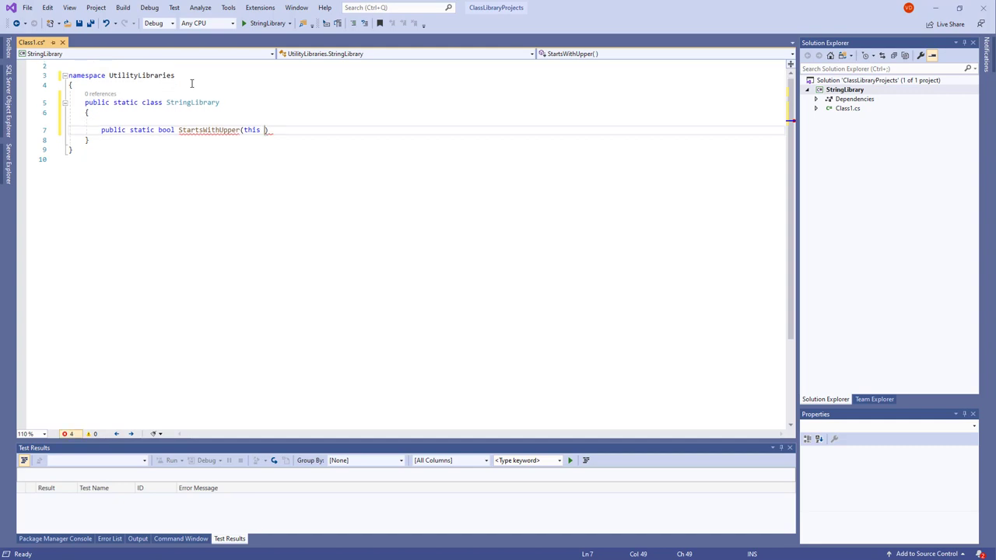
{"action": "type", "text": "String str"}
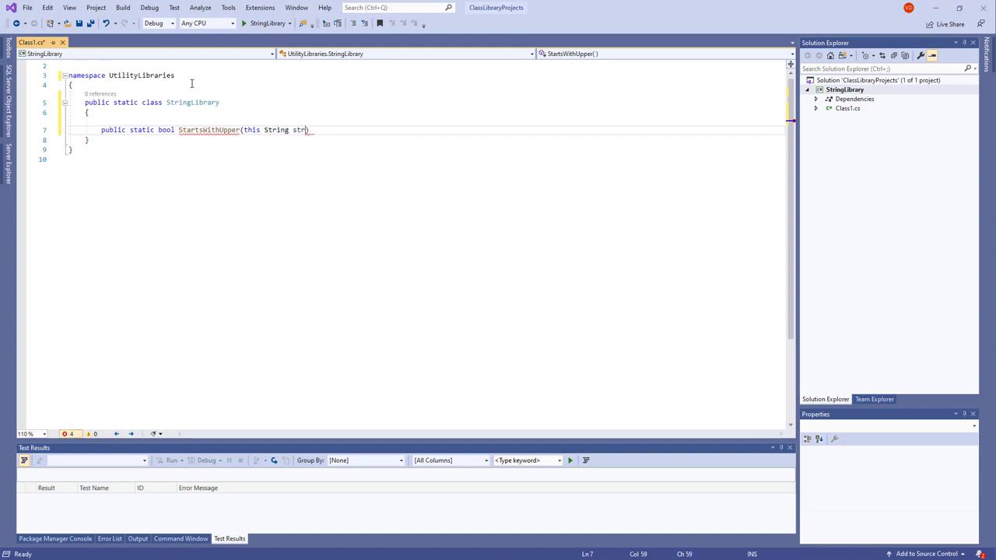
{"action": "type", "text": ") { }"}
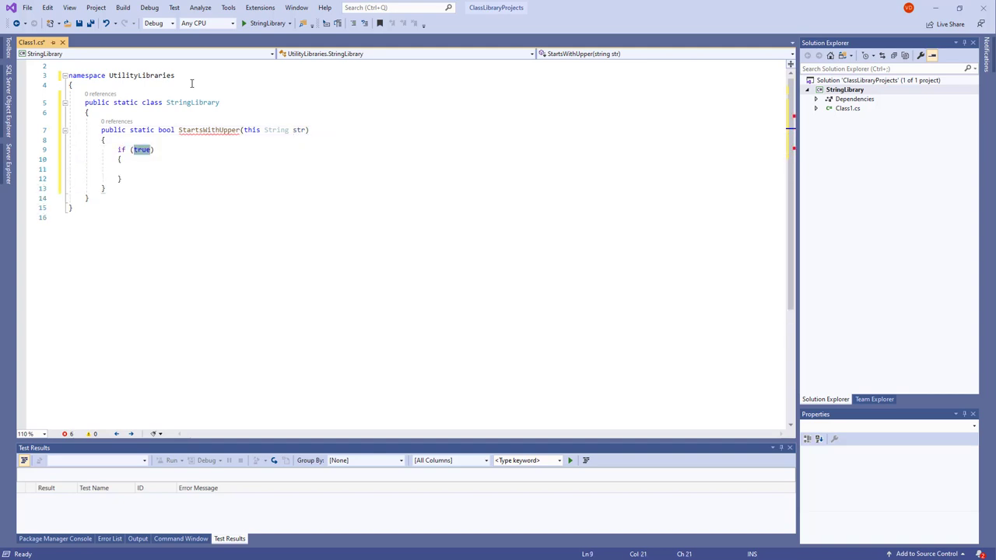
Step: Add an if (String.IsNullOrWhiteSpace(str)) guard that returns false
{"action": "type", "text": "String"}
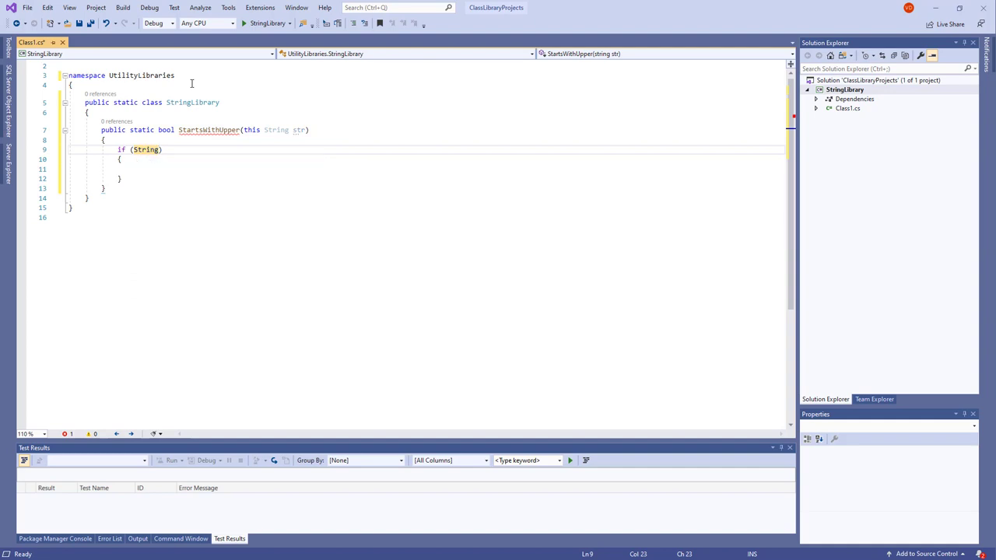
{"action": "type", "text": ".isn"}
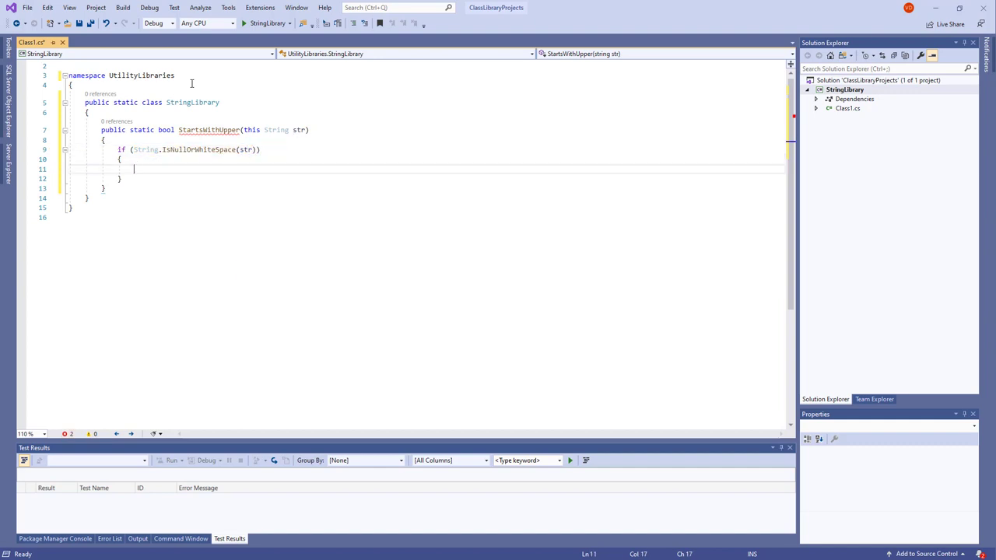
{"action": "type", "text": "return false;"}
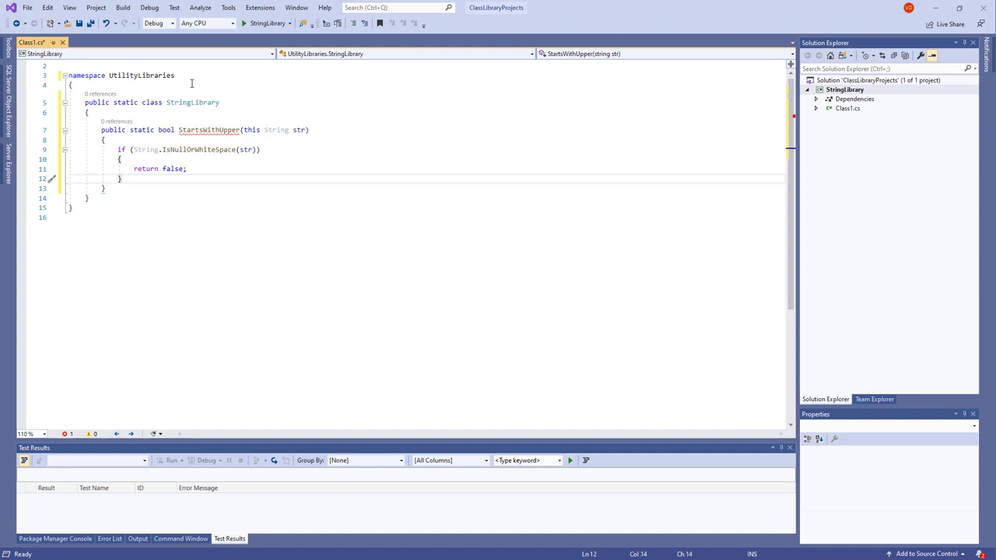
{"action": "left_click", "coordinate": [105, 188]}
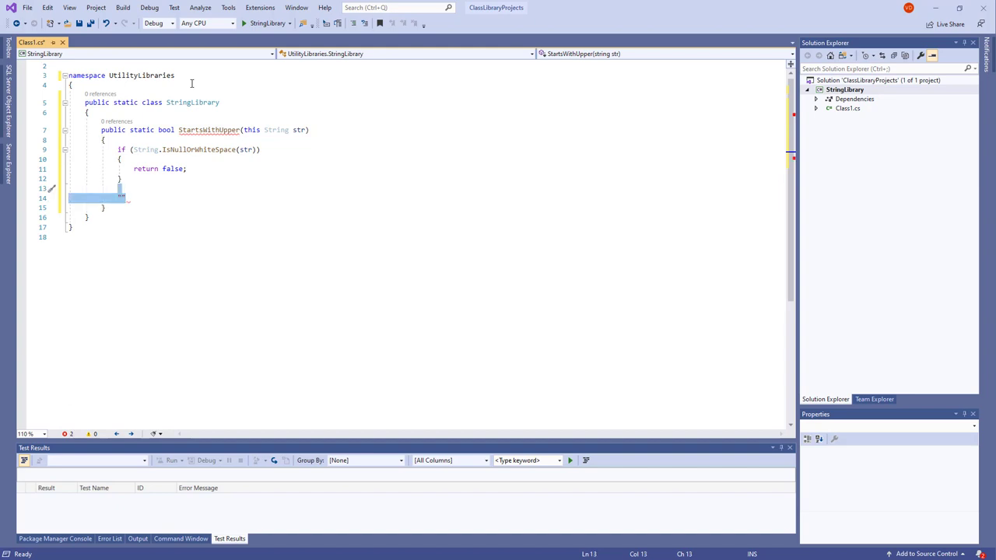
Step: Add the line char ch = str[0]; after the if block
{"action": "key", "text": "Delete"}
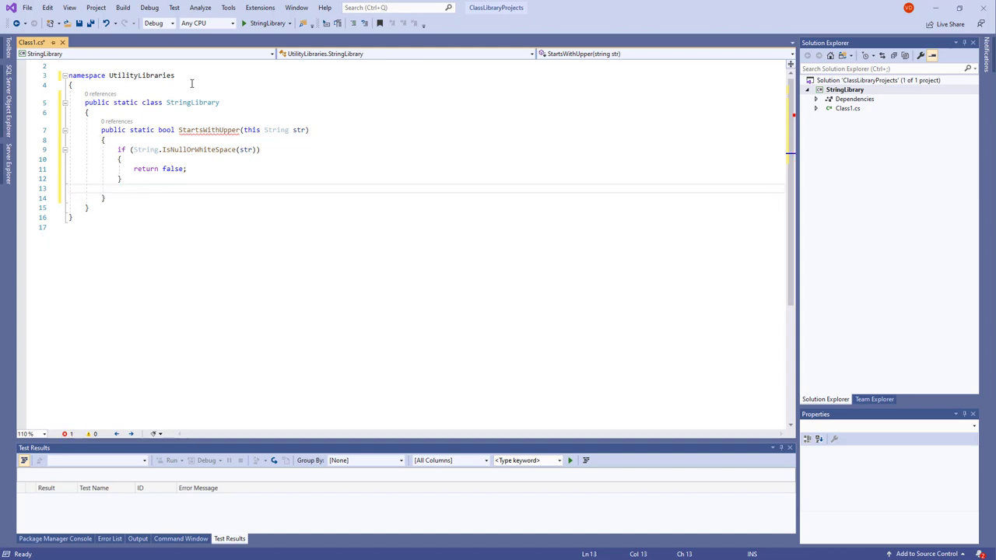
{"action": "type", "text": "char"}
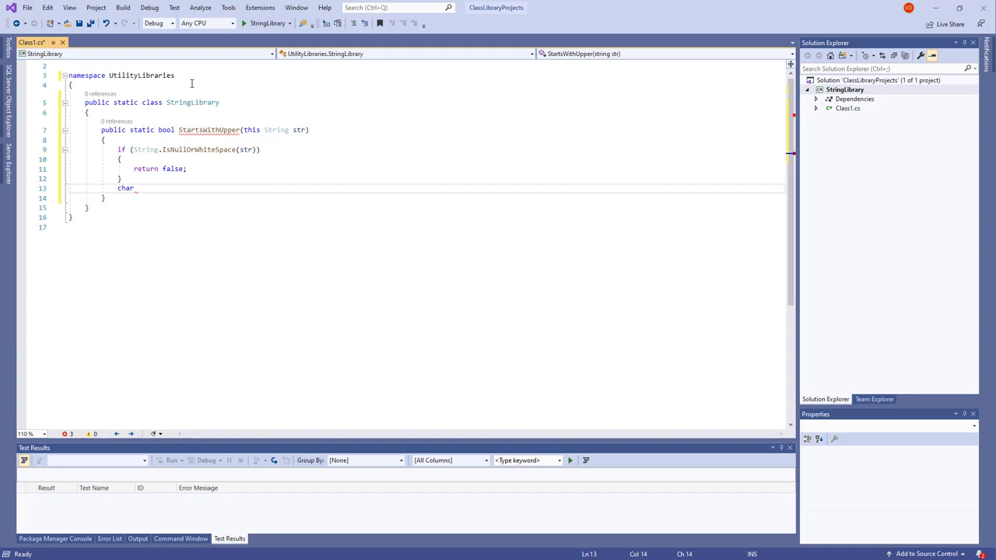
{"action": "type", "text": "_ch ="}
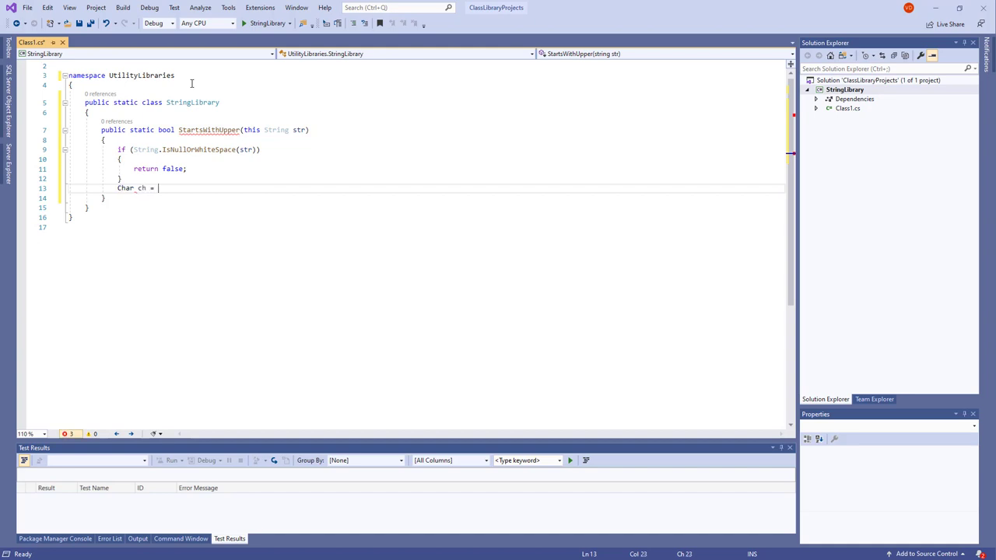
{"action": "type", "text": "str[0];"}
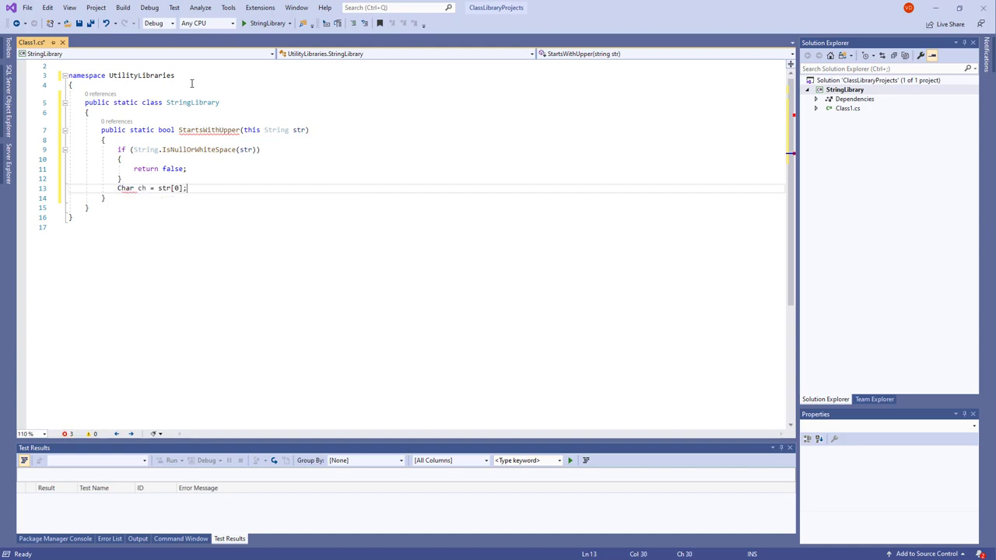
Step: Type stray test text 'aasfd' on a new line and select it for replacement
{"action": "key", "text": "Enter"}
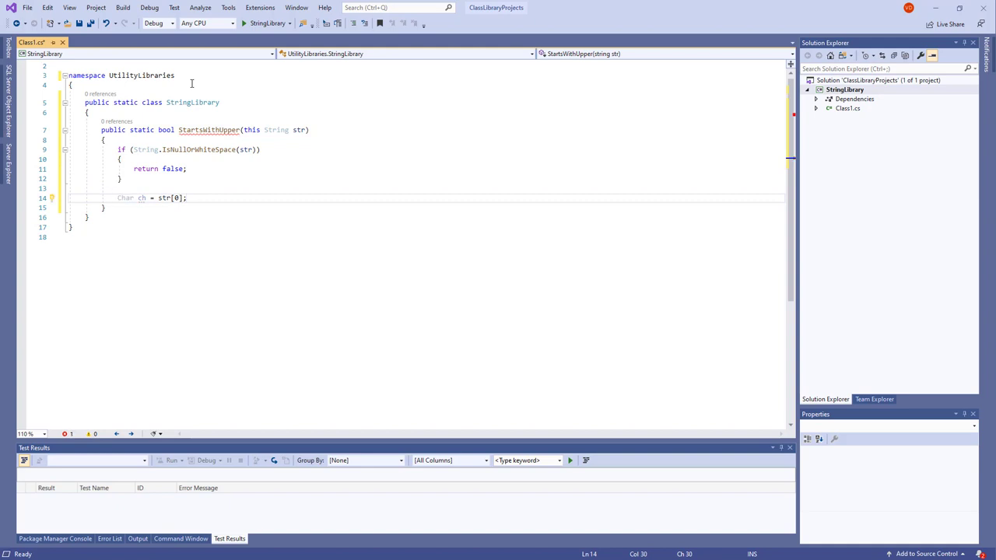
{"action": "type", "text": "A"}
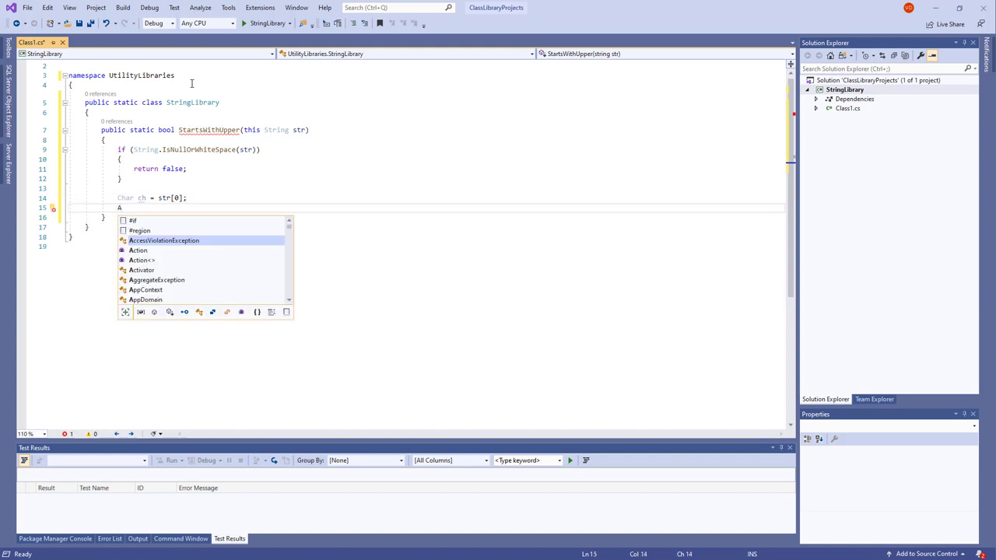
{"action": "type", "text": "sfd"}
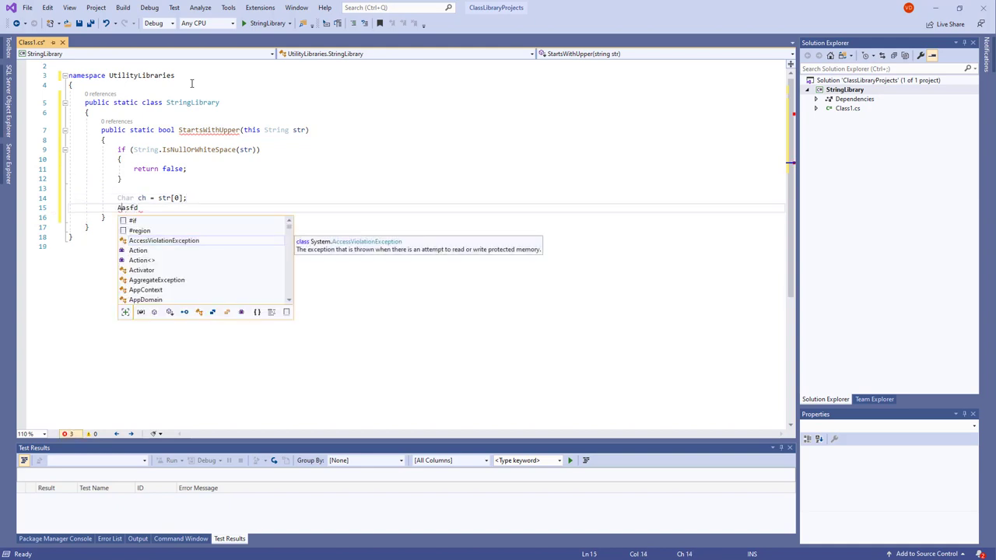
{"action": "key", "text": "Backspace"}
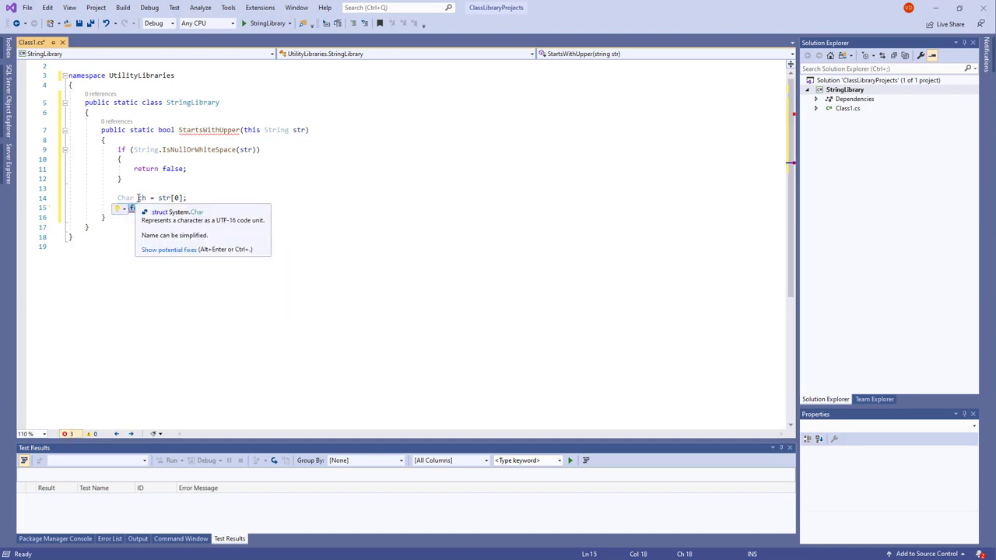
{"action": "type", "text": "Aasfd"}
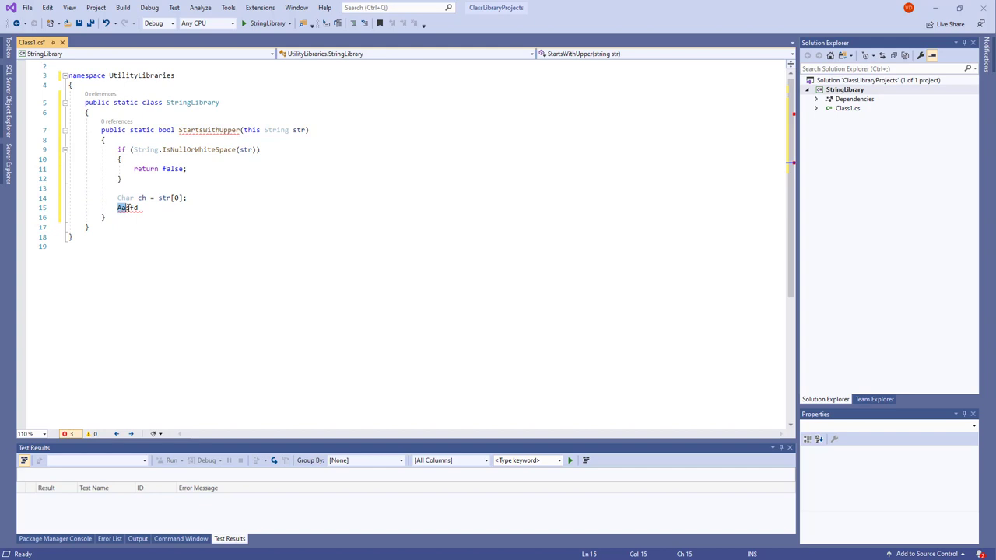
{"action": "type", "text": "aasfd"}
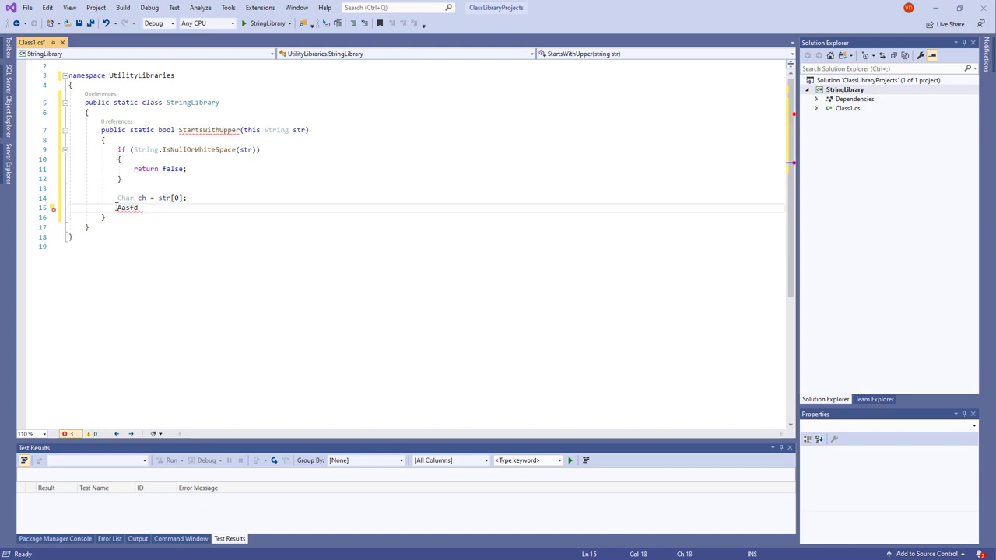
{"action": "double_click", "coordinate": [127, 208]}
{"action": "type", "text": "return Char.IsUpper(ch);"}
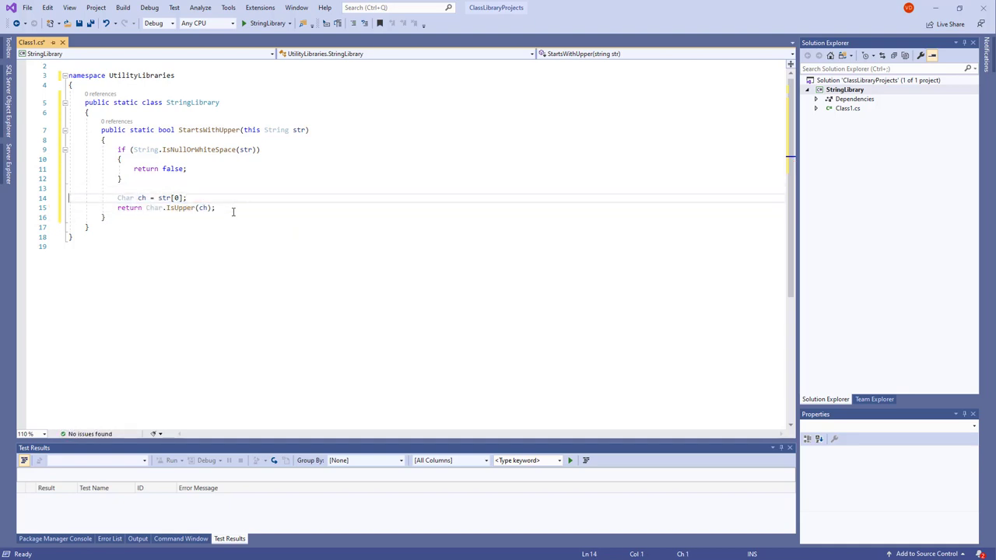
Step: Select and delete the alternative one-line return Char.IsUpper(str[0]) statement
{"action": "left_click", "coordinate": [215, 208]}
{"action": "type", "text": "return Char.IsUpper(str[0]);"}
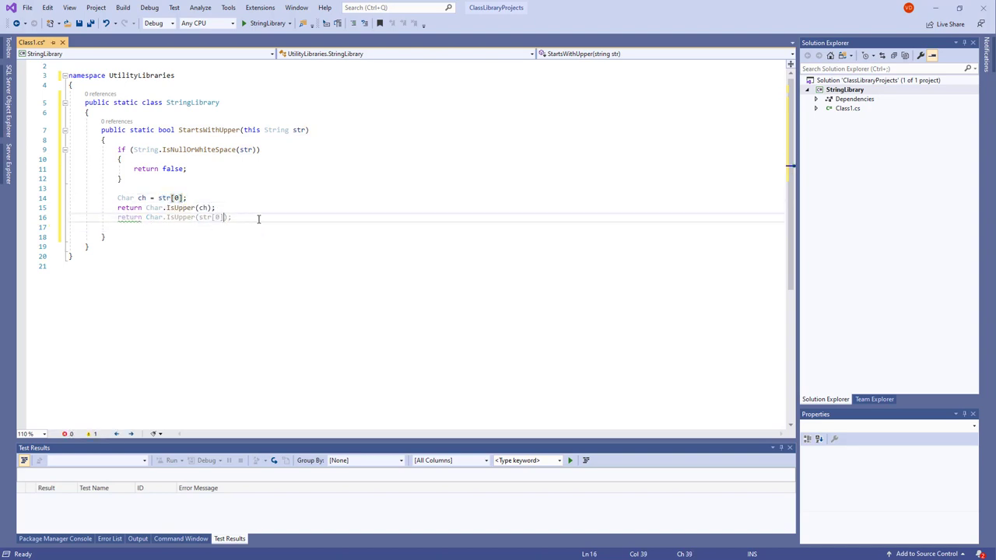
{"action": "left_click", "coordinate": [175, 198]}
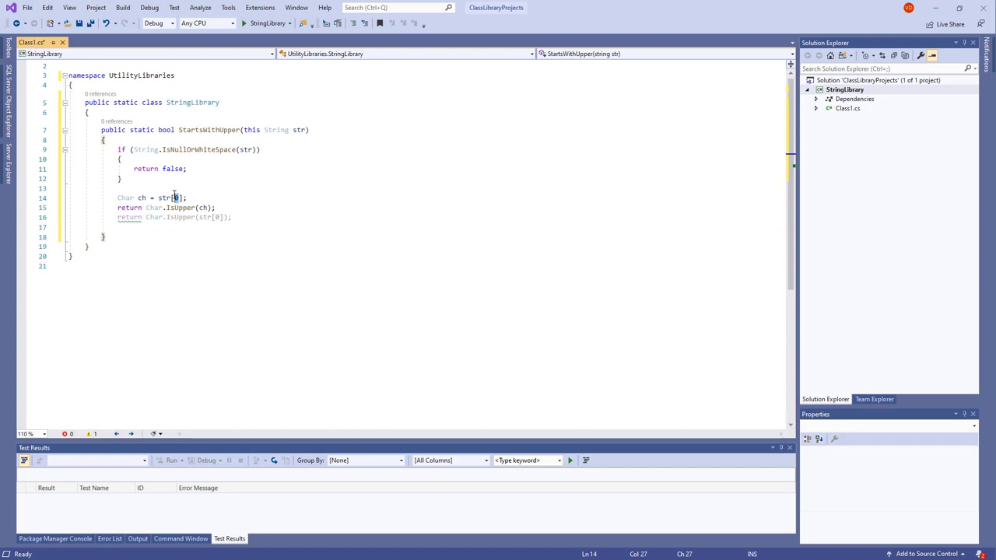
{"action": "left_click", "coordinate": [123, 197]}
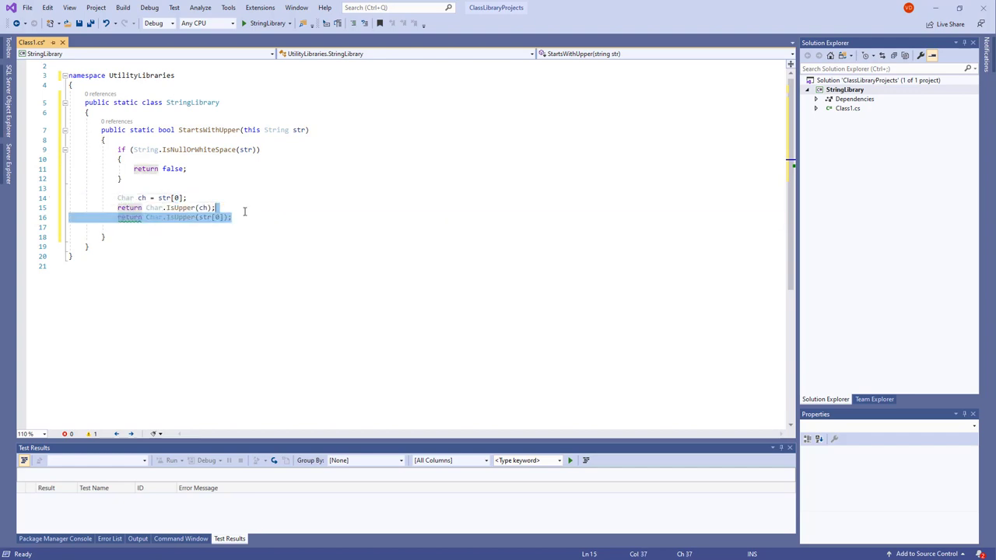
{"action": "key", "text": "Delete"}
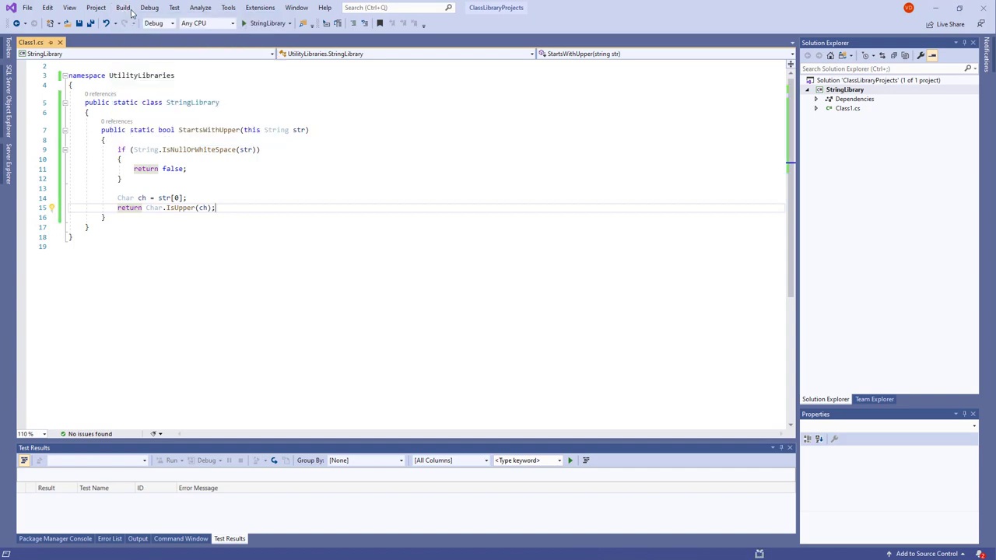
Step: Rename Class1.cs to StringLibrary.cs and open StringLibrary.csproj showing netstandard2.0
{"action": "left_click", "coordinate": [123, 7]}
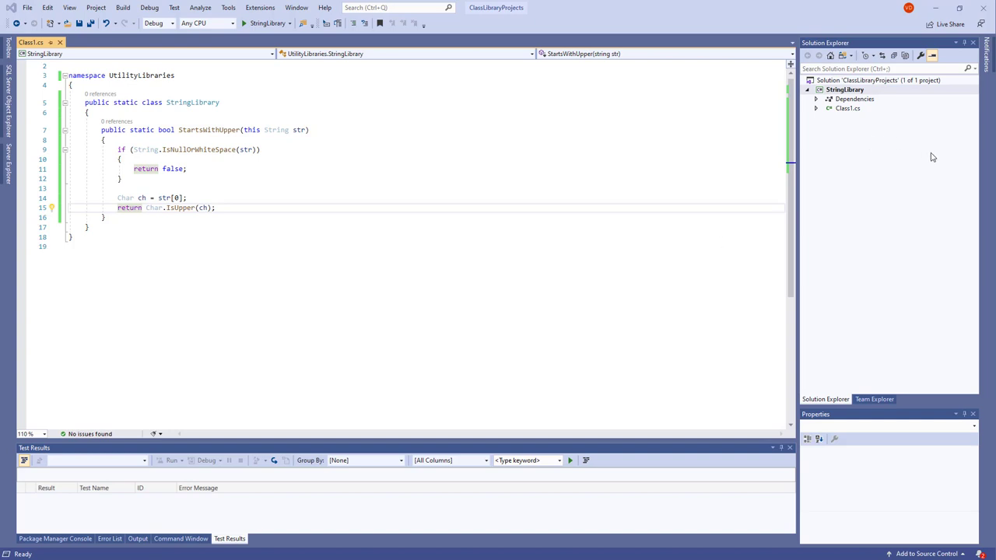
{"action": "left_click", "coordinate": [845, 90]}
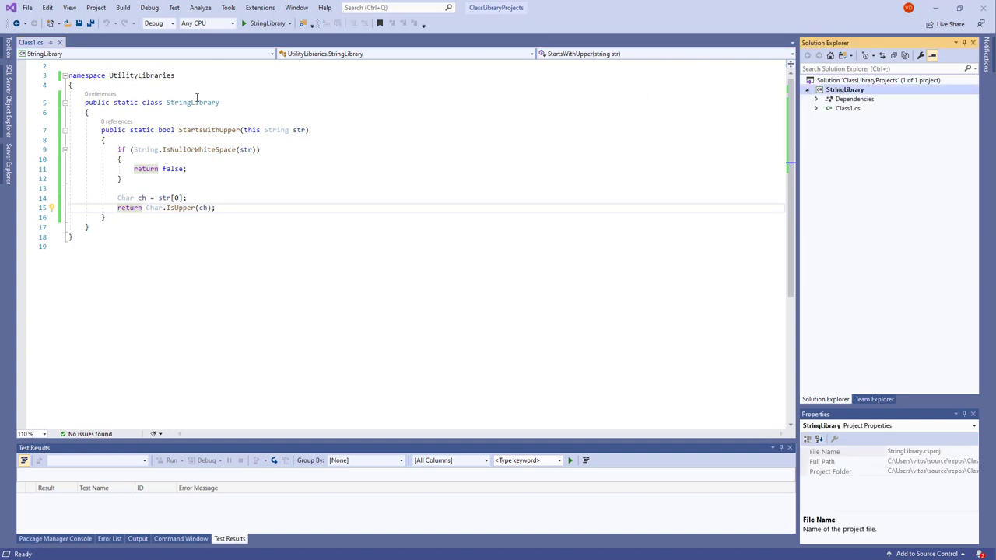
{"action": "left_click", "coordinate": [847, 108]}
{"action": "type", "text": "StringLibrary"}
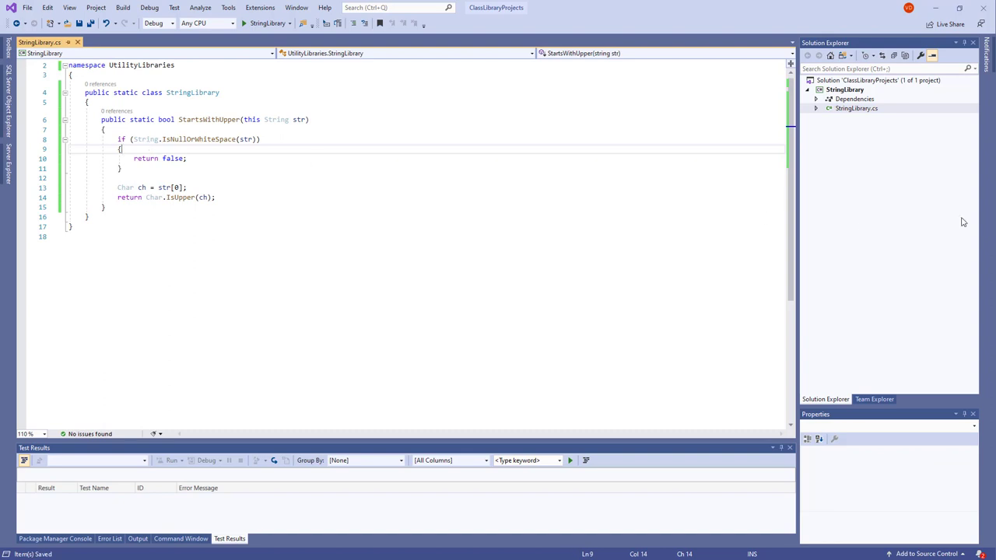
{"action": "left_click", "coordinate": [844, 89]}
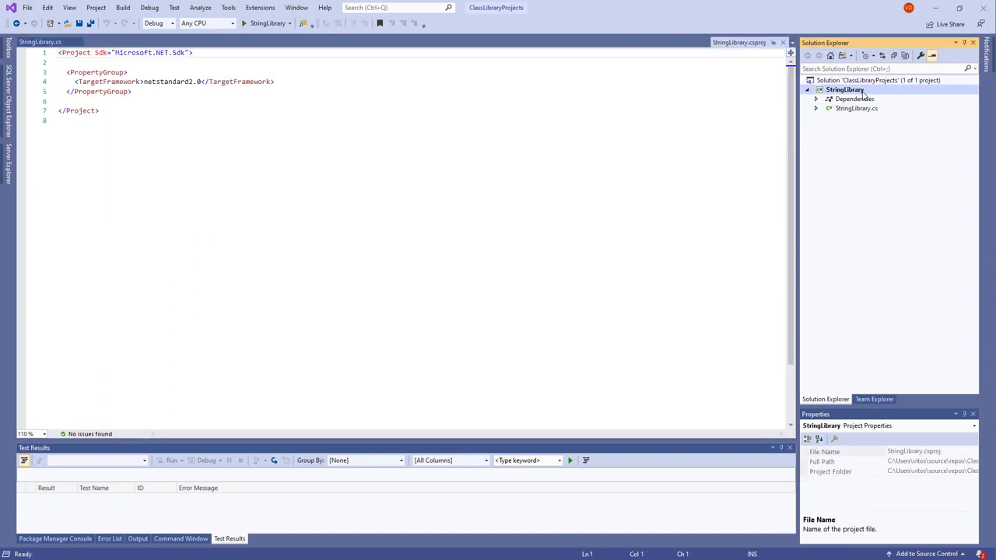
Step: Add a new project to the solution using the MSTest Test Project (.NET Core) template
{"action": "right_click", "coordinate": [878, 80]}
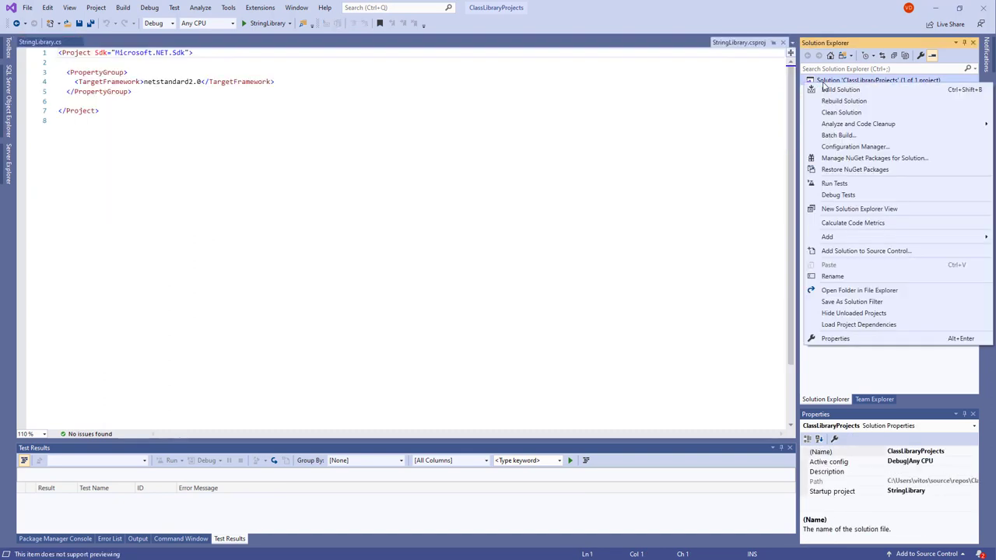
{"action": "left_click", "coordinate": [826, 237]}
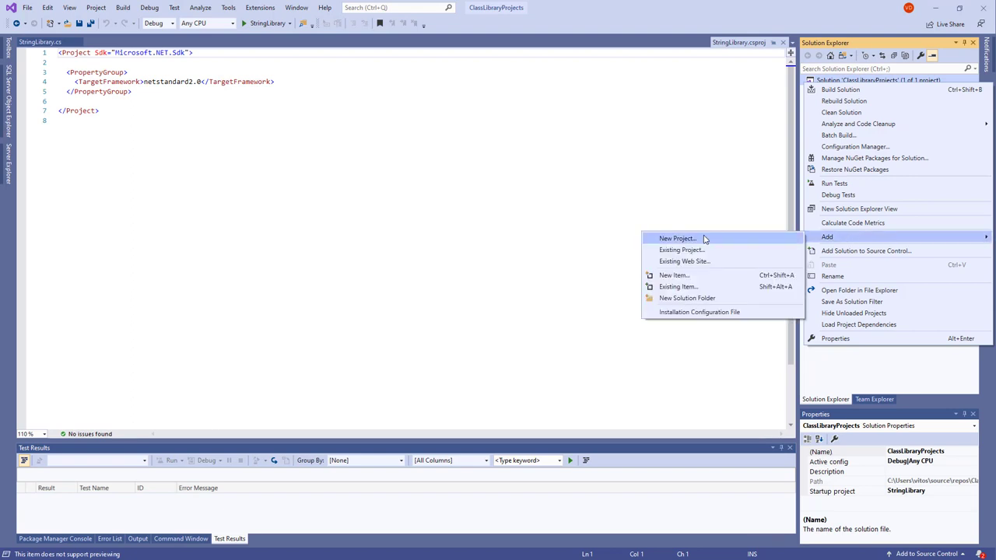
{"action": "left_click", "coordinate": [677, 238]}
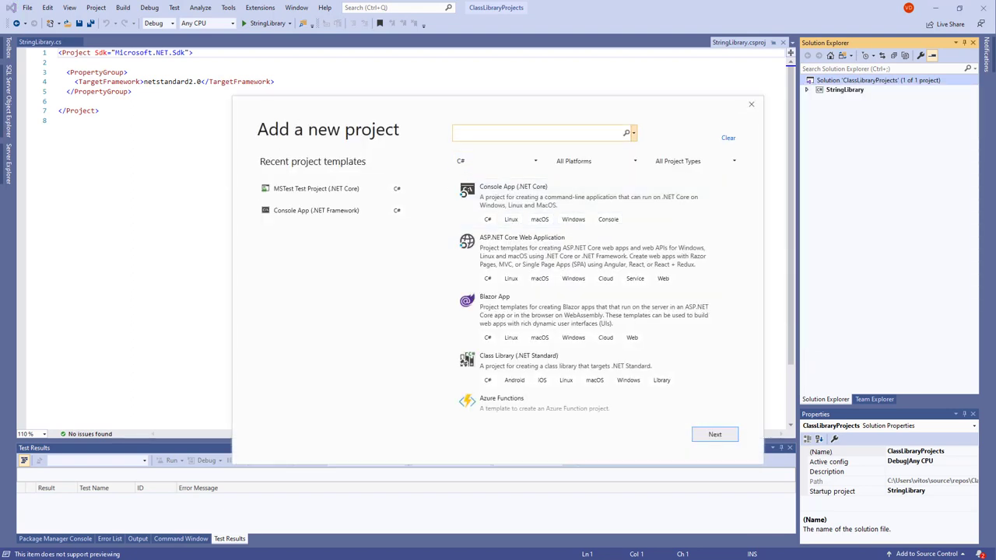
{"action": "left_click", "coordinate": [541, 132]}
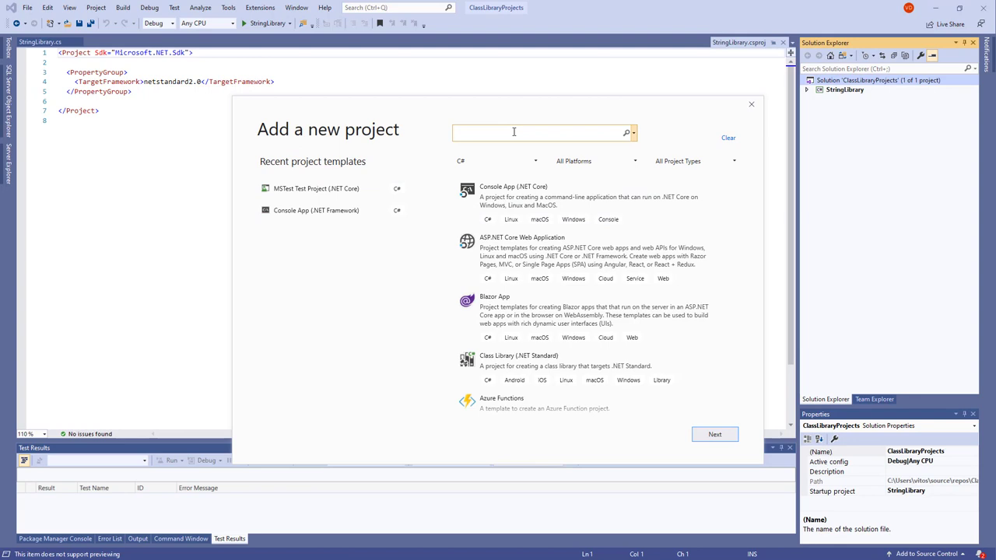
{"action": "type", "text": "MStest test"}
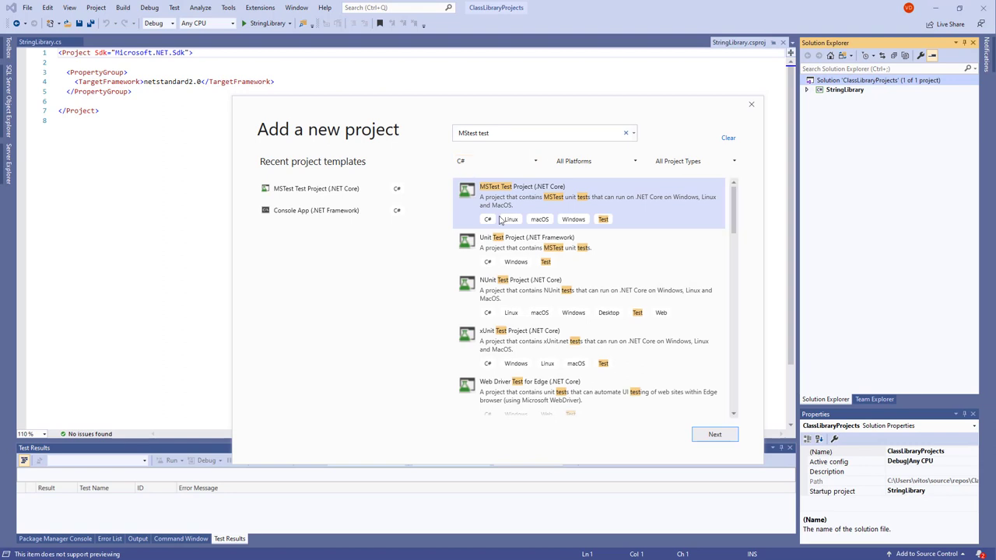
{"action": "mouse_move", "coordinate": [569, 219]}
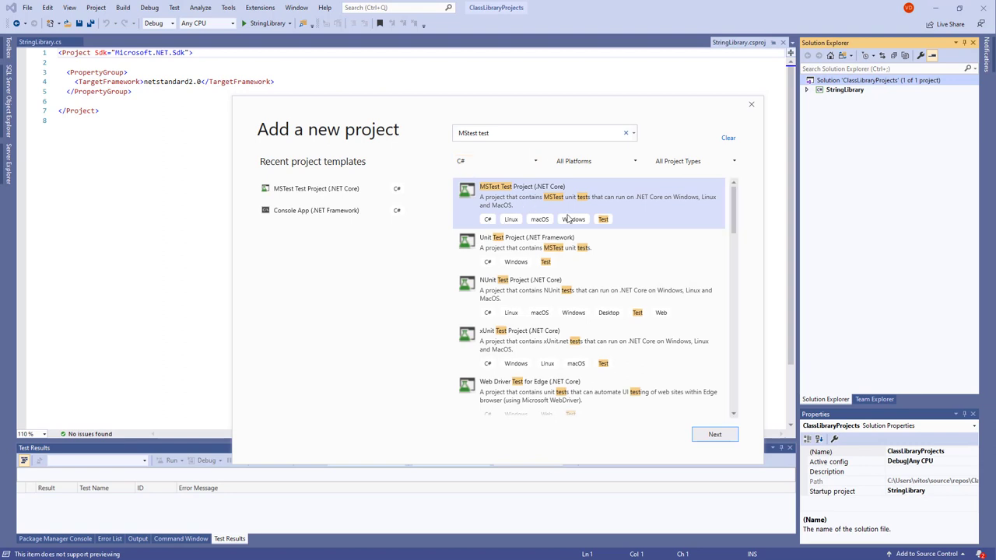
{"action": "left_click", "coordinate": [714, 434]}
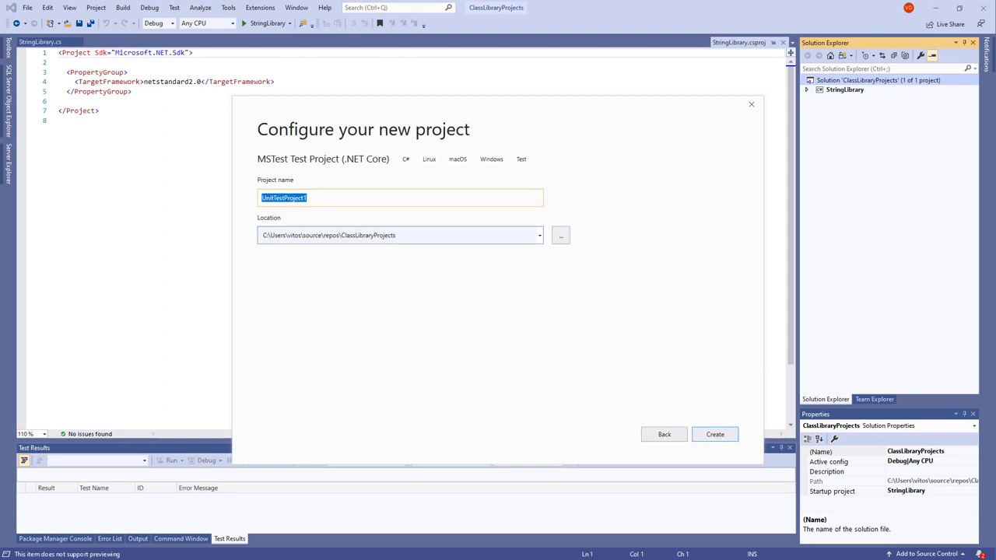
Step: Name the test project StringLibraryTest and create it
{"action": "left_click", "coordinate": [318, 198]}
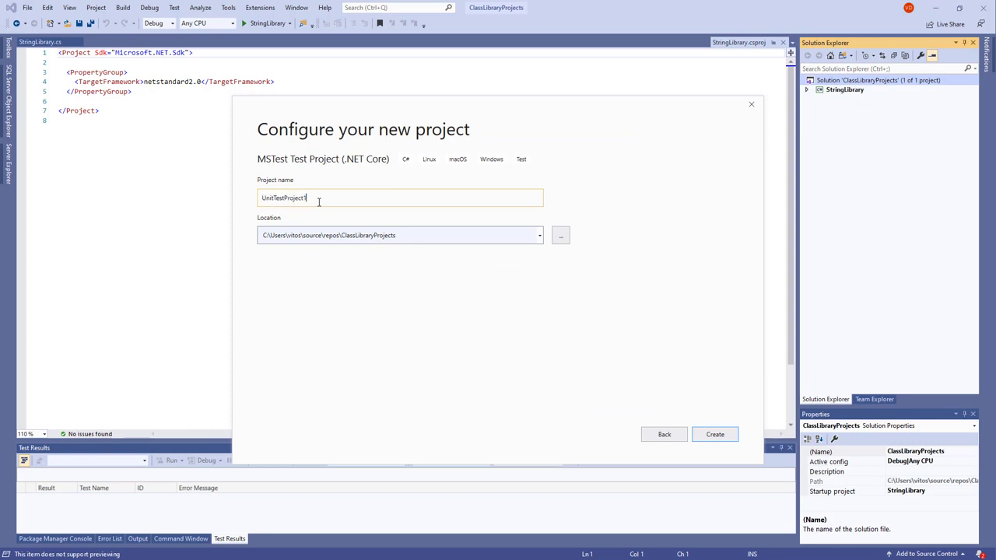
{"action": "type", "text": "StringLib"}
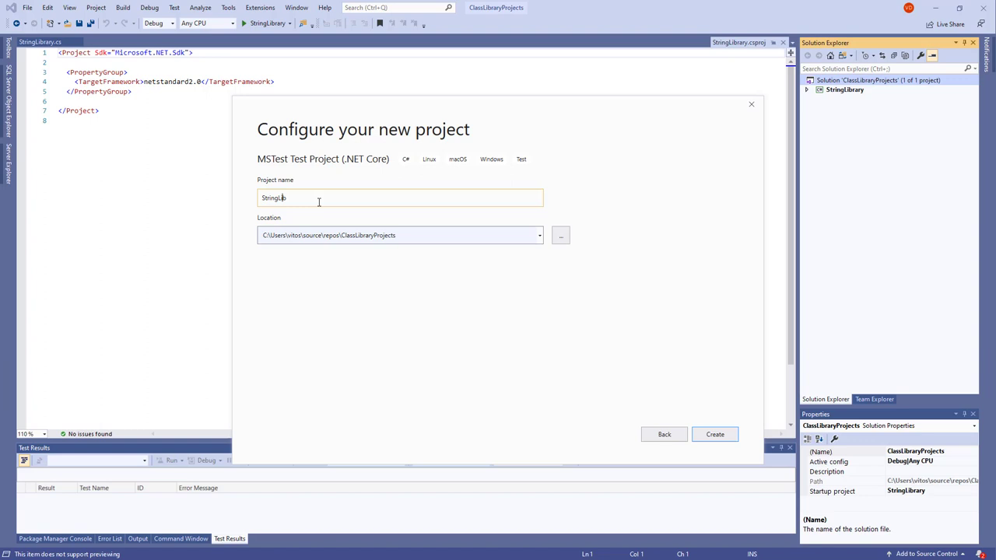
{"action": "type", "text": "raryTest"}
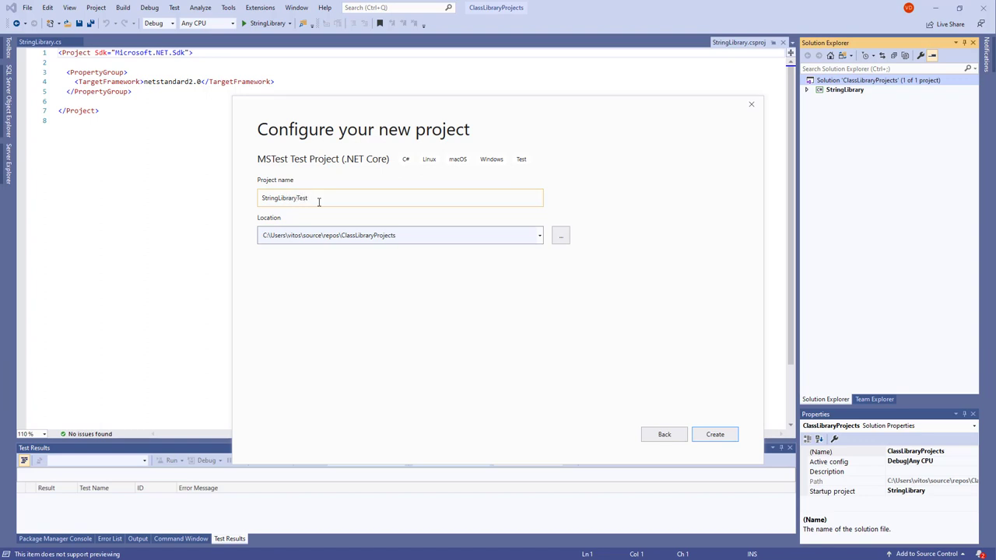
{"action": "left_click", "coordinate": [715, 435]}
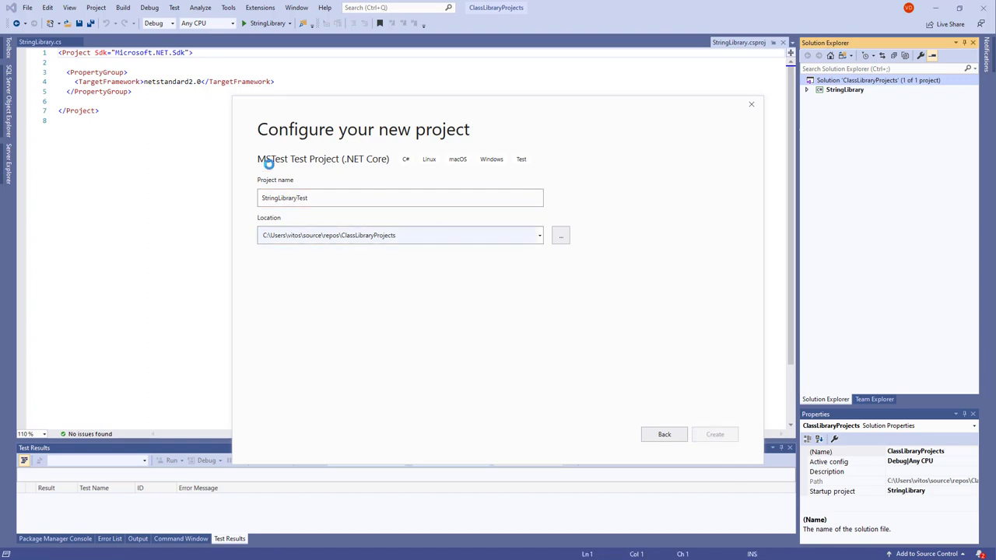
Step: Let the StringLibraryTest project finish creating, then deselect the code in UnitTest1.cs
{"action": "left_click", "coordinate": [714, 434]}
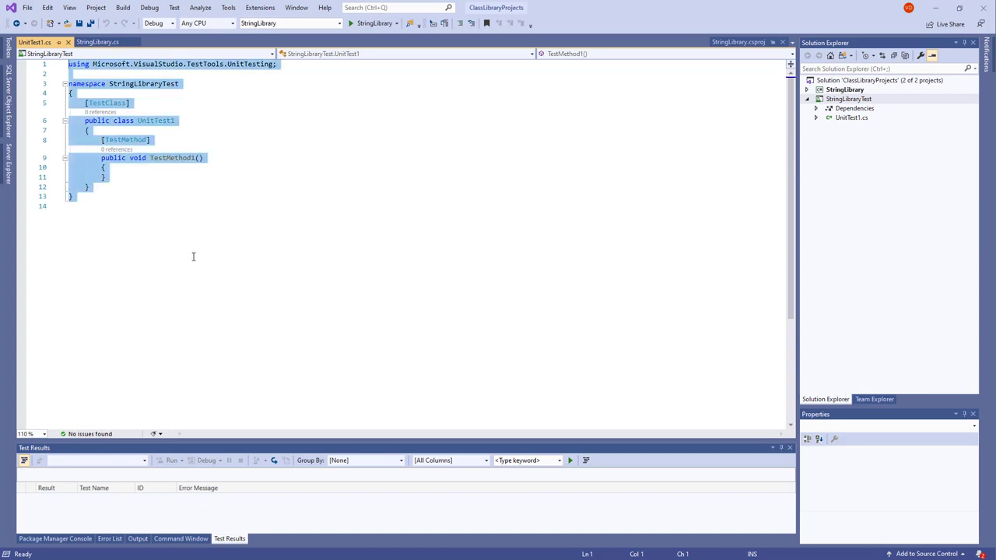
{"action": "left_click", "coordinate": [71, 205]}
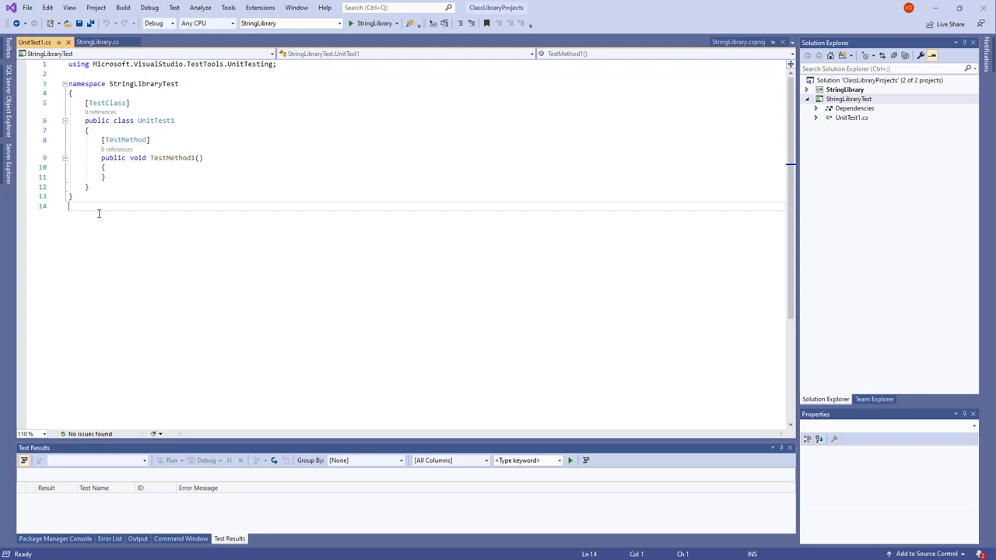
{"action": "mouse_move", "coordinate": [99, 213]}
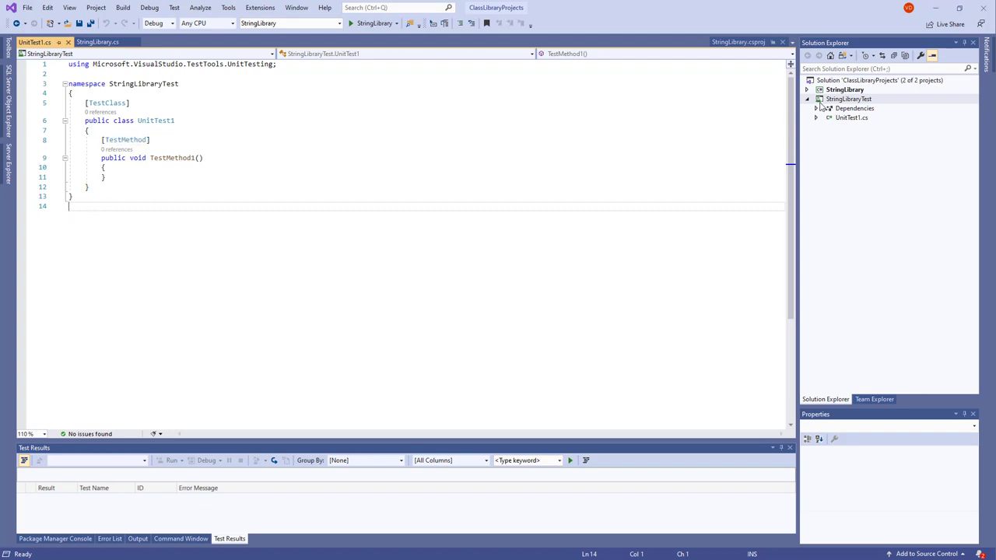
Step: Add a StringLibrary project reference to StringLibraryTest and return to UnitTest1.cs
{"action": "left_click", "coordinate": [846, 90]}
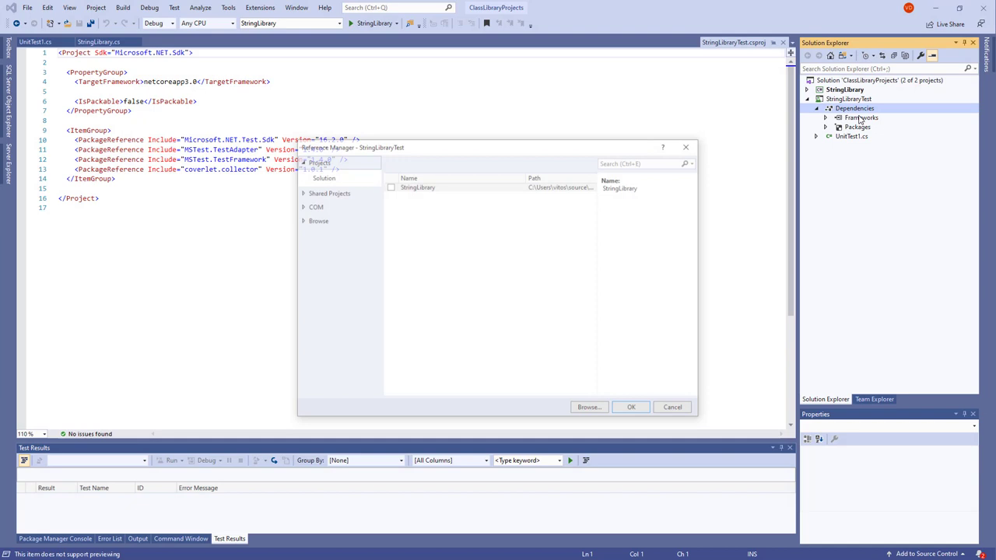
{"action": "left_click", "coordinate": [390, 186]}
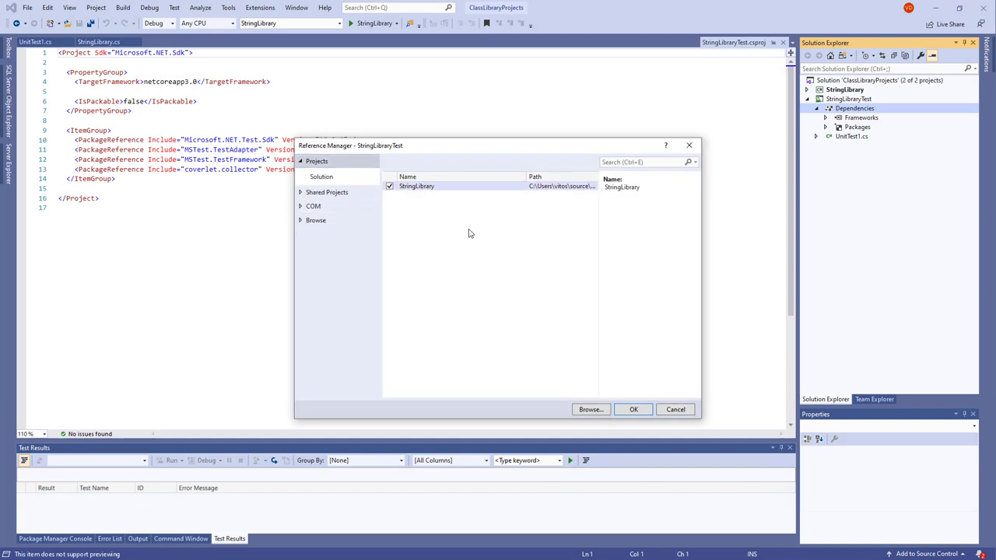
{"action": "left_click", "coordinate": [633, 410]}
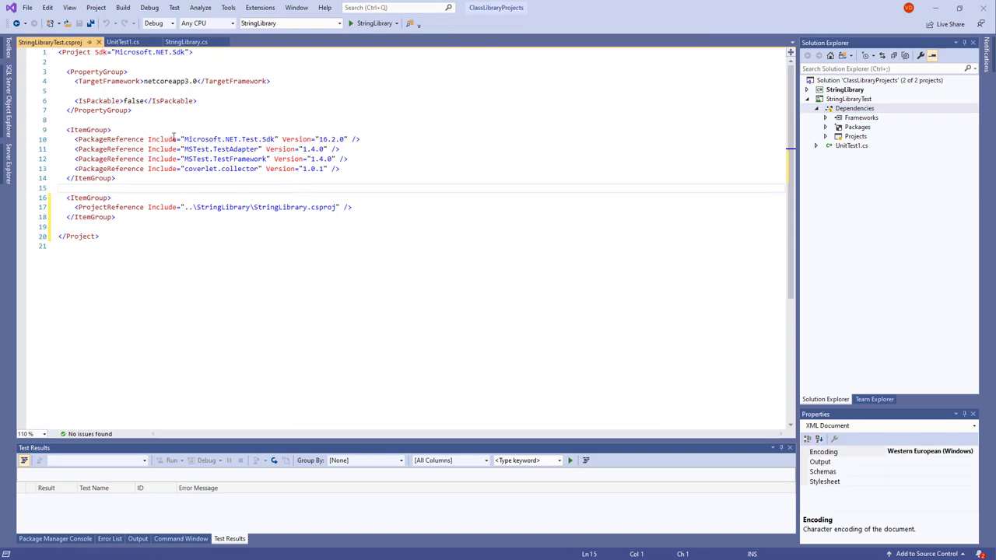
{"action": "left_click", "coordinate": [122, 42]}
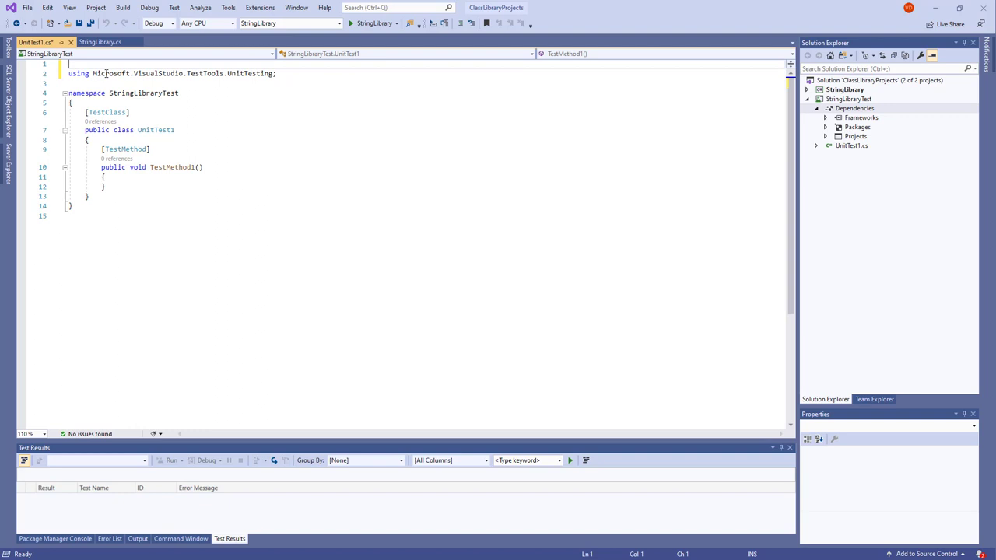
Step: Add 'using System;' and 'using UtilityLibraries;' at the top of UnitTest1.cs
{"action": "type", "text": "using System;"}
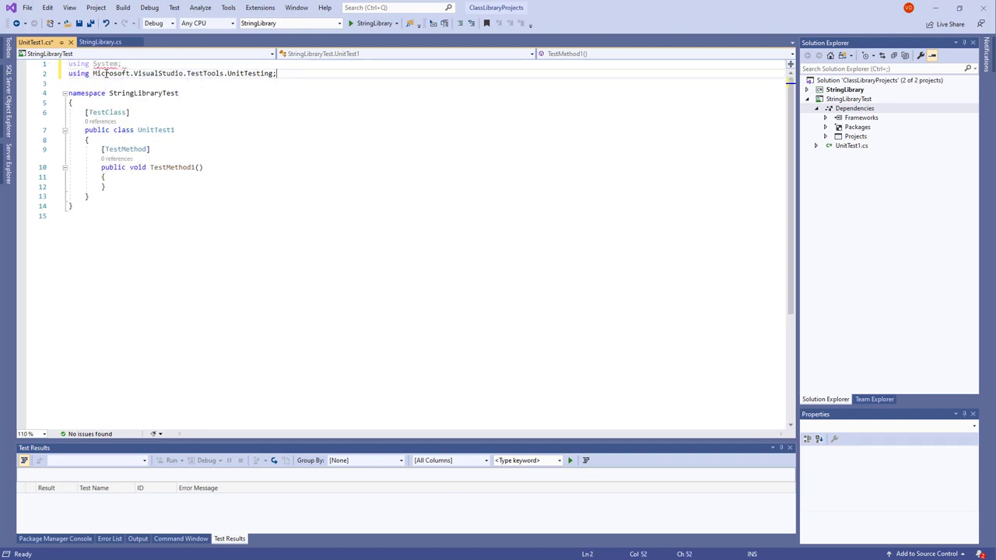
{"action": "type", "text": "M"}
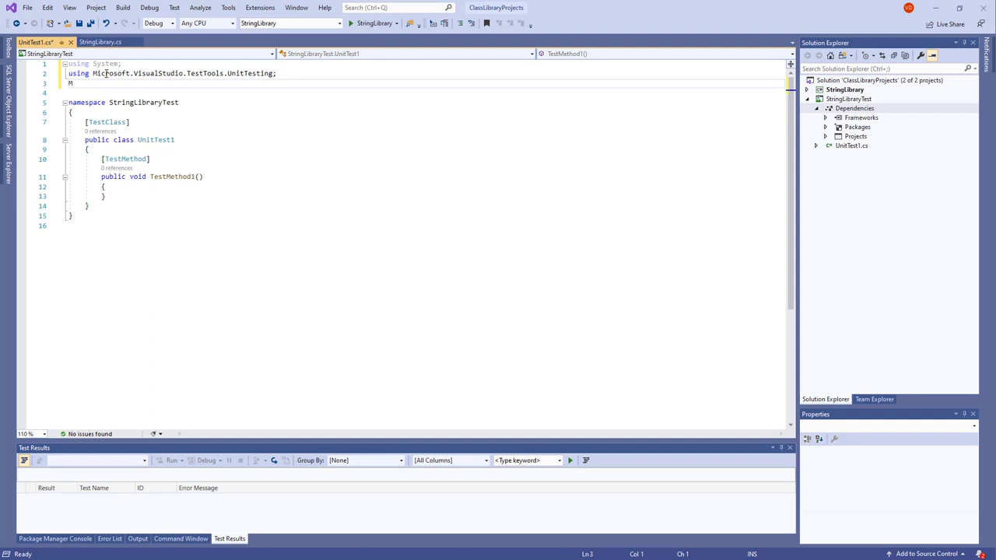
{"action": "type", "text": "using"}
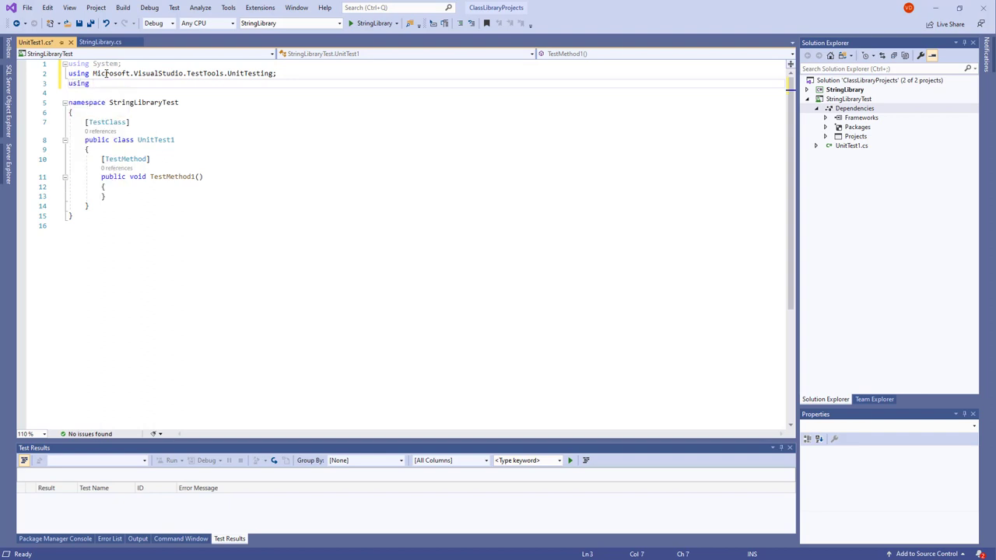
{"action": "type", "text": "UtilityLibraries;"}
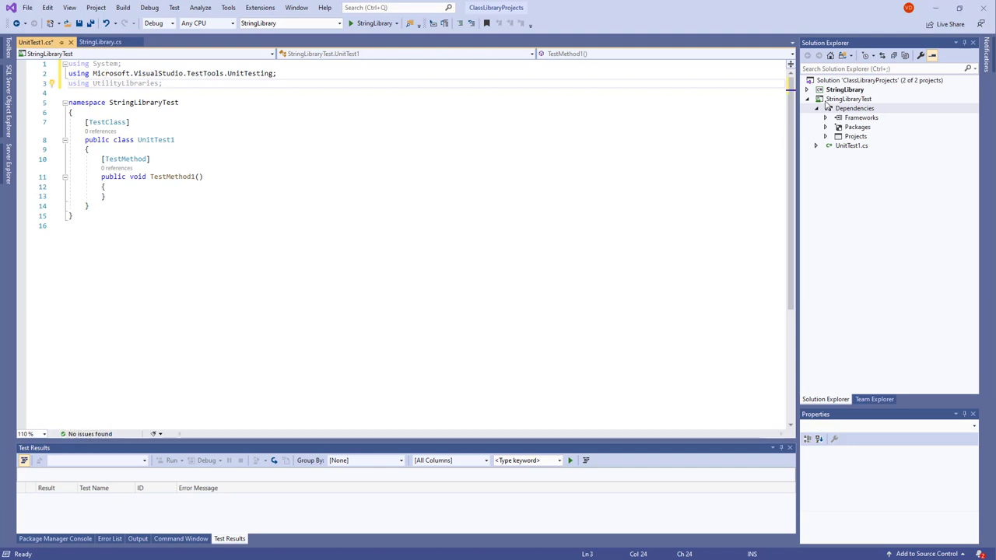
Step: Verify the UtilityLibraries namespace in StringLibrary.cs and save UnitTest1.cs
{"action": "left_click", "coordinate": [100, 41]}
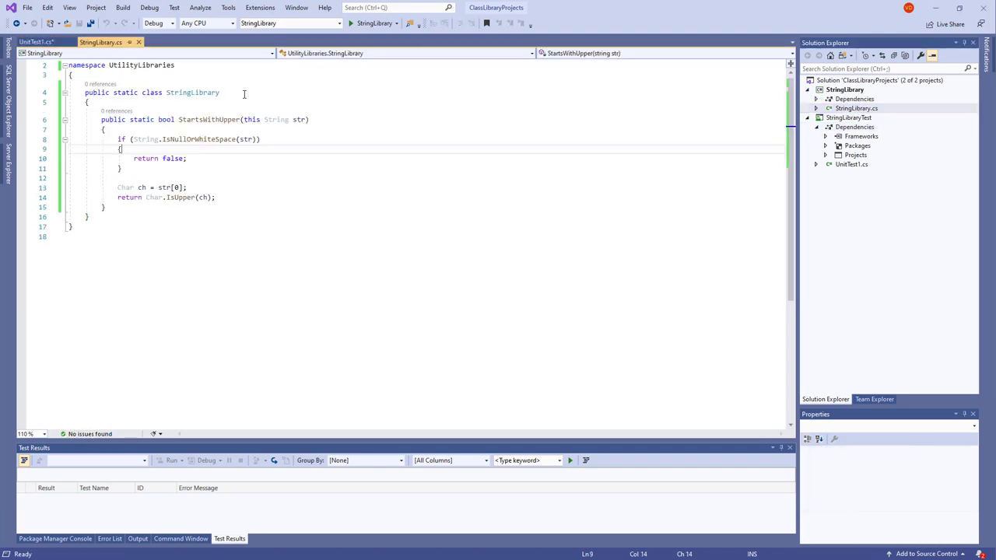
{"action": "left_click", "coordinate": [35, 41]}
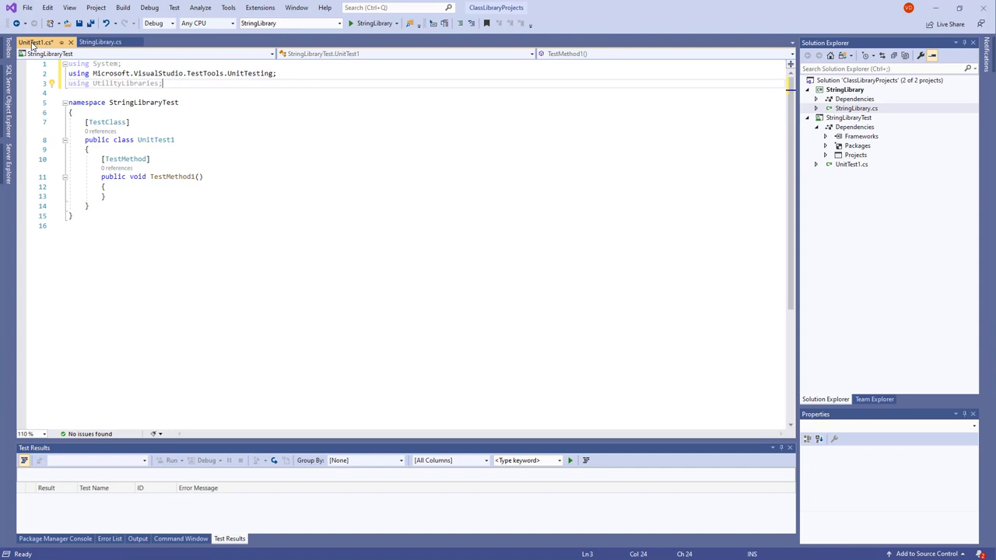
{"action": "key", "text": "ctrl+s"}
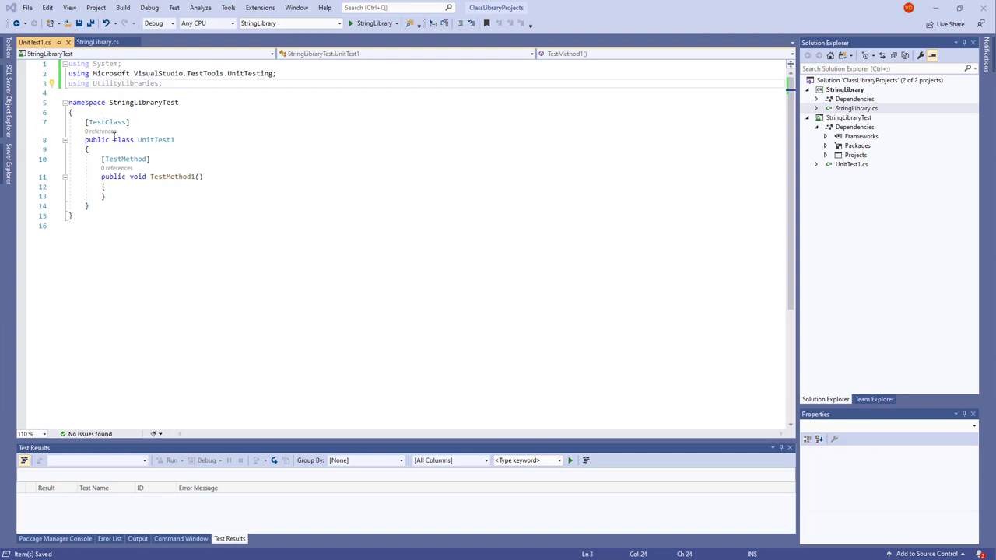
{"action": "double_click", "coordinate": [156, 140]}
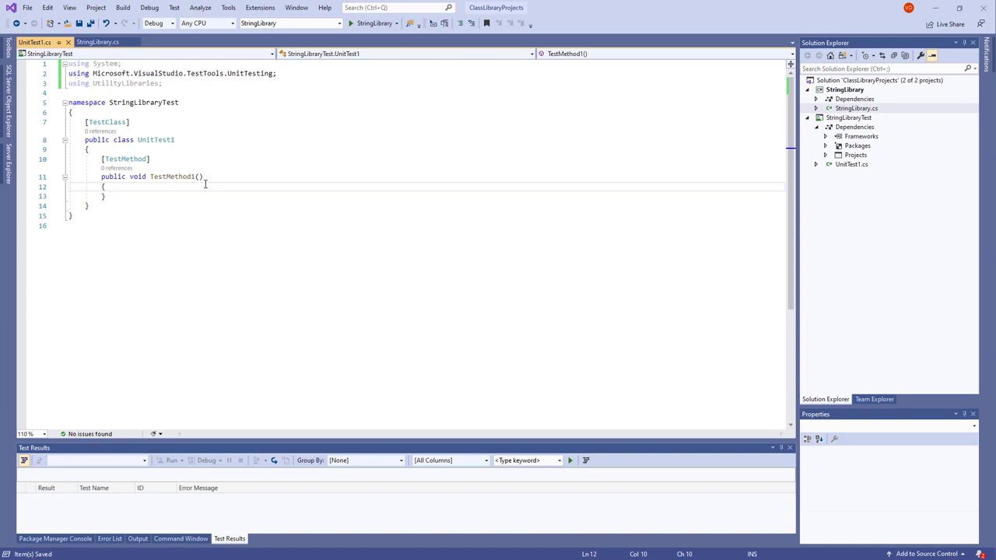
Step: Rename TestMethod1 to TestStartsWithUpper
{"action": "double_click", "coordinate": [171, 176]}
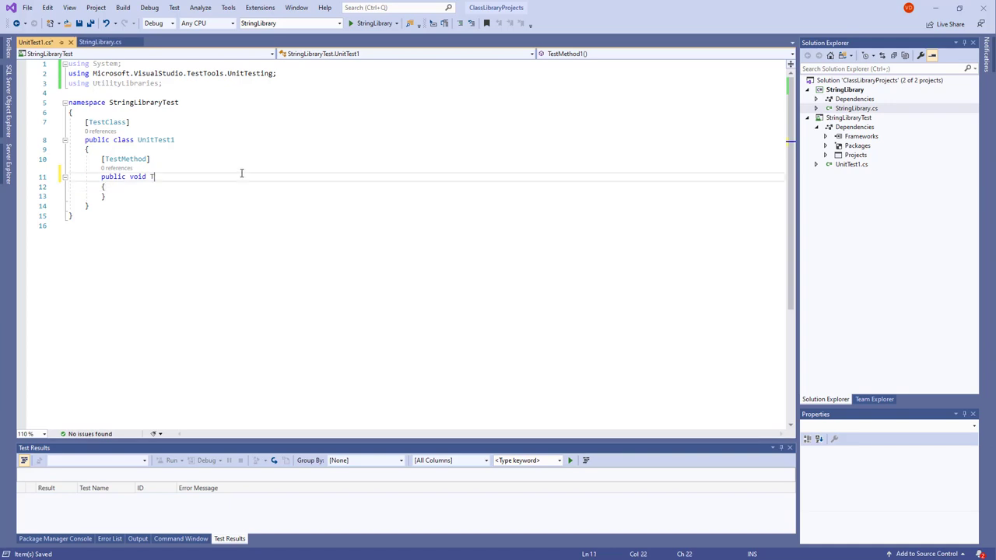
{"action": "type", "text": "TestStartsWith"}
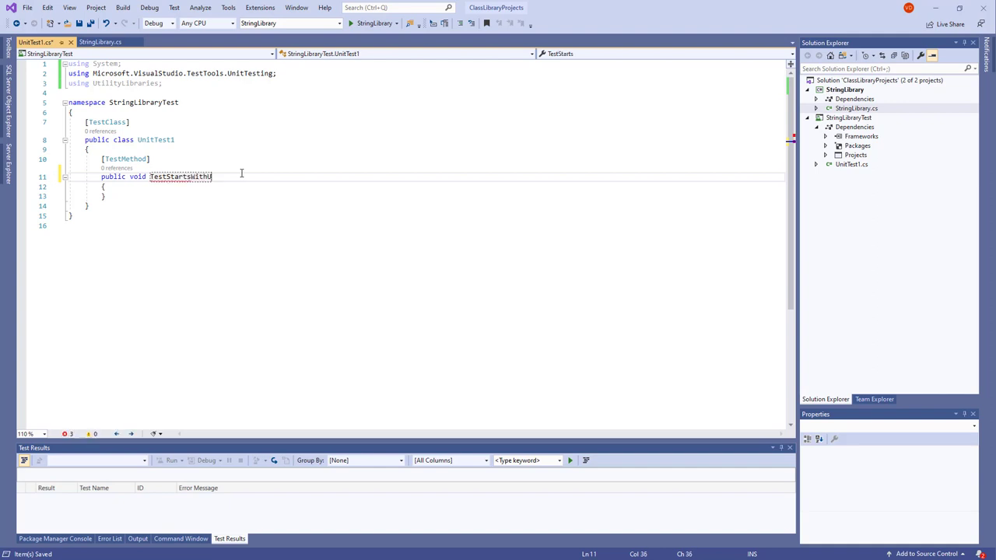
{"action": "type", "text": "Upper()"}
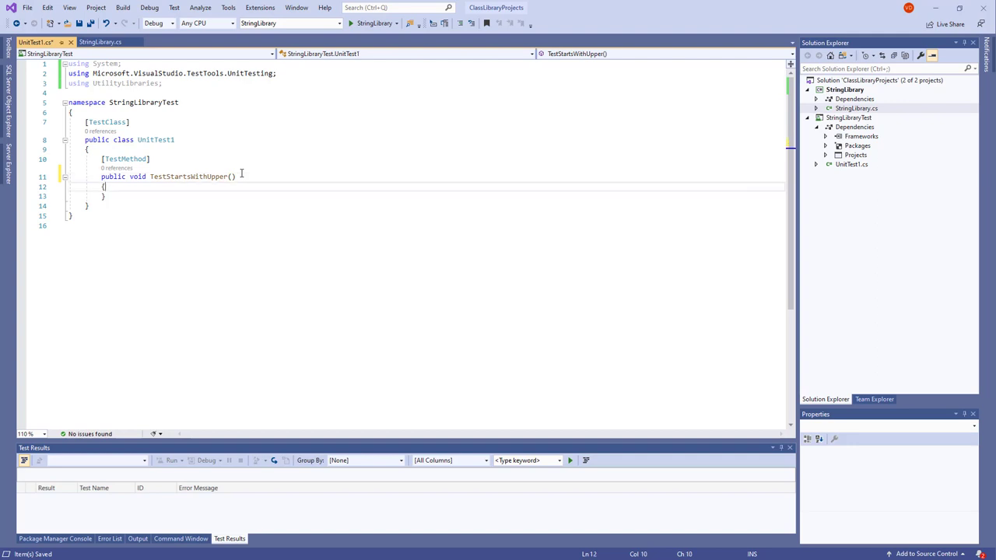
{"action": "type", "text": "s"}
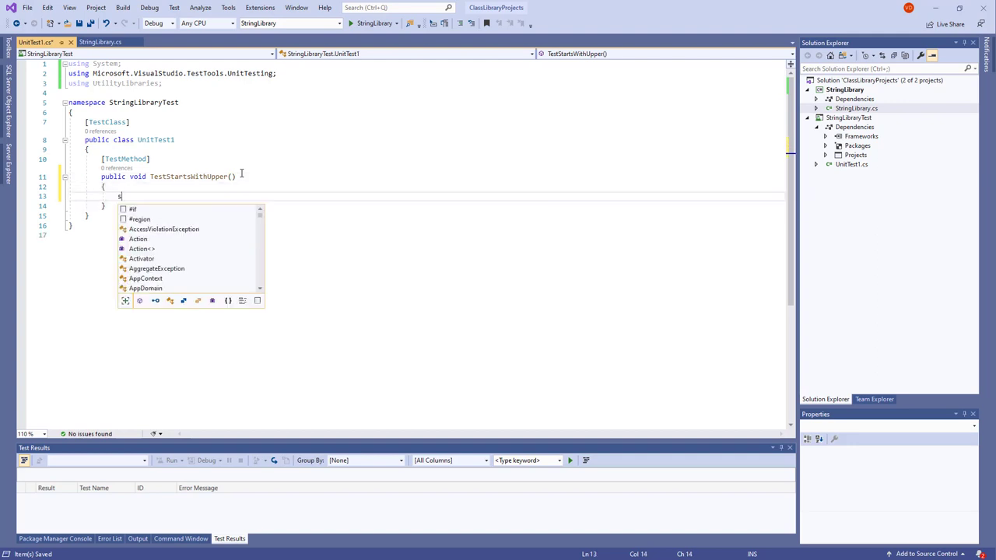
Step: Declare a words array of capitalised words including 'Zulu', 'ABC' and 'ВитошАкадемия.ком'
{"action": "type", "text": "string words"}
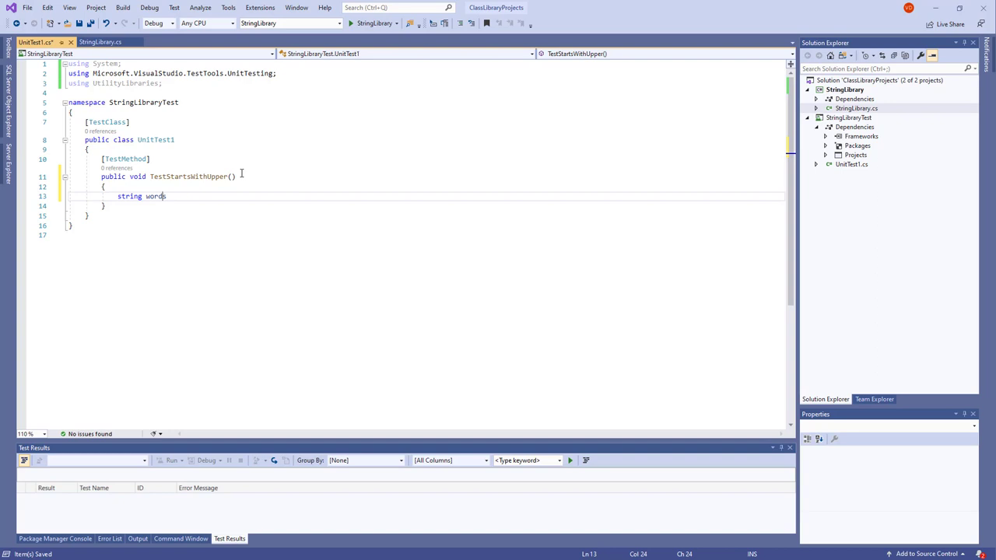
{"action": "type", "text": "[]"}
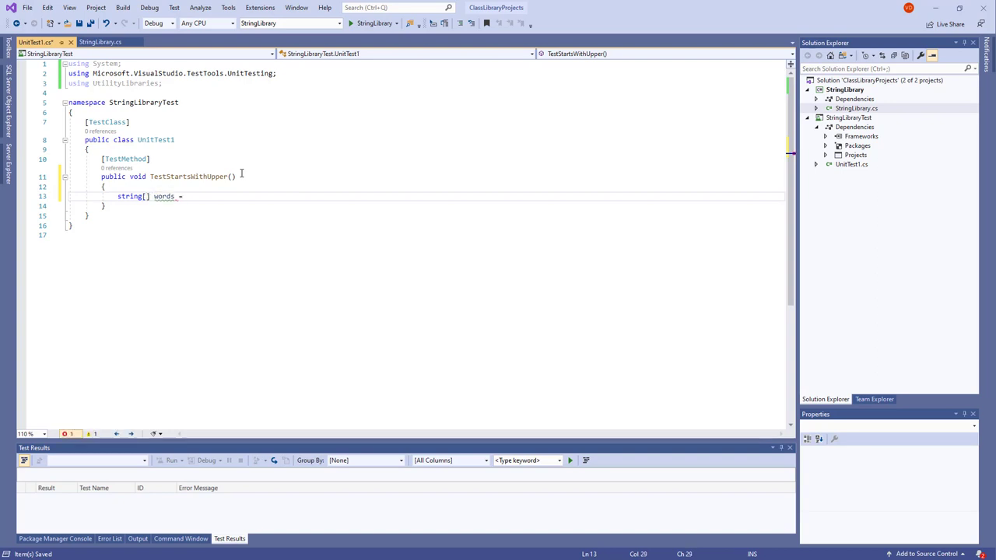
{"action": "type", "text": "{"}
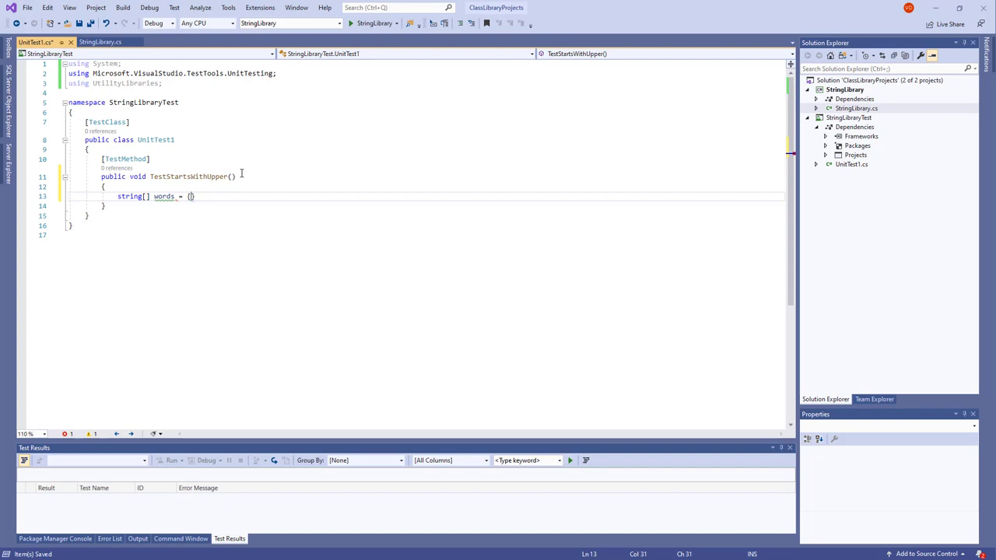
{"action": "type", "text": "}"}
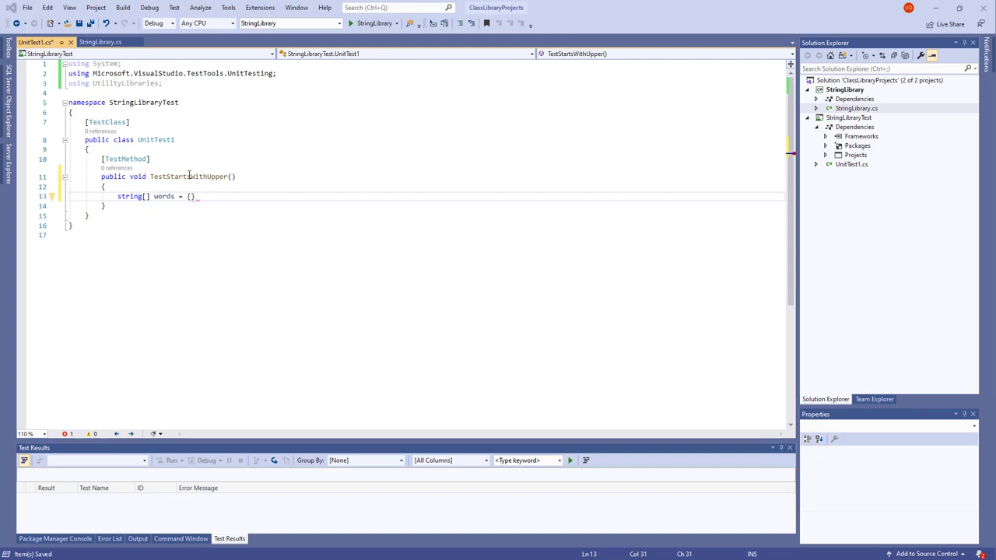
{"action": "type", "text": "\"Alphabe"}
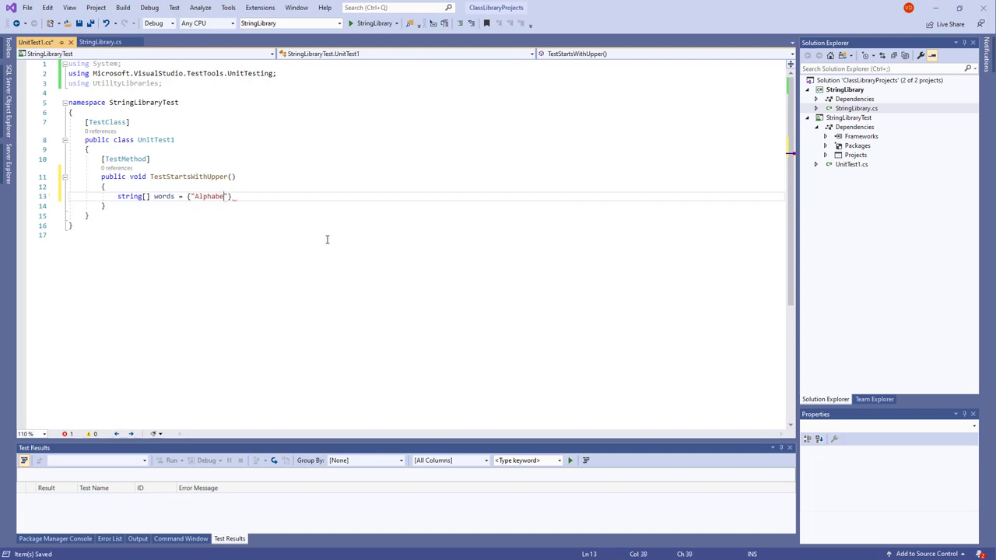
{"action": "type", "text": "\", }"}
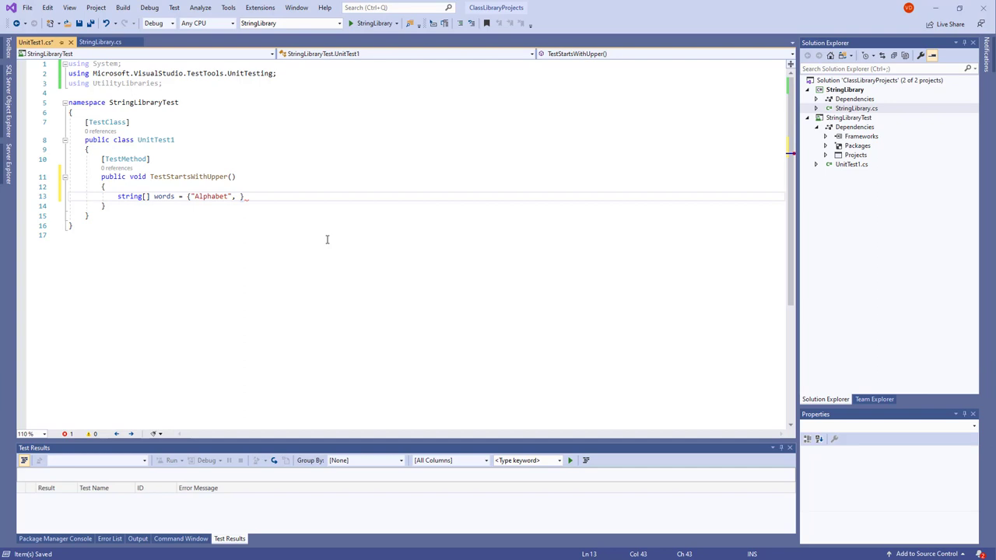
{"action": "type", "text": "\"Zulu\","}
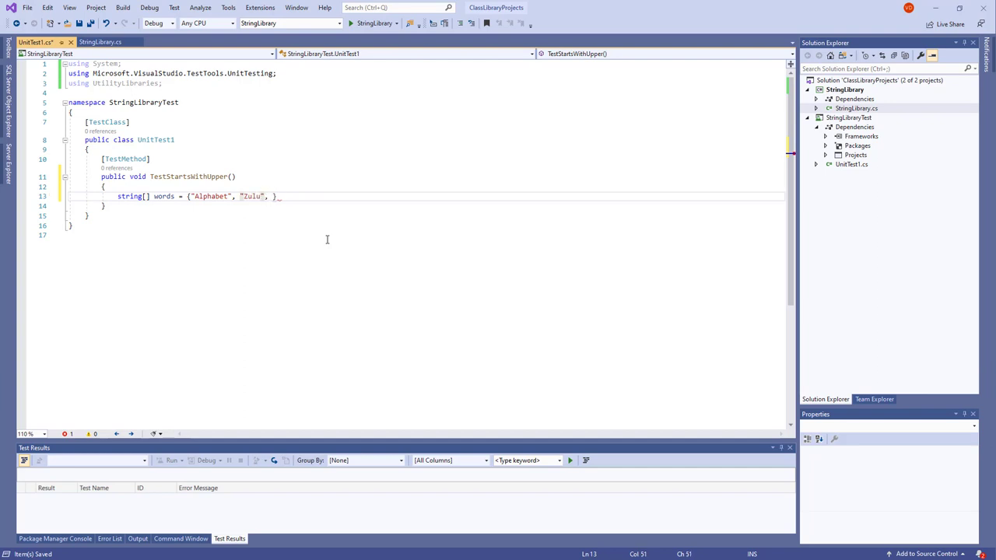
{"action": "type", "text": "\"ABC\"}"}
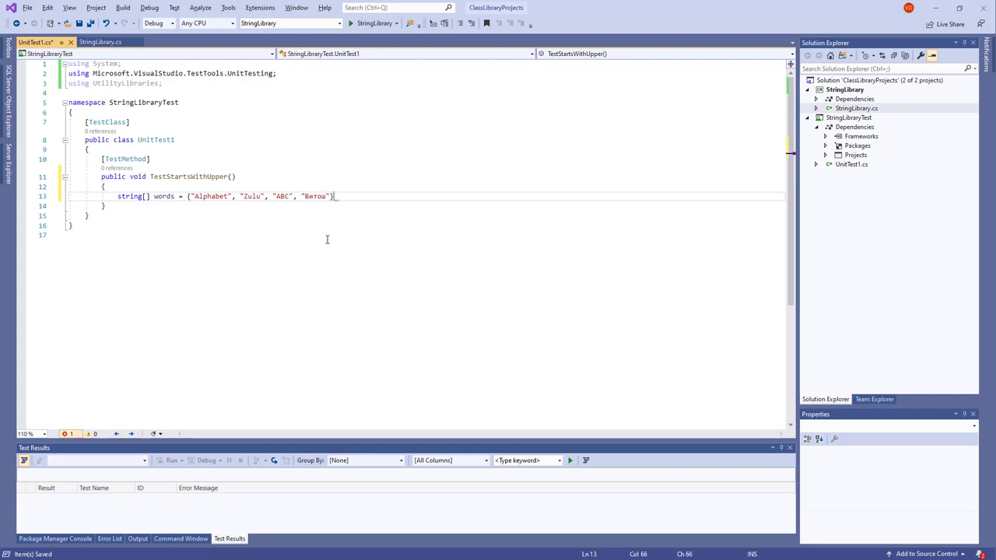
{"action": "type", "text": "};"}
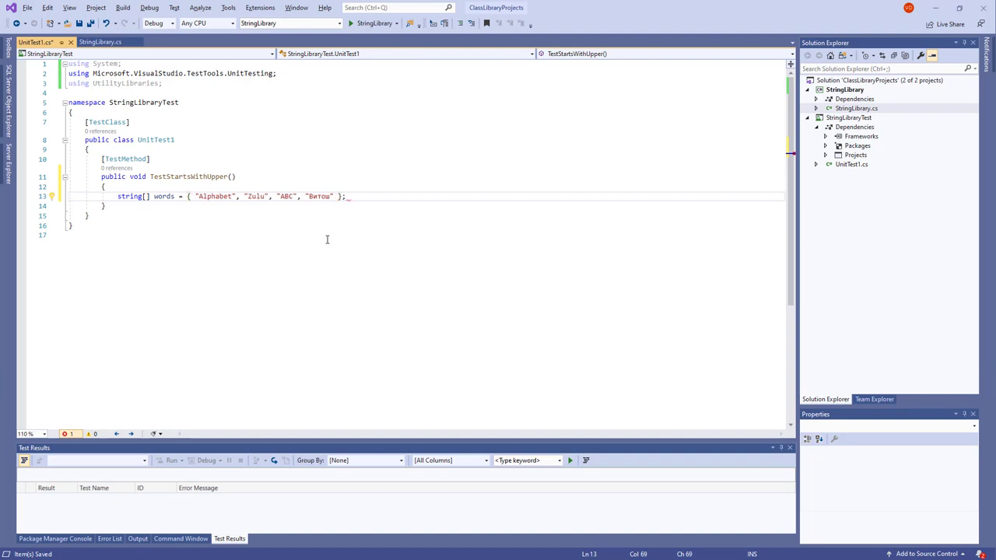
{"action": "double_click", "coordinate": [319, 196]}
{"action": "type", "text": ", \"ВитошА"}
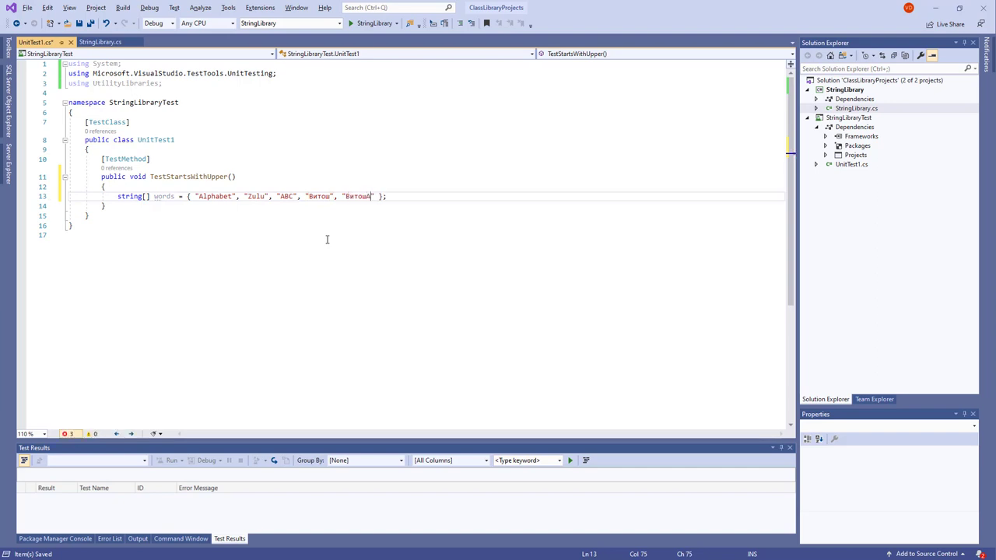
{"action": "type", "text": "Академия"}
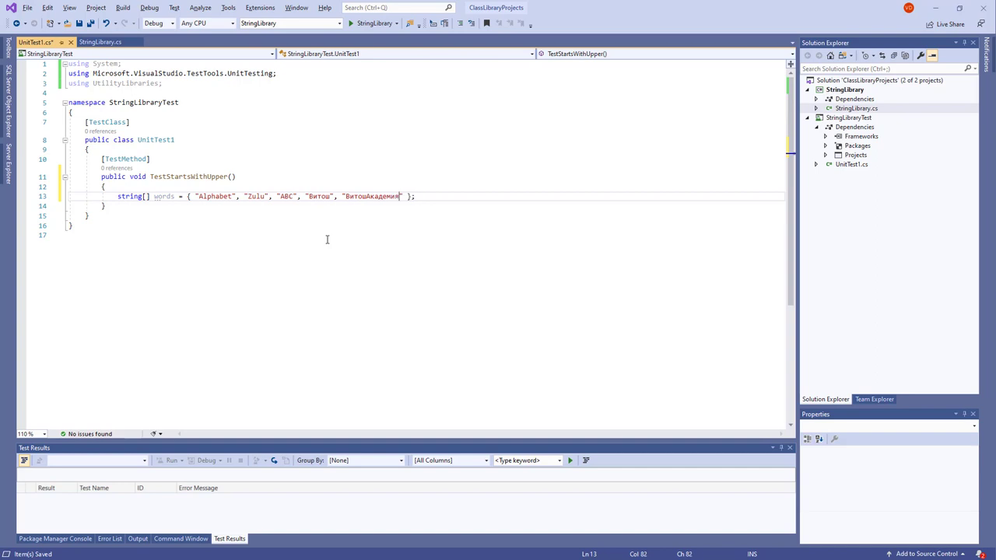
{"action": "type", "text": ".ком"}
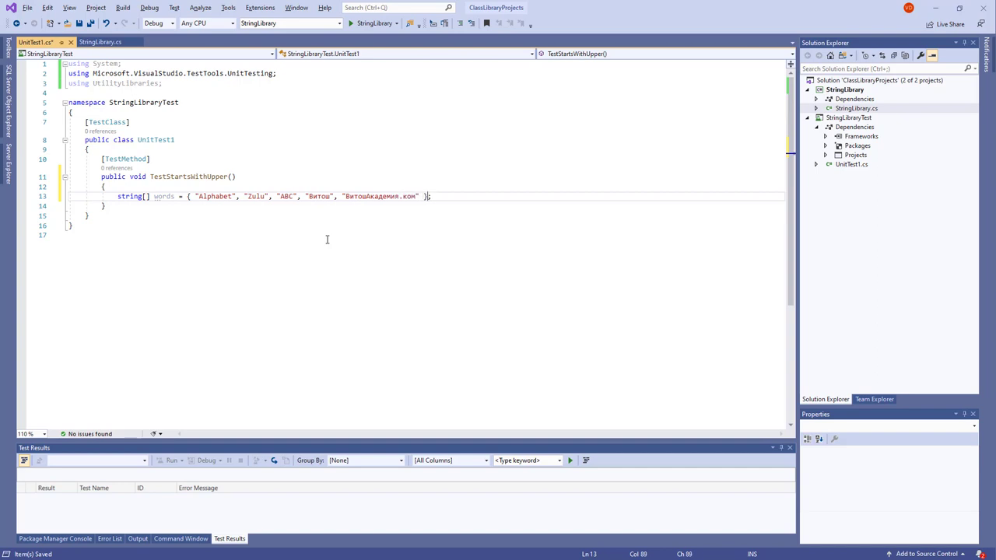
{"action": "left_click", "coordinate": [351, 196]}
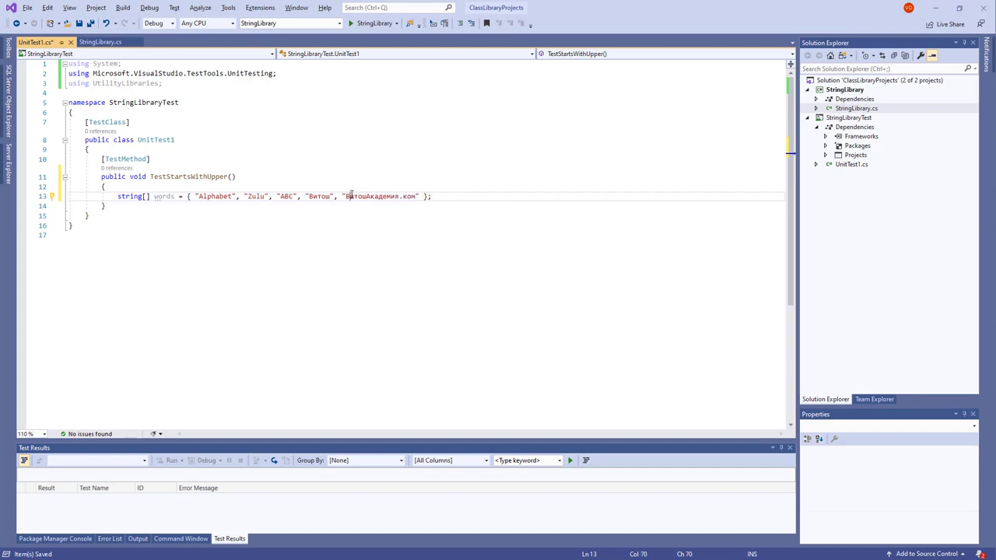
{"action": "left_click", "coordinate": [433, 196]}
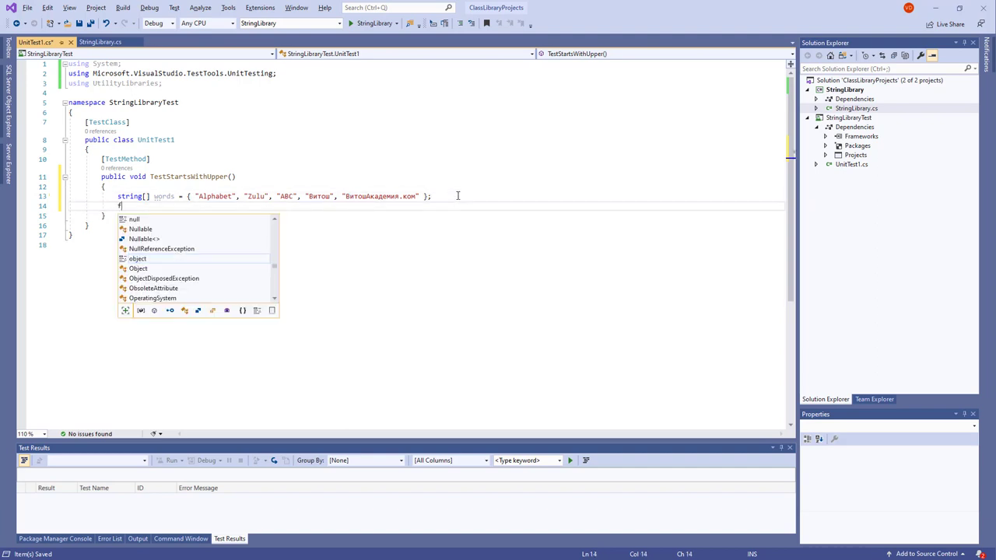
Step: Start a foreach loop over words that assigns bool result from StartsWithUpper
{"action": "type", "text": "foreach (var wor in collection"}
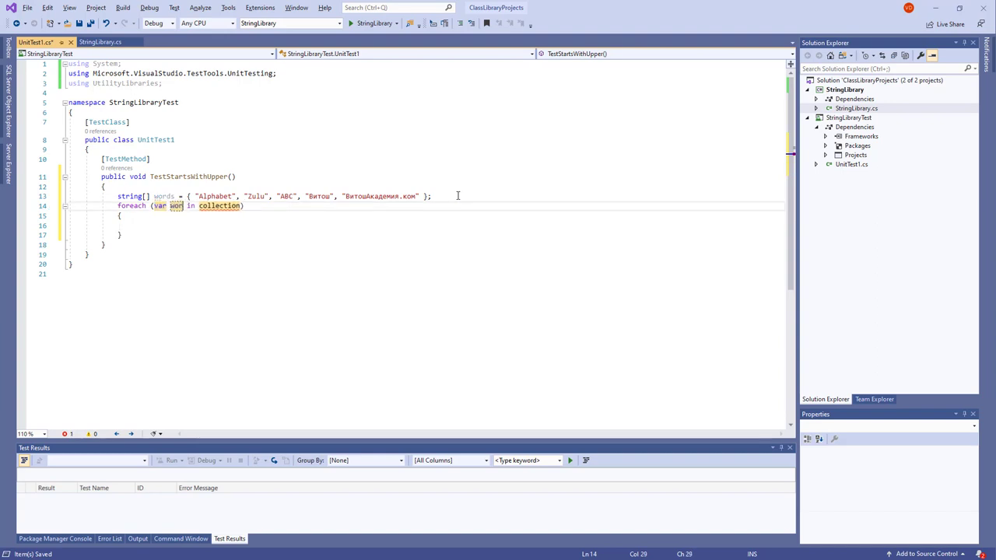
{"action": "type", "text": "words"}
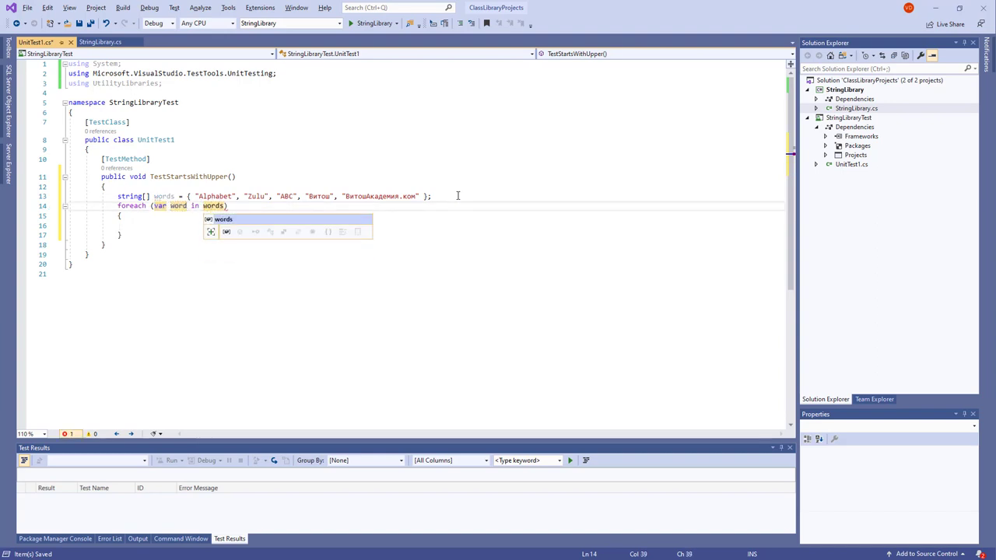
{"action": "type", "text": "b"}
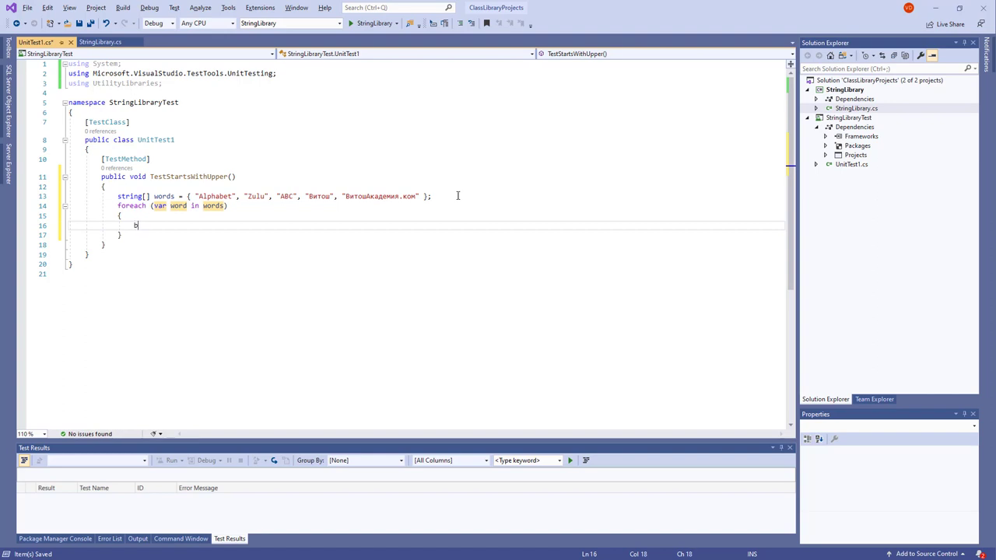
{"action": "type", "text": "ool result = word."}
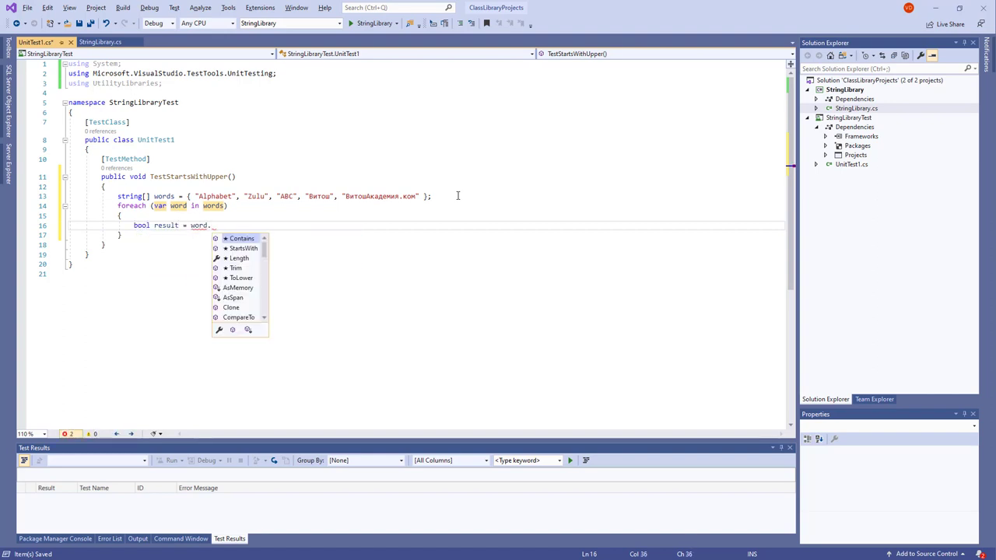
{"action": "type", "text": "star"}
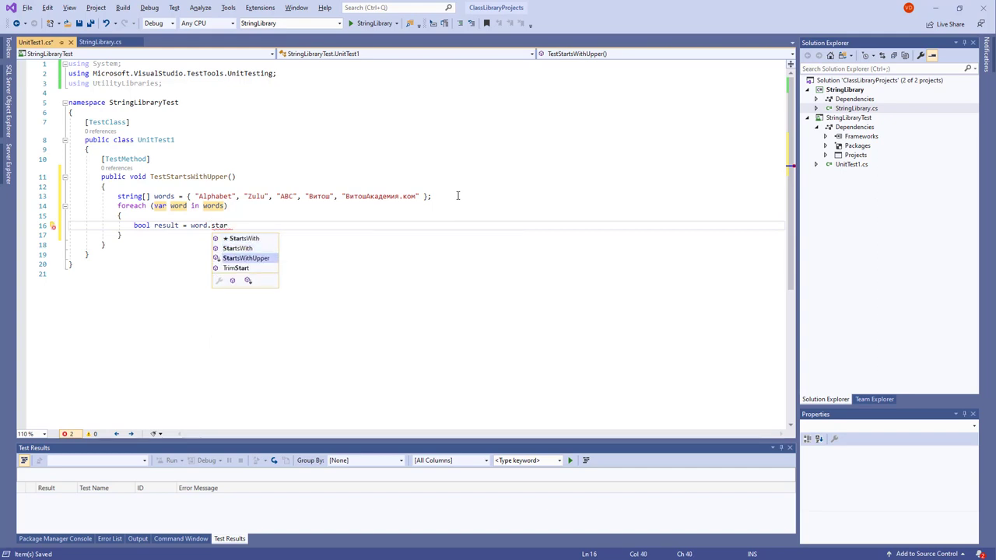
{"action": "mouse_move", "coordinate": [246, 258]}
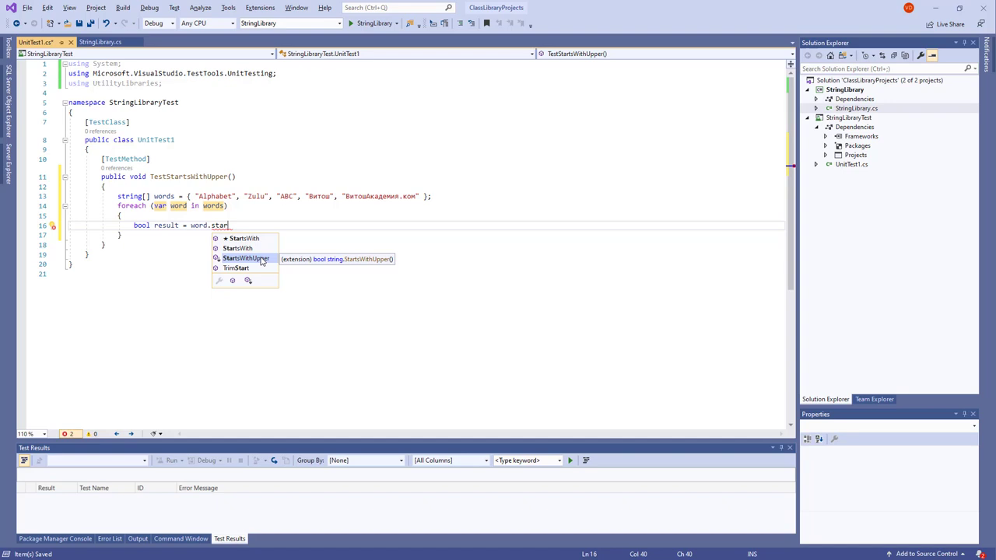
{"action": "mouse_move", "coordinate": [226, 263]}
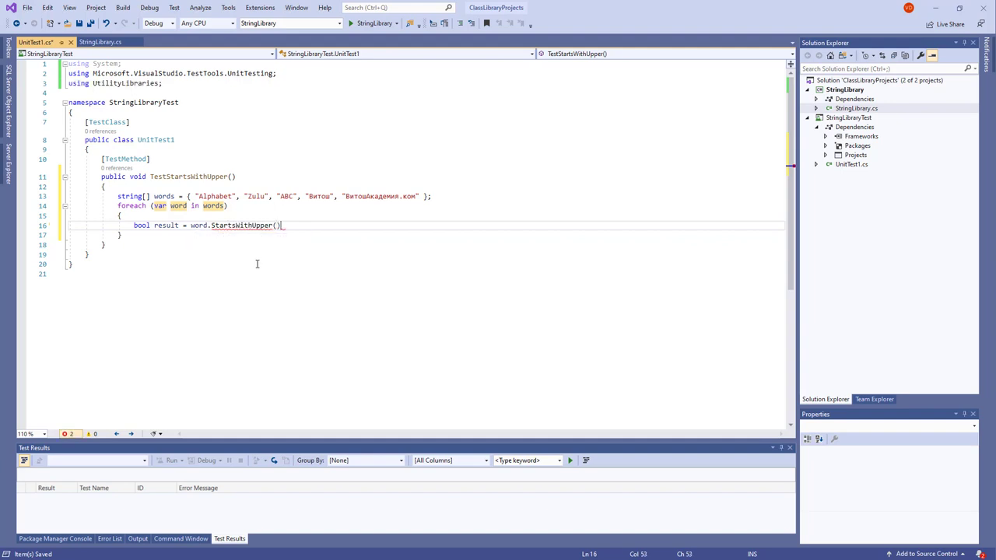
Step: Begin an Assert.IsTrue(result, String.Format(...)) line after the result statement
{"action": "key", "text": "Return"}
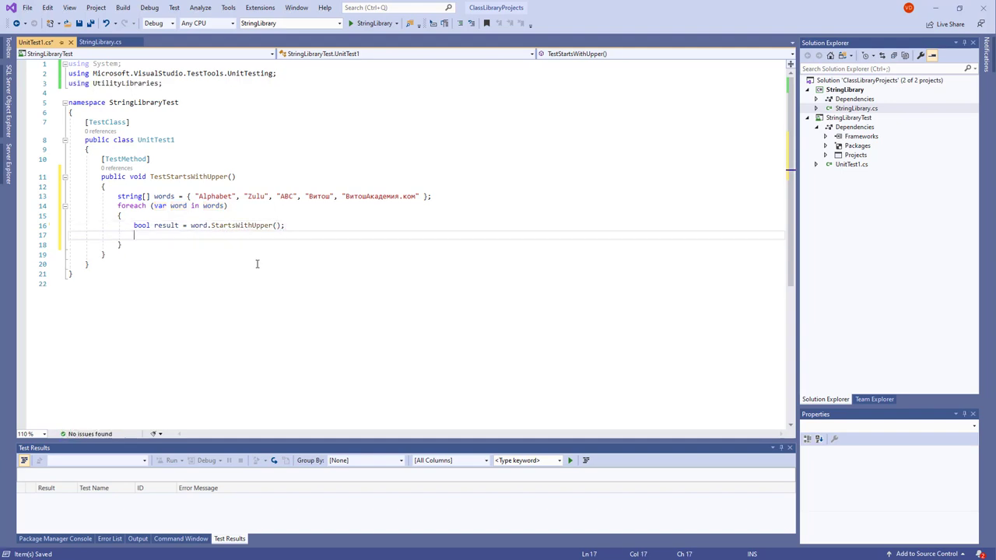
{"action": "type", "text": "assert.IsTrue"}
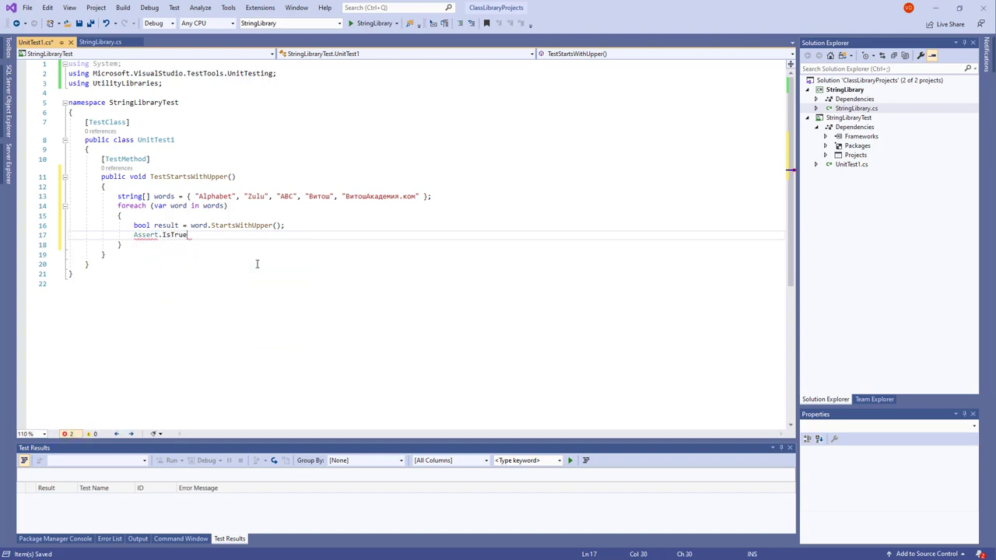
{"action": "type", "text": "(result"}
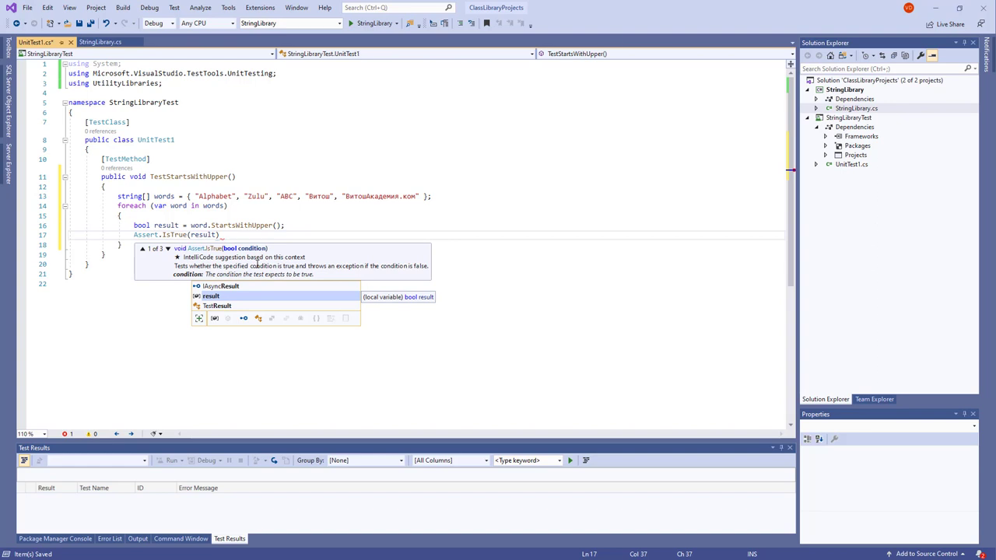
{"action": "type", "text": ", srin"}
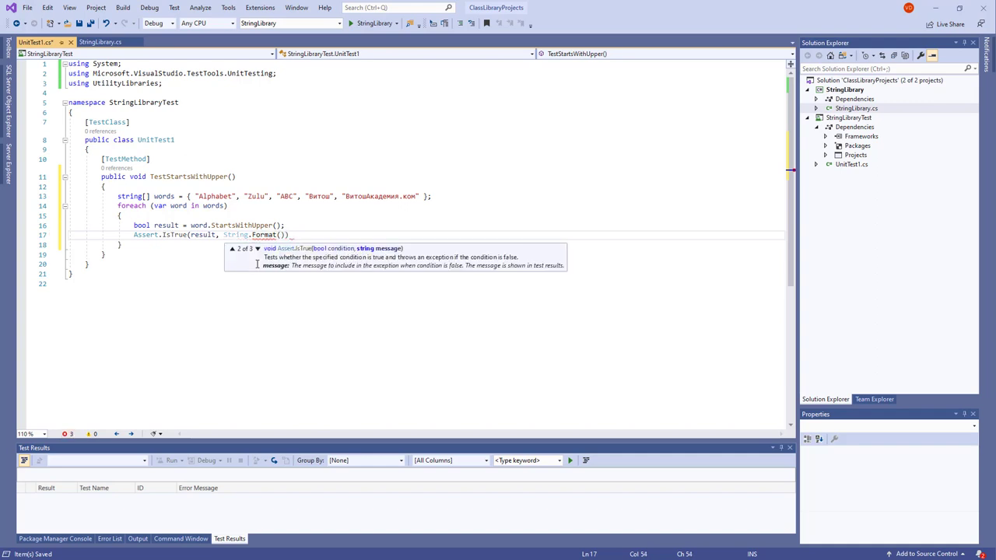
Step: Complete the message "Expected for '{0}': true; Actual {1}" with word and result, and save
{"action": "type", "text": "Expected for"}
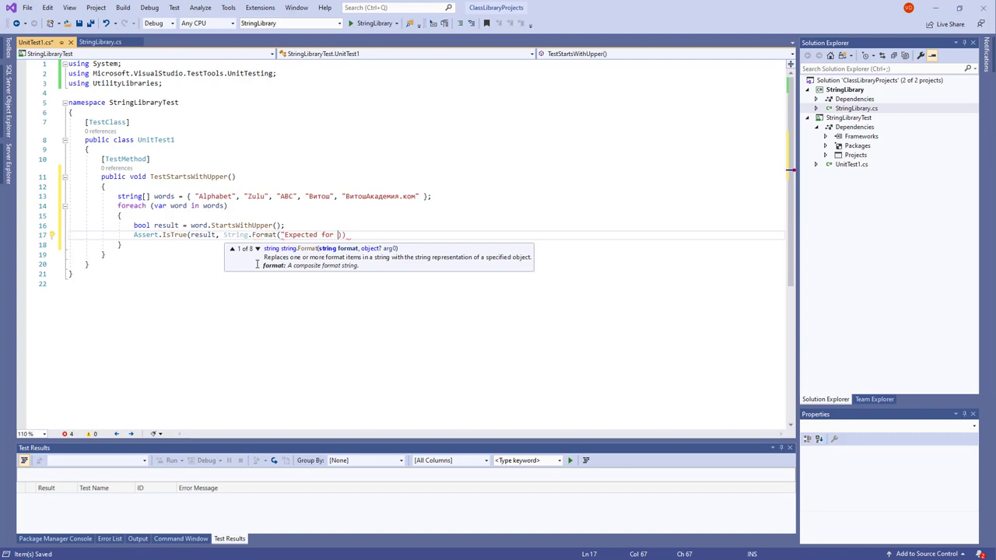
{"action": "type", "text": "'P'"}
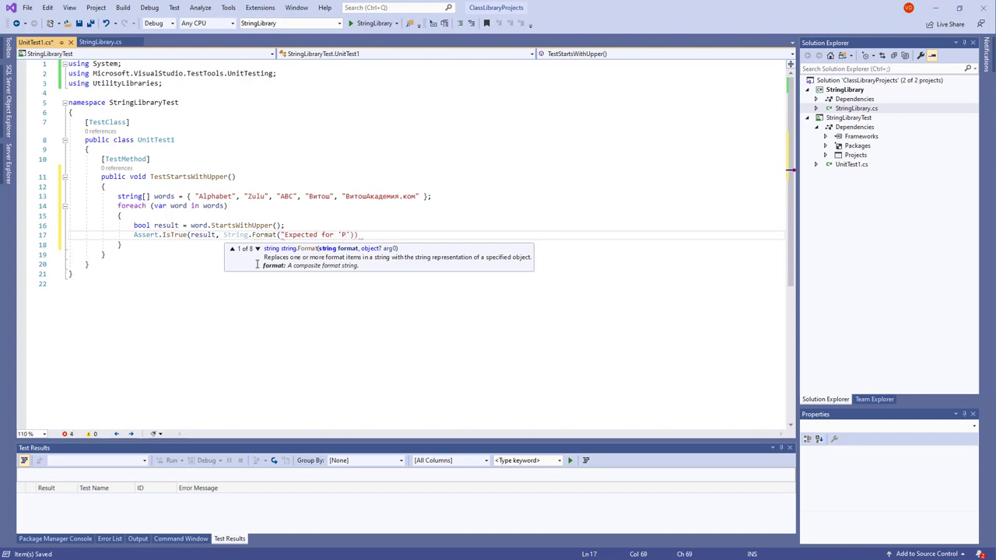
{"action": "type", "text": "{}"}
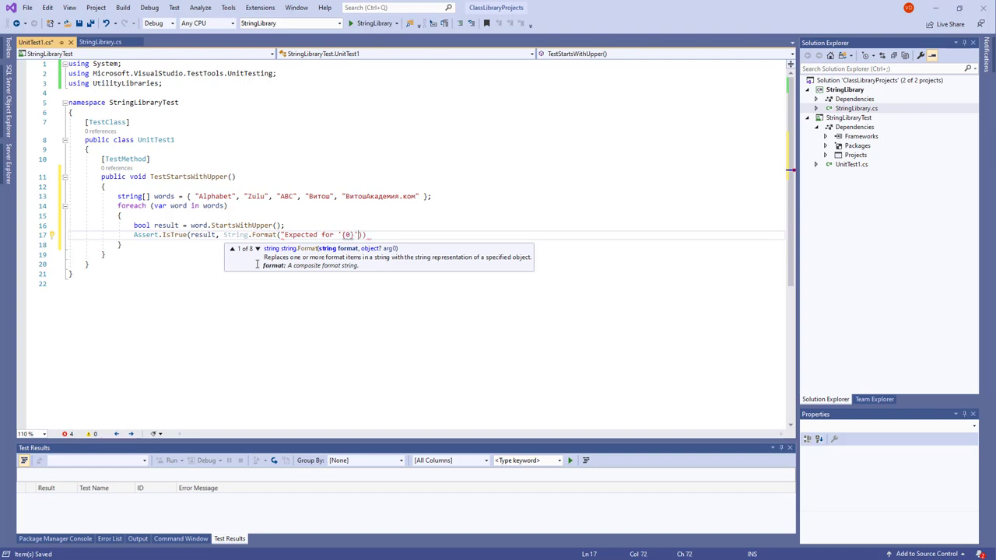
{"action": "type", "text": "'"}
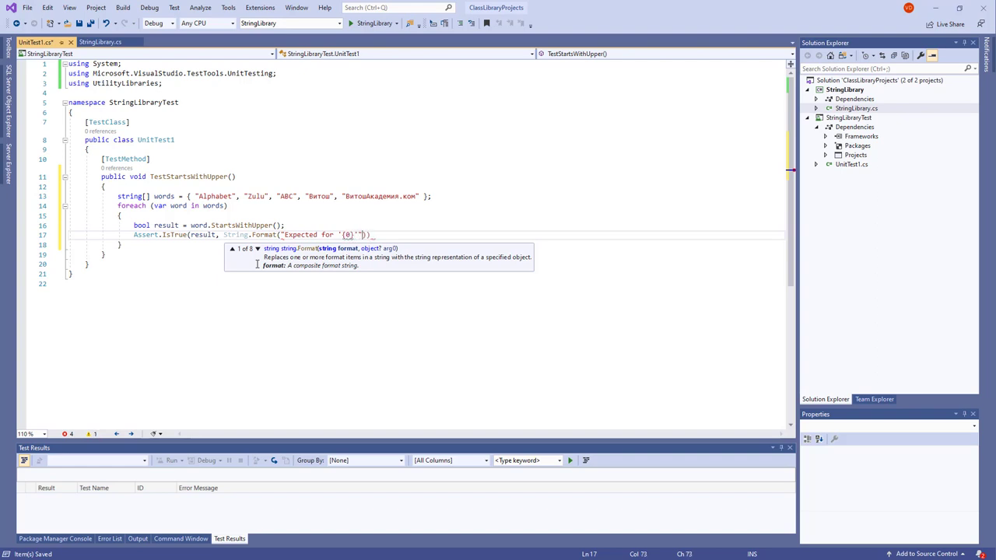
{"action": "type", "text": ": true"}
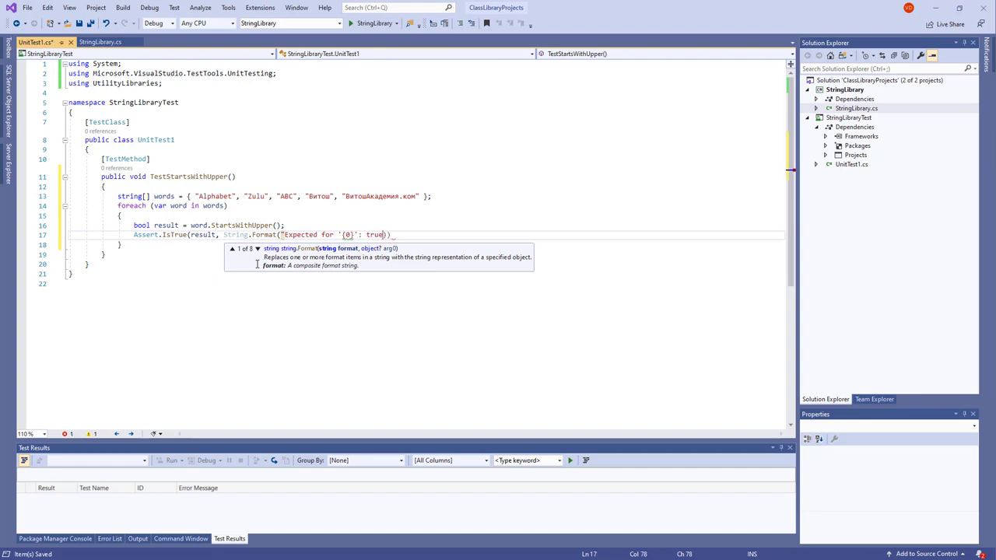
{"action": "type", "text": "; Actual {1"}
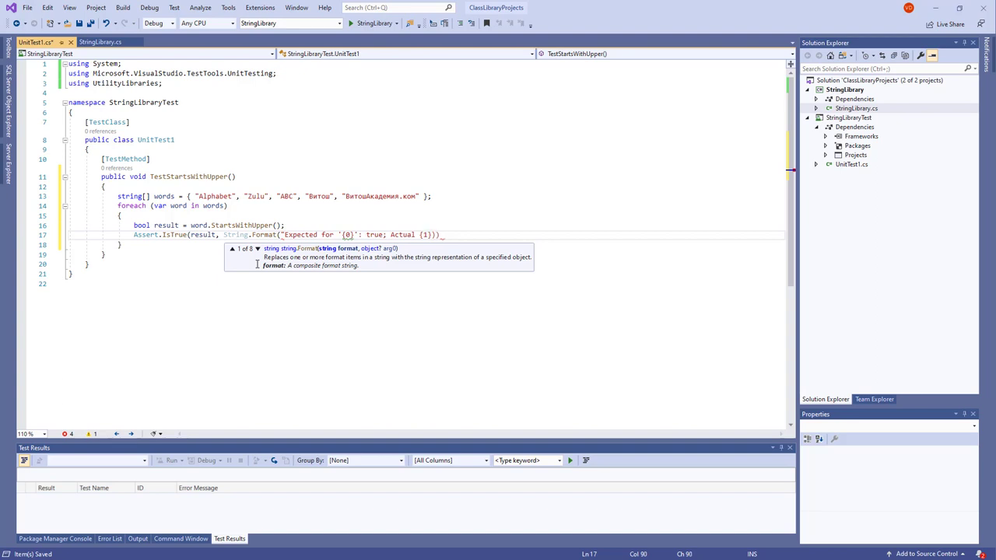
{"action": "type", "text": ")"}
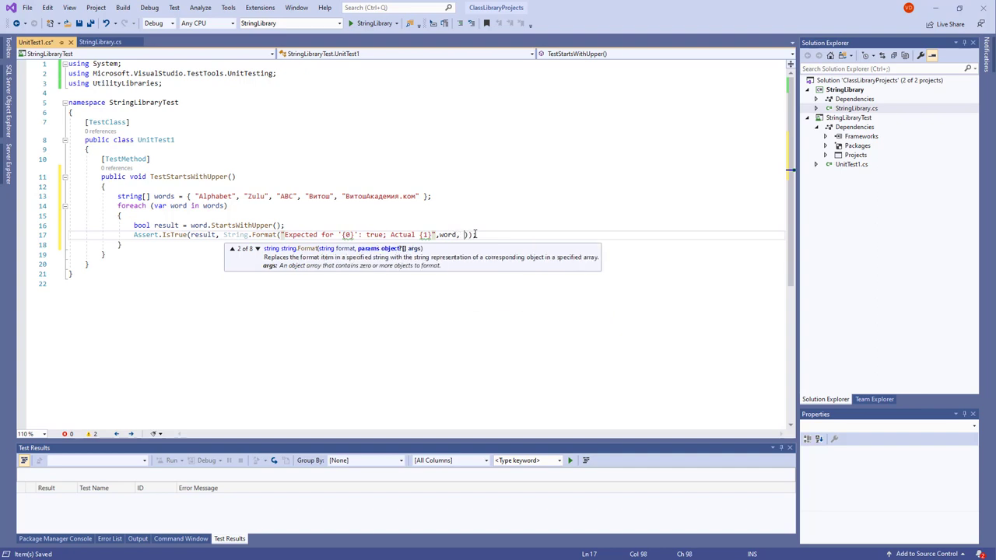
{"action": "type", "text": "result"}
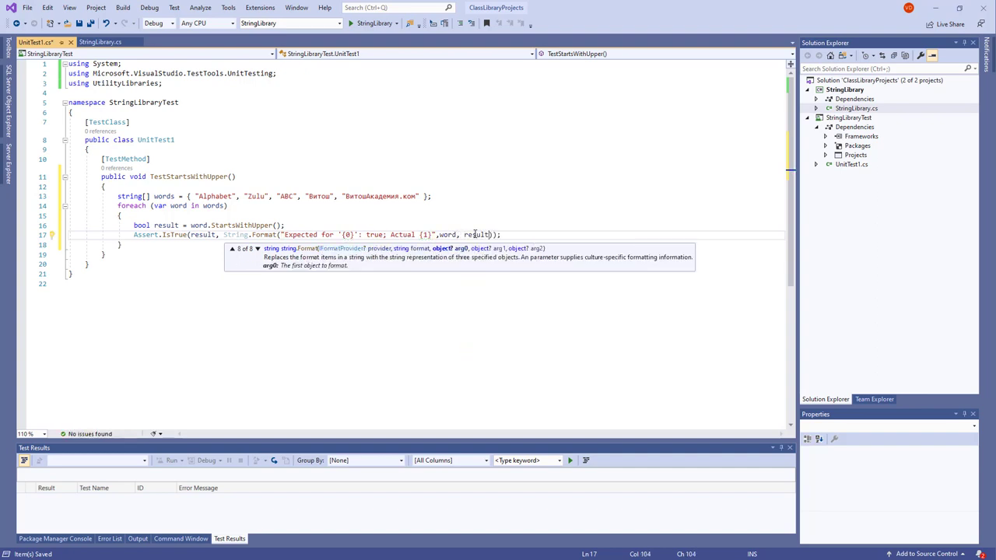
{"action": "key", "text": "ctrl+s"}
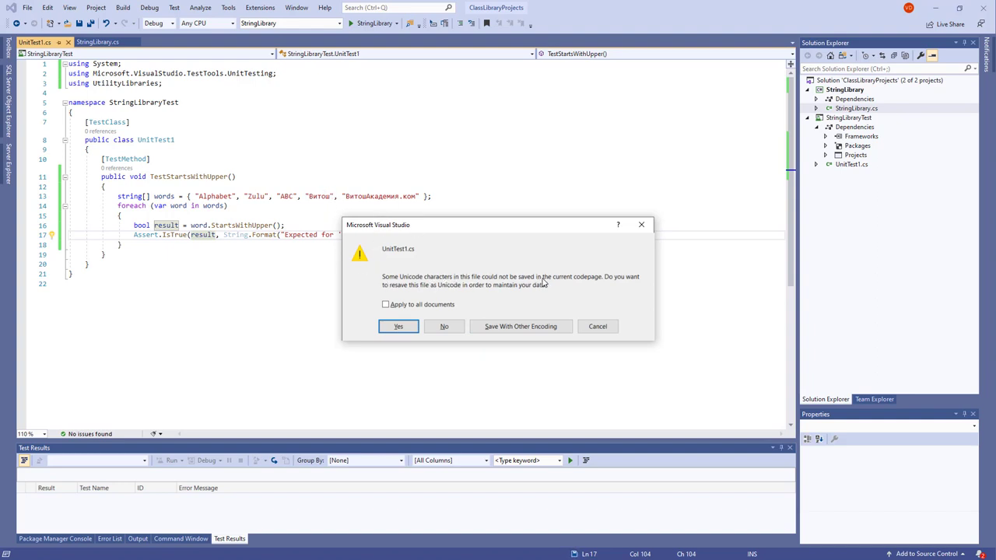
{"action": "mouse_move", "coordinate": [392, 282]}
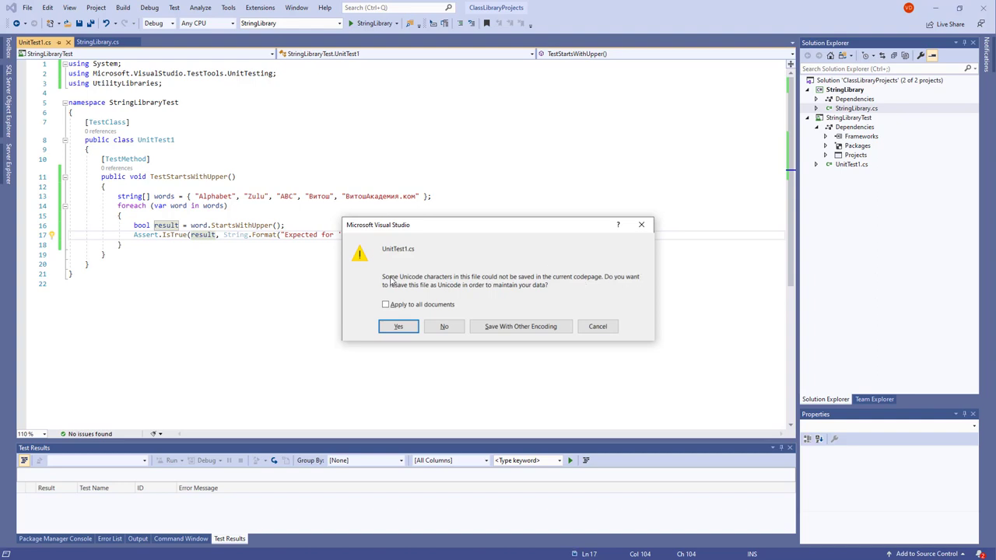
{"action": "mouse_move", "coordinate": [459, 293]}
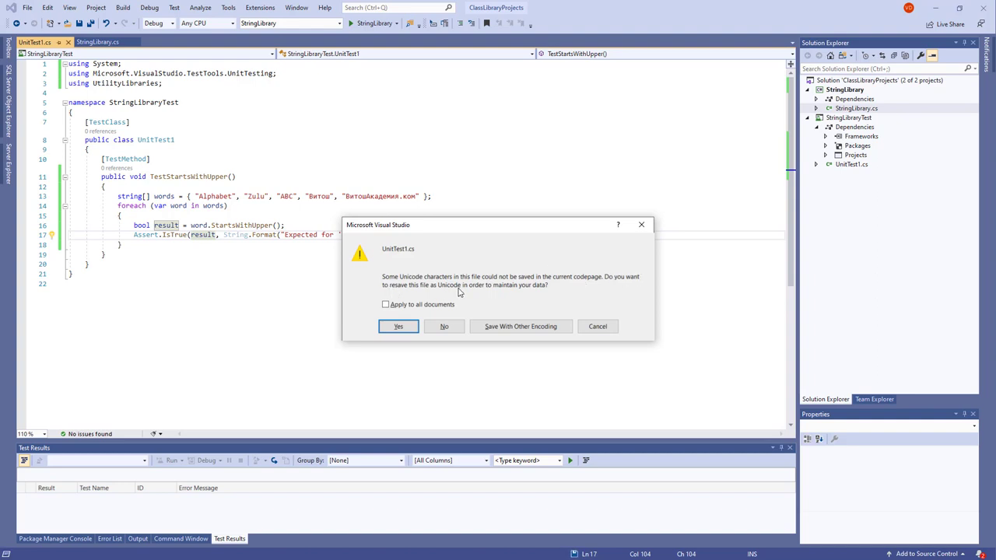
{"action": "mouse_move", "coordinate": [399, 326]}
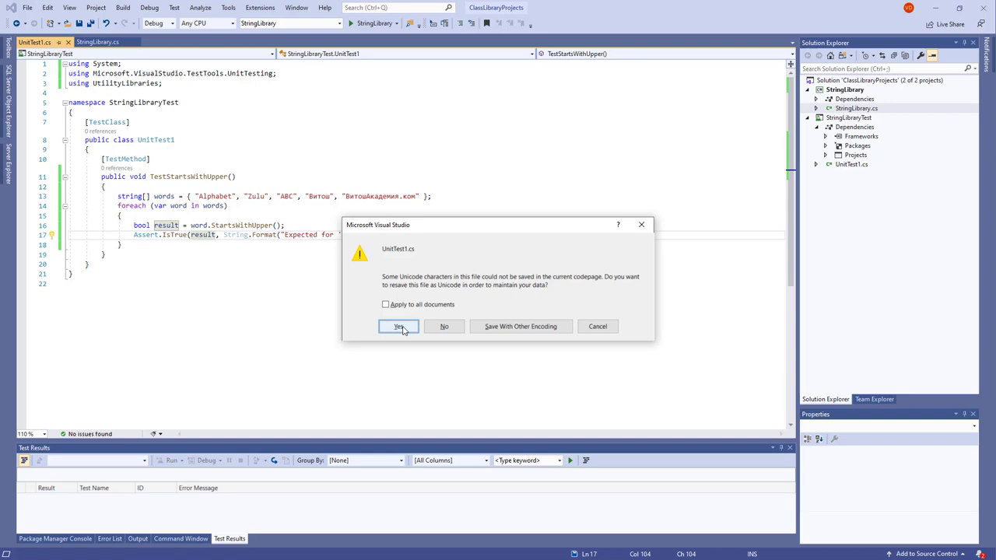
Step: Confirm resaving UnitTest1.cs as Unicode to keep the Cyrillic words
{"action": "left_click", "coordinate": [399, 326]}
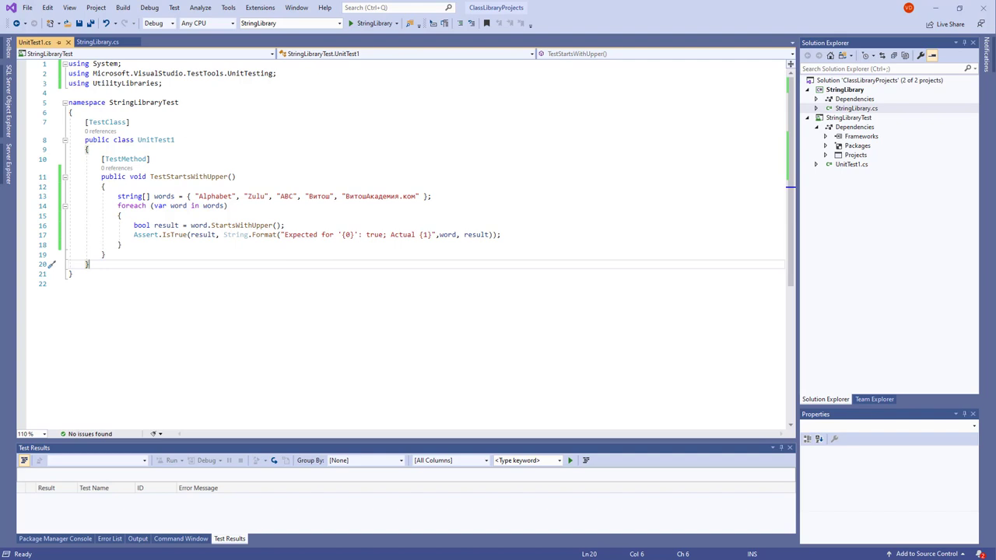
Step: Run all tests and expand Test Explorer down to the TestStartsWithUpper result
{"action": "left_click", "coordinate": [174, 7]}
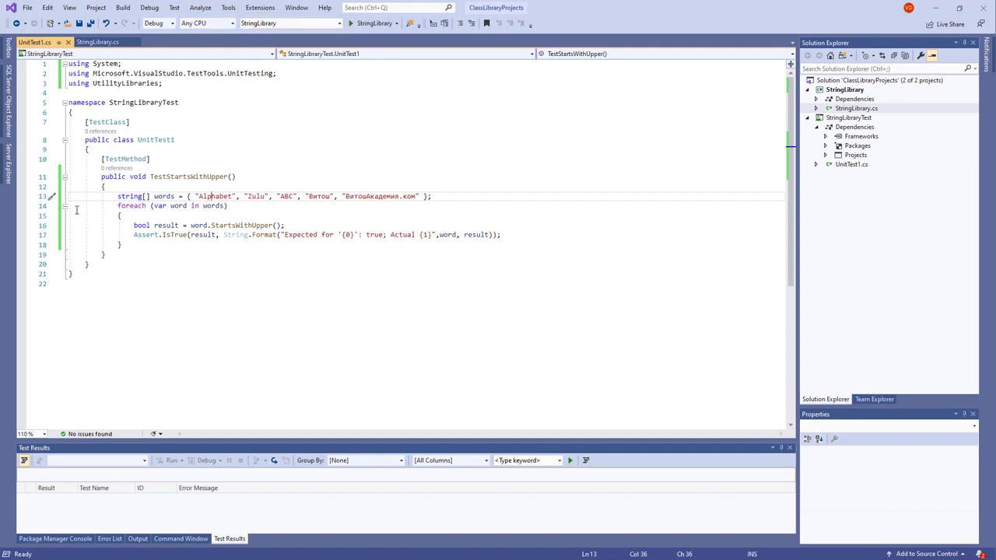
{"action": "left_click", "coordinate": [174, 7]}
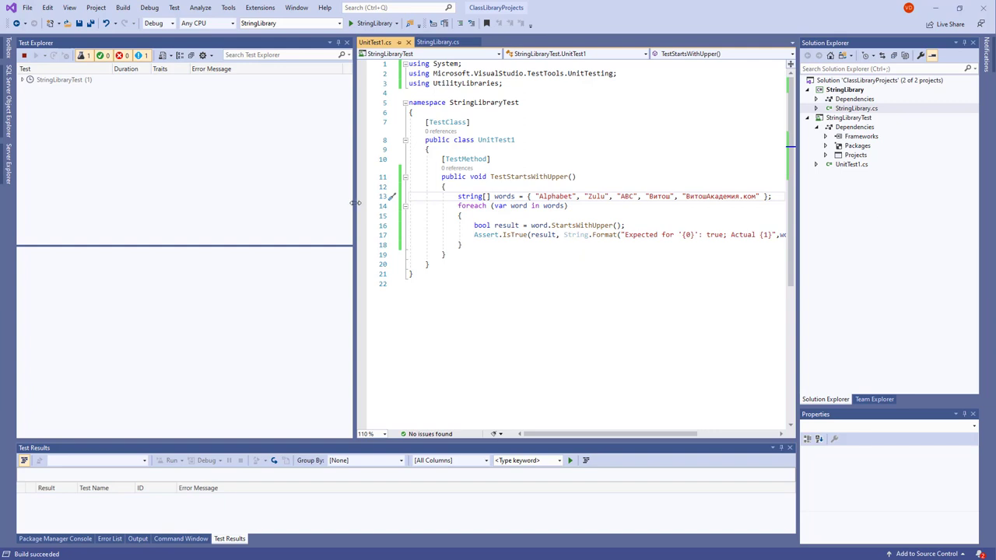
{"action": "left_click", "coordinate": [23, 55]}
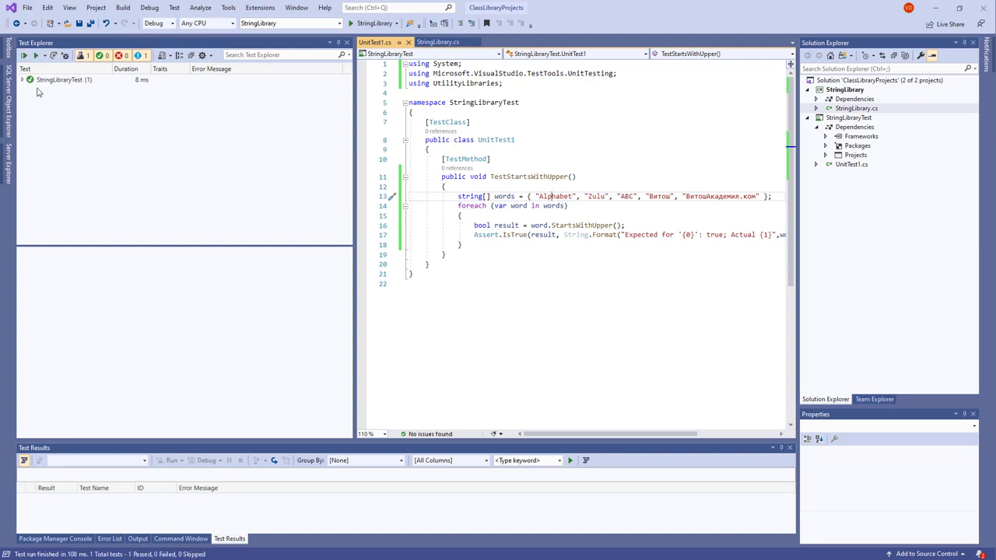
{"action": "left_click", "coordinate": [27, 90]}
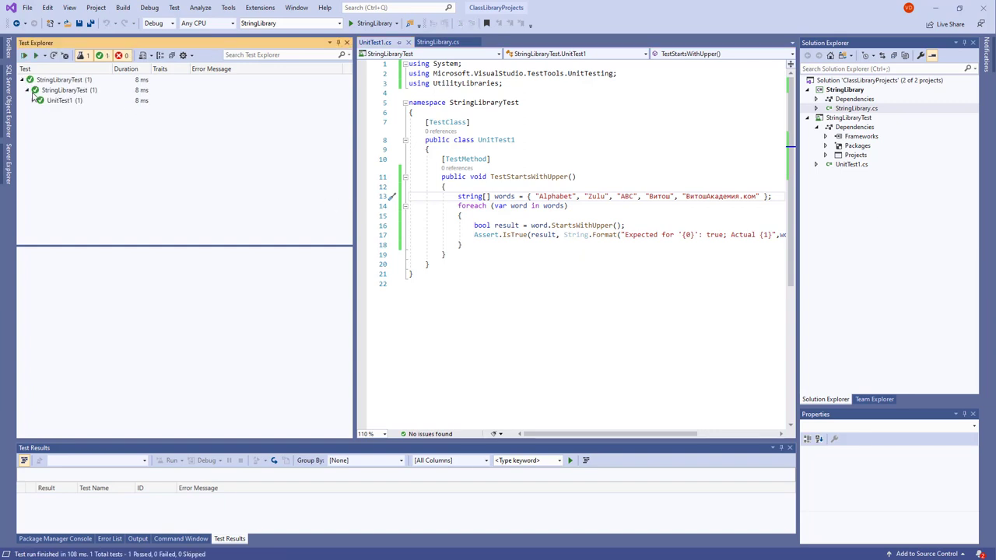
{"action": "left_click", "coordinate": [34, 100]}
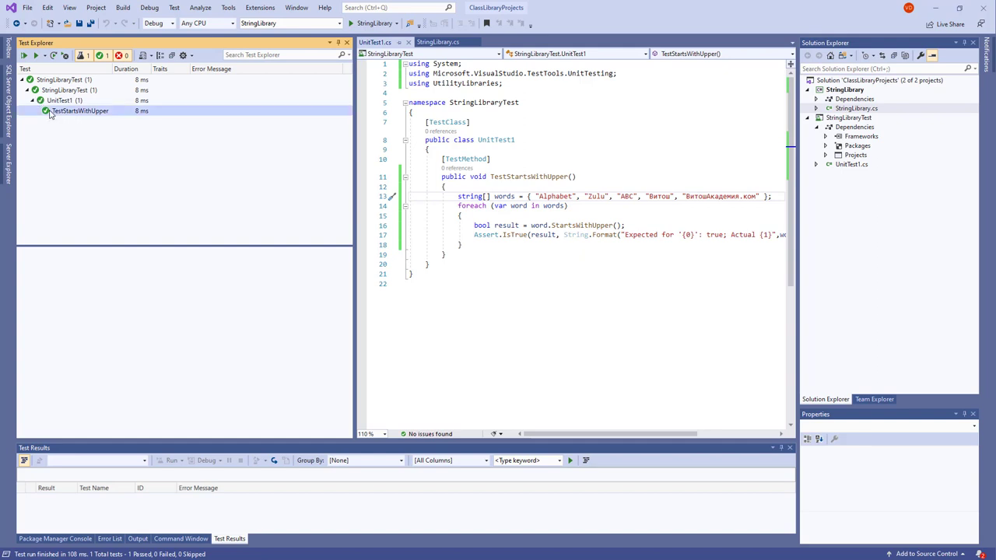
{"action": "left_click", "coordinate": [79, 110]}
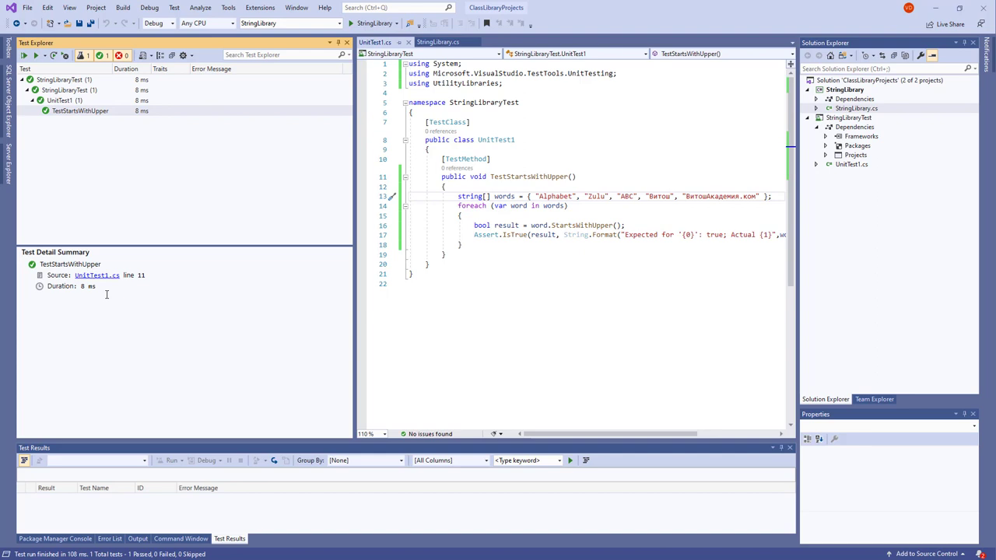
Step: Rerun the tests repeatedly, confirming TestStartsWithUpper passes with 1 of 1 succeeding
{"action": "left_click", "coordinate": [443, 177]}
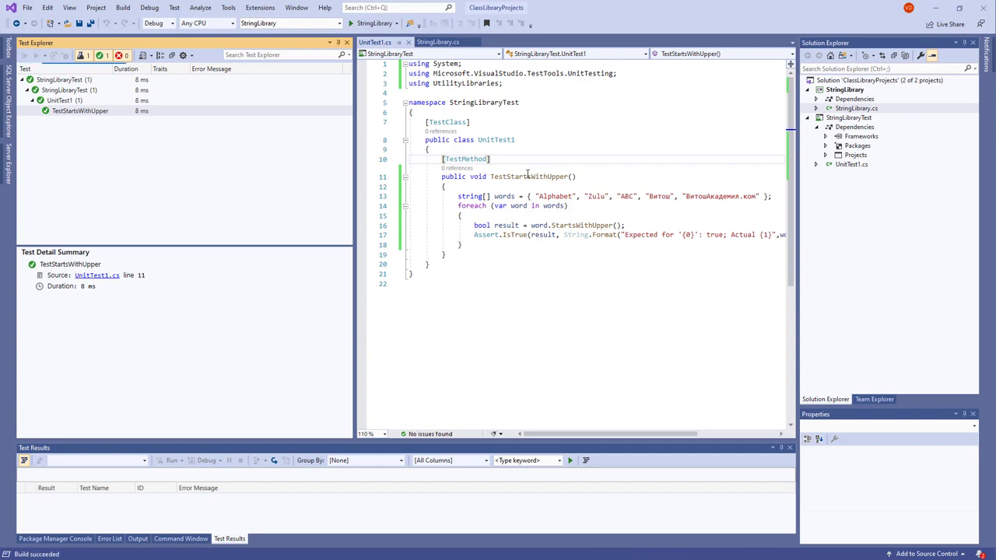
{"action": "left_click", "coordinate": [24, 54]}
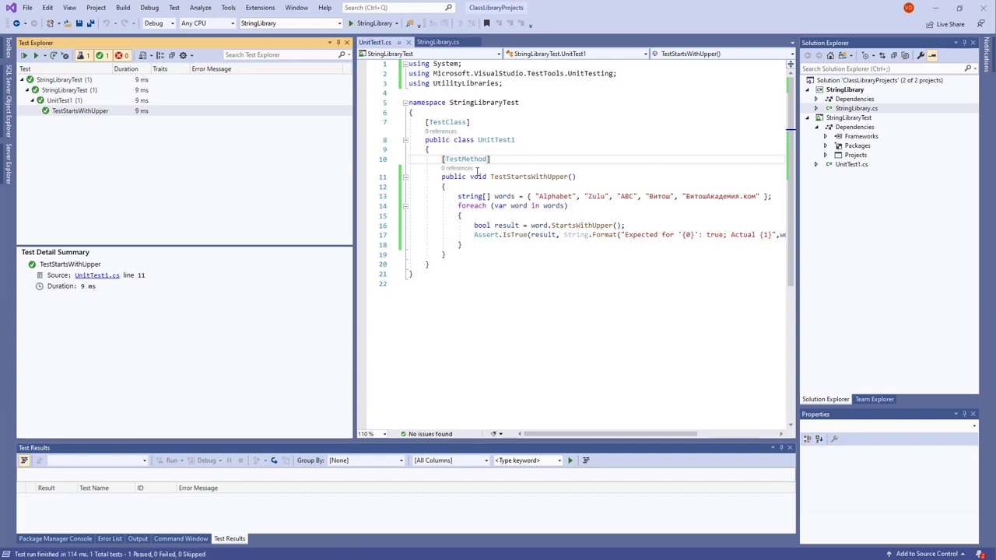
{"action": "left_click", "coordinate": [441, 176]}
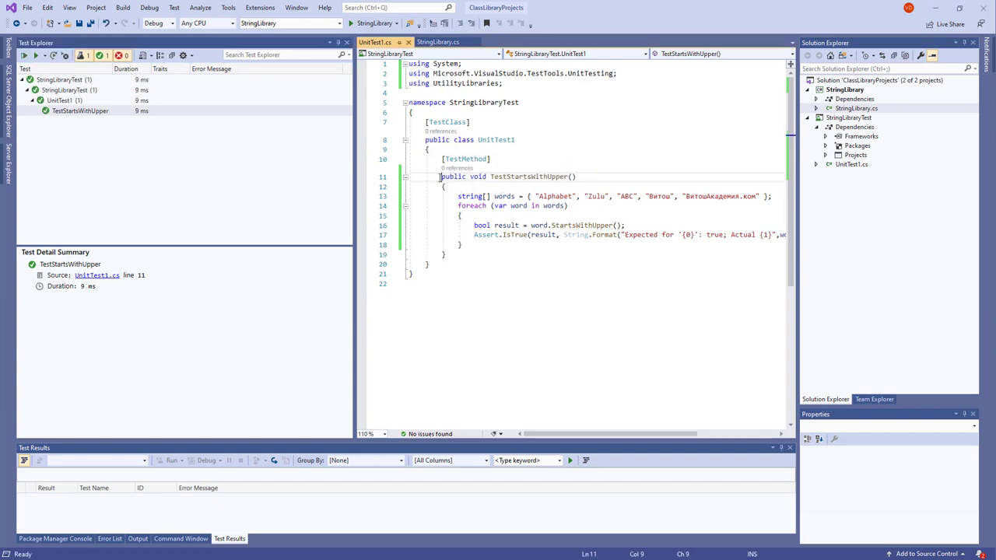
{"action": "left_click", "coordinate": [175, 7]}
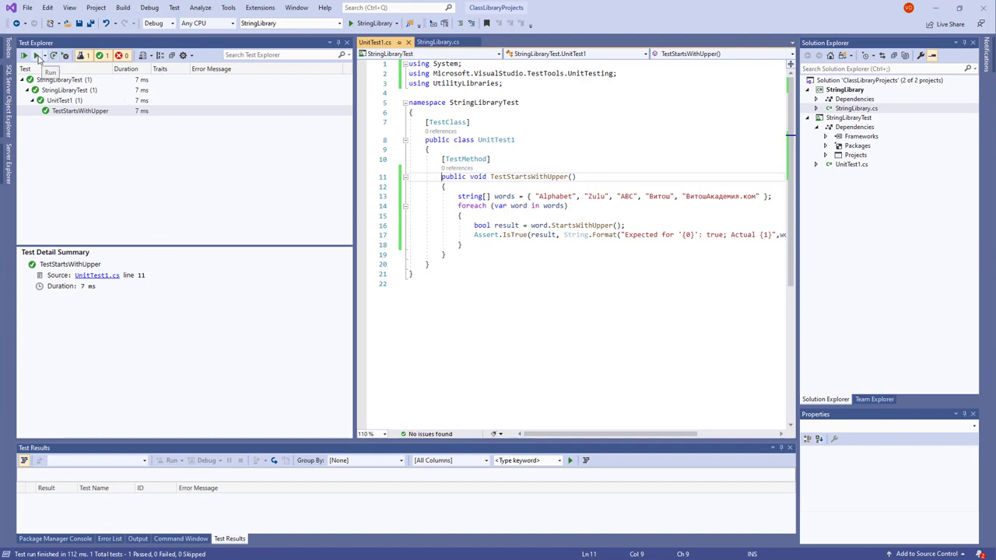
{"action": "left_click", "coordinate": [24, 55]}
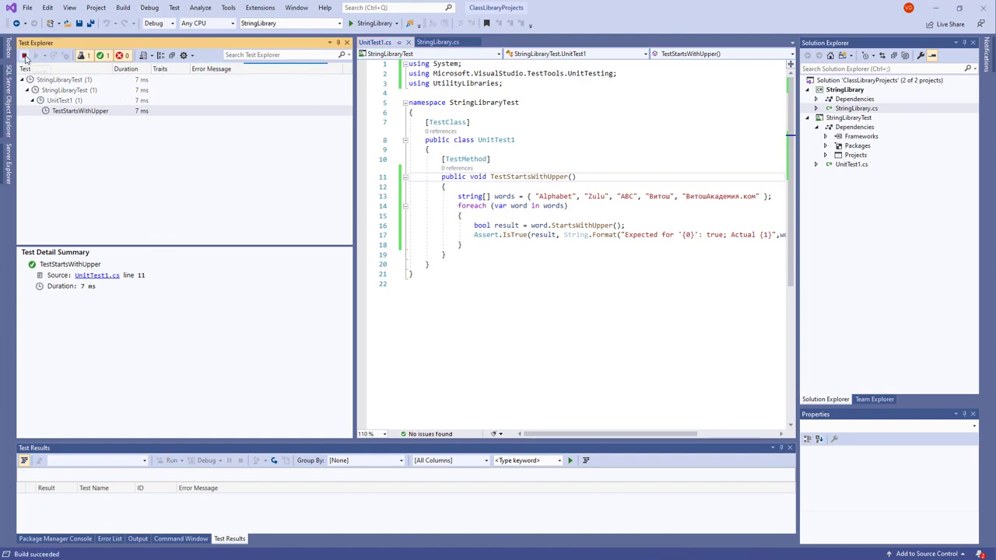
{"action": "left_click", "coordinate": [24, 55]}
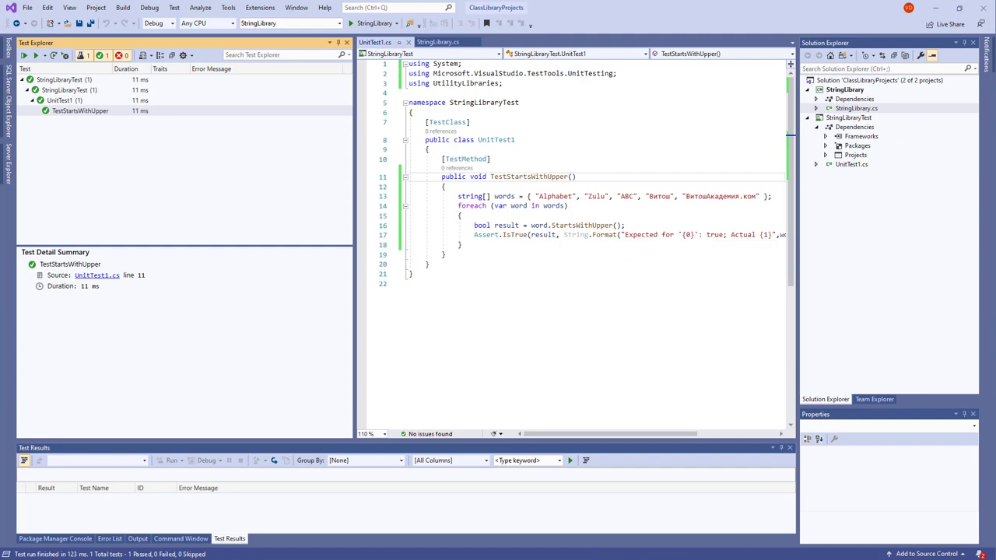
{"action": "left_click", "coordinate": [429, 148]}
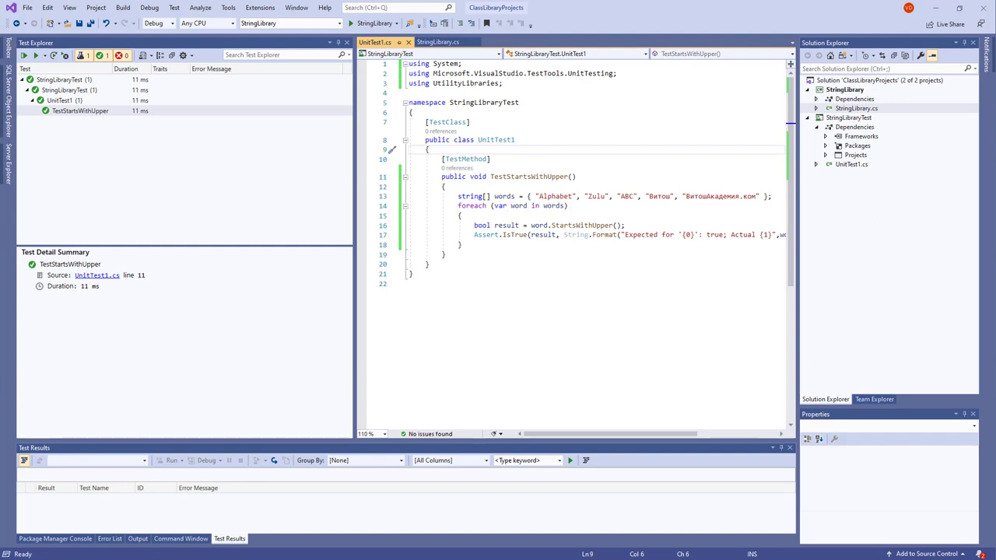
Step: Add a public void TestDoesNotStartWithUpper() method with a [TestMethod] attribute
{"action": "left_click", "coordinate": [458, 177]}
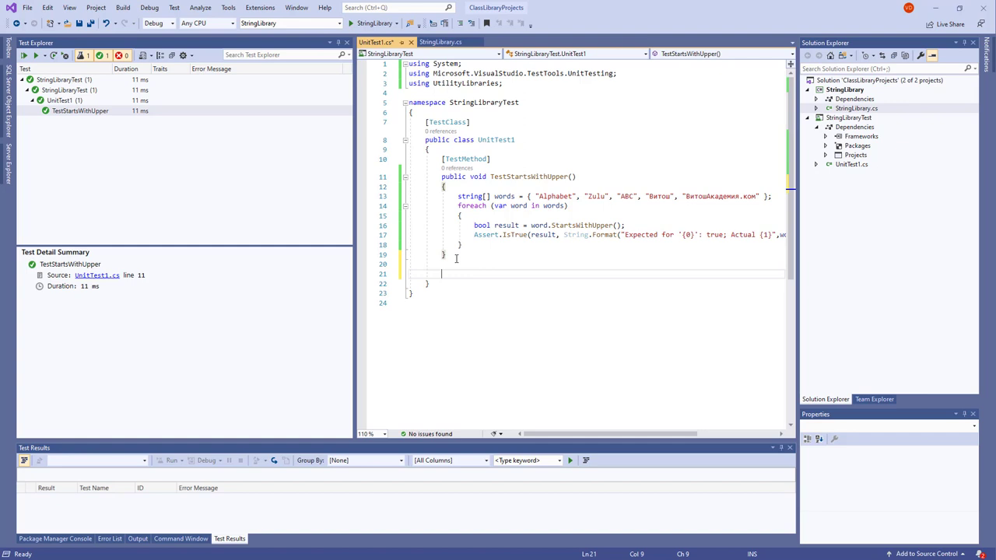
{"action": "type", "text": "public"}
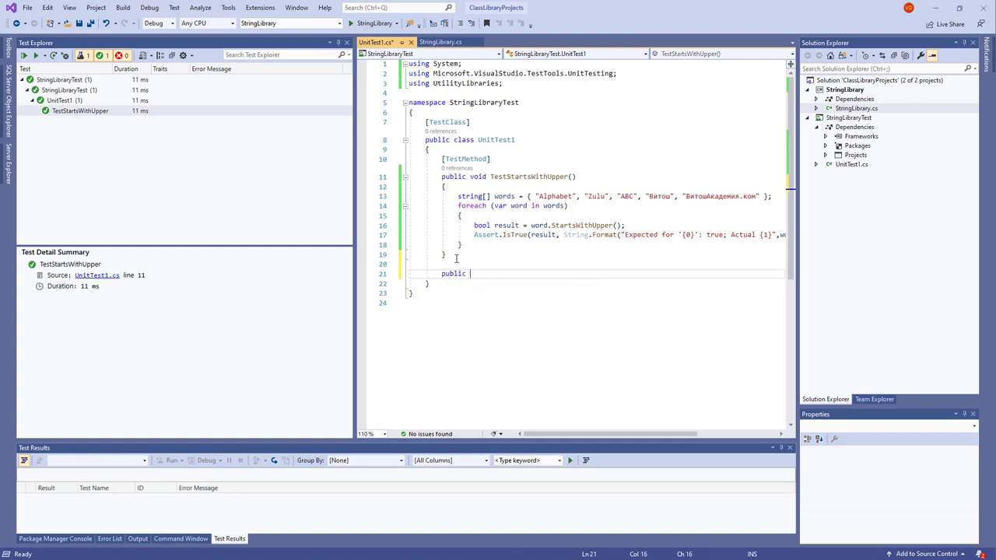
{"action": "type", "text": "void TestD"}
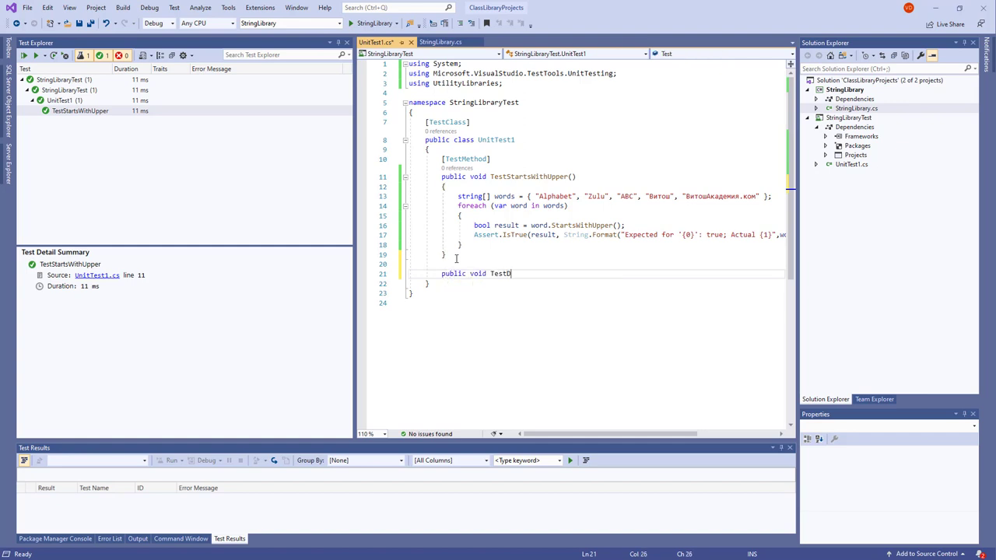
{"action": "type", "text": "oesNotStartWithUpper"}
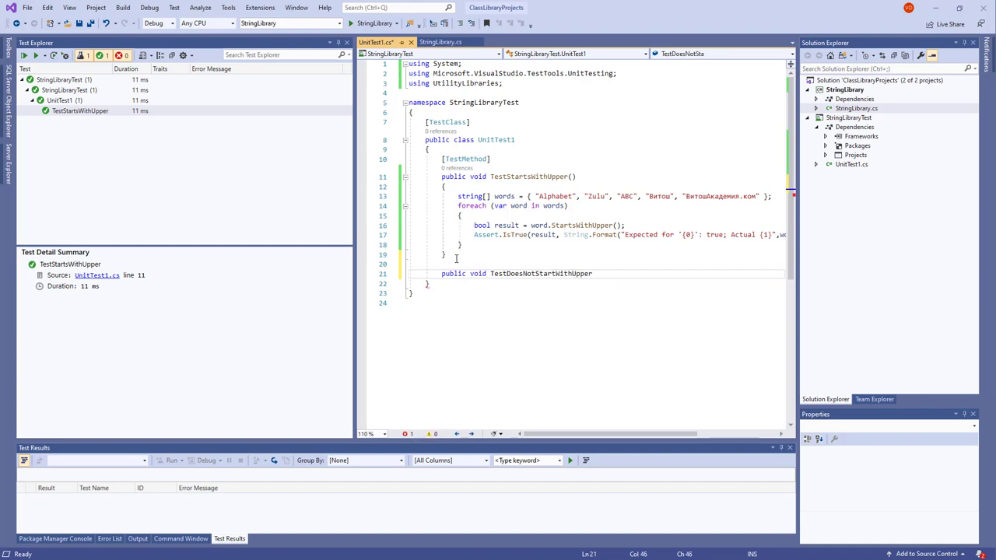
{"action": "type", "text": "()"}
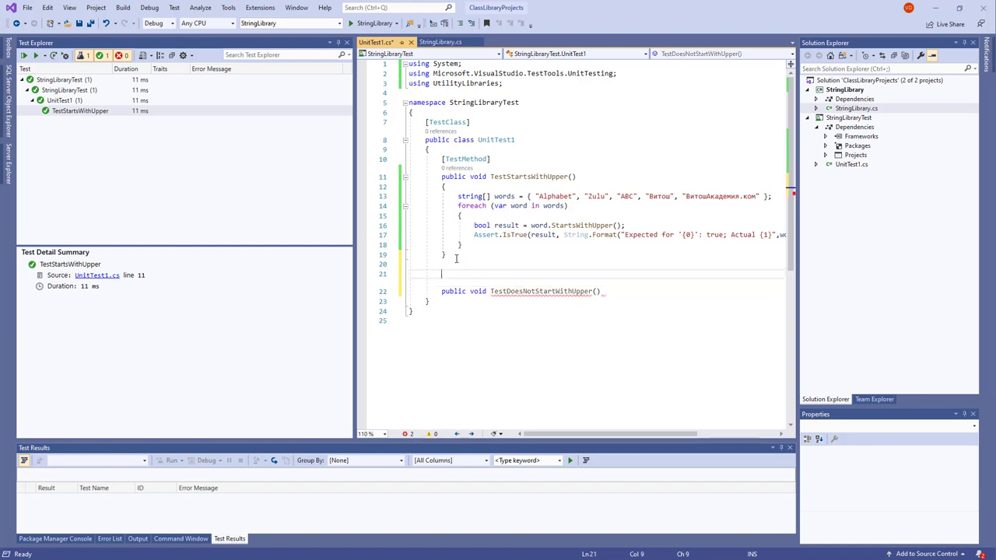
{"action": "type", "text": "[]"}
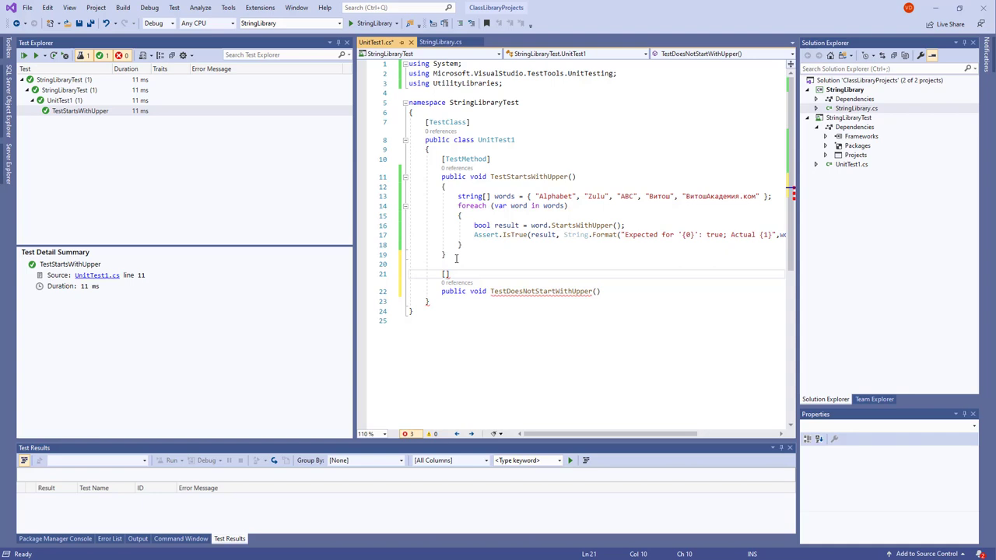
{"action": "type", "text": "TestMethod"}
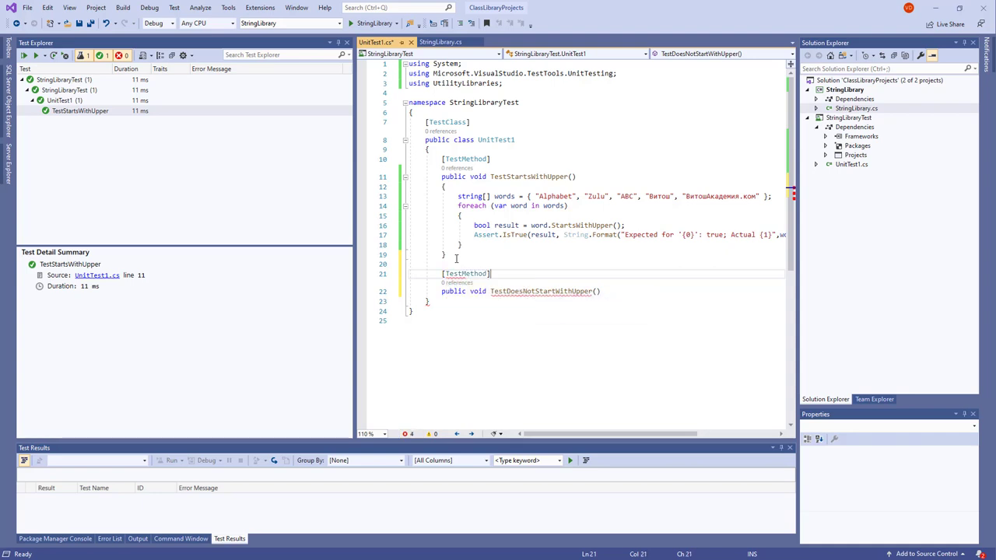
{"action": "key", "text": "enter"}
{"action": "type", "text": "{"}
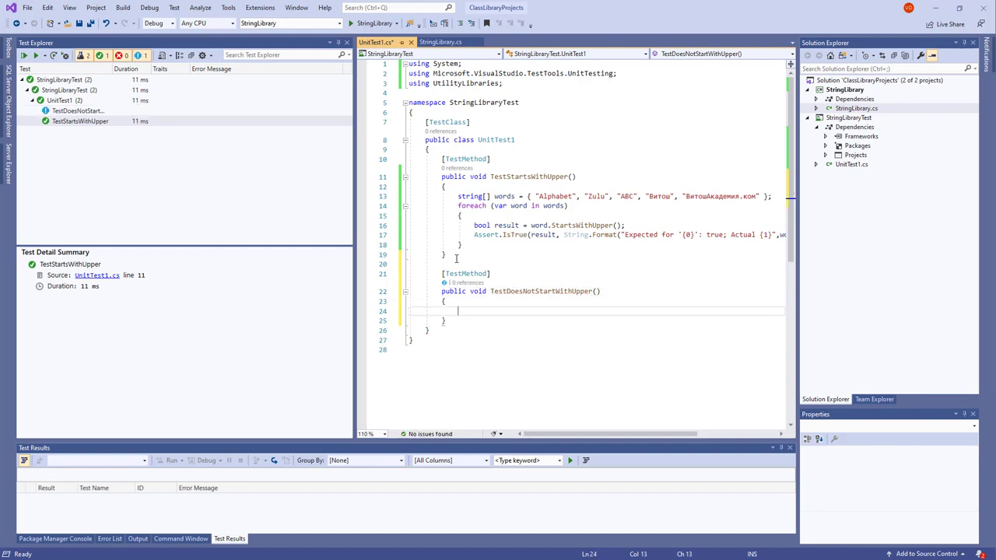
Step: Declare a words array of lowercase, digit and empty strings and insert a foreach loop
{"action": "type", "text": "string["}
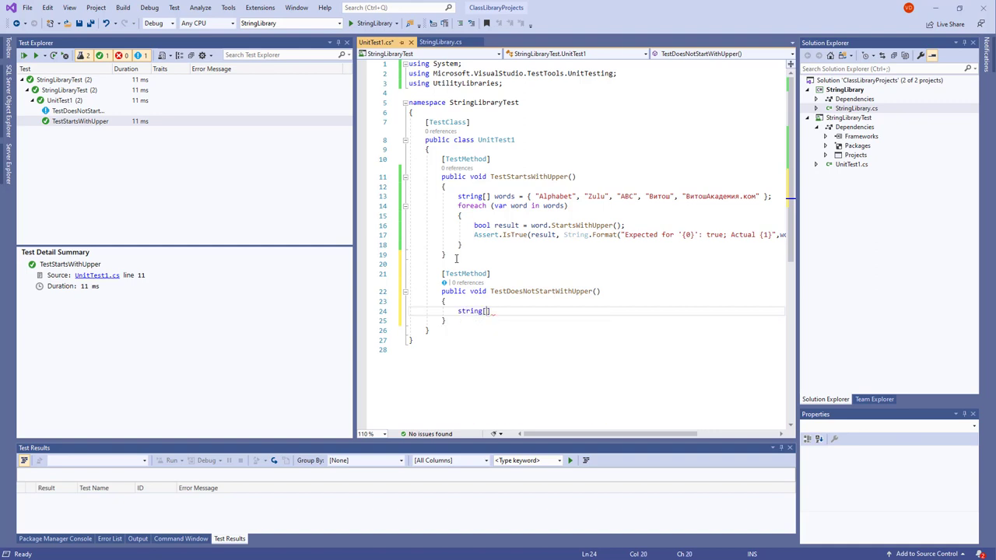
{"action": "type", "text": "words ="}
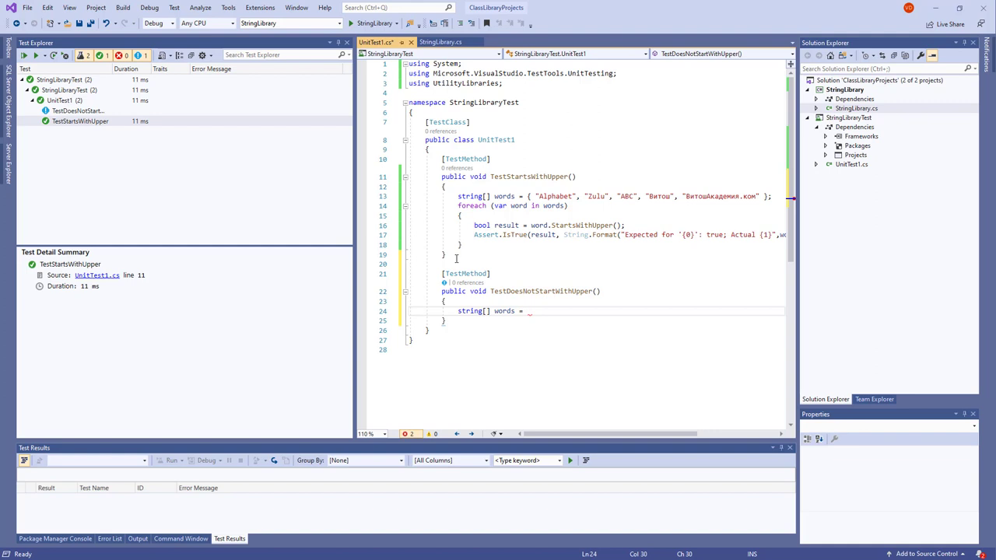
{"action": "left_click", "coordinate": [490, 274]}
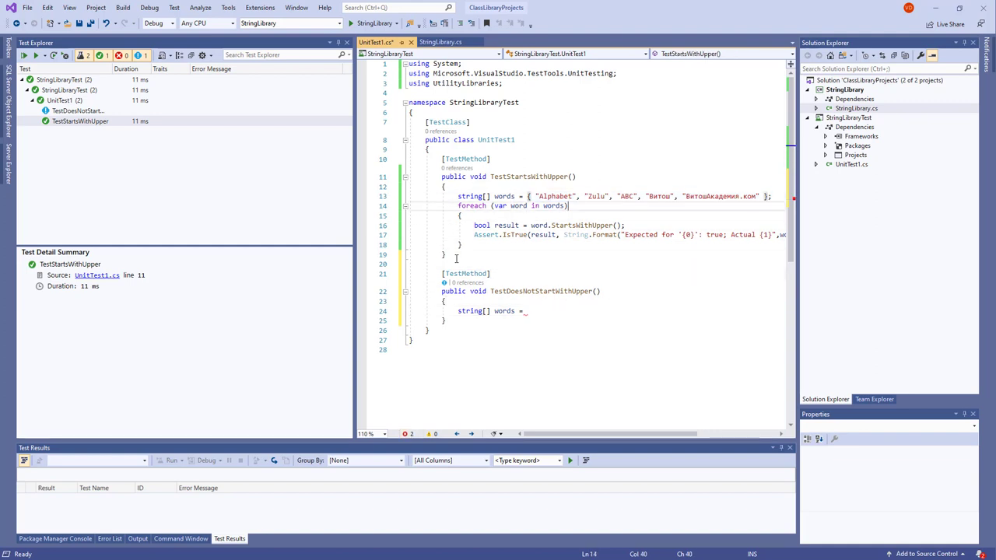
{"action": "left_click", "coordinate": [527, 311]}
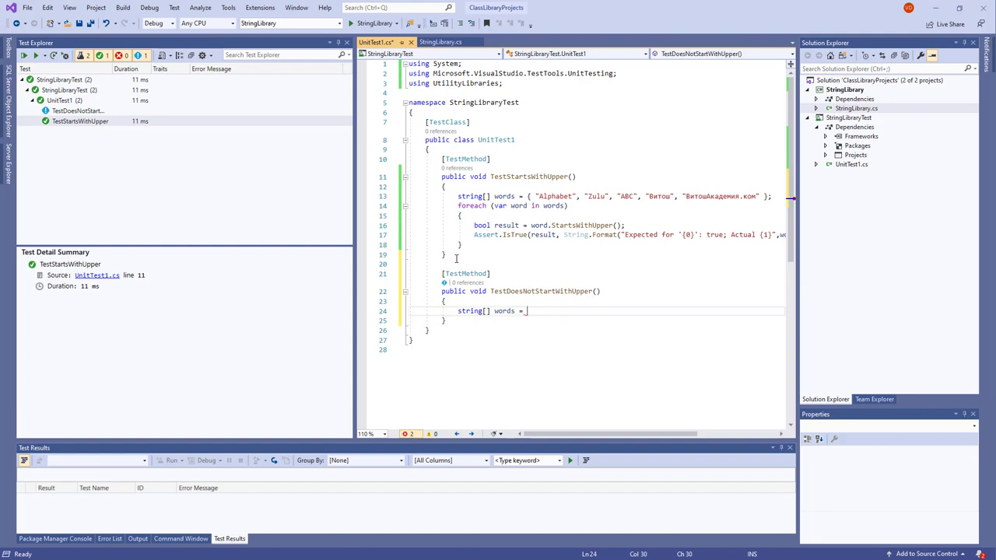
{"action": "type", "text": "{ \"Alphabet\", \"Zulu\", \"ABC\", \"Витош\", \"ВитошАкадемия.ком\" };"}
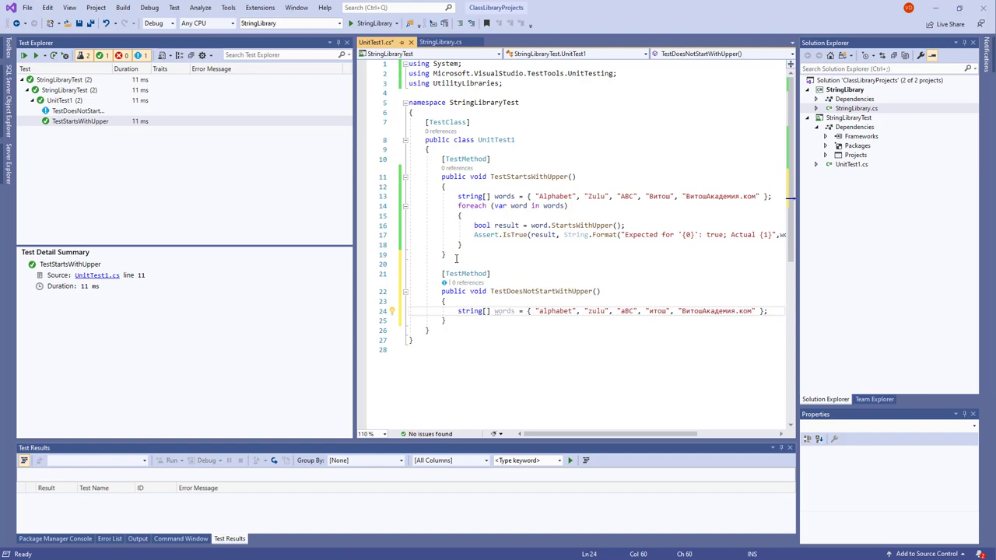
{"action": "type", "text": "ш"}
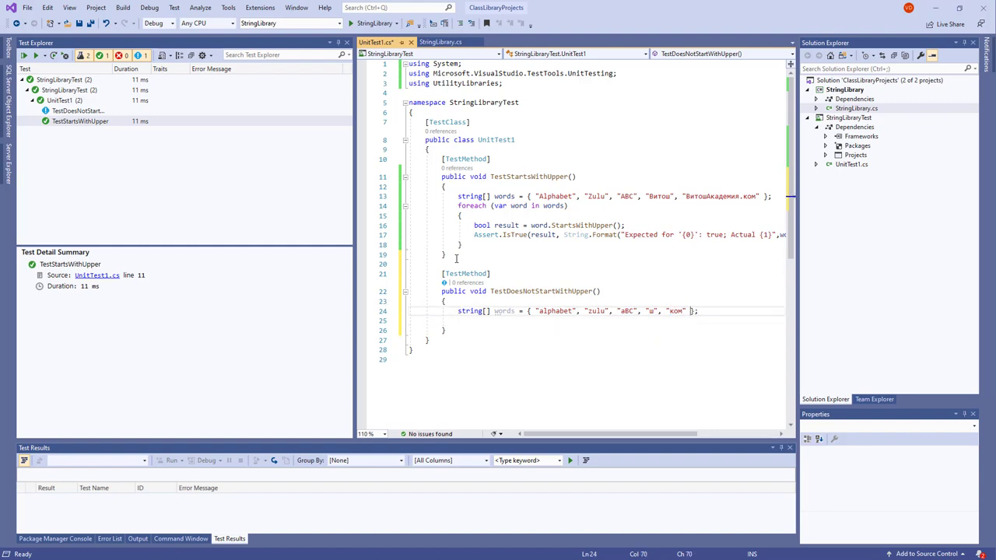
{"action": "type", "text": ",\"55"}
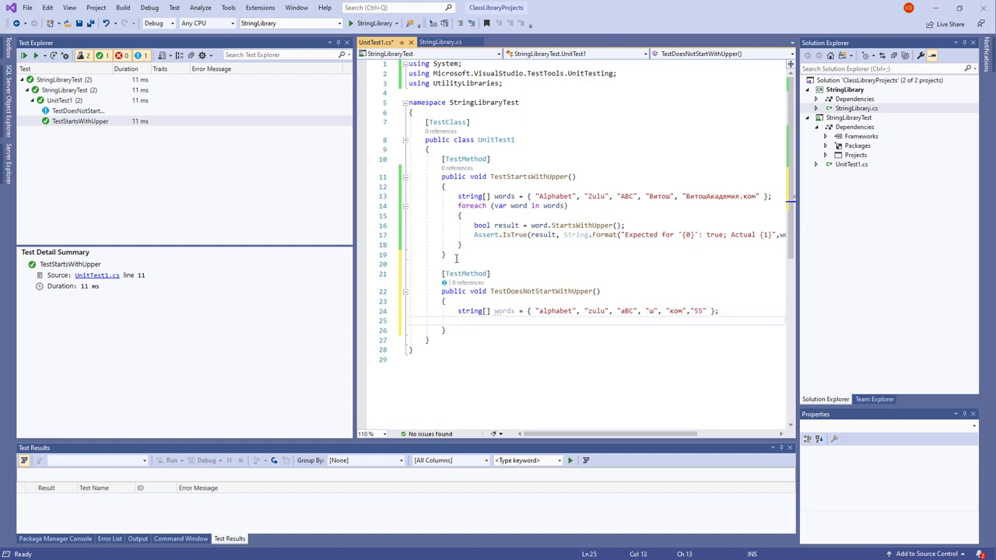
{"action": "type", "text": "foreach (var item in collection"}
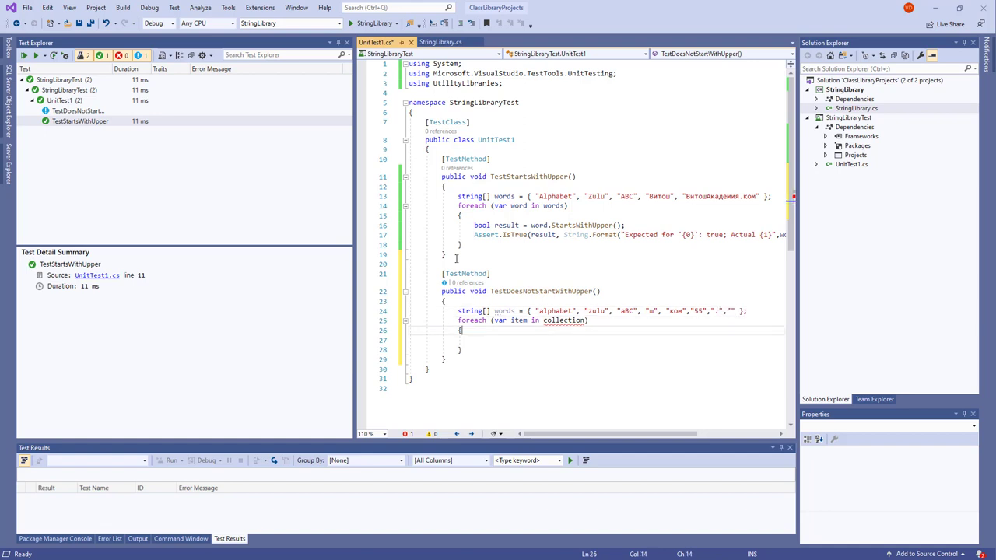
{"action": "left_click", "coordinate": [517, 320]}
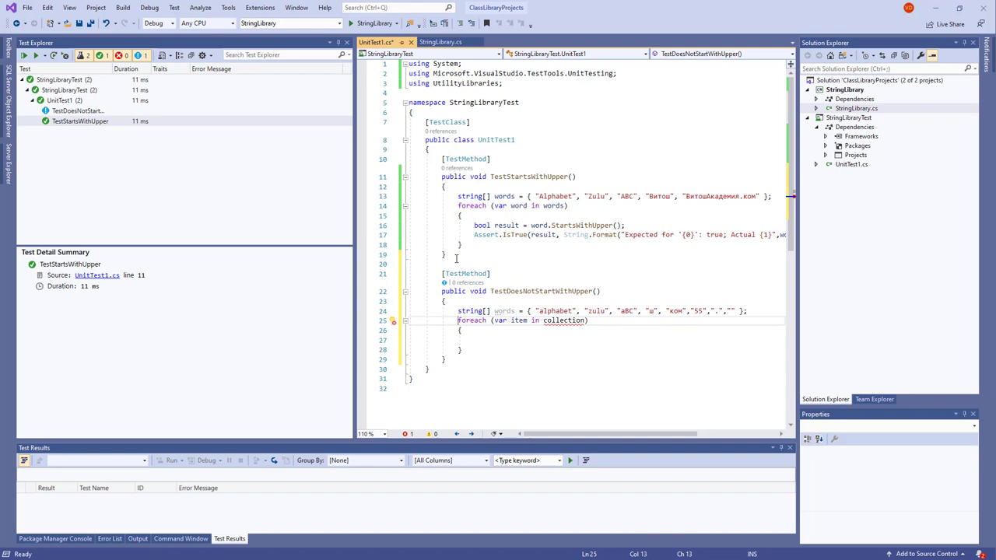
Step: Loop string word over words, store StartsWithUpper in result, and assert it is false
{"action": "type", "text": "ore"}
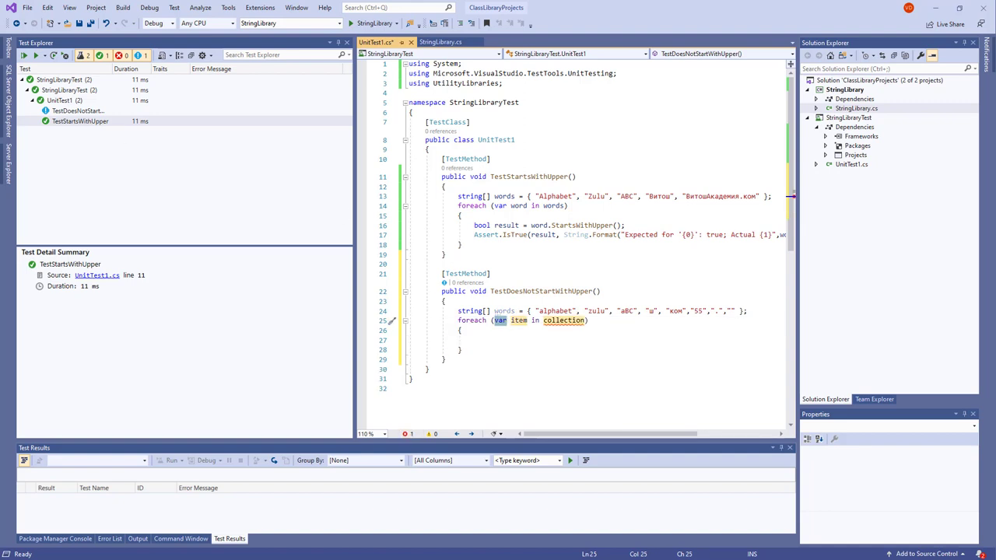
{"action": "mouse_move", "coordinate": [236, 276]}
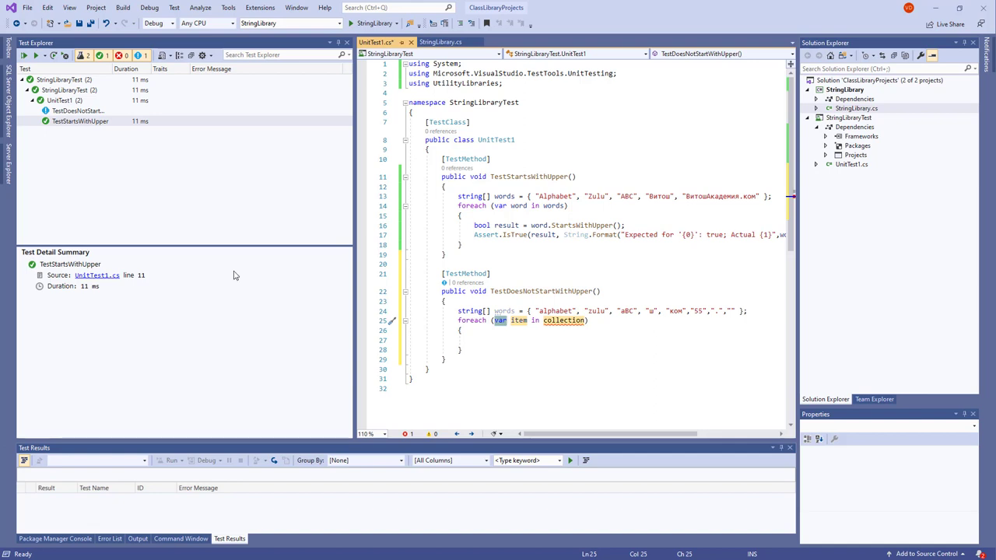
{"action": "double_click", "coordinate": [519, 320]}
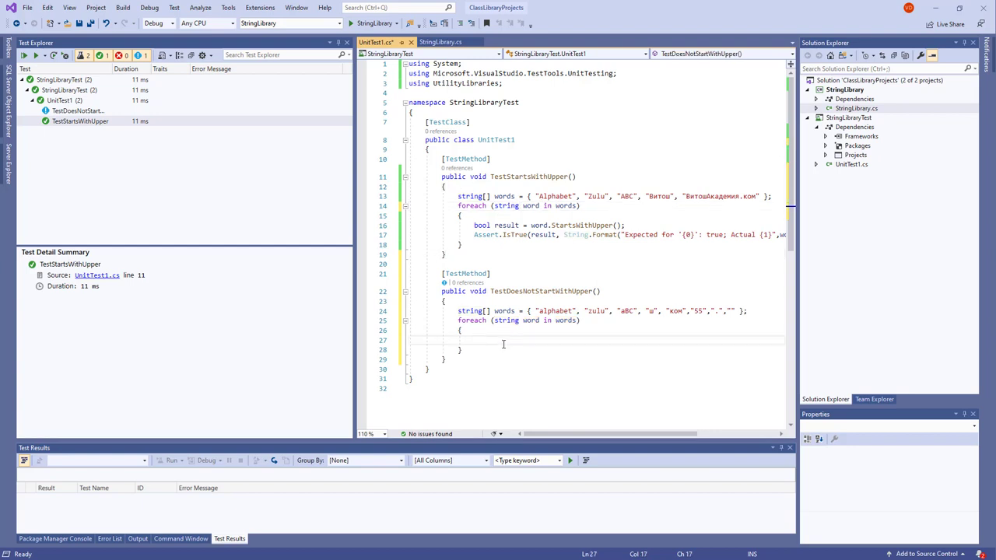
{"action": "type", "text": "bool result = word.StartsWithUpper();"}
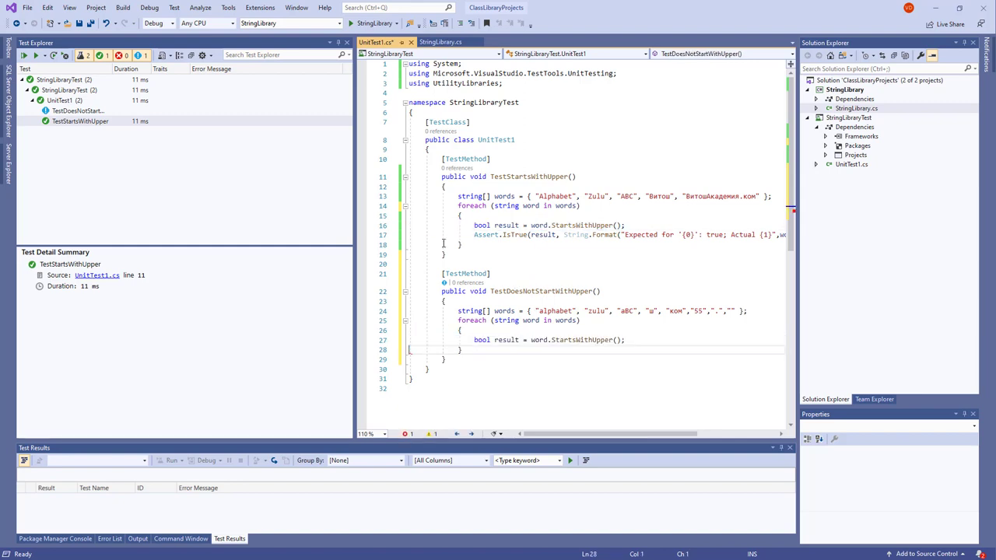
{"action": "left_click", "coordinate": [625, 340]}
{"action": "type", "text": "Assert.IsFalse(result, String.Format(\"Expected for '{0}': true; Actual {1}\", word, result));"}
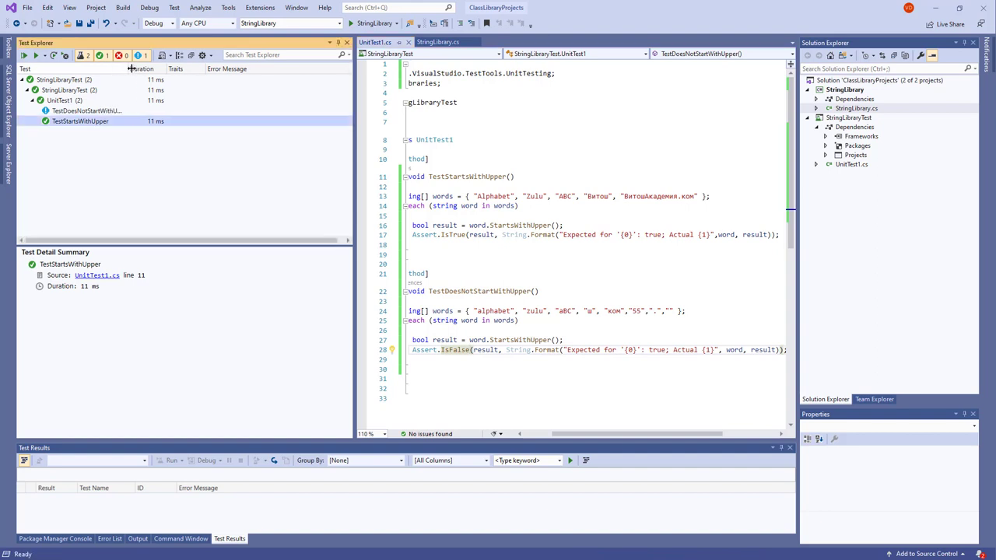
{"action": "left_click", "coordinate": [91, 111]}
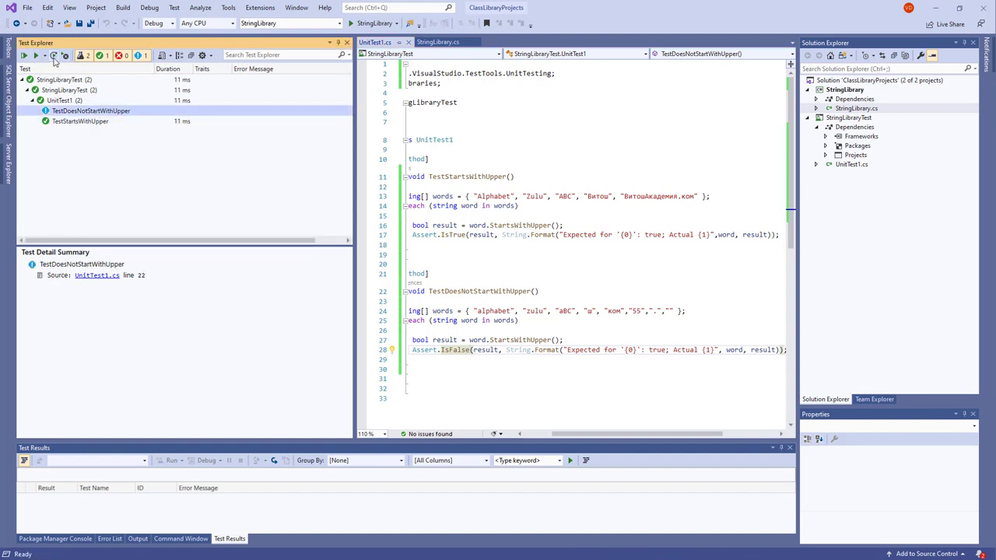
Step: Run the not-yet-run tests, then all tests, so both tests pass
{"action": "left_click", "coordinate": [38, 55]}
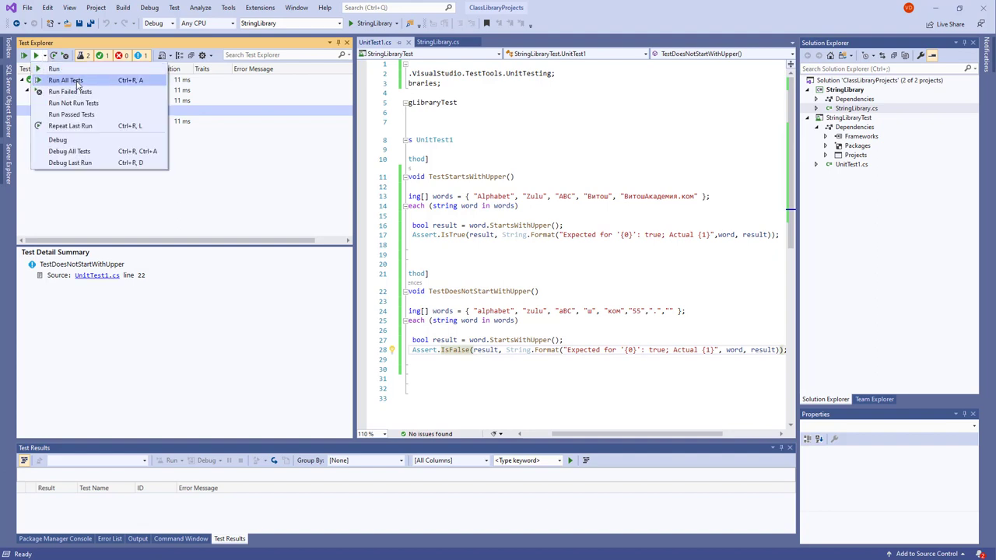
{"action": "mouse_move", "coordinate": [73, 103]}
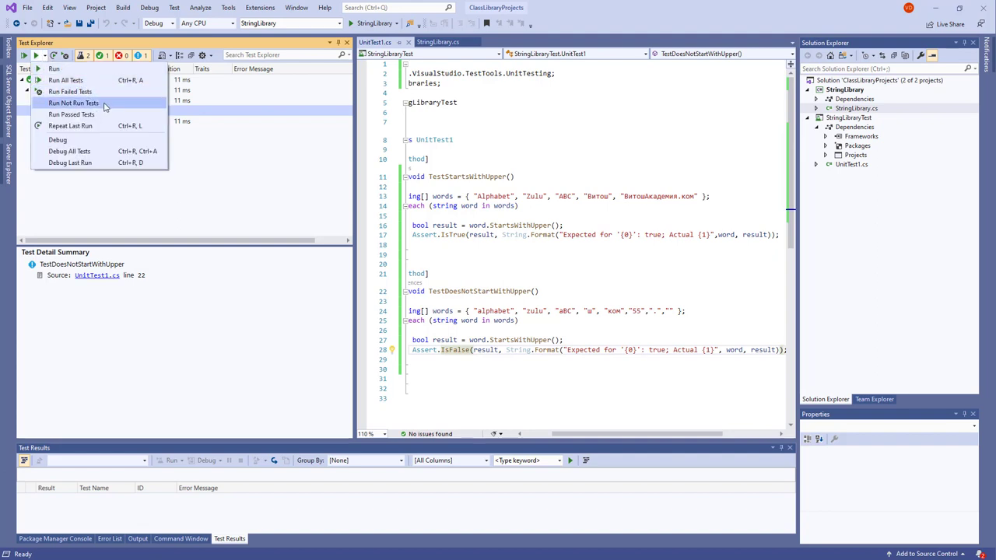
{"action": "left_click", "coordinate": [72, 102]}
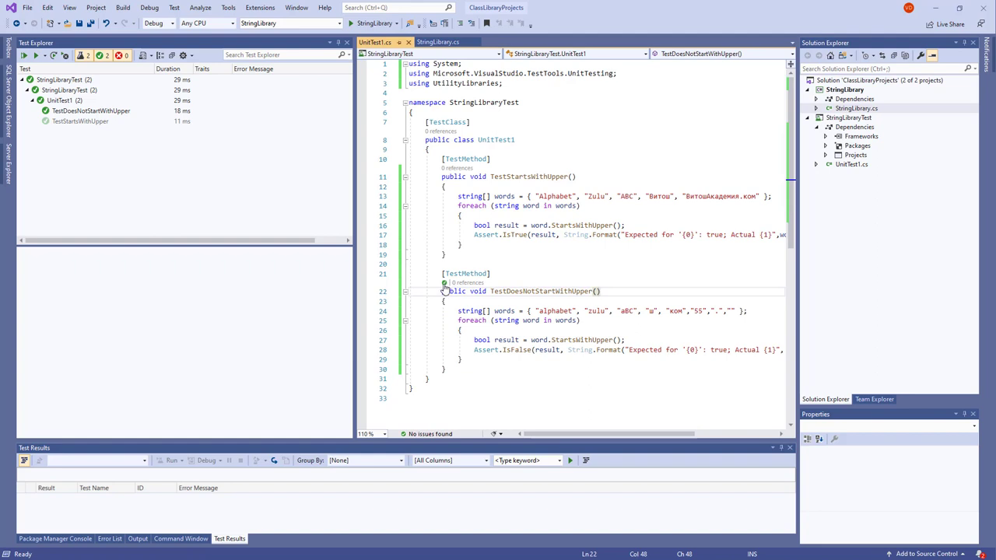
{"action": "mouse_move", "coordinate": [447, 194]}
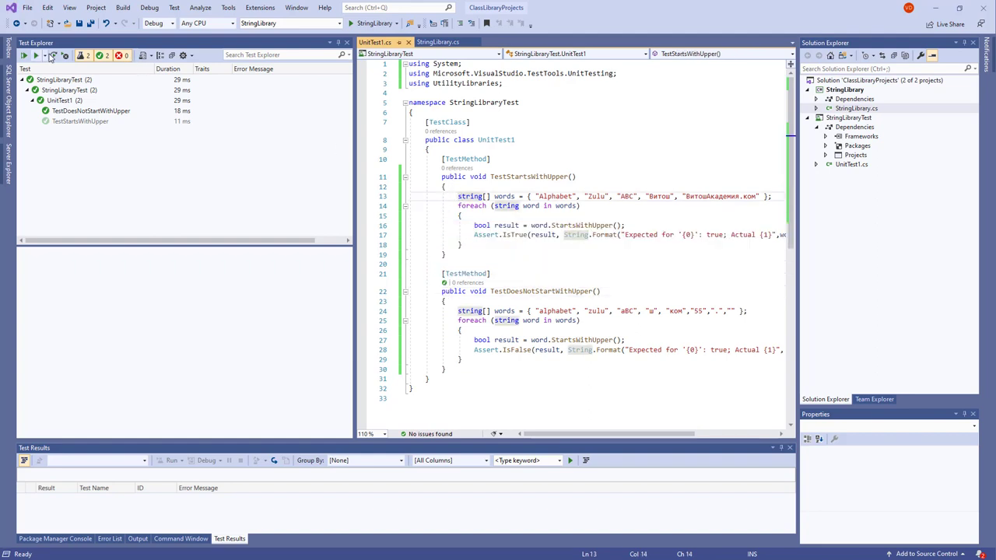
{"action": "mouse_move", "coordinate": [24, 55]}
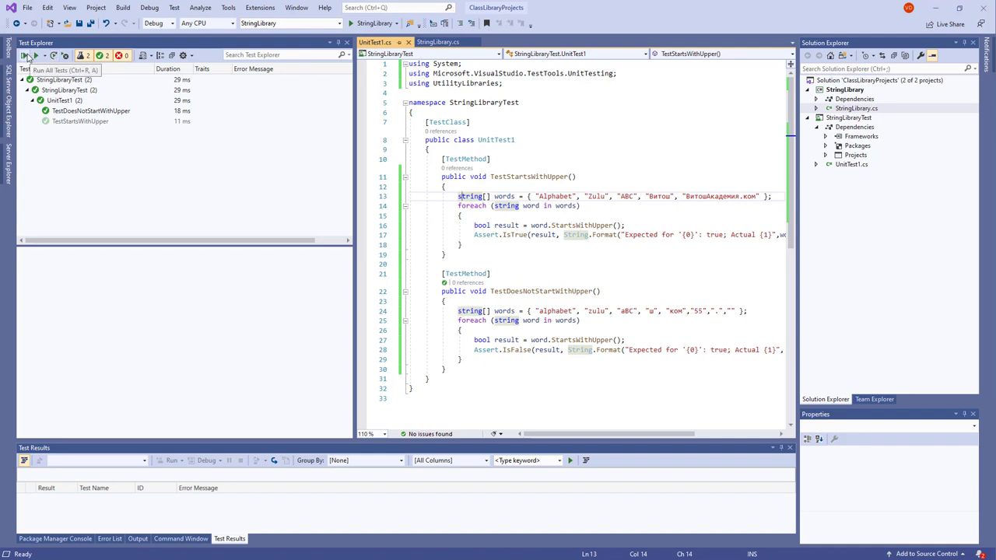
{"action": "left_click", "coordinate": [24, 55]}
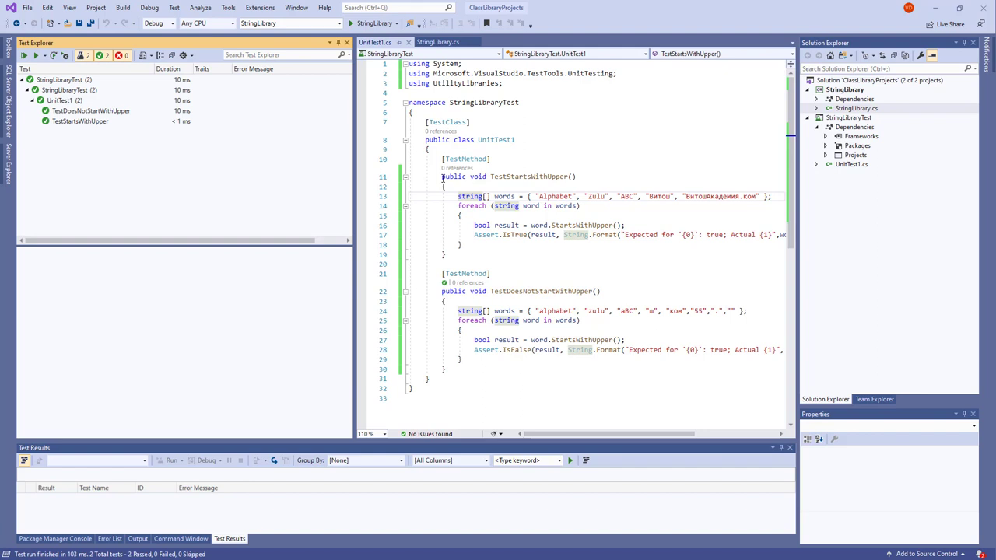
{"action": "mouse_move", "coordinate": [465, 273]}
{"action": "type", "text": "[TestMethod"}
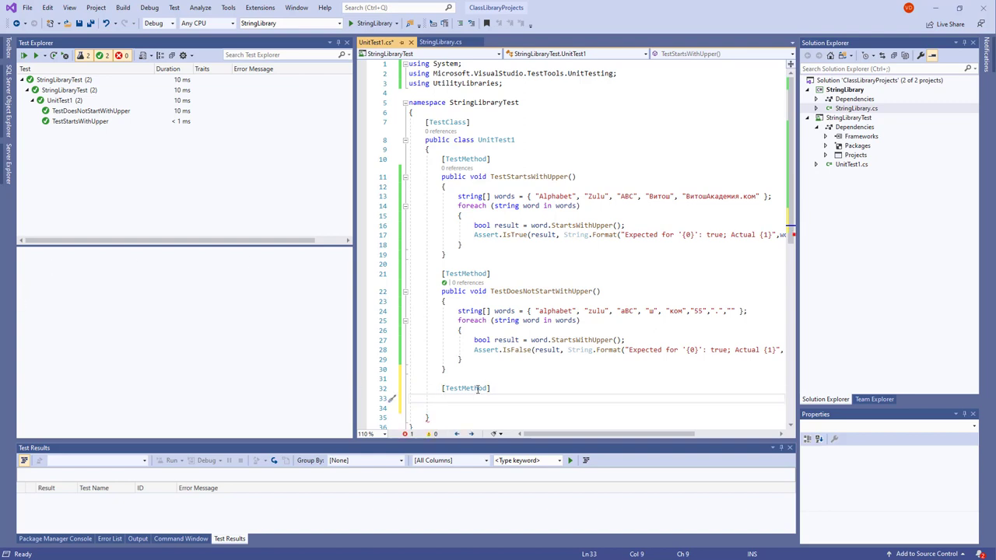
Step: Write TestWithNullOrEmpty, looping over string.Empty and null with Assert.IsFalse on StartsWithUpper
{"action": "type", "text": "public void"}
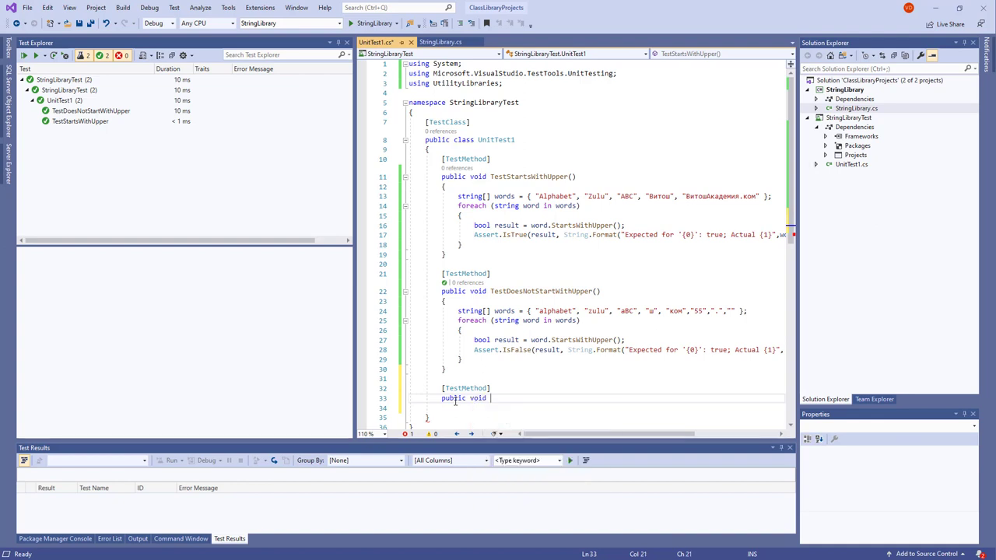
{"action": "type", "text": "TEst"}
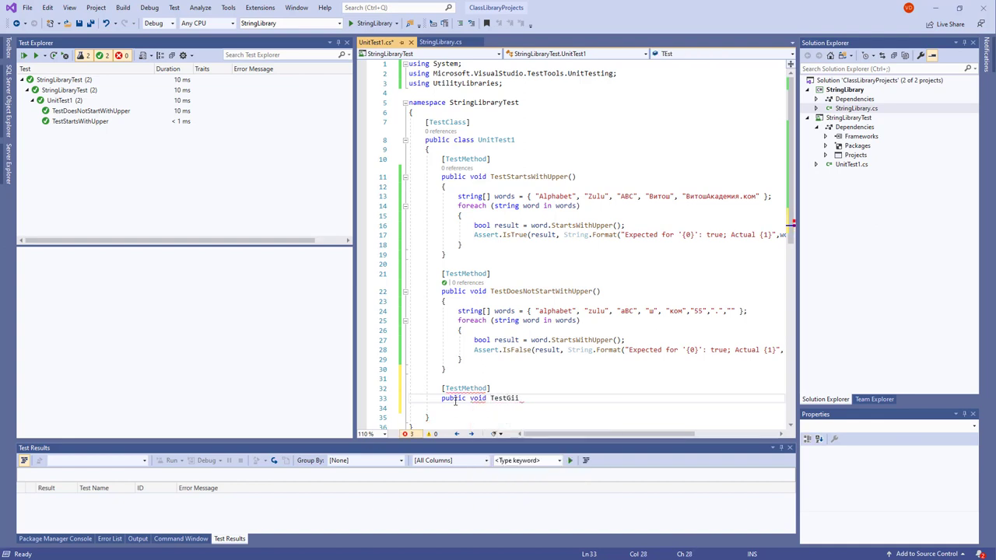
{"action": "type", "text": "ving"}
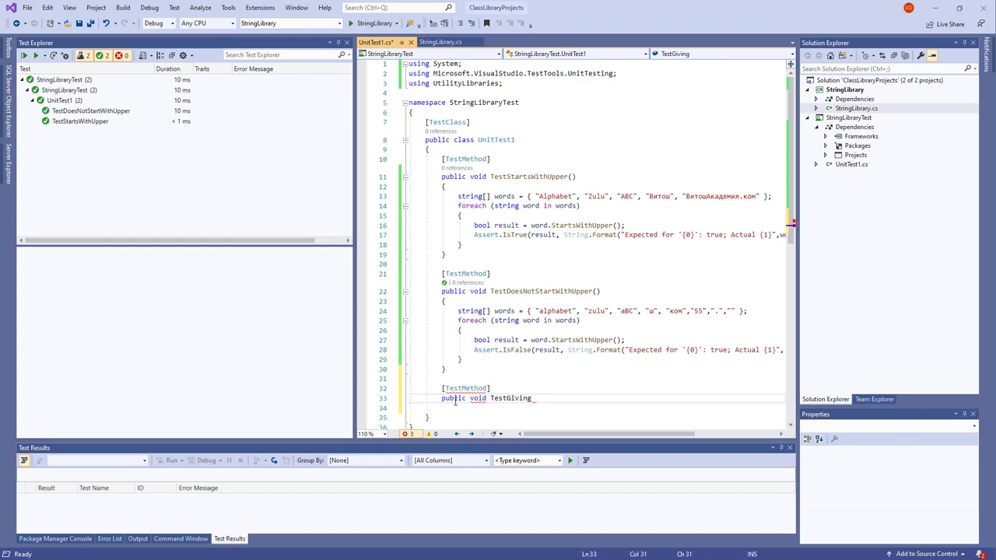
{"action": "key", "text": "Backspace"}
{"action": "type", "text": "WithNu"}
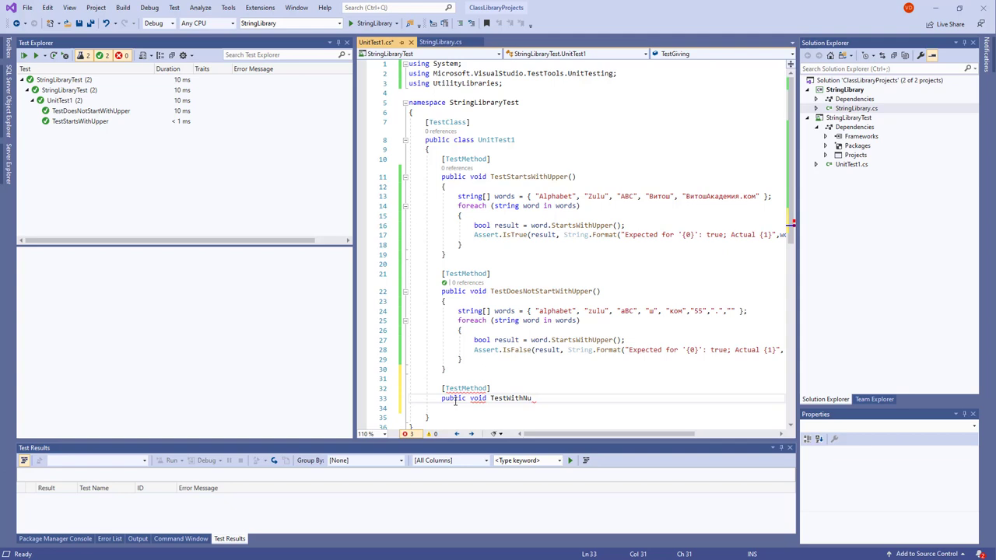
{"action": "type", "text": "llOrEmpty("}
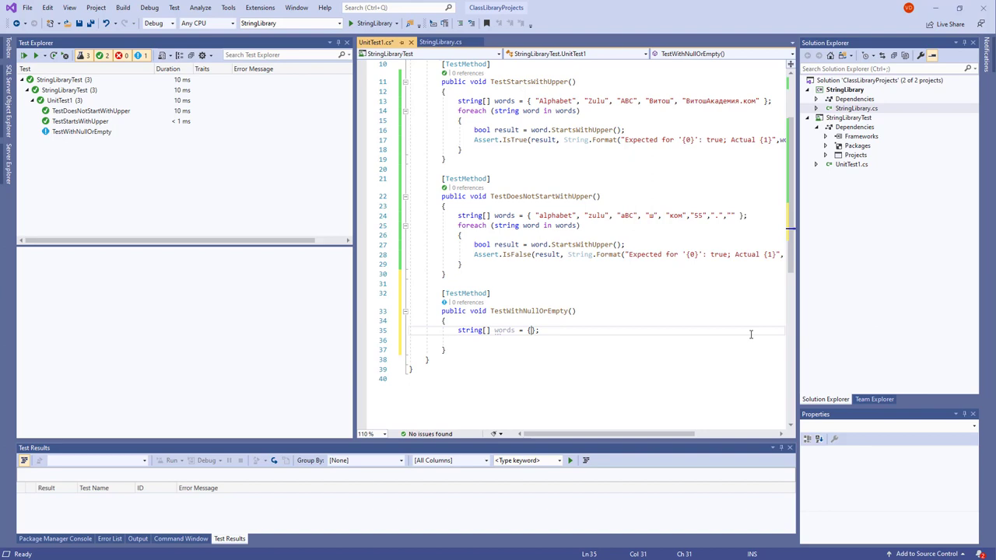
{"action": "type", "text": "string.em"}
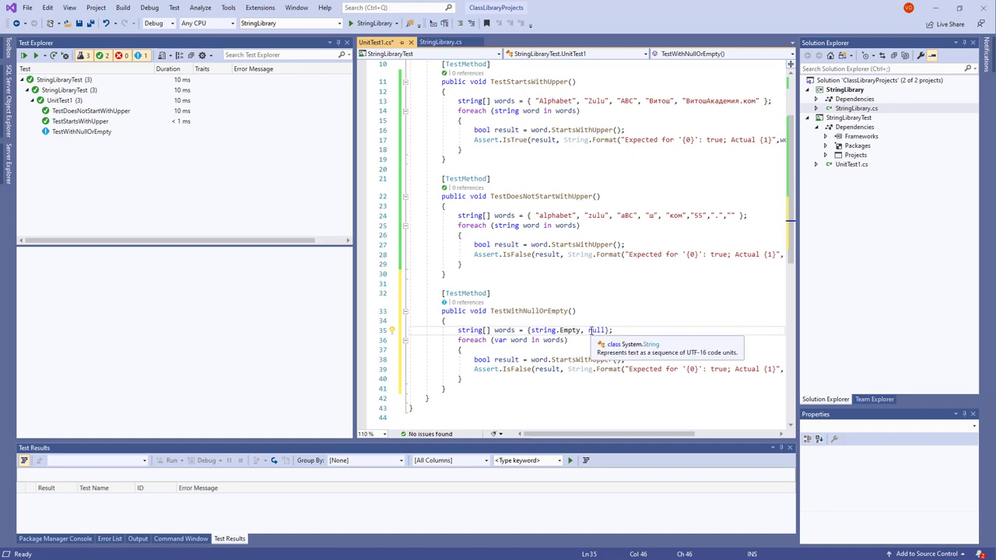
{"action": "double_click", "coordinate": [597, 330]}
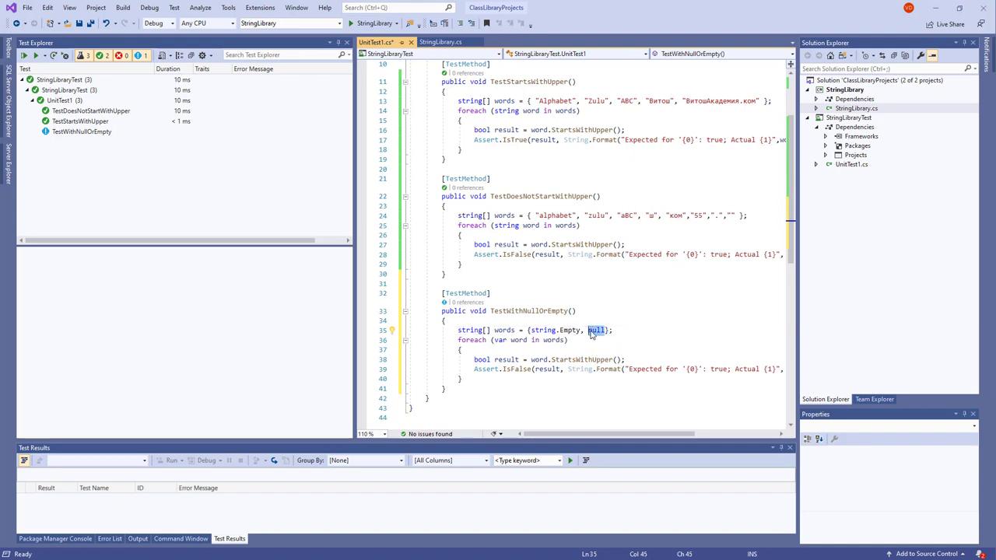
Step: Change the failure message to expect false and show "<null>" when word is null
{"action": "scroll", "scroll_direction": "down", "scroll_amount": 3}
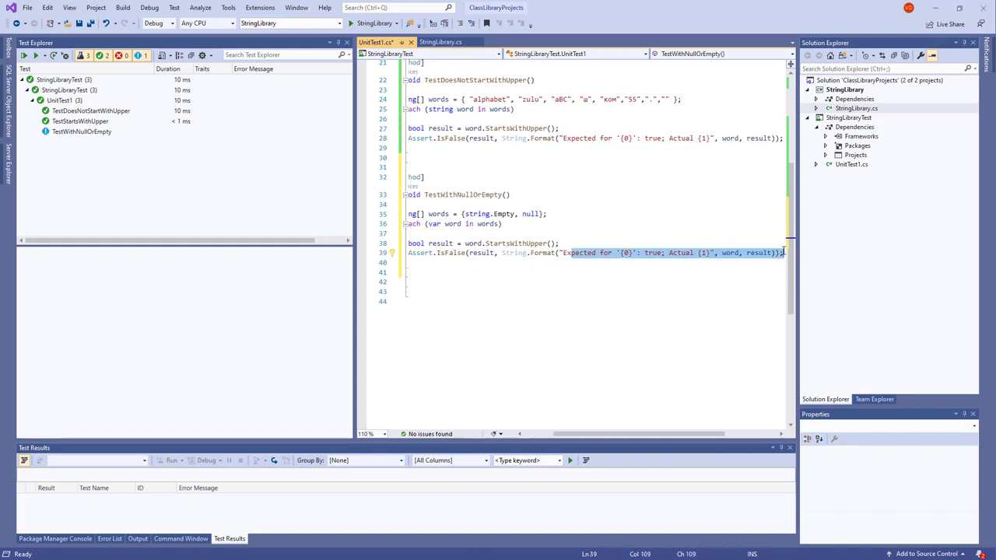
{"action": "mouse_move", "coordinate": [514, 243]}
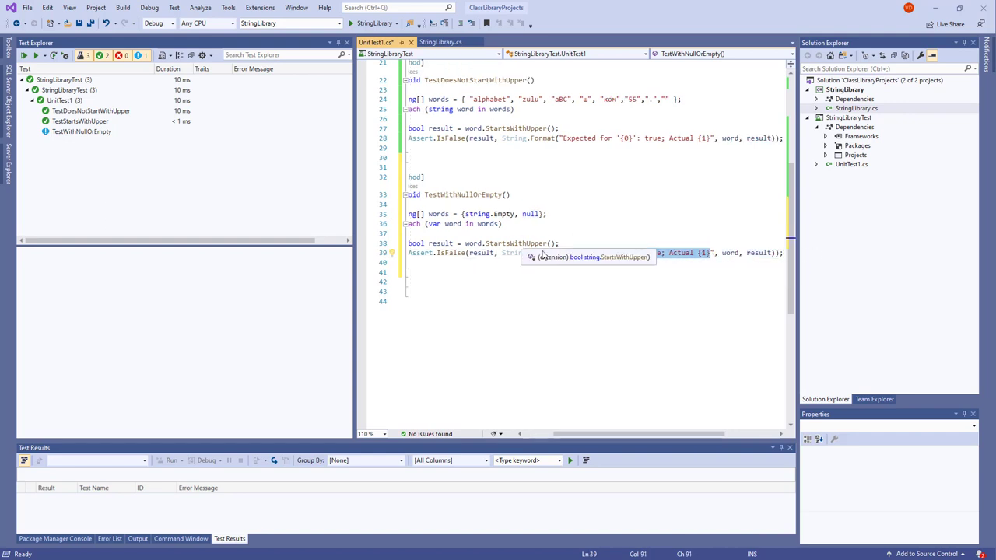
{"action": "mouse_move", "coordinate": [565, 255]}
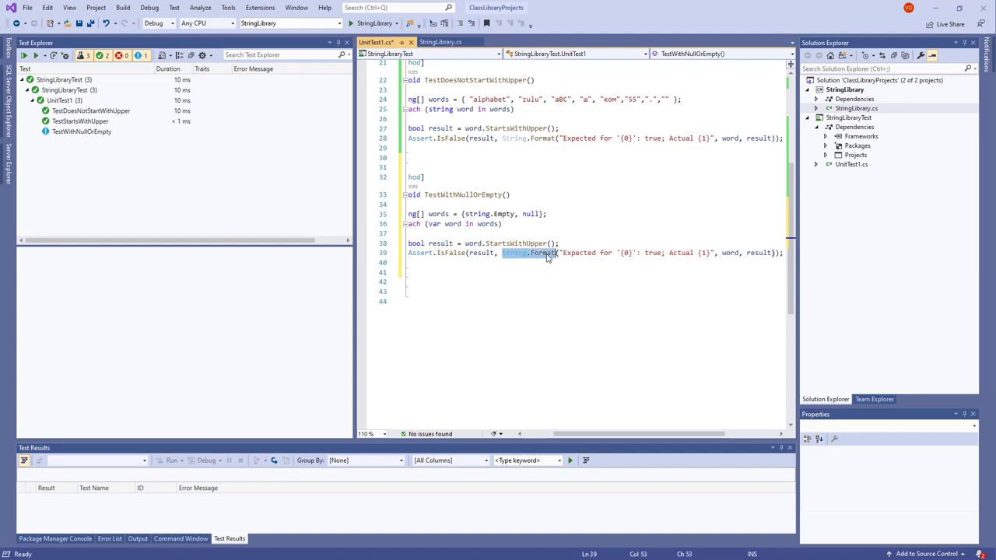
{"action": "mouse_move", "coordinate": [542, 253]}
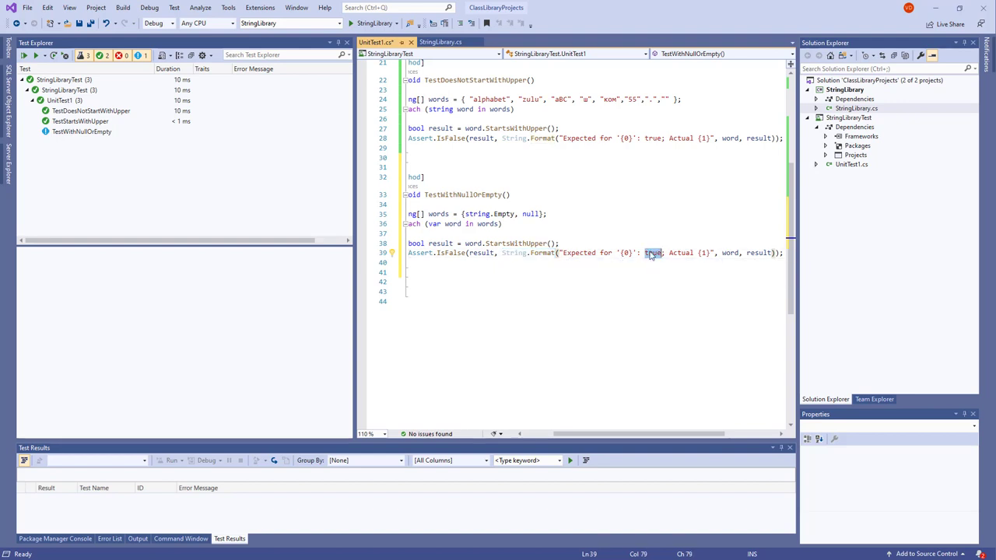
{"action": "type", "text": "false"}
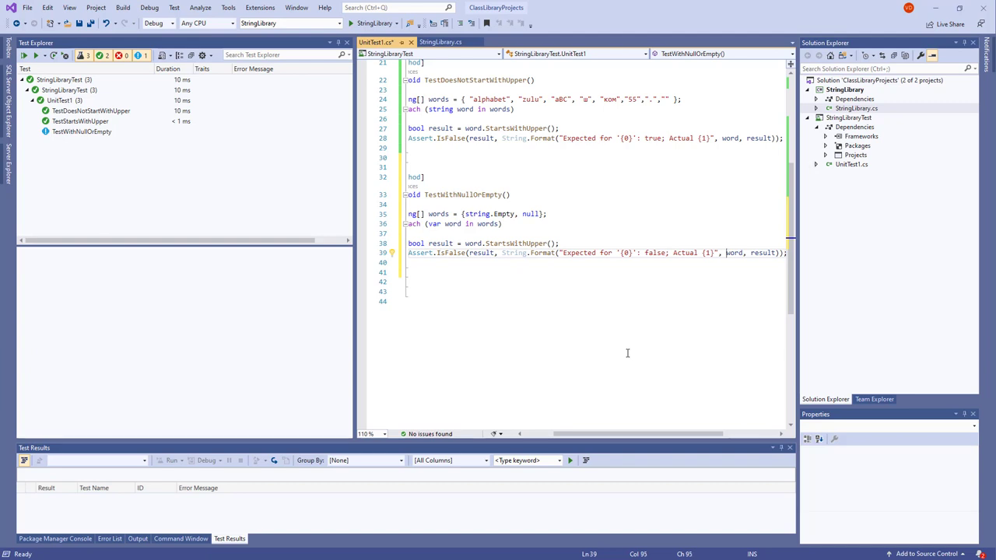
{"action": "double_click", "coordinate": [734, 253]}
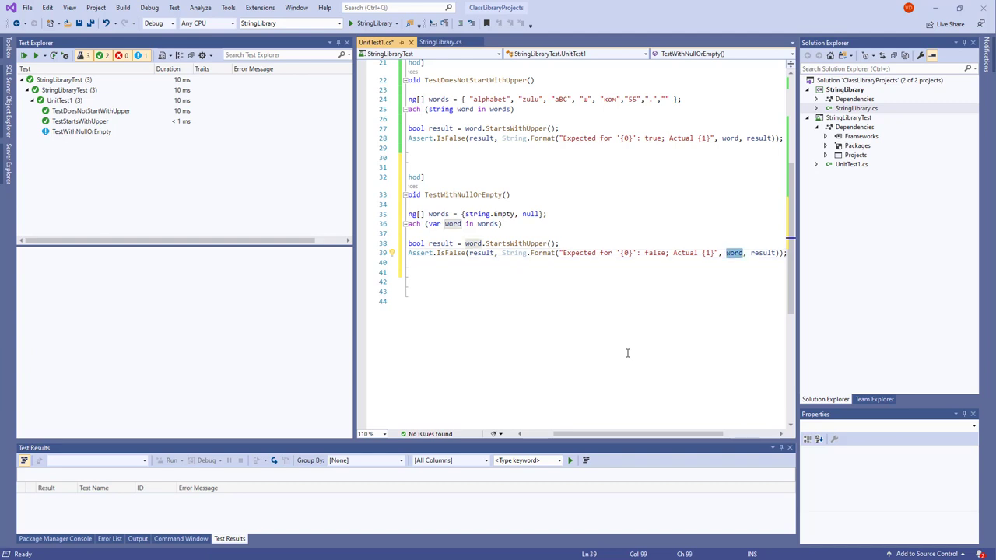
{"action": "type", "text": "=="}
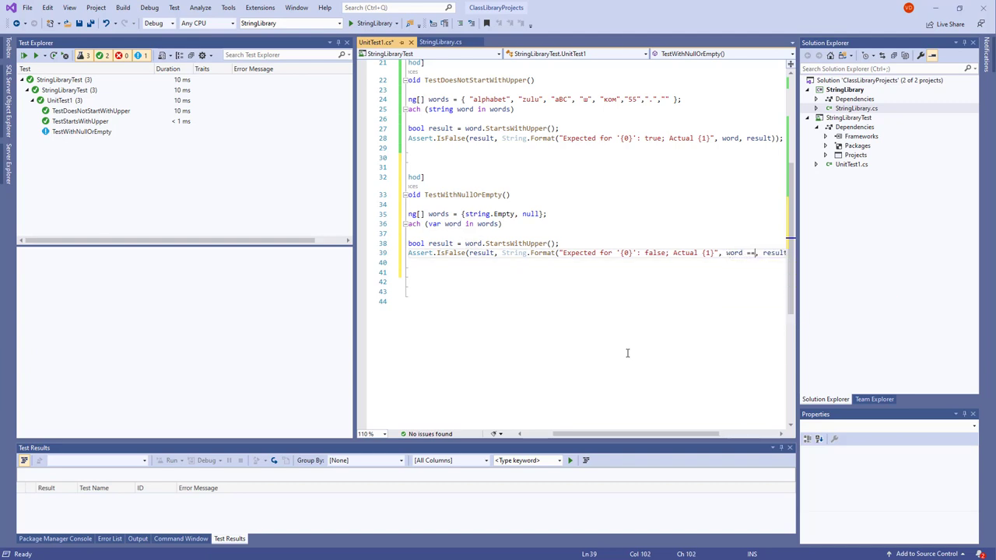
{"action": "type", "text": "null ? \"<null>"}
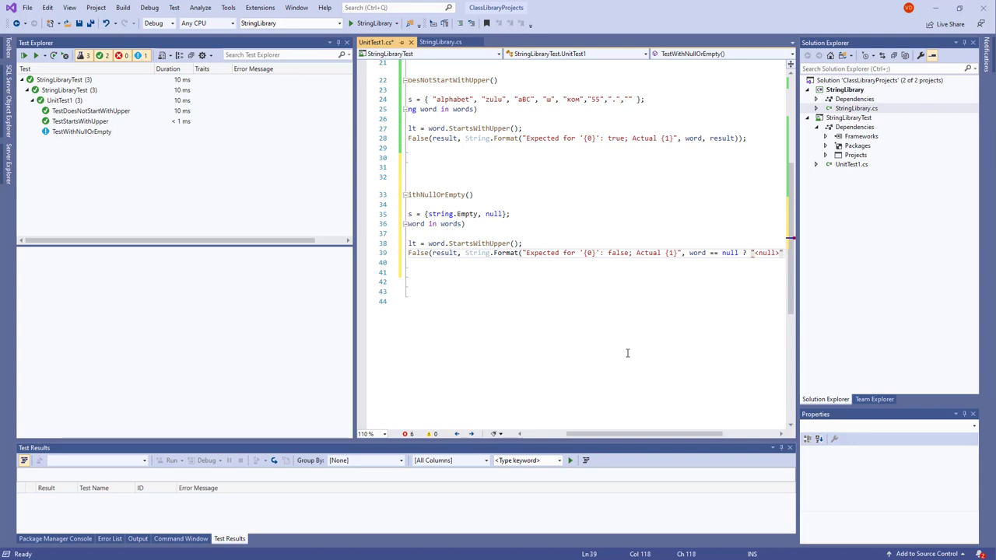
{"action": "type", "text": "word == null ? \"<null>\" : word, result ));"}
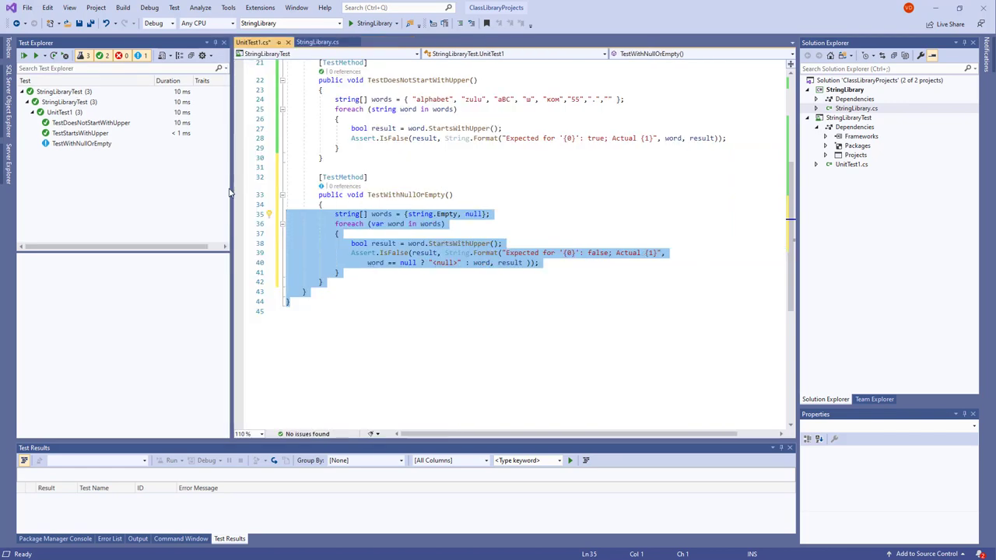
{"action": "scroll", "scroll_direction": "up", "scroll_amount": 3}
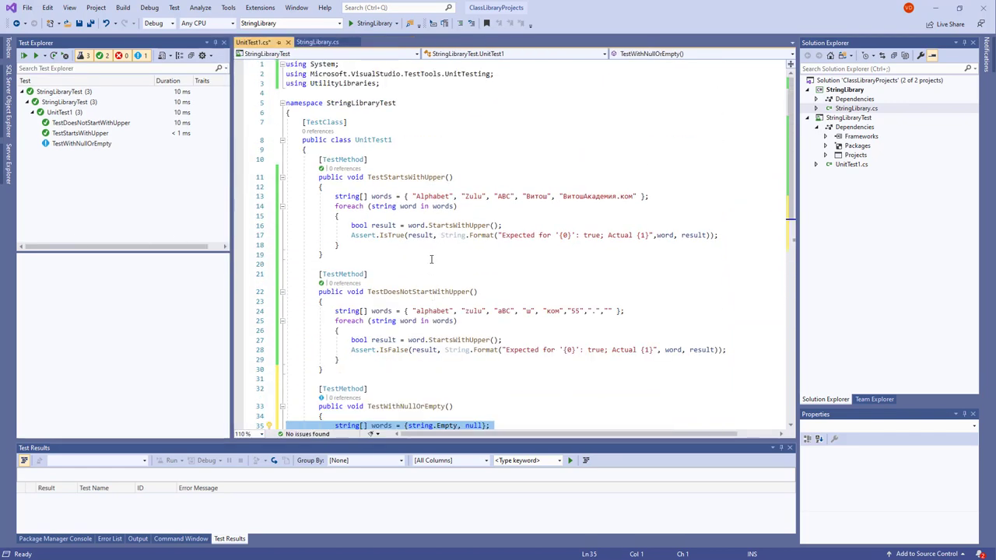
Step: Run the unit tests so all three pass, checking the null-or-empty test and StringLibrary source
{"action": "left_click", "coordinate": [82, 143]}
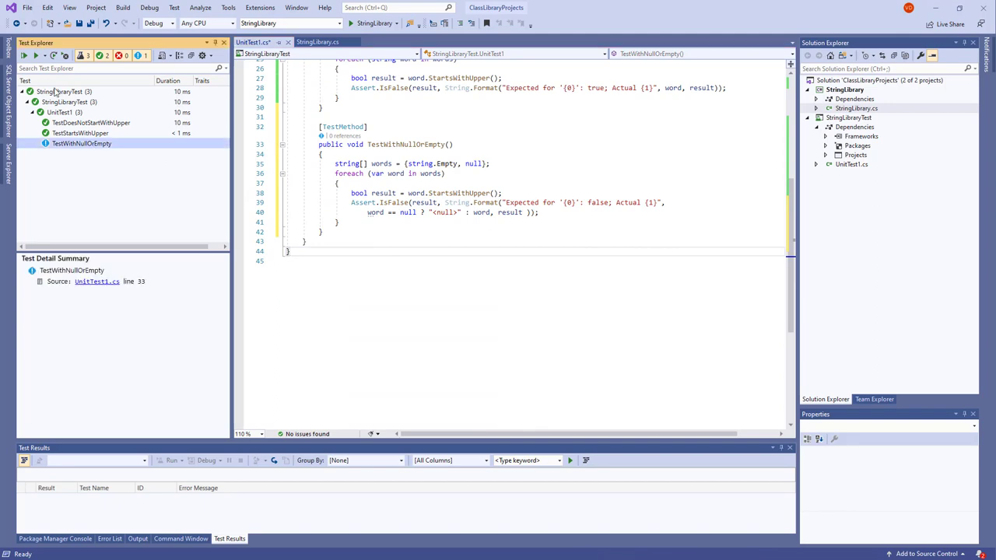
{"action": "mouse_move", "coordinate": [24, 55]}
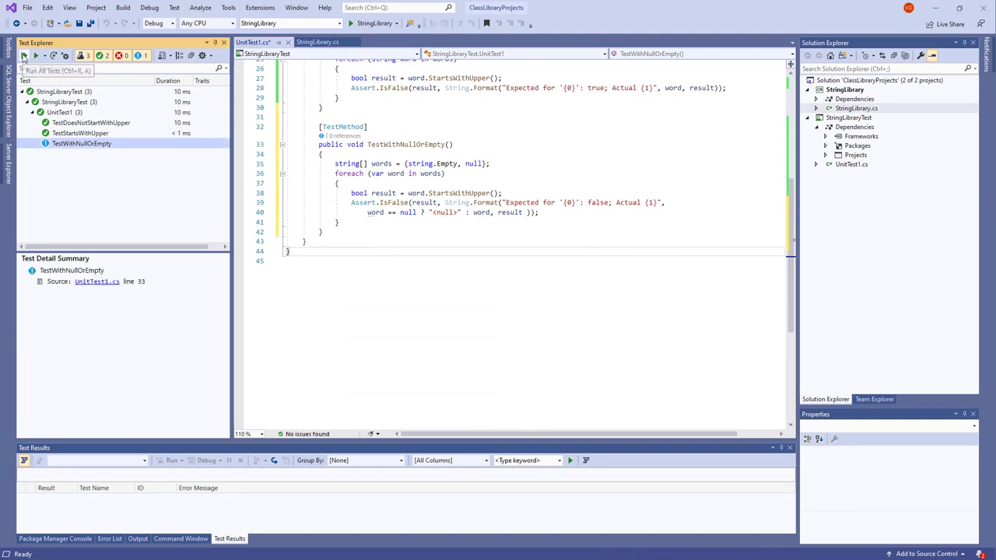
{"action": "scroll", "scroll_direction": "up", "scroll_amount": 3}
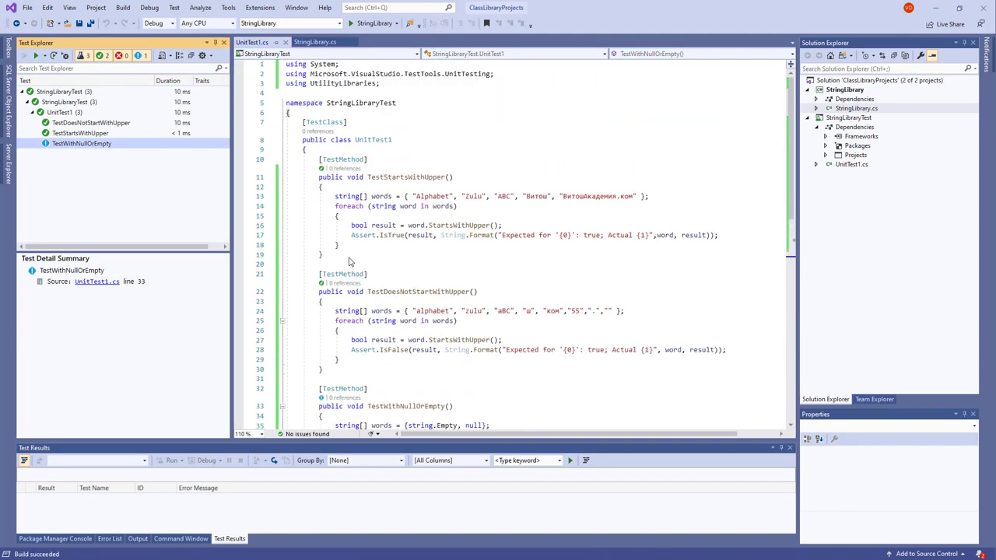
{"action": "scroll", "scroll_direction": "down", "scroll_amount": 3}
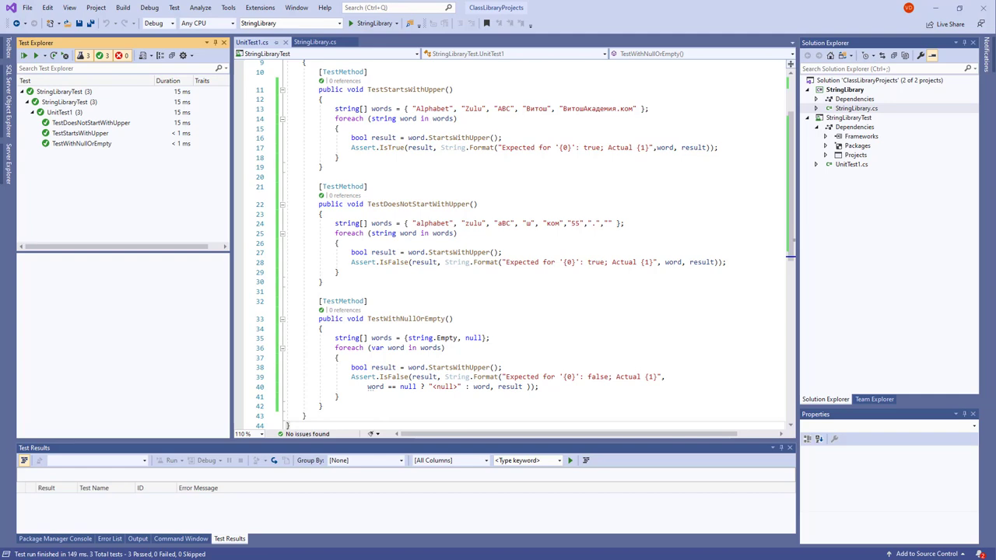
{"action": "mouse_move", "coordinate": [420, 338]}
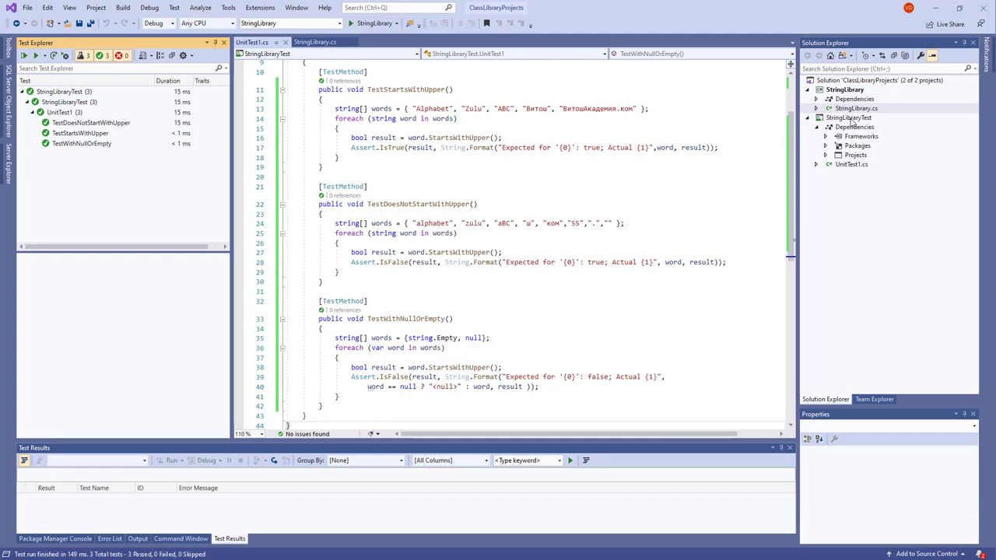
{"action": "left_click", "coordinate": [315, 41]}
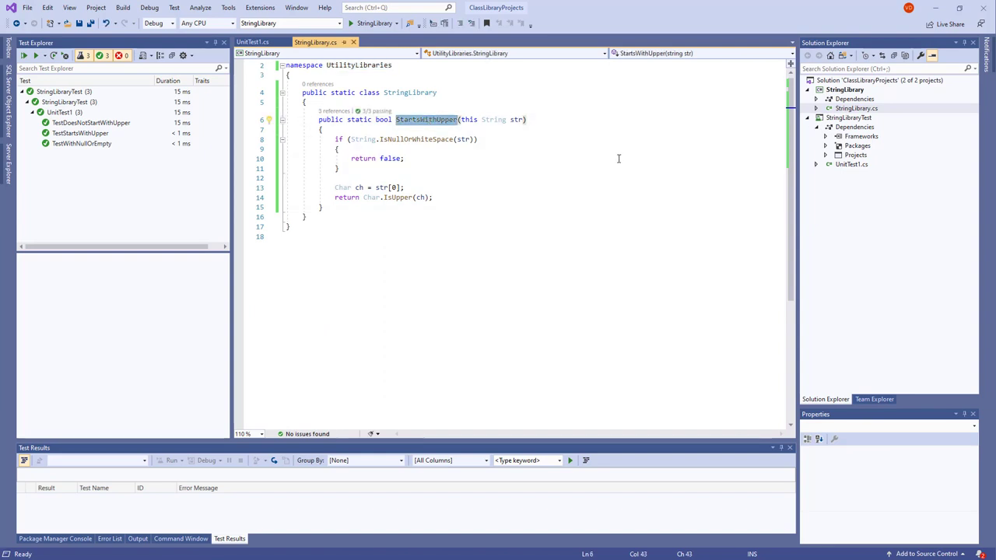
{"action": "left_click", "coordinate": [252, 41]}
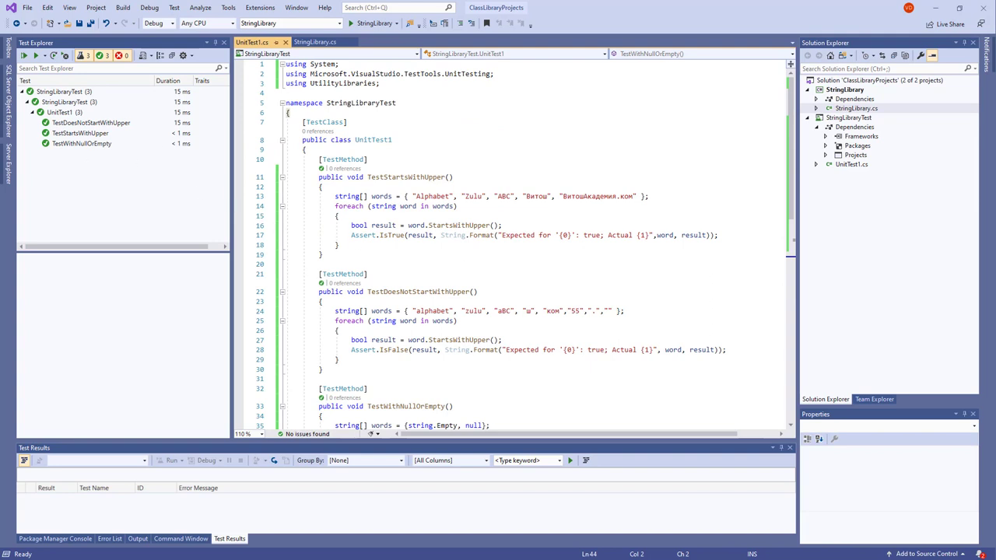
{"action": "mouse_move", "coordinate": [267, 291]}
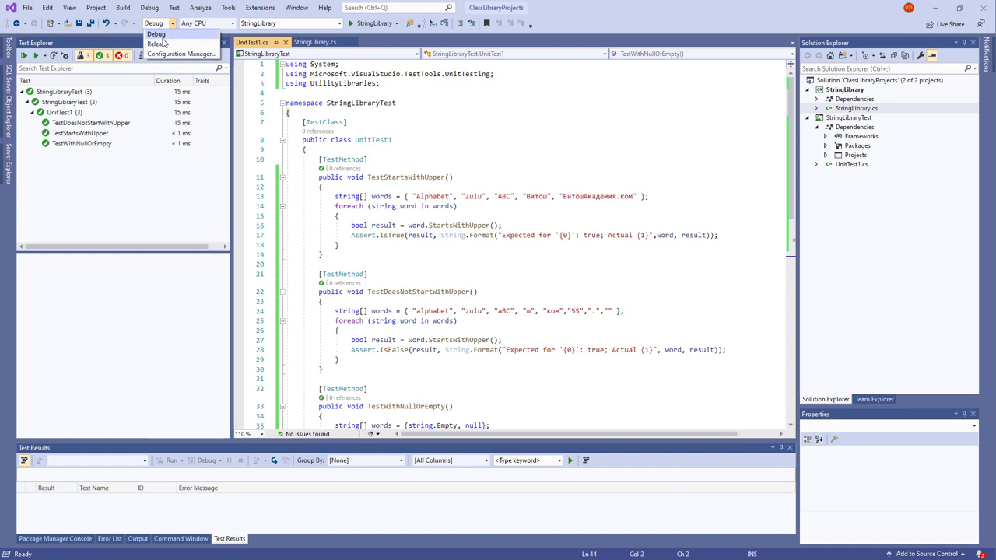
Step: Switch the build configuration to Release and view StringLibrary.cs with Test Explorer hidden
{"action": "left_click", "coordinate": [122, 7]}
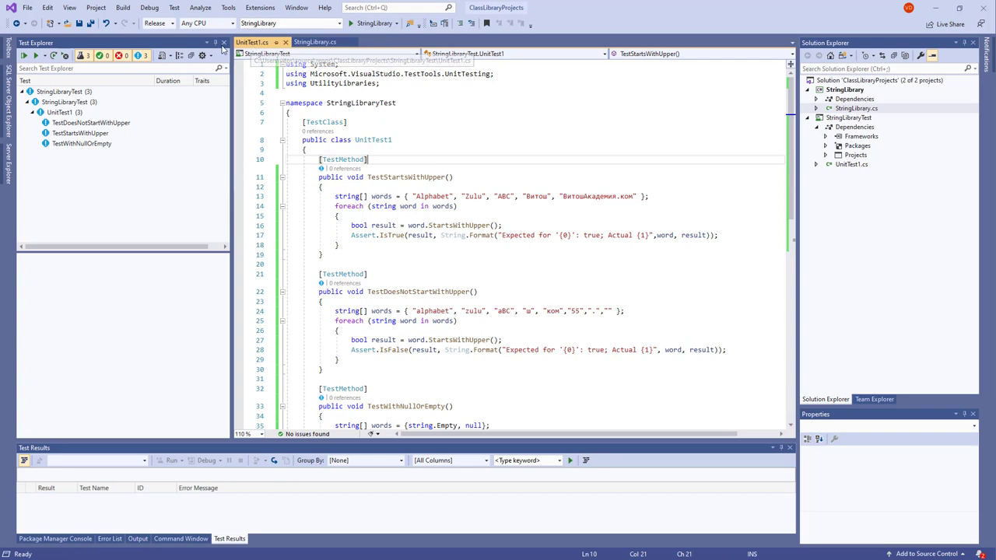
{"action": "left_click", "coordinate": [225, 42]}
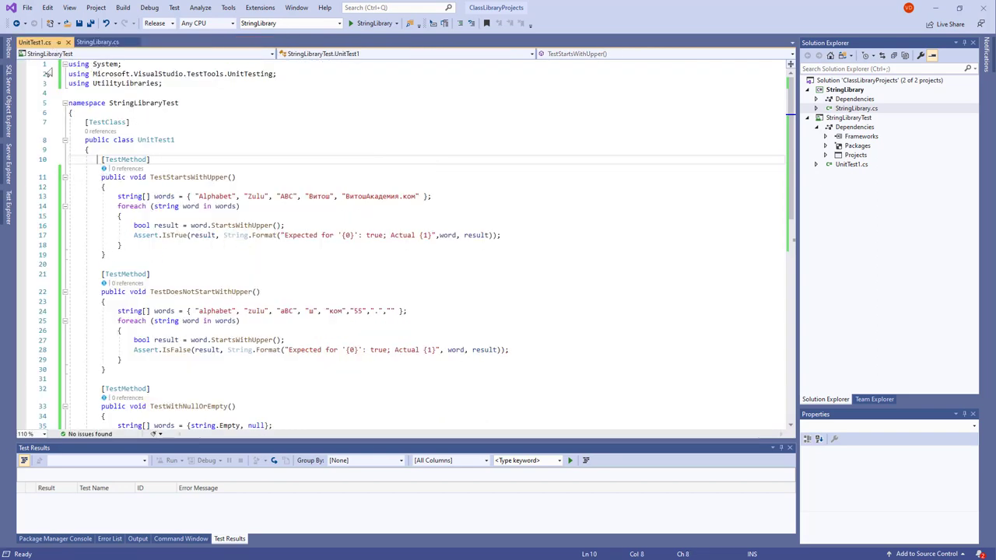
{"action": "left_click", "coordinate": [98, 42]}
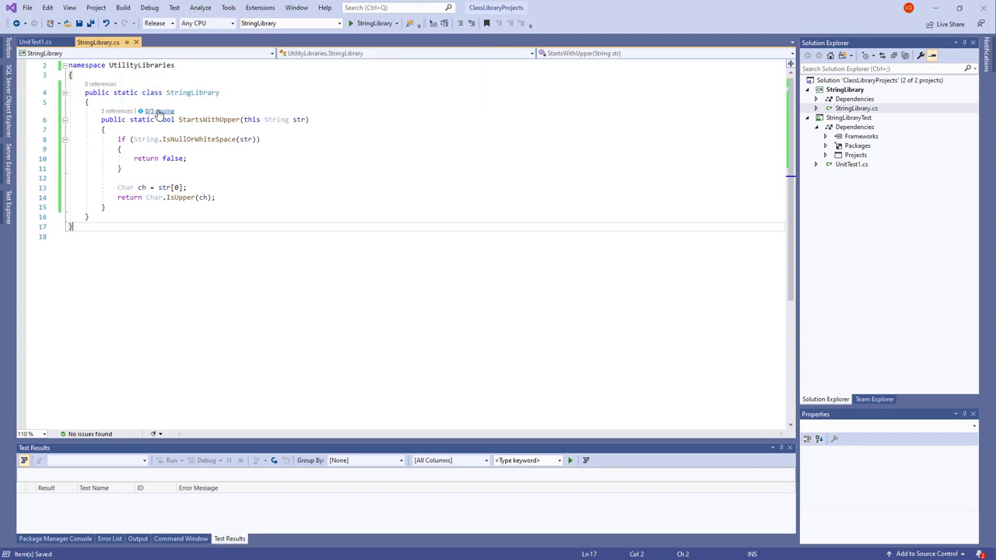
Step: Run All tests under Release from Test Explorer, then return to StringLibrary.cs
{"action": "left_click", "coordinate": [35, 41]}
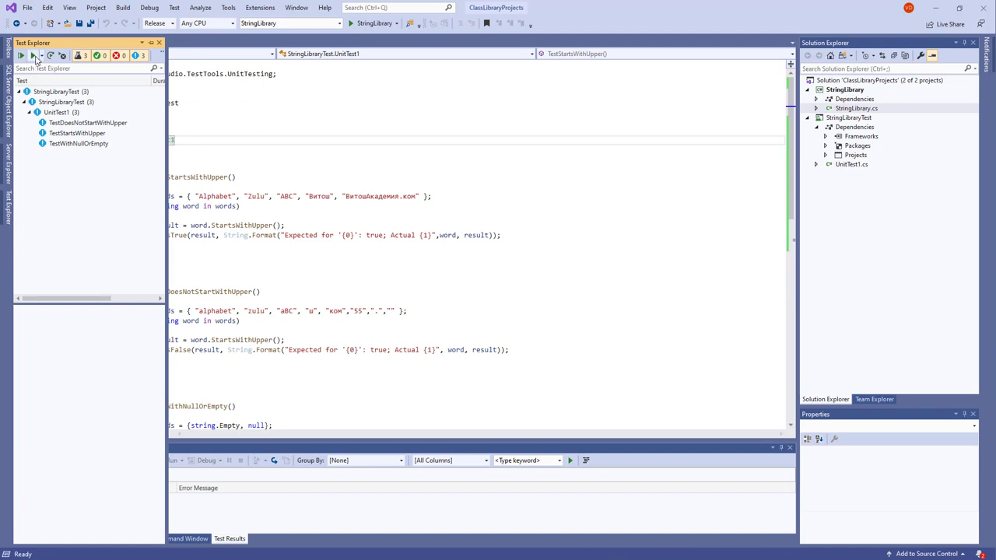
{"action": "left_click", "coordinate": [24, 55]}
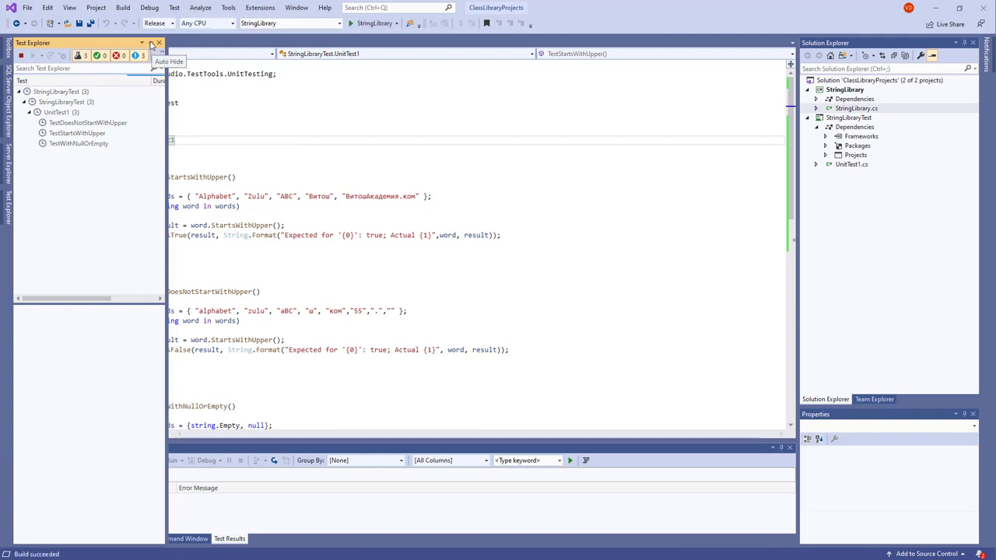
{"action": "left_click", "coordinate": [152, 49]}
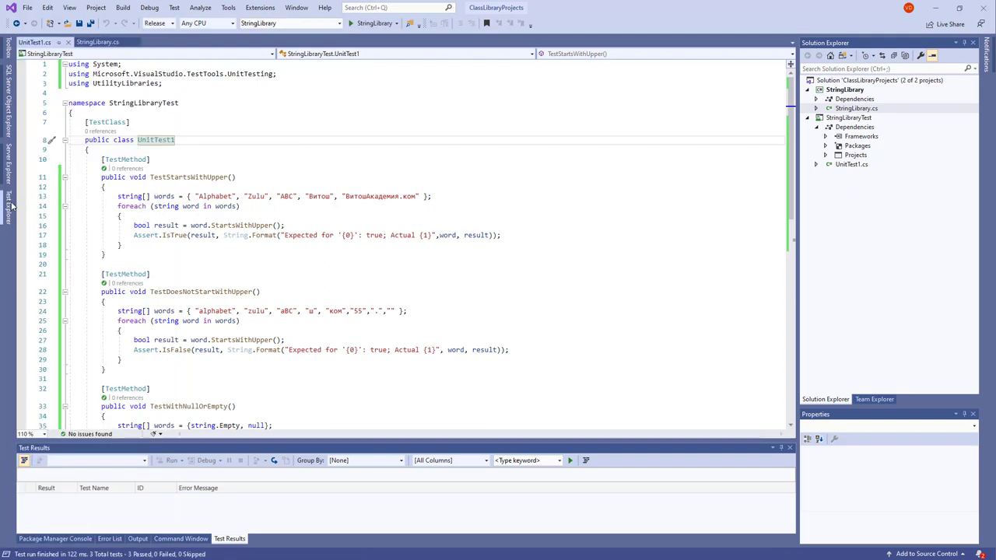
{"action": "left_click", "coordinate": [98, 42]}
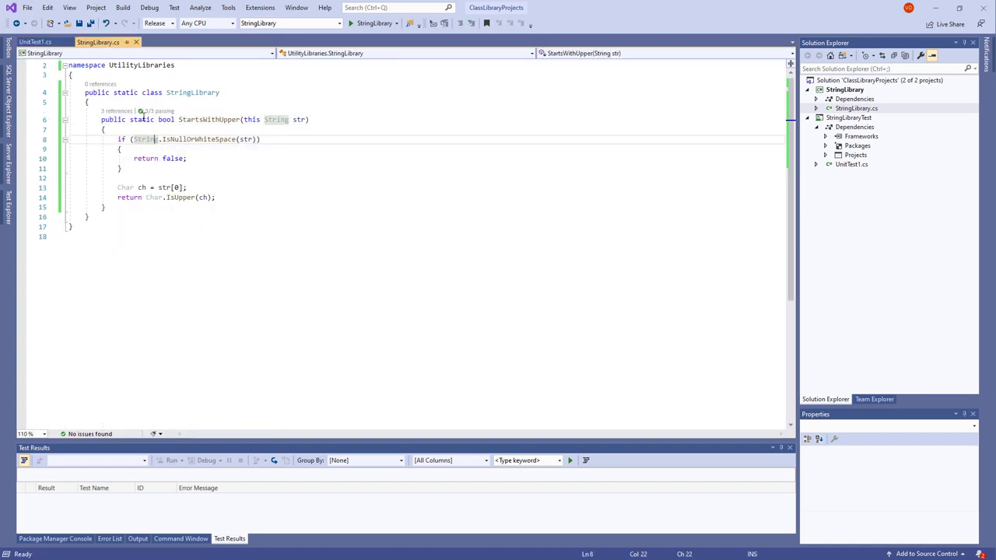
{"action": "left_click", "coordinate": [156, 110]}
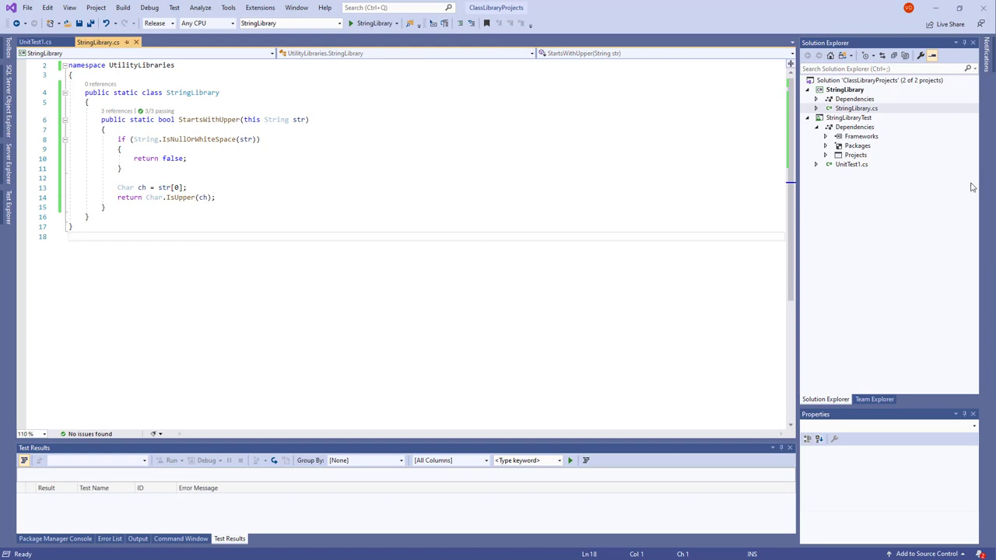
Step: Add a new Console App (.NET Core) project named ShowCase to the solution
{"action": "right_click", "coordinate": [881, 80]}
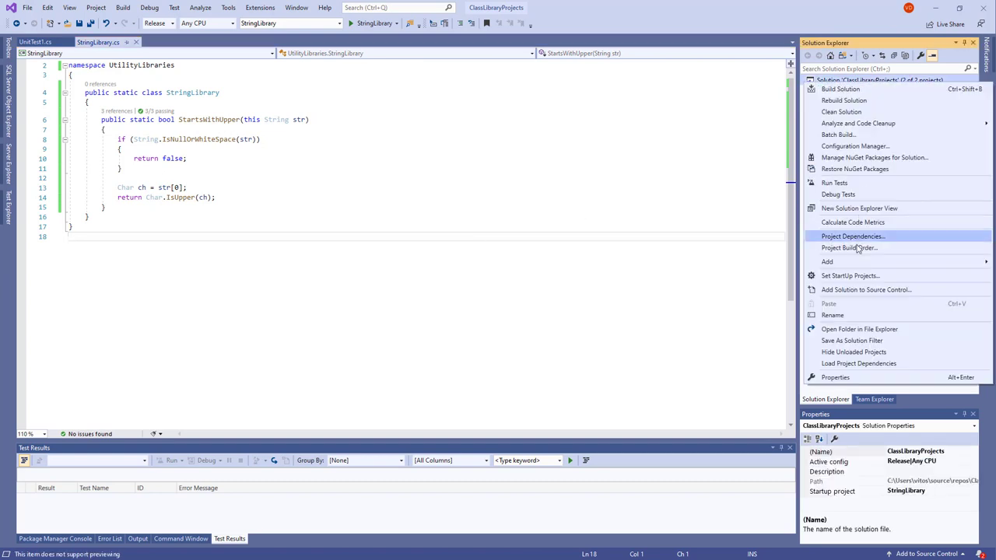
{"action": "left_click", "coordinate": [828, 262]}
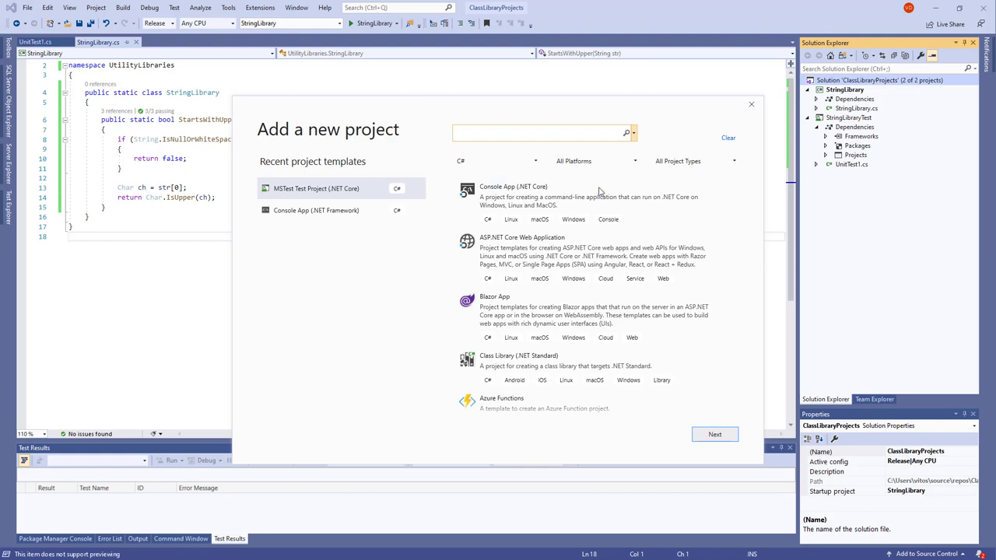
{"action": "left_click", "coordinate": [589, 196]}
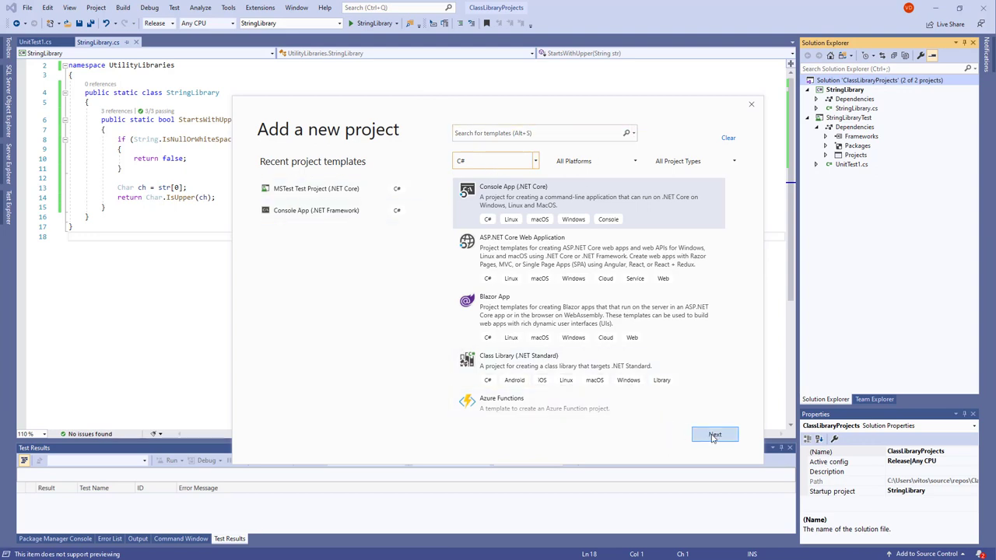
{"action": "left_click", "coordinate": [715, 434]}
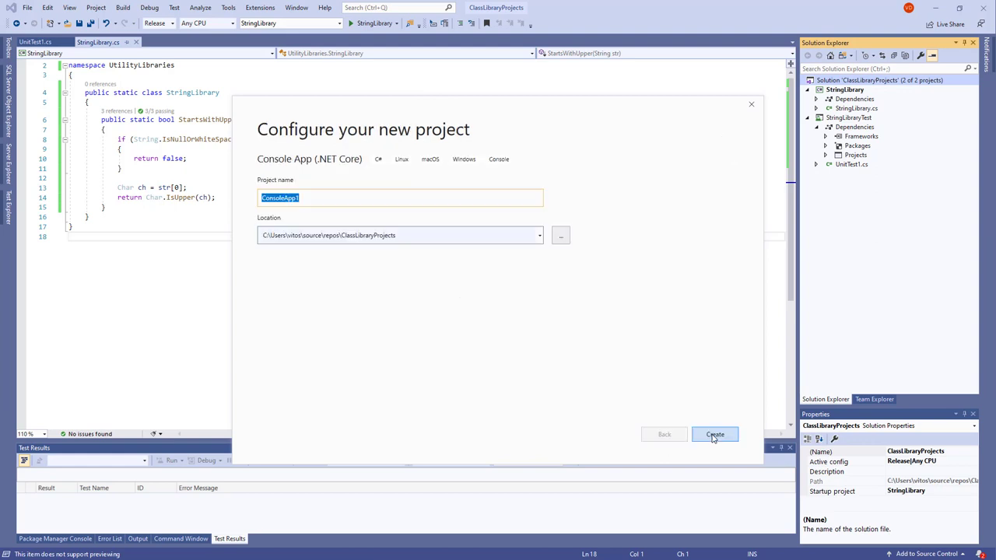
{"action": "type", "text": "Show"}
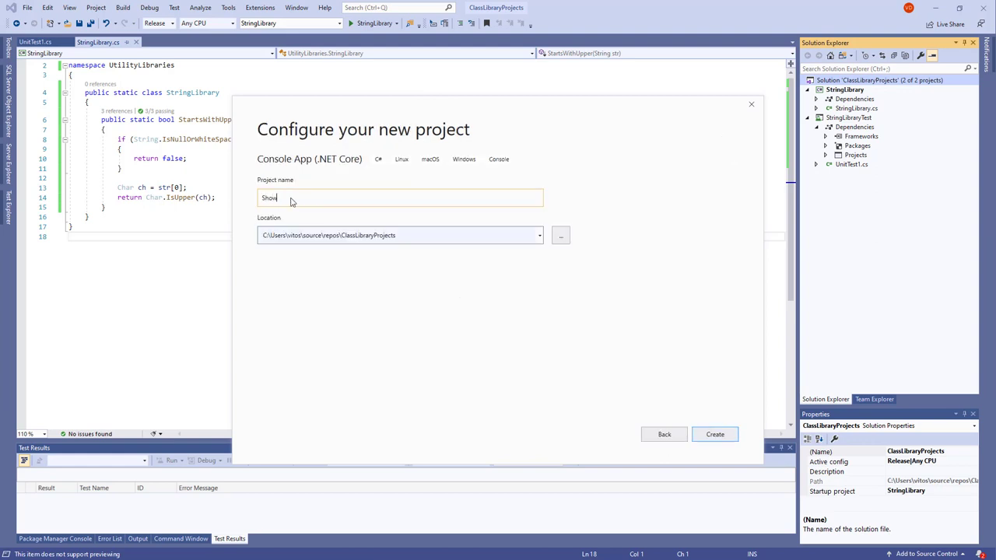
{"action": "type", "text": "Case"}
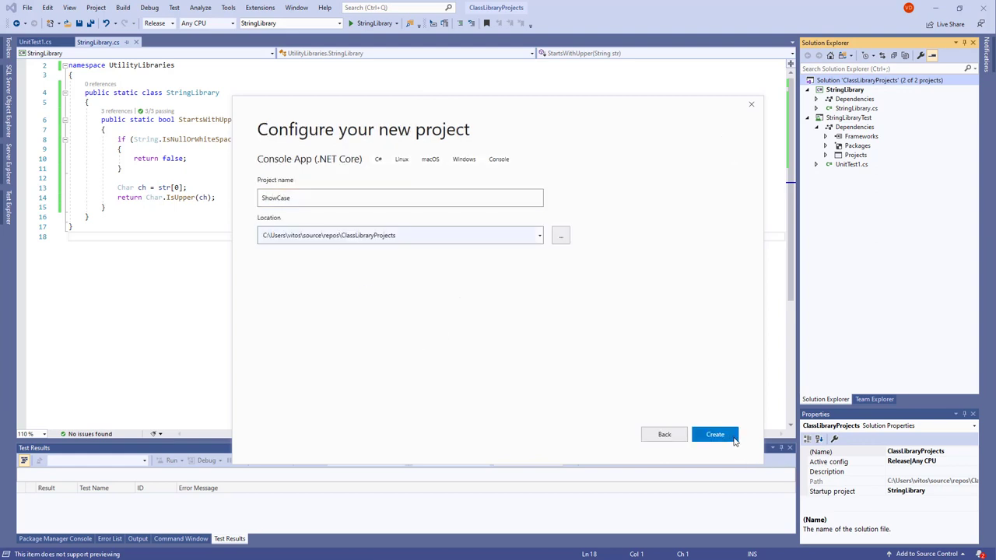
{"action": "left_click", "coordinate": [714, 434]}
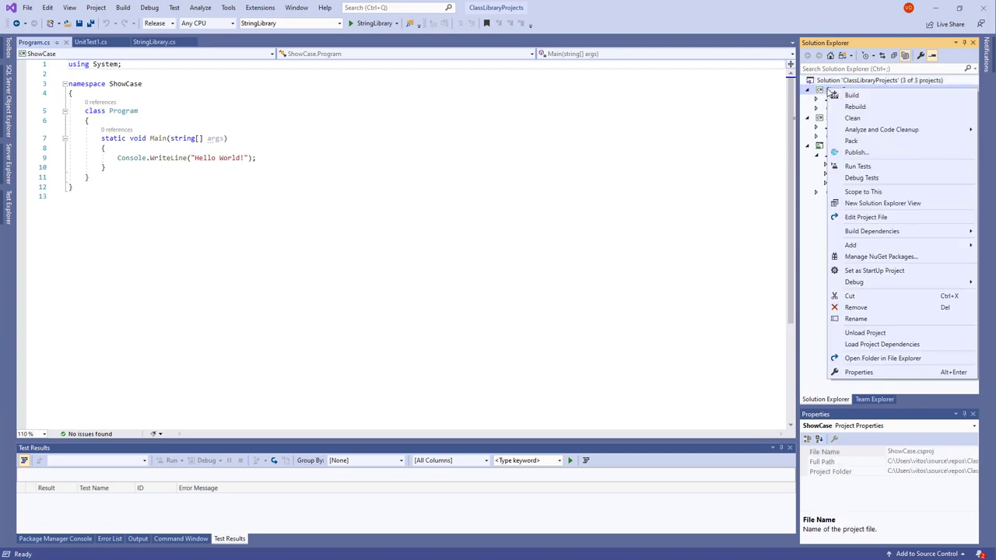
Step: Set ShowCase as startup project and verify it in the solution Property Pages
{"action": "left_click", "coordinate": [875, 271]}
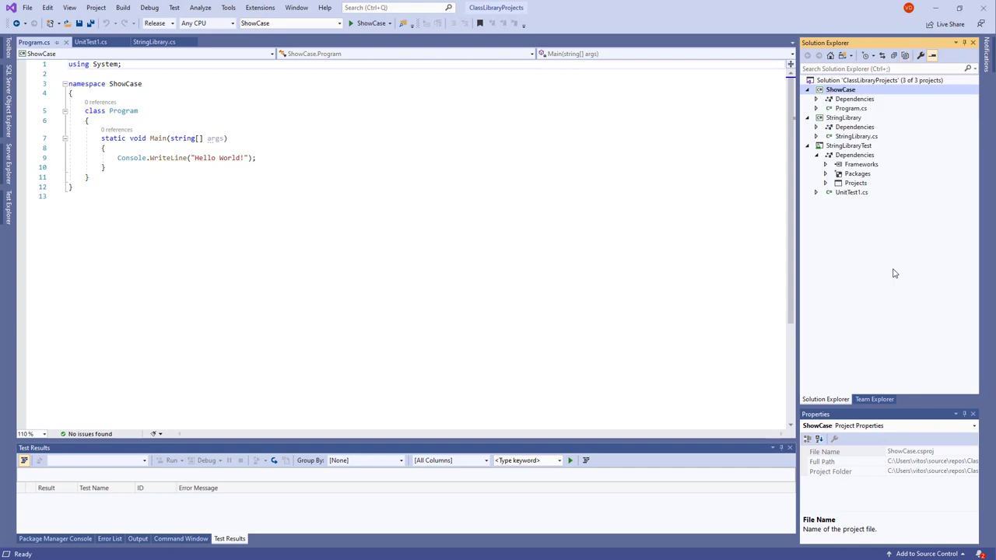
{"action": "right_click", "coordinate": [881, 80]}
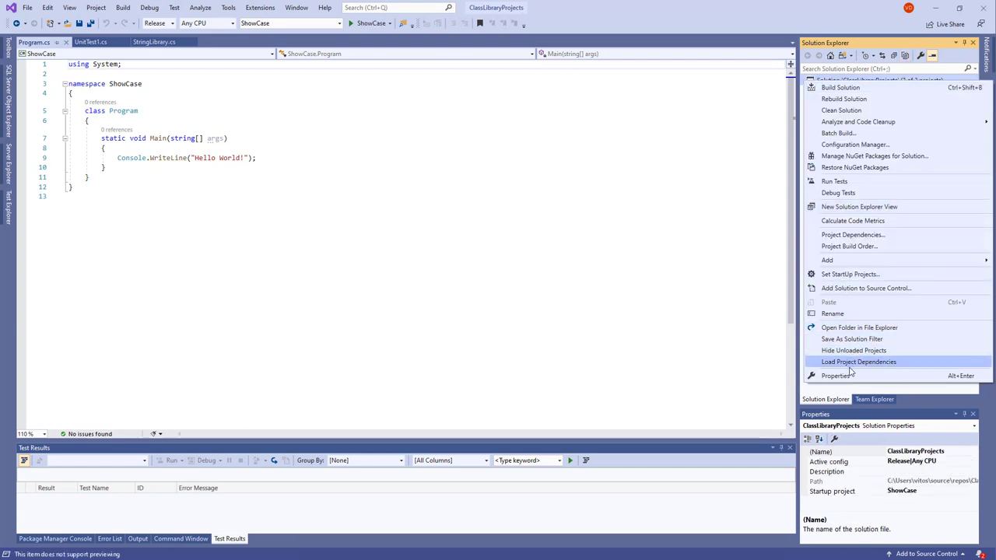
{"action": "left_click", "coordinate": [860, 362]}
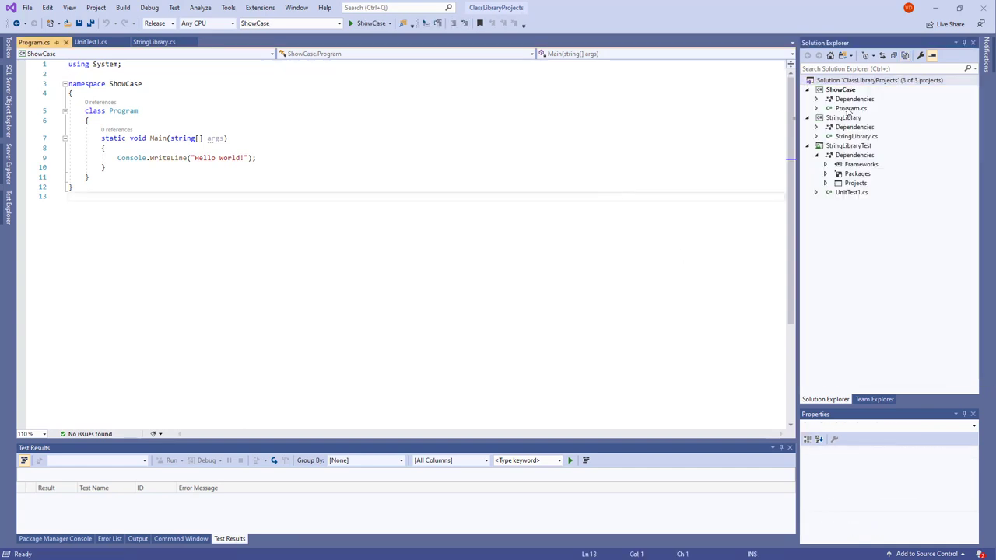
{"action": "right_click", "coordinate": [850, 108]}
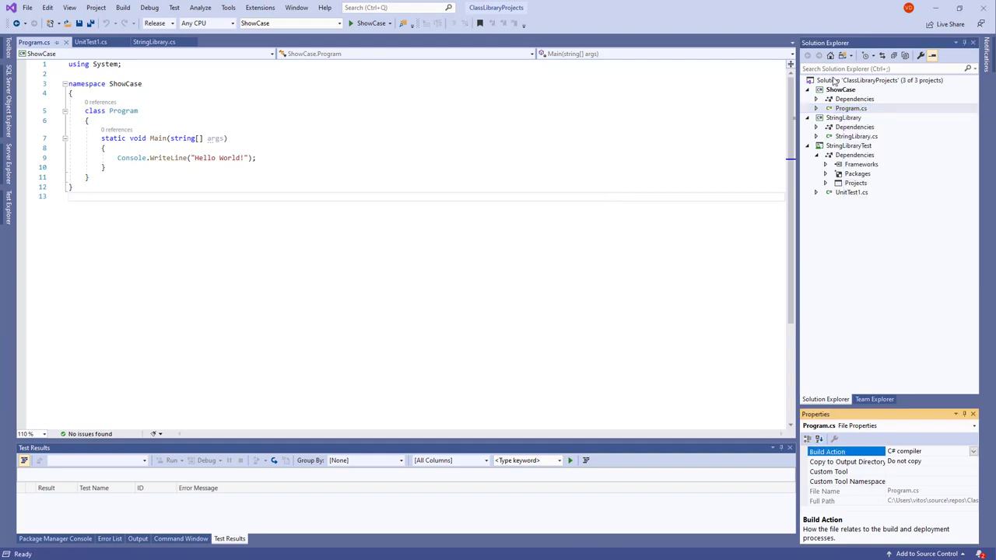
{"action": "left_click", "coordinate": [880, 80]}
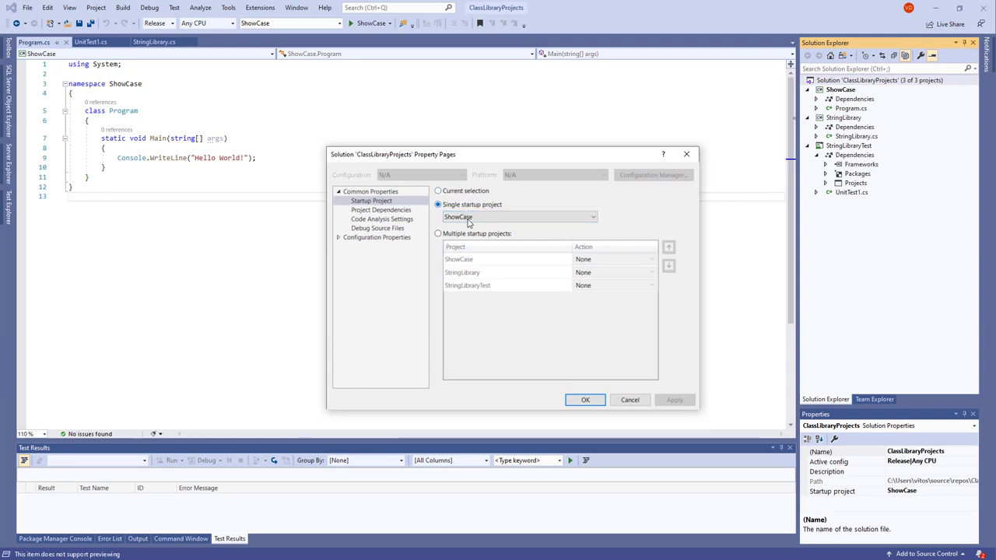
{"action": "left_click", "coordinate": [437, 191]}
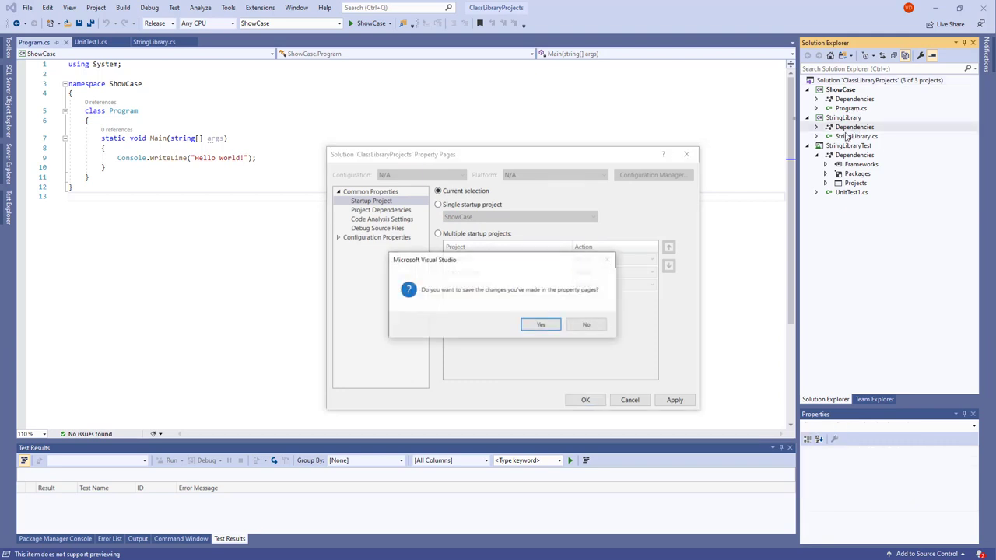
{"action": "left_click", "coordinate": [540, 325]}
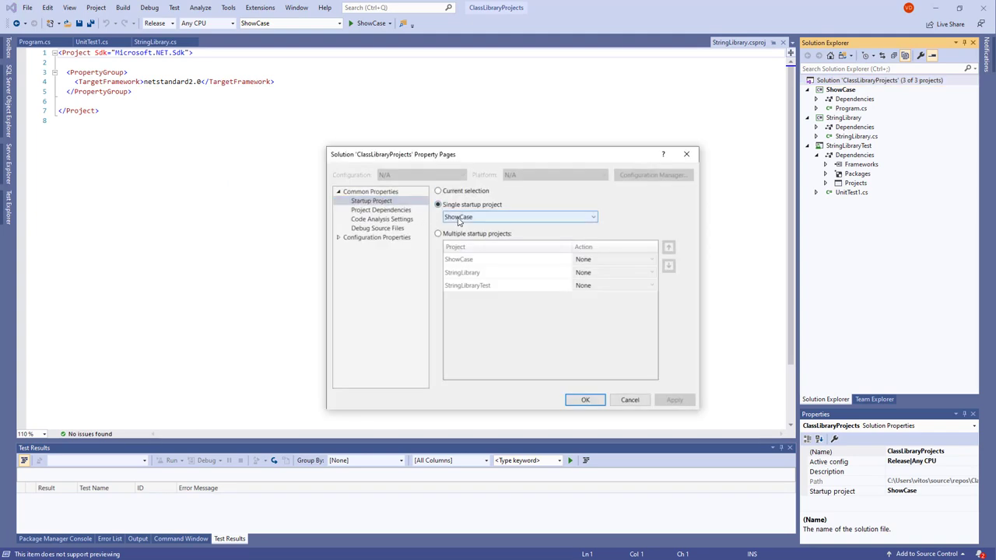
{"action": "left_click", "coordinate": [630, 399]}
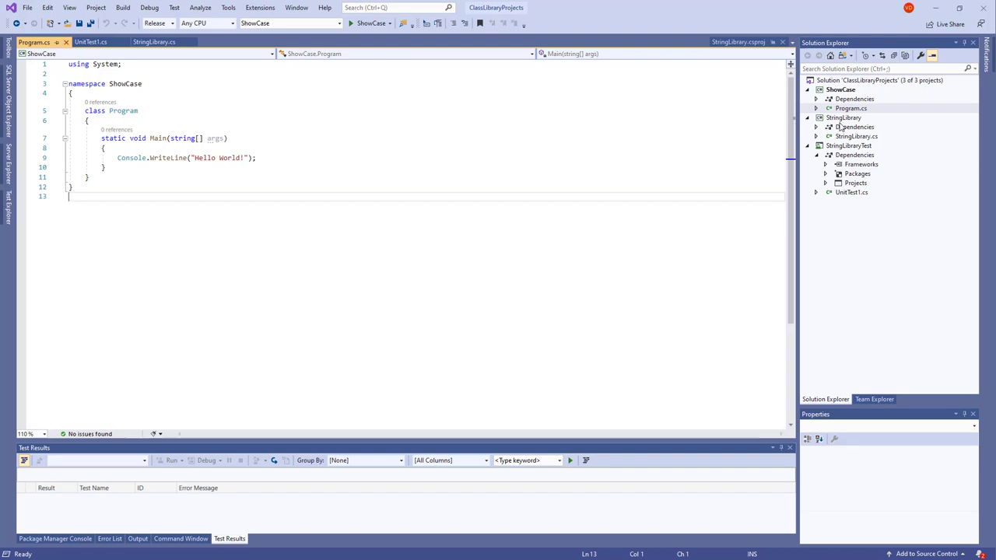
Step: Tick StringLibrary in Reference Manager to add it as a ShowCase project reference
{"action": "left_click", "coordinate": [855, 99]}
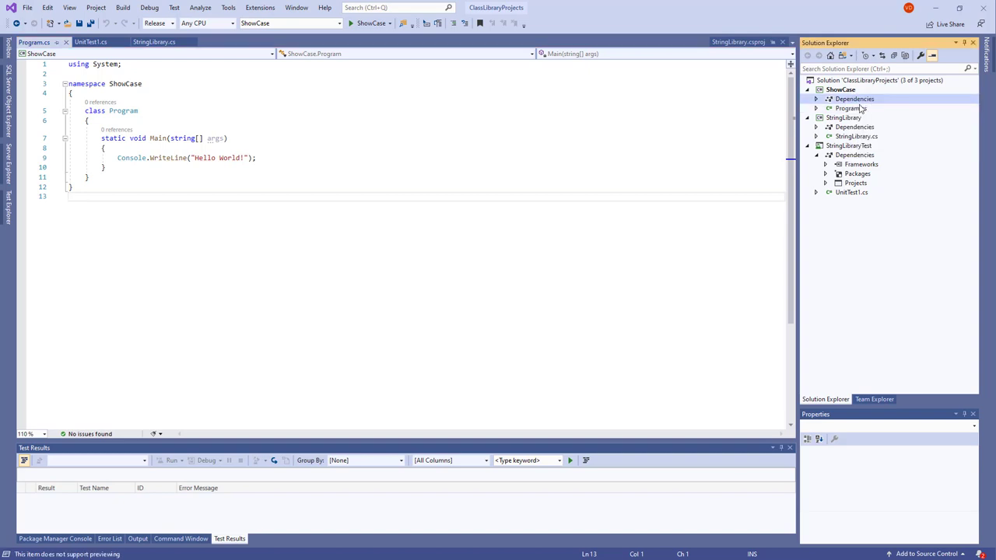
{"action": "left_click", "coordinate": [856, 99]}
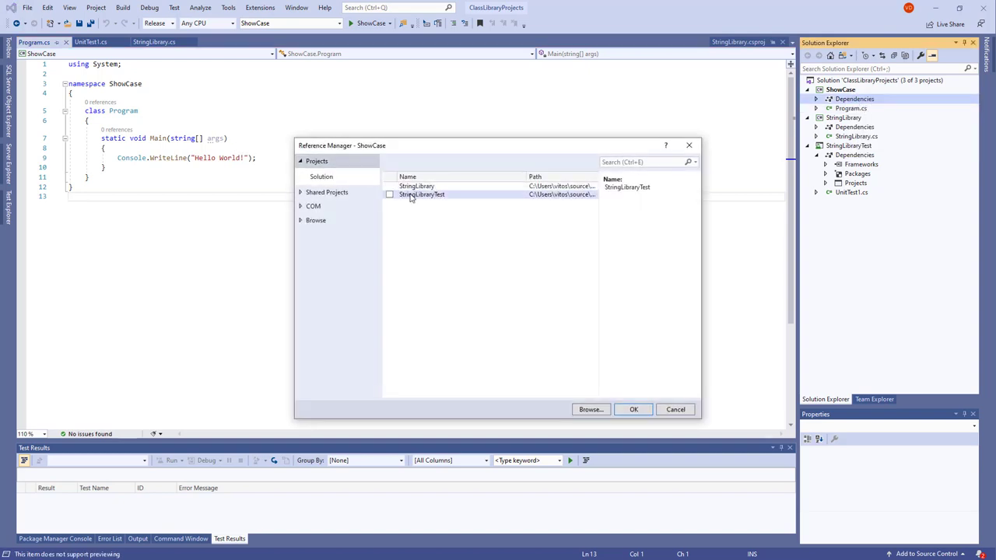
{"action": "left_click", "coordinate": [417, 186]}
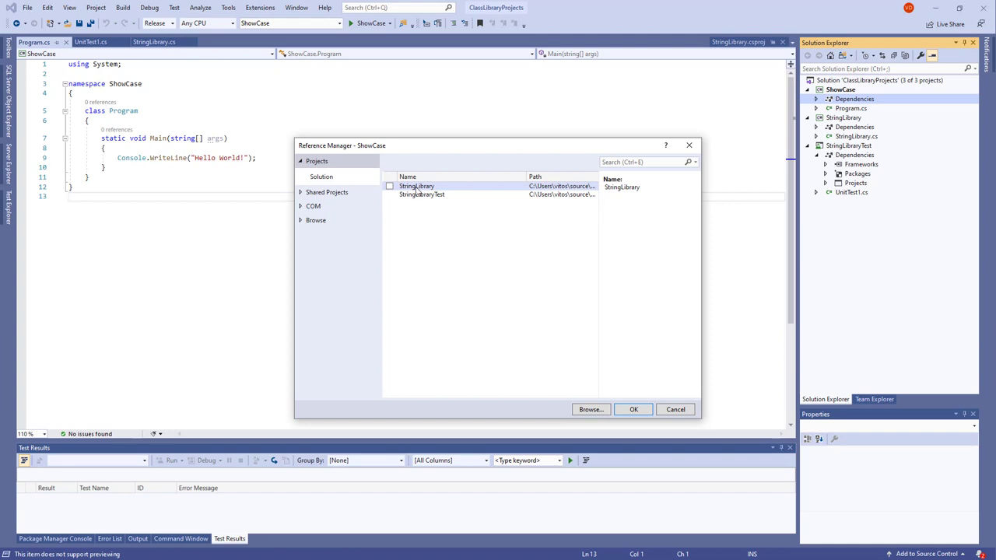
{"action": "left_click", "coordinate": [389, 186]}
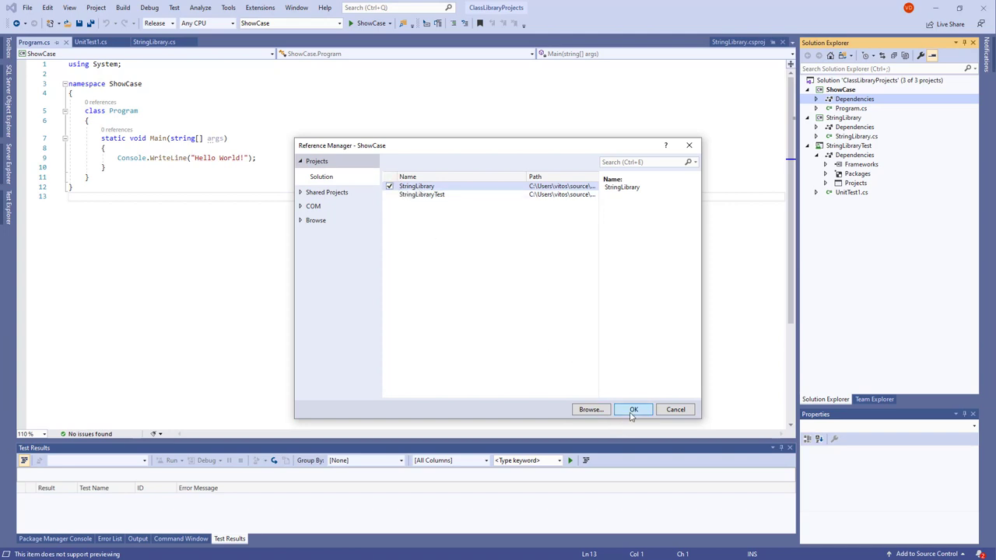
{"action": "left_click", "coordinate": [633, 409]}
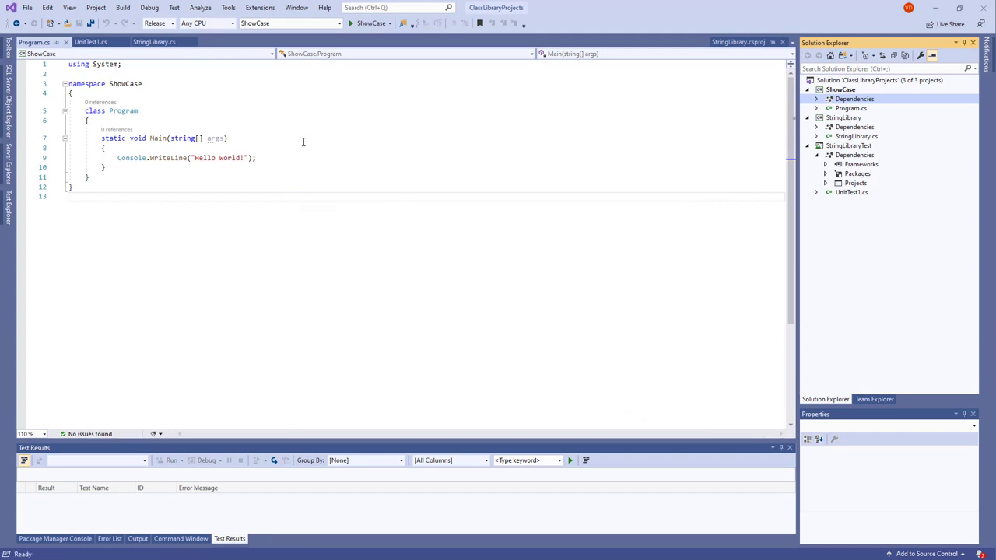
{"action": "mouse_move", "coordinate": [137, 119]}
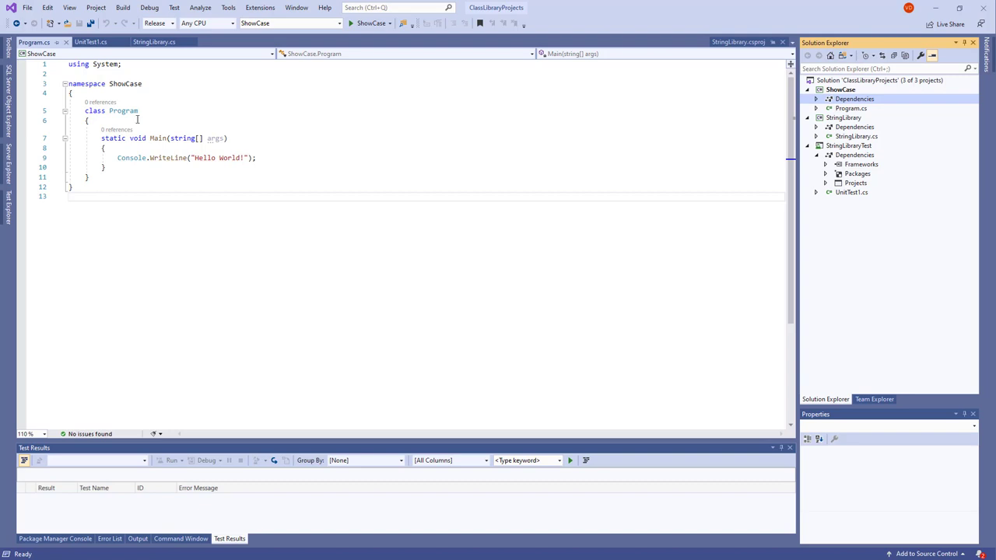
Step: Rename Program.cs and its class to Startup, removing string[] args and the Hello World line
{"action": "left_click", "coordinate": [851, 108]}
{"action": "type", "text": "Startup"}
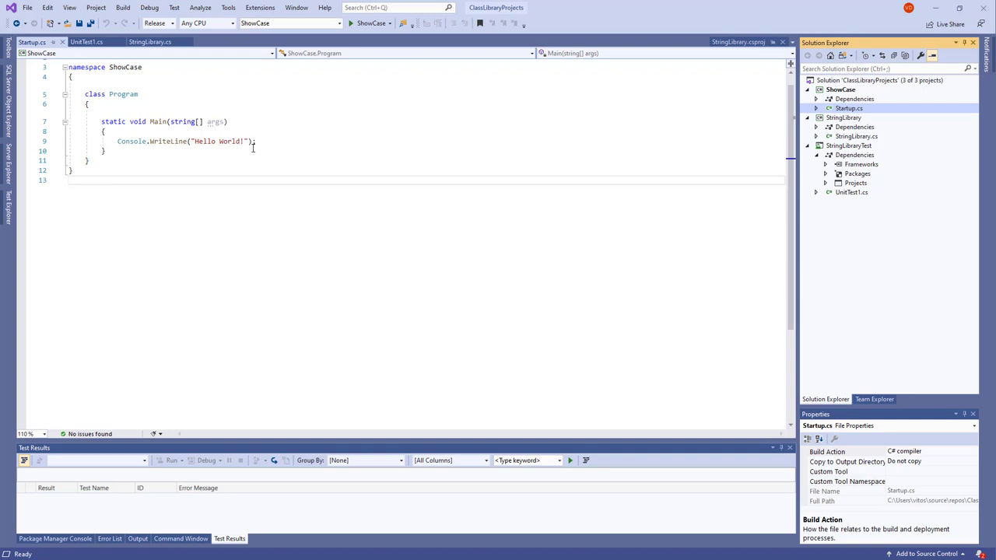
{"action": "mouse_move", "coordinate": [288, 276]}
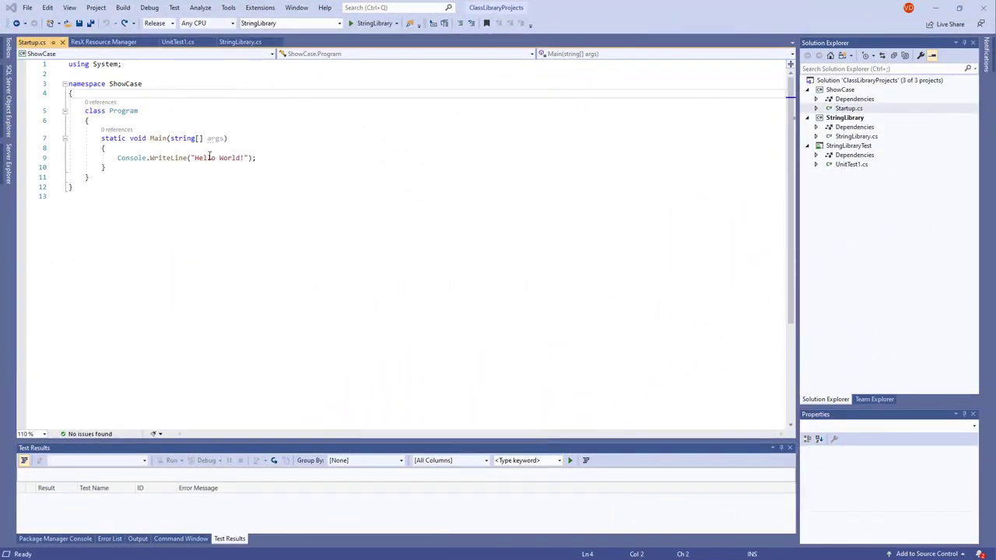
{"action": "left_click", "coordinate": [849, 108]}
{"action": "type", "text": "Startup"}
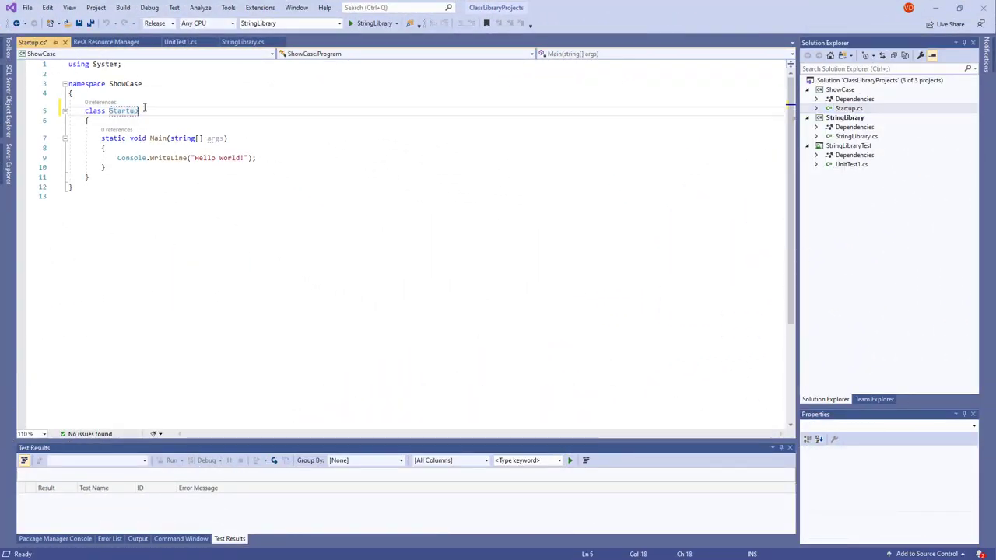
{"action": "double_click", "coordinate": [182, 138]}
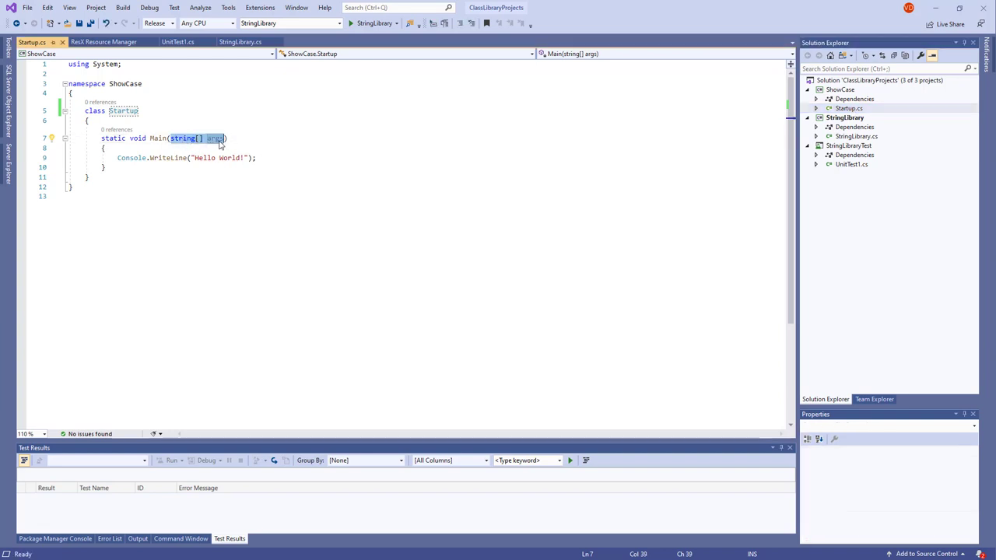
{"action": "key", "text": "Delete"}
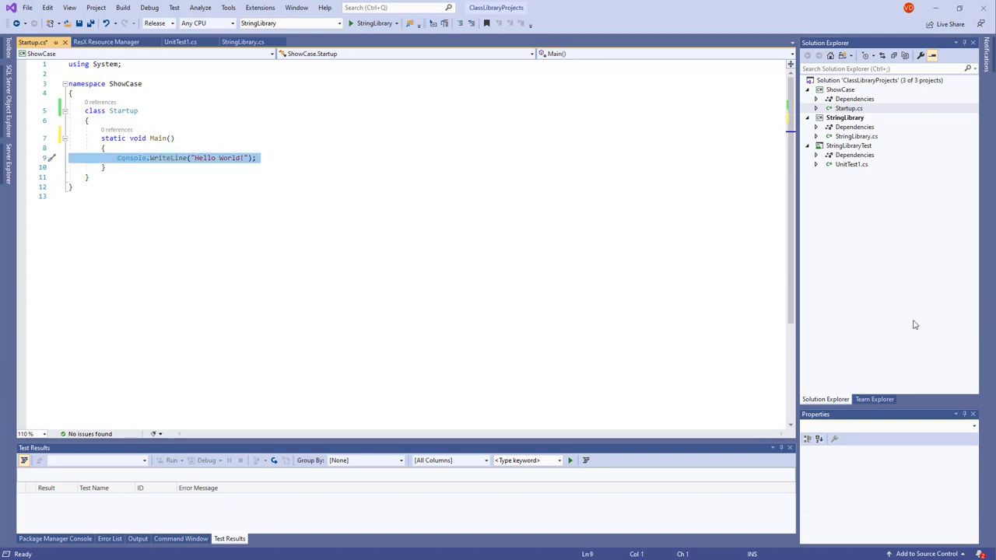
{"action": "key", "text": "Delete"}
{"action": "type", "text": "int row = 0;"}
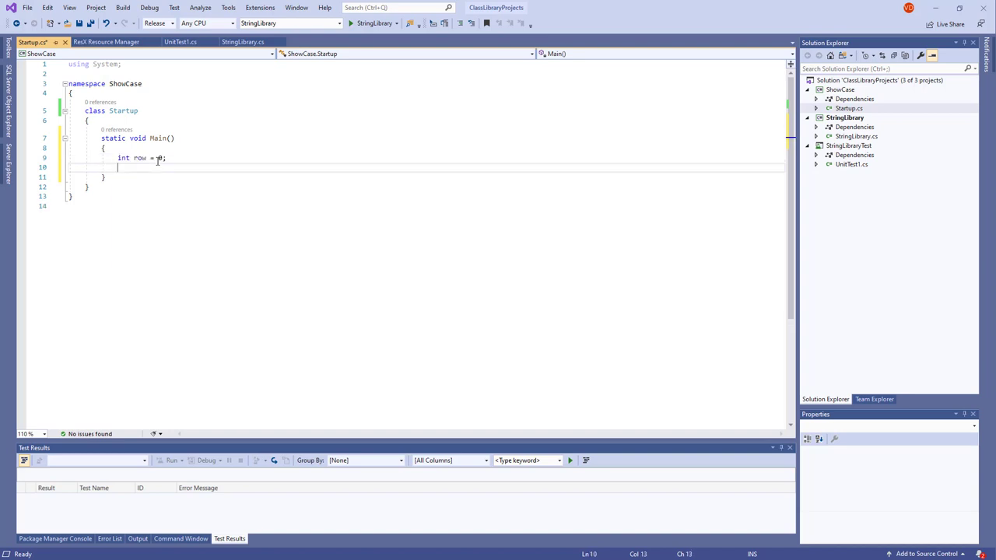
Step: Build a do-while loop in Main that calls ResetConsole when row >= 25
{"action": "type", "text": "do"}
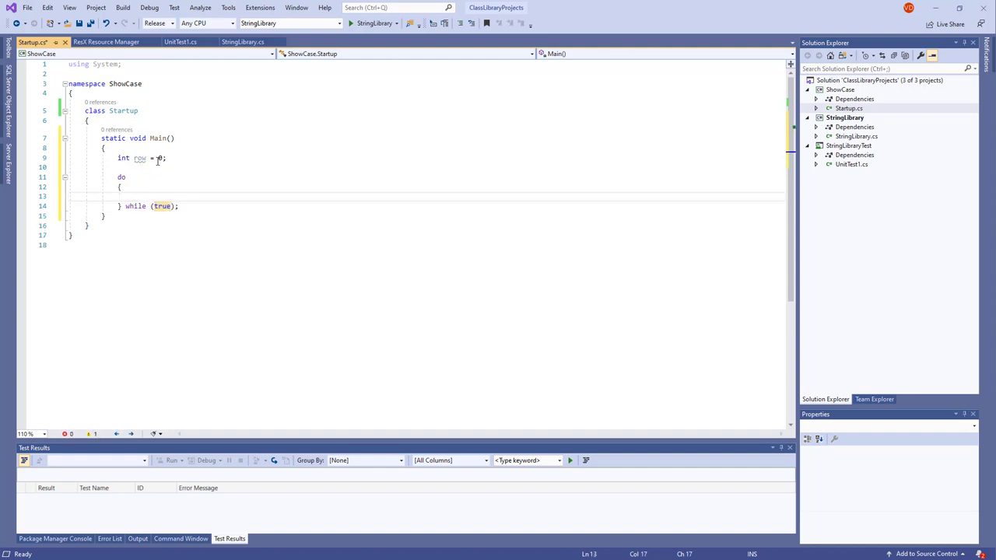
{"action": "left_click", "coordinate": [178, 206]}
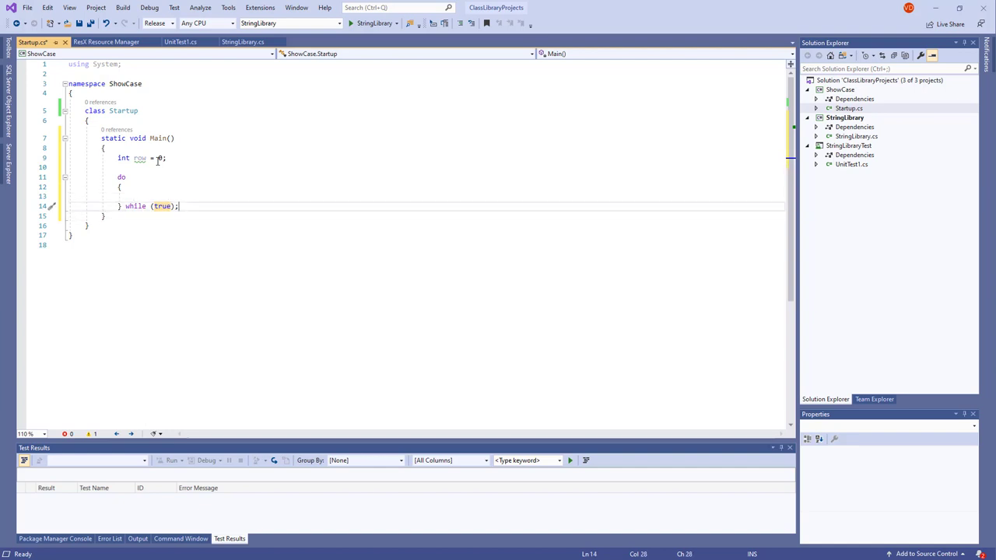
{"action": "type", "text": "return;"}
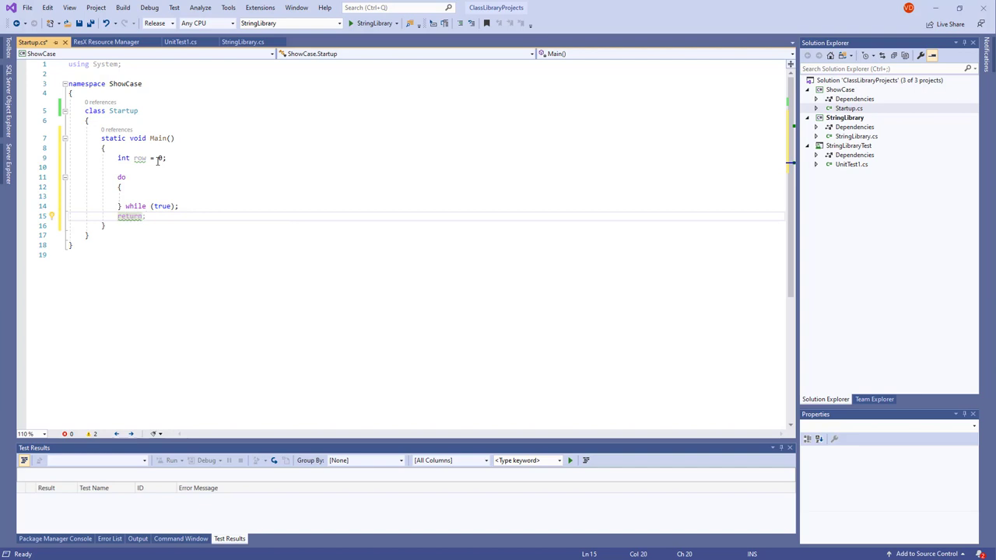
{"action": "left_click", "coordinate": [134, 196]}
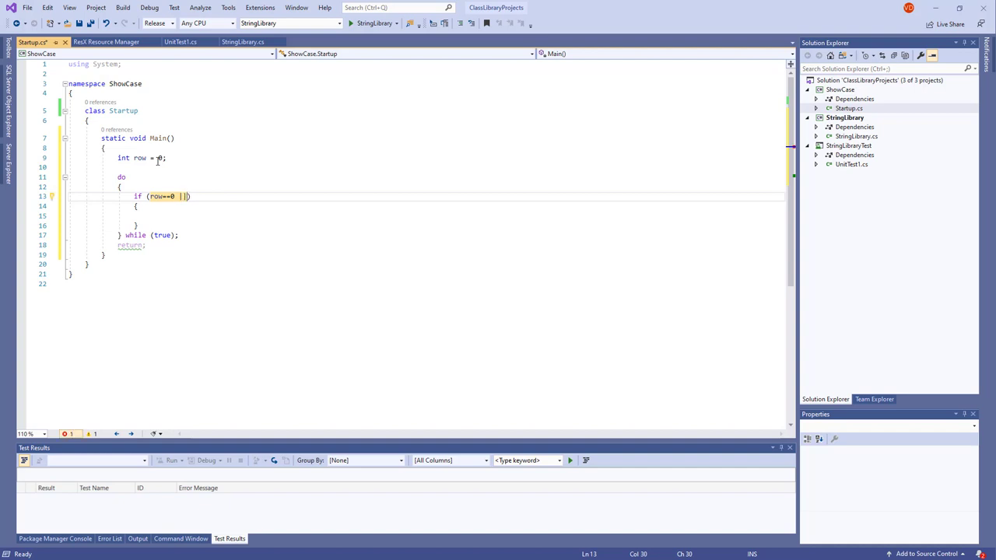
{"action": "type", "text": "row"}
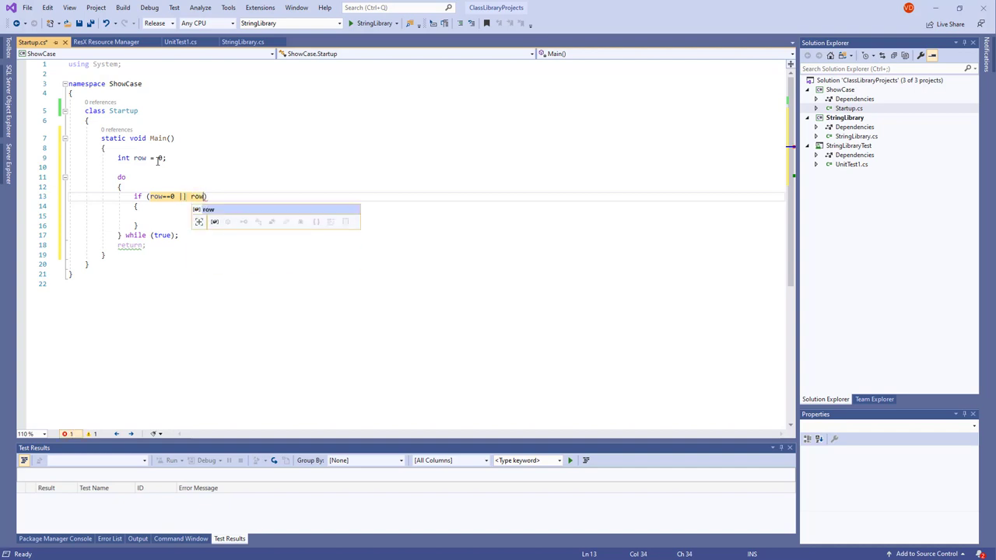
{"action": "type", "text": ">= 2"}
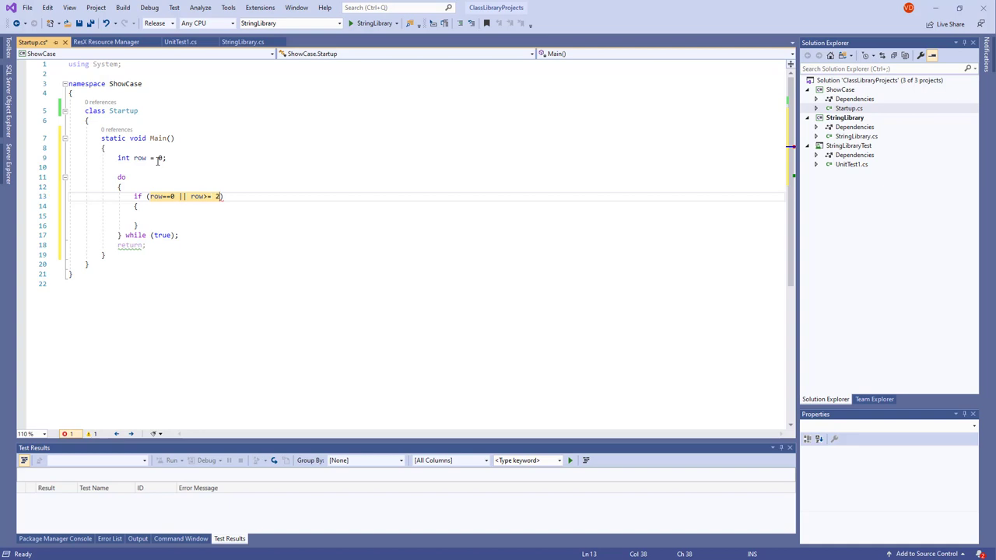
{"action": "type", "text": "5"}
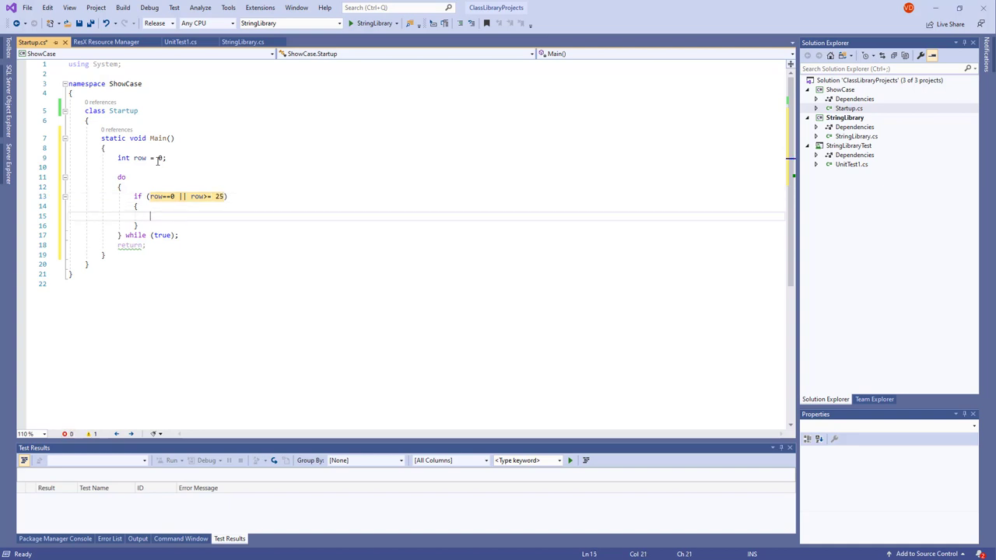
{"action": "type", "text": "ResetConsole("}
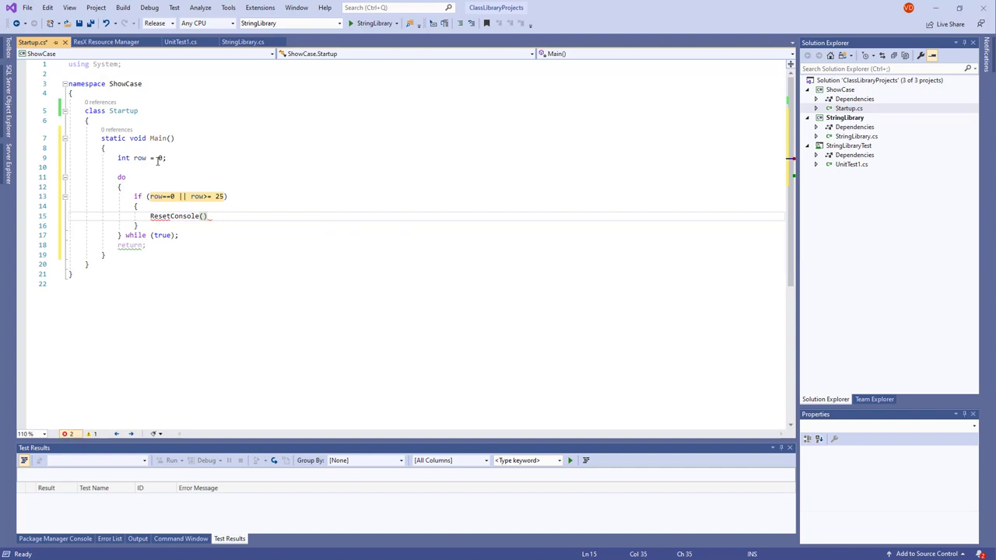
{"action": "type", "text": ";"}
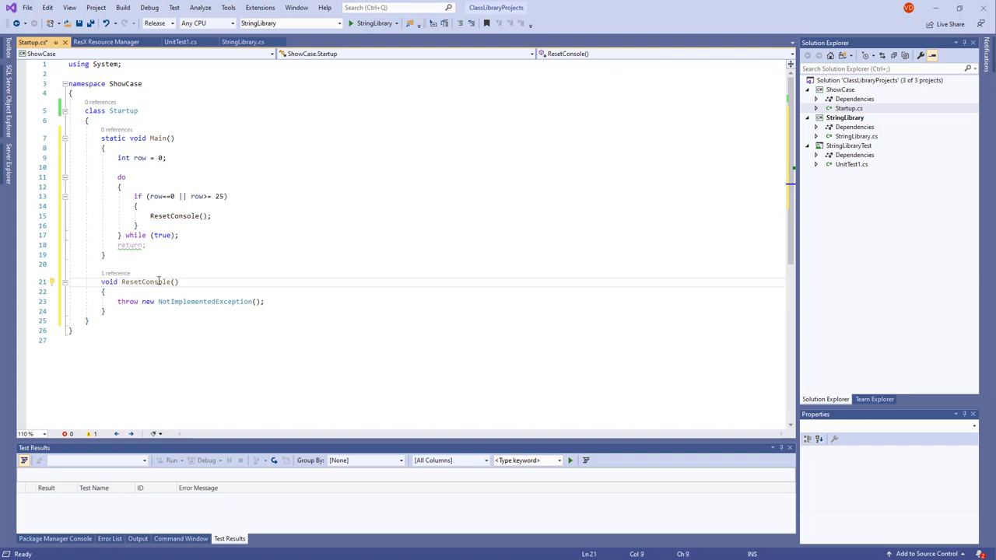
{"action": "left_click", "coordinate": [146, 301]}
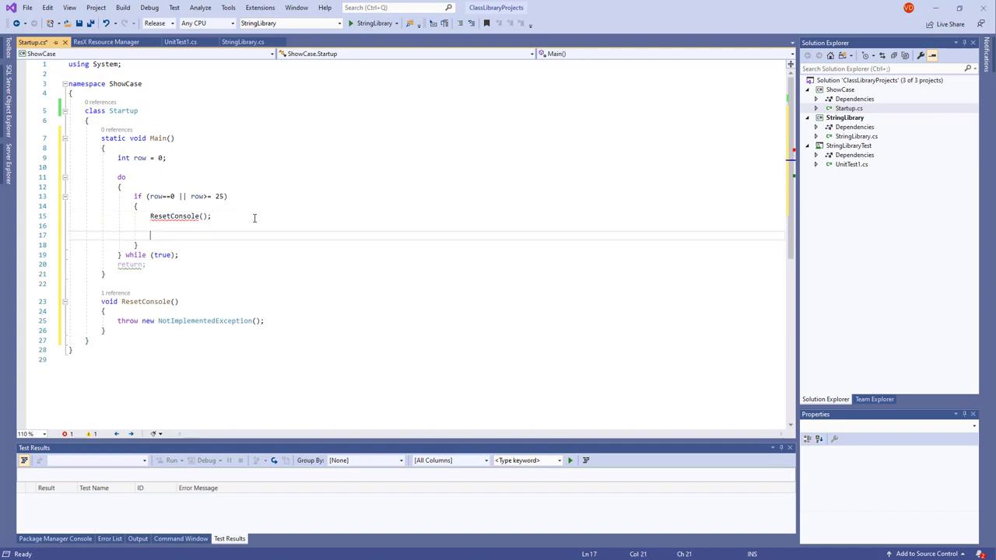
Step: Read Console.ReadLine() into input and break when String.IsNullOrEmpty(input)
{"action": "type", "text": "string input ="}
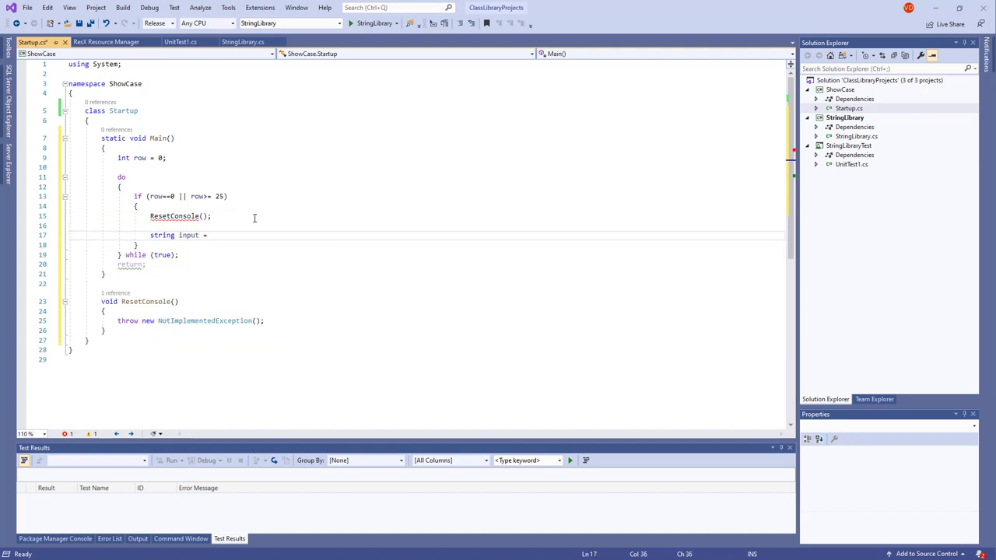
{"action": "type", "text": "Console.ReadLine();"}
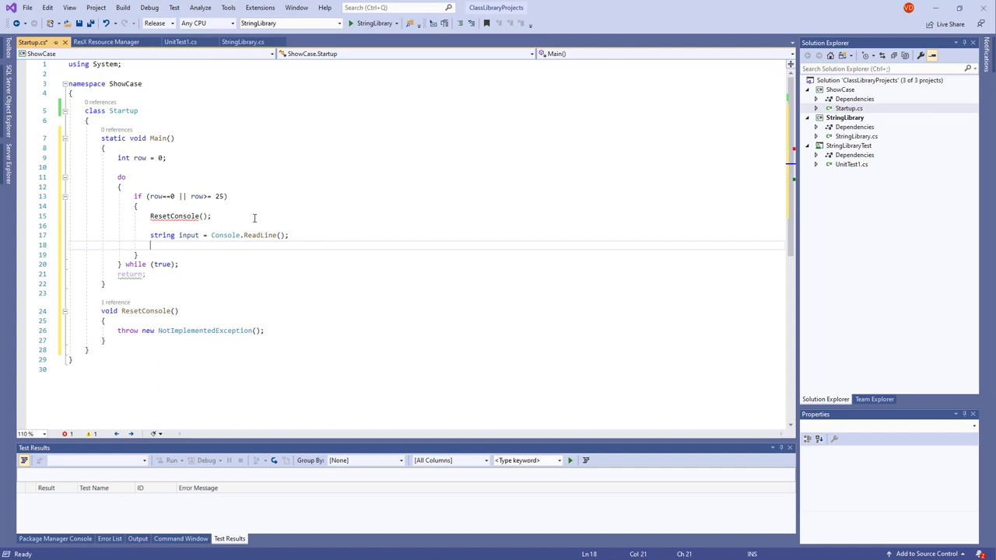
{"action": "type", "text": "if"}
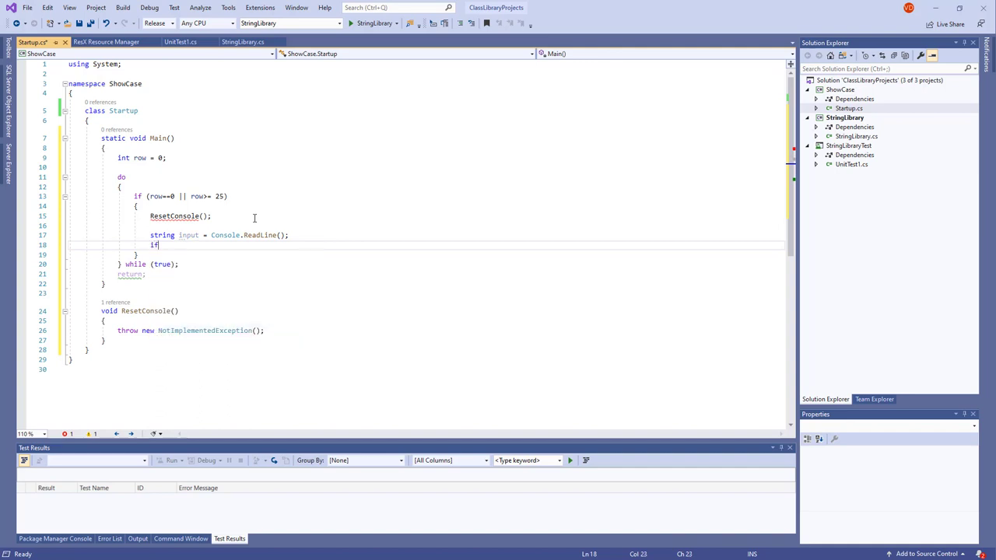
{"action": "type", "text": "(String"}
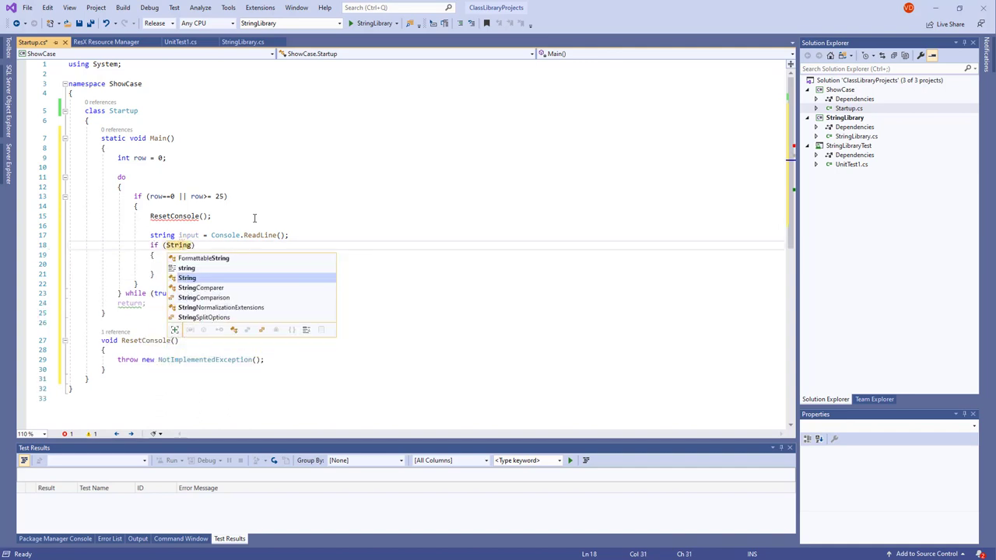
{"action": "type", "text": ".IsNullOrEmpty("}
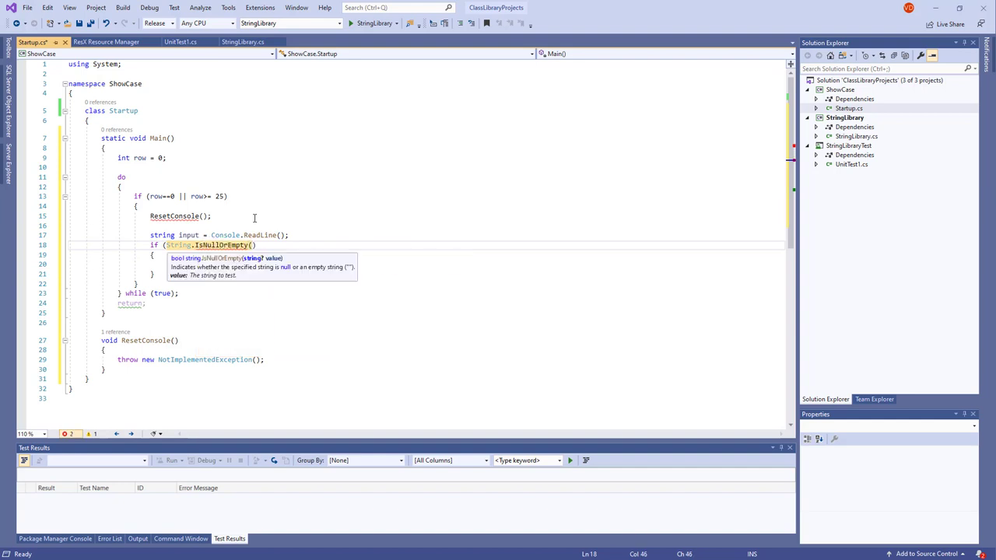
{"action": "type", "text": "input"}
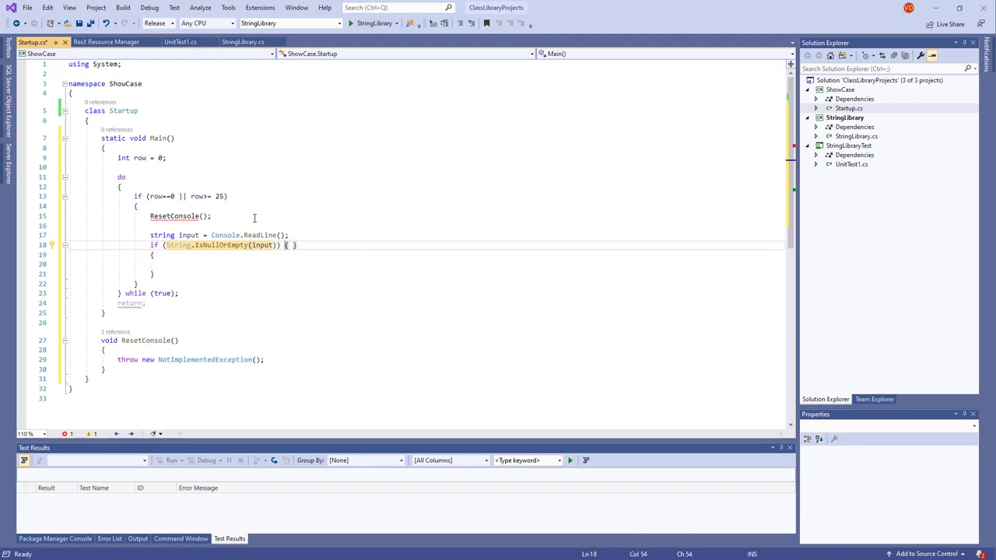
{"action": "type", "text": "b"}
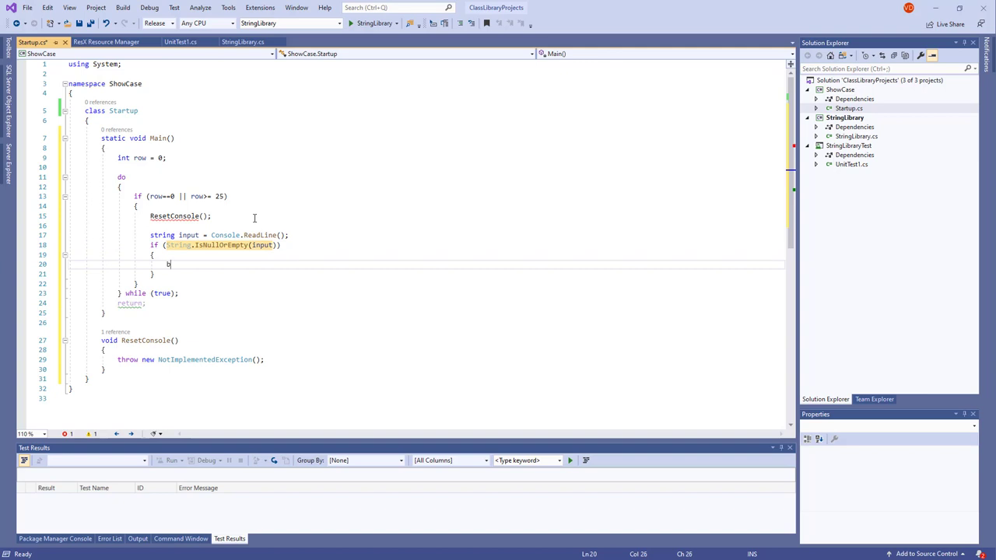
{"action": "type", "text": "break;"}
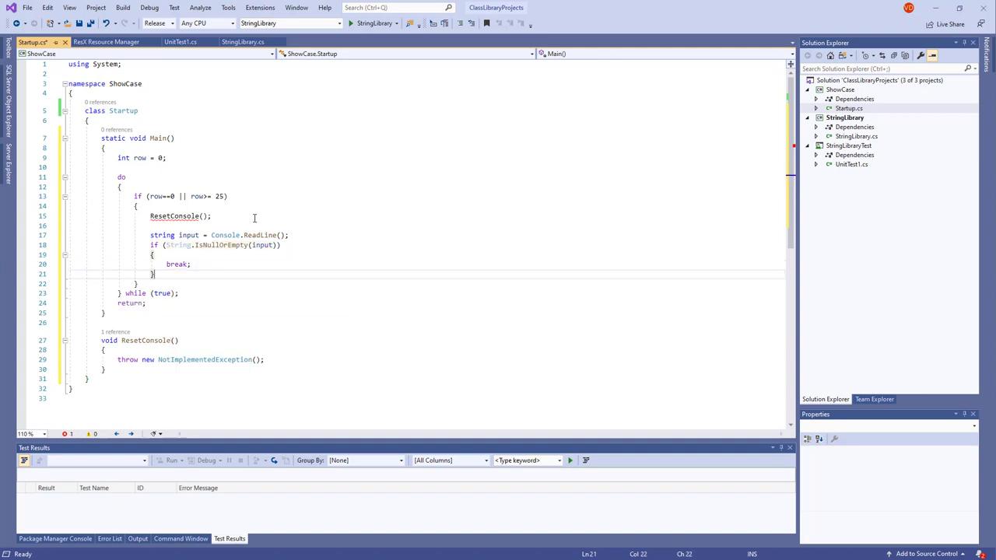
{"action": "type", "text": "cons"}
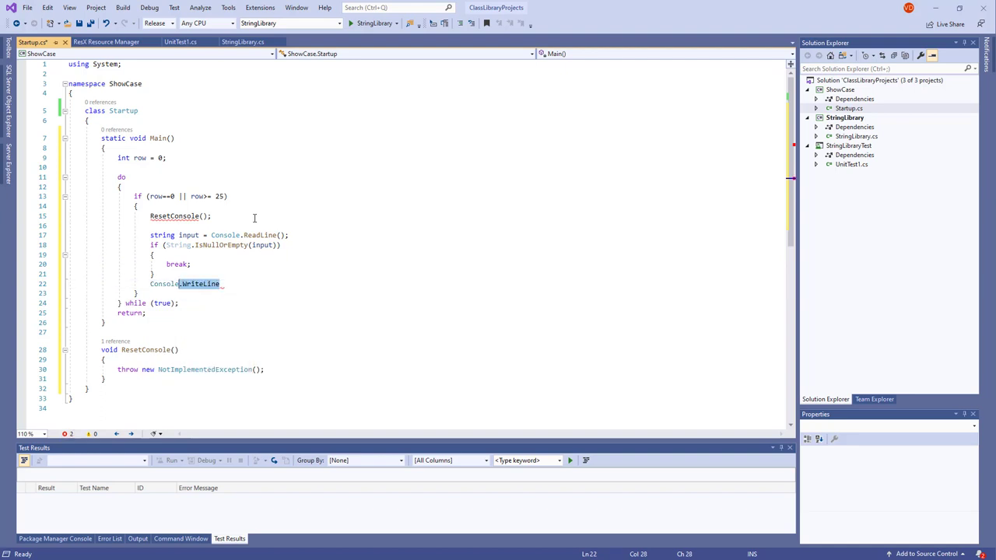
Step: Write Console.WriteLine echoing {input} with a "Begins with uppercase? " label padded to 30
{"action": "type", "text": "();"}
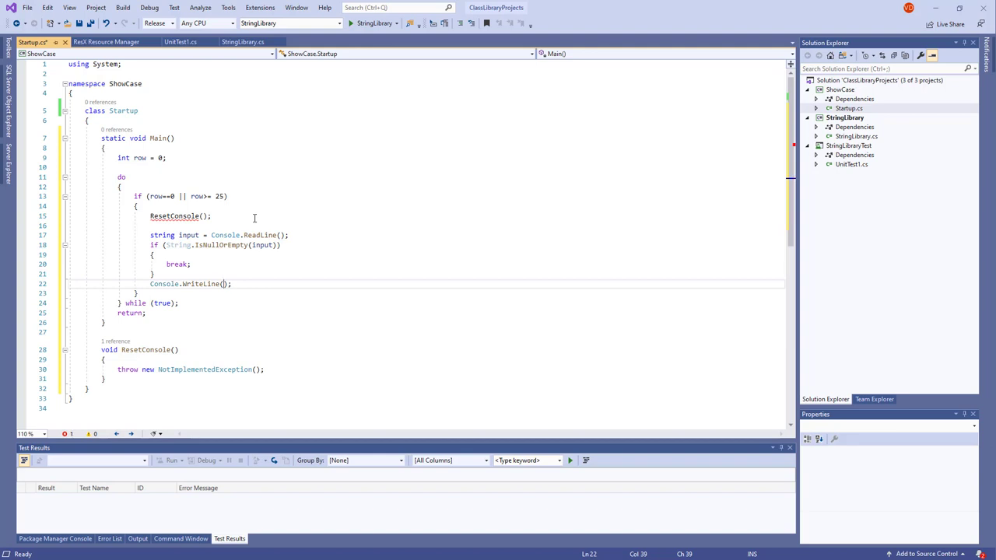
{"action": "type", "text": "#"}
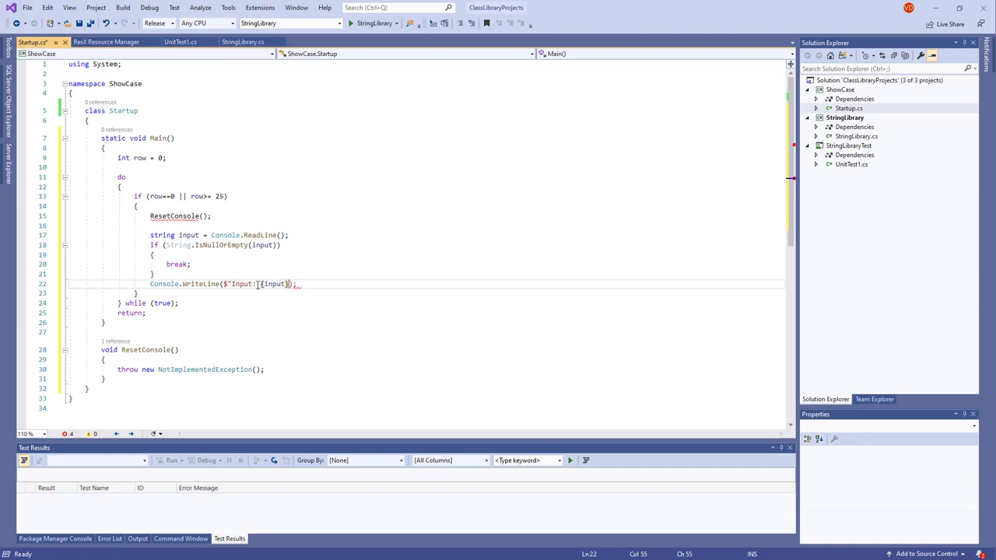
{"action": "double_click", "coordinate": [274, 283]}
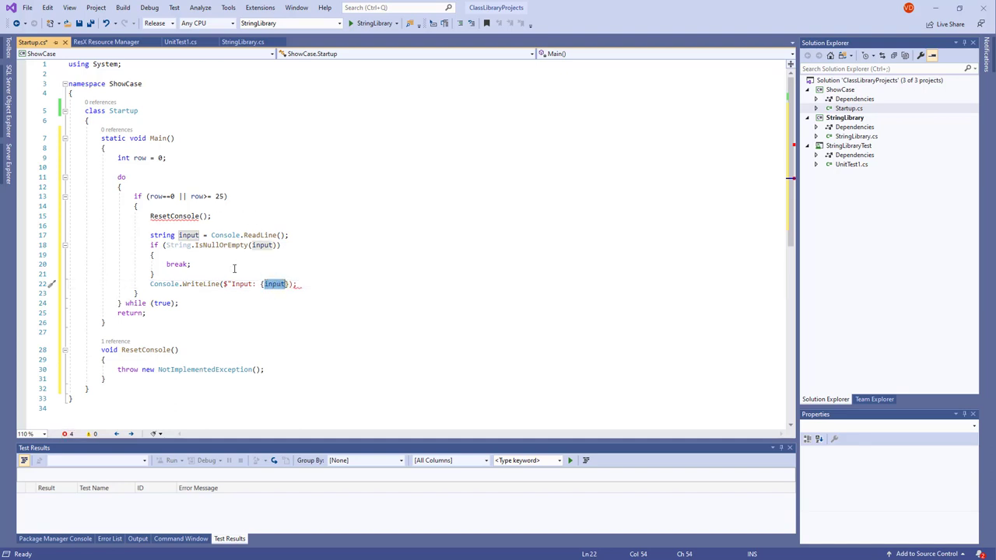
{"action": "left_click", "coordinate": [189, 235]}
{"action": "type", "text": "\""}
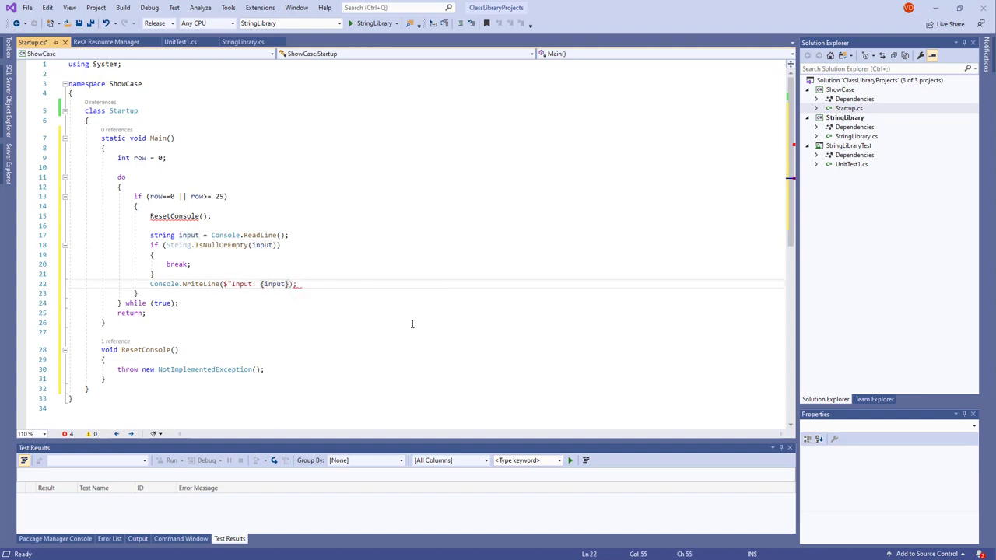
{"action": "type", "text": "{}"}
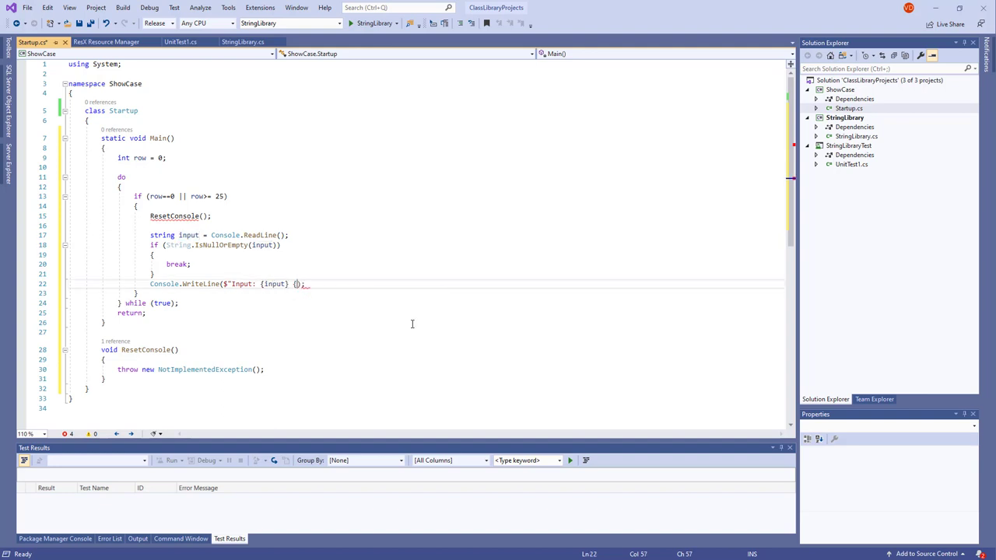
{"action": "type", "text": "}"}
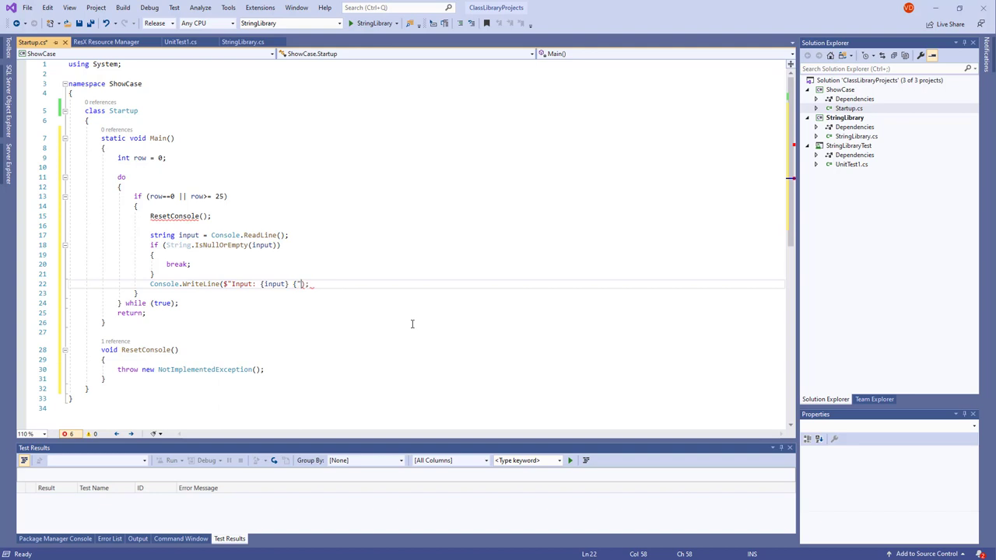
{"action": "type", "text": "Begins with upperca"}
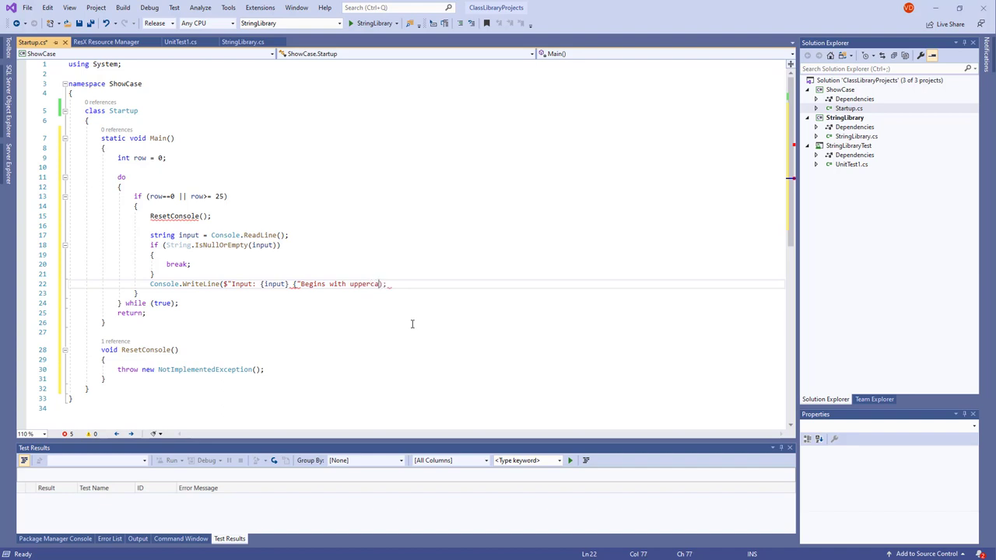
{"action": "type", "text": "se?"}
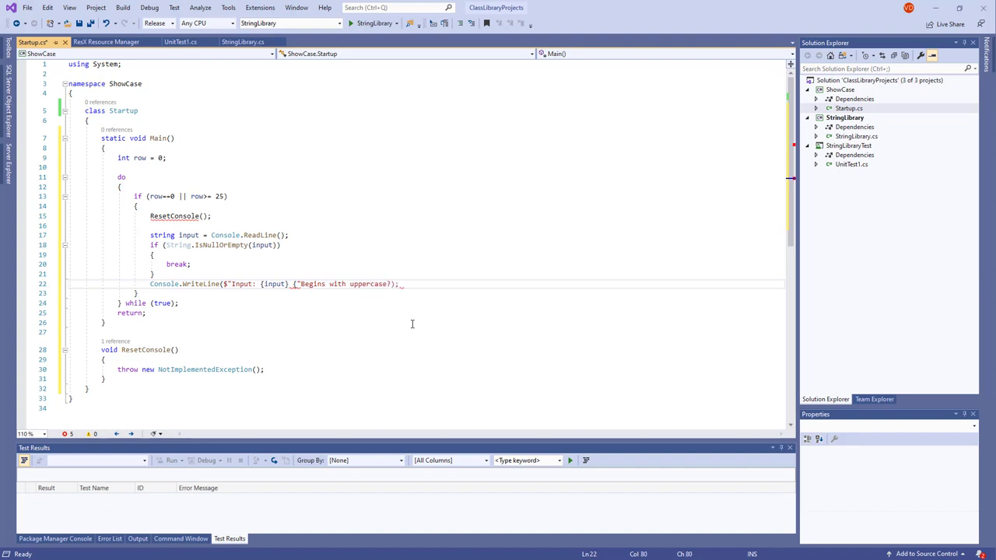
{"action": "type", "text": ", 30"}
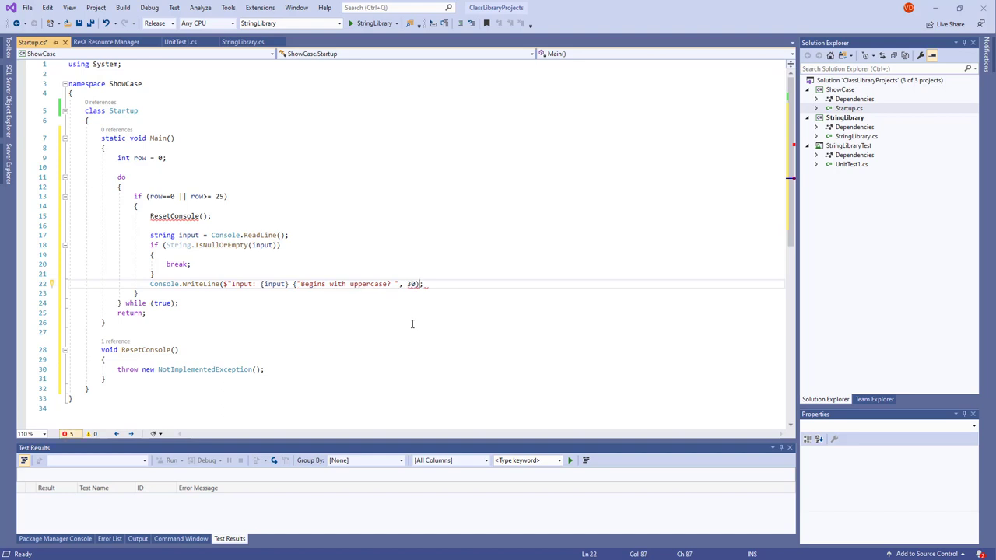
{"action": "type", "text": ": \" +"}
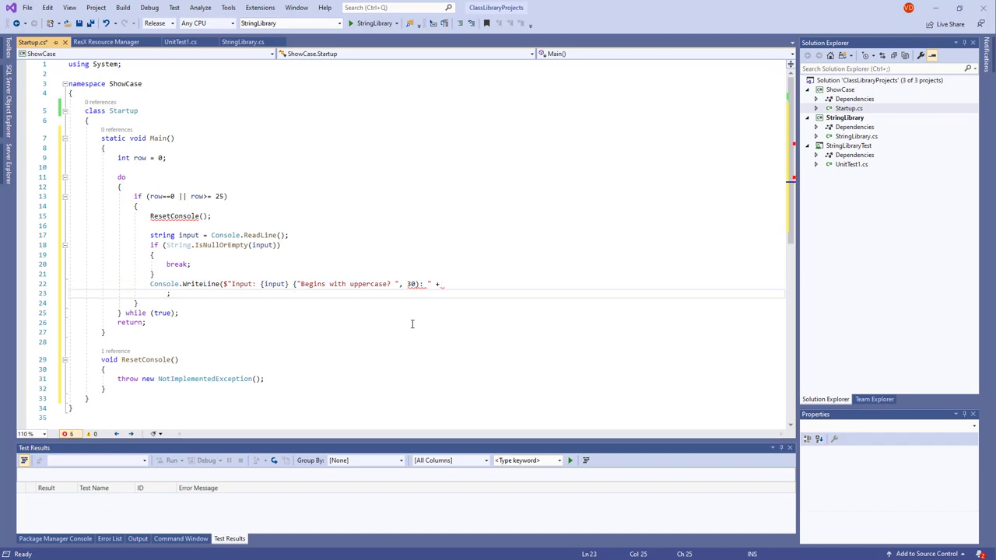
Step: Extend Console.WriteLine to print input and input.StartsWithUpper() ? "Yes" : "No" with a newline
{"action": "left_click", "coordinate": [234, 293]}
{"action": "type", "text": "$\""}
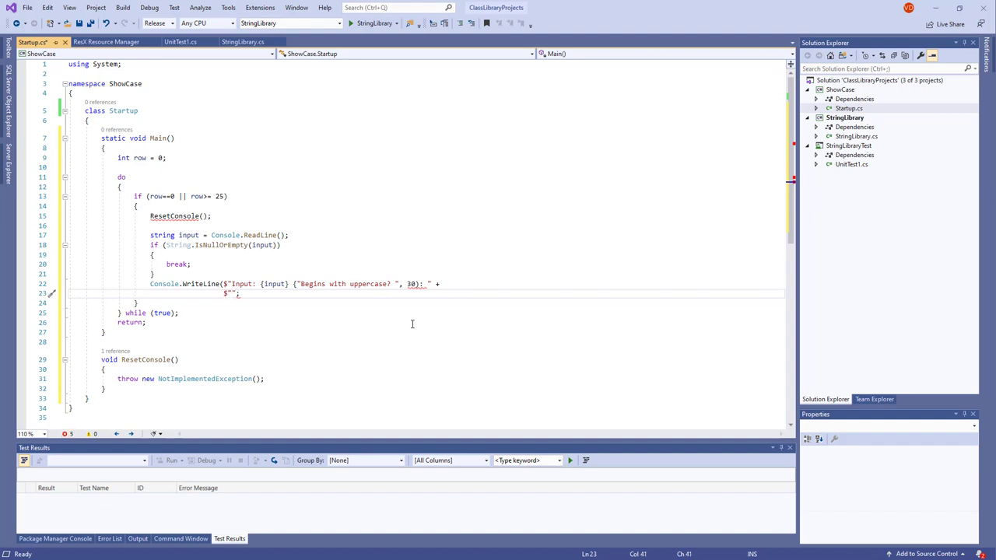
{"action": "type", "text": "P{"}
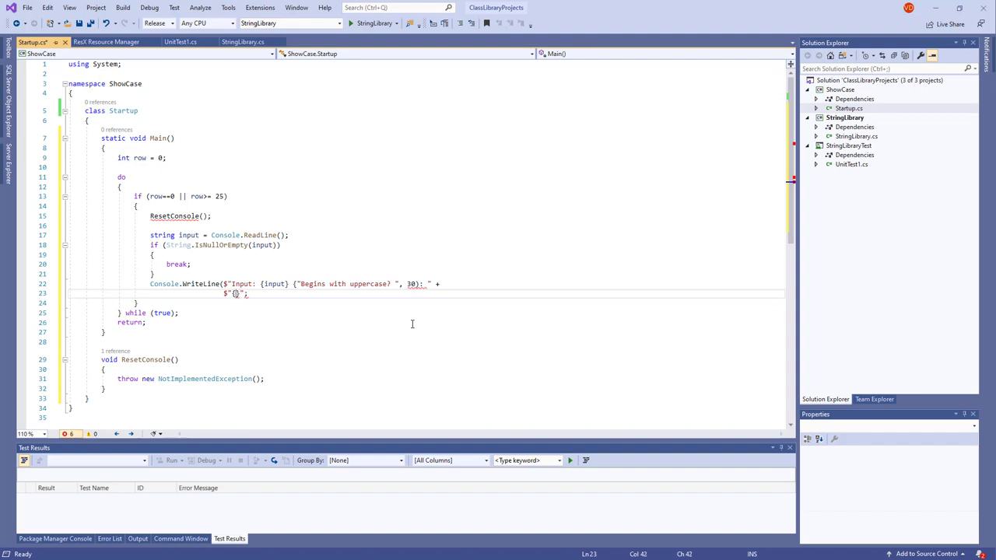
{"action": "type", "text": "input.StartsWith"}
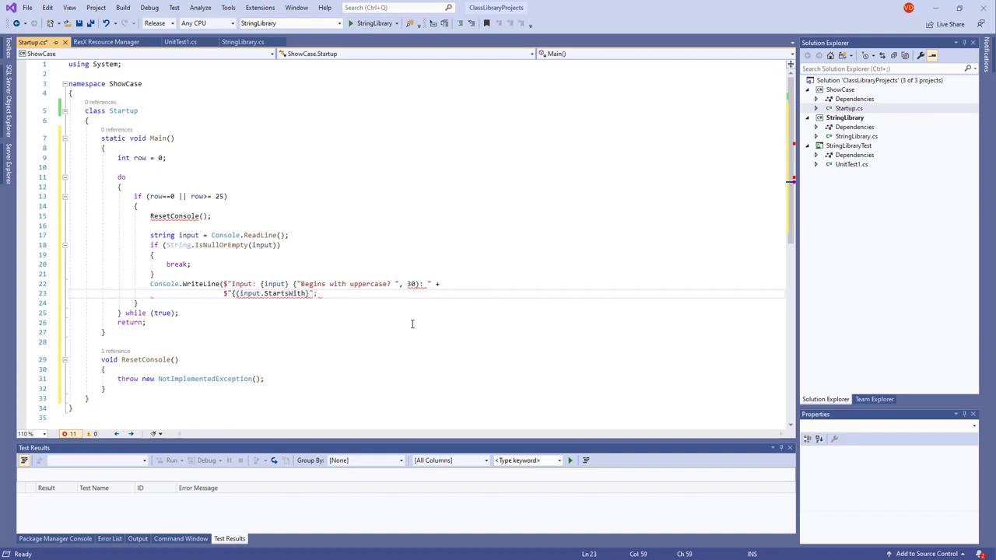
{"action": "type", "text": "Up"}
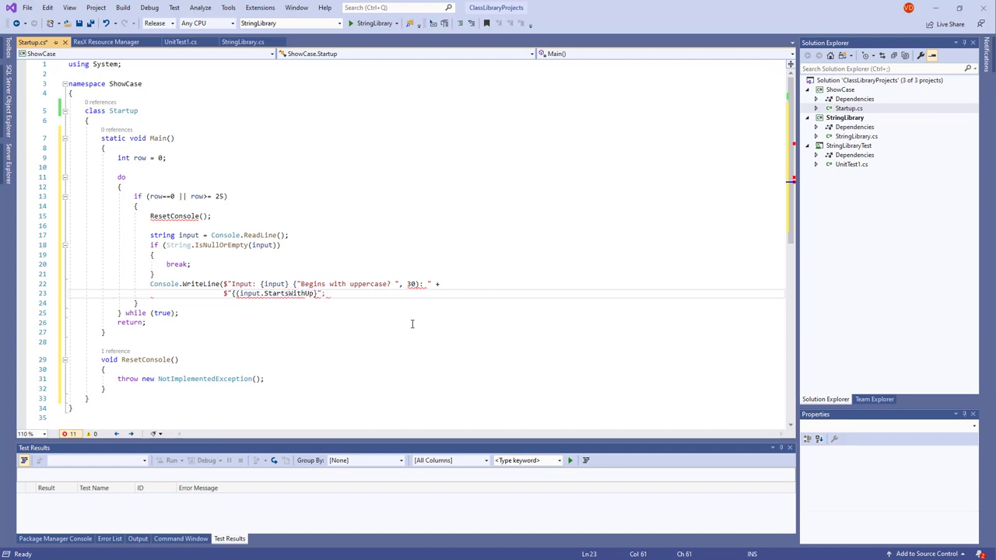
{"action": "type", "text": "per("}
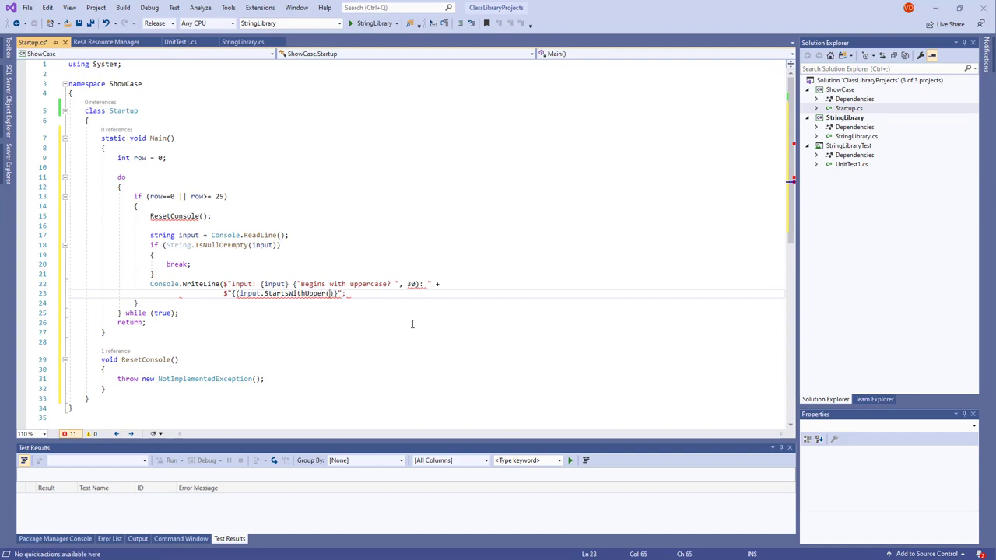
{"action": "type", "text": "?"}
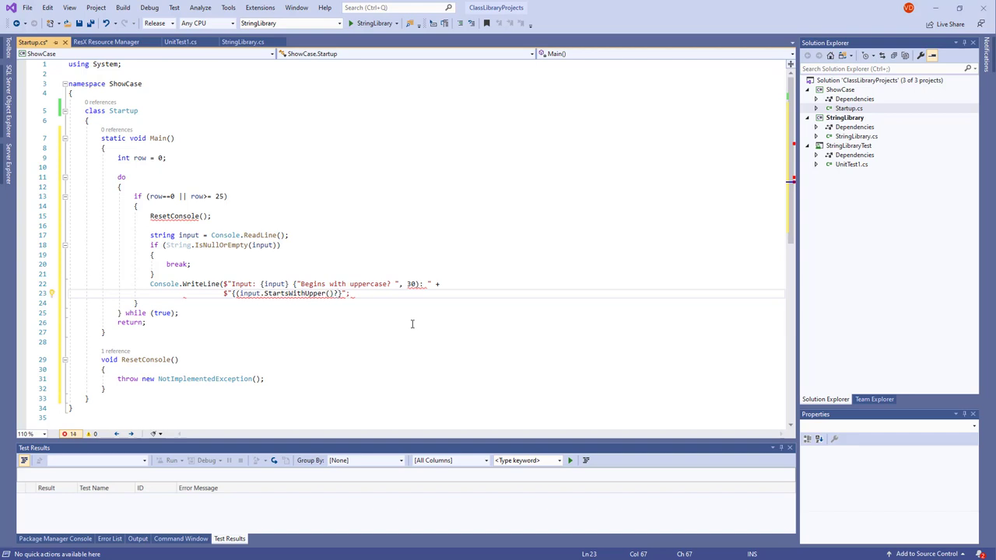
{"action": "type", "text": "? \"\""}
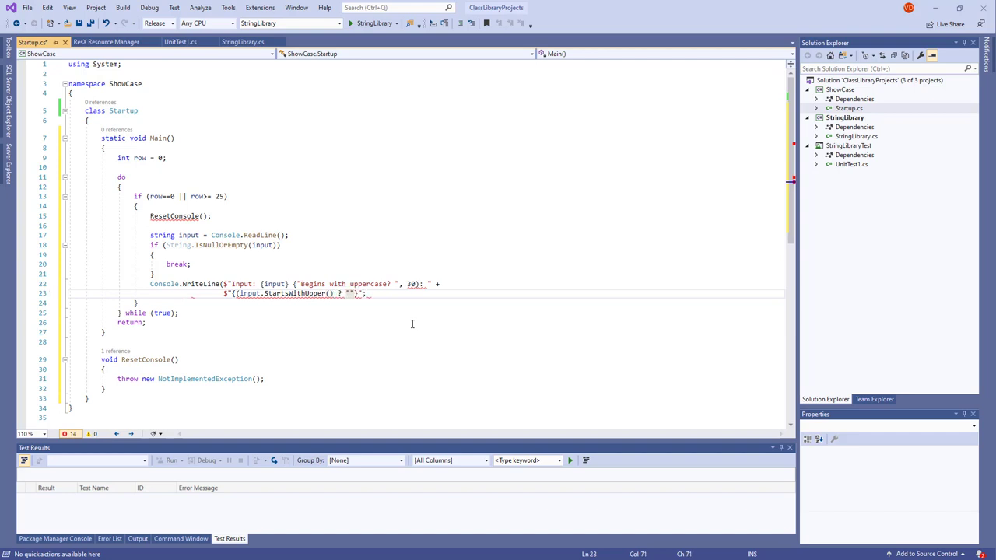
{"action": "type", "text": "Yes\" :"}
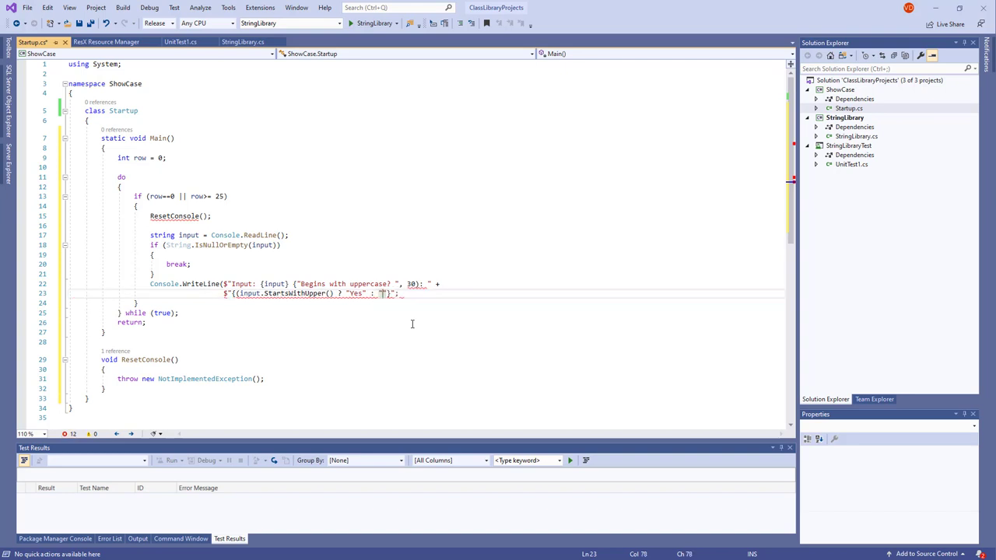
{"action": "type", "text": "No"}
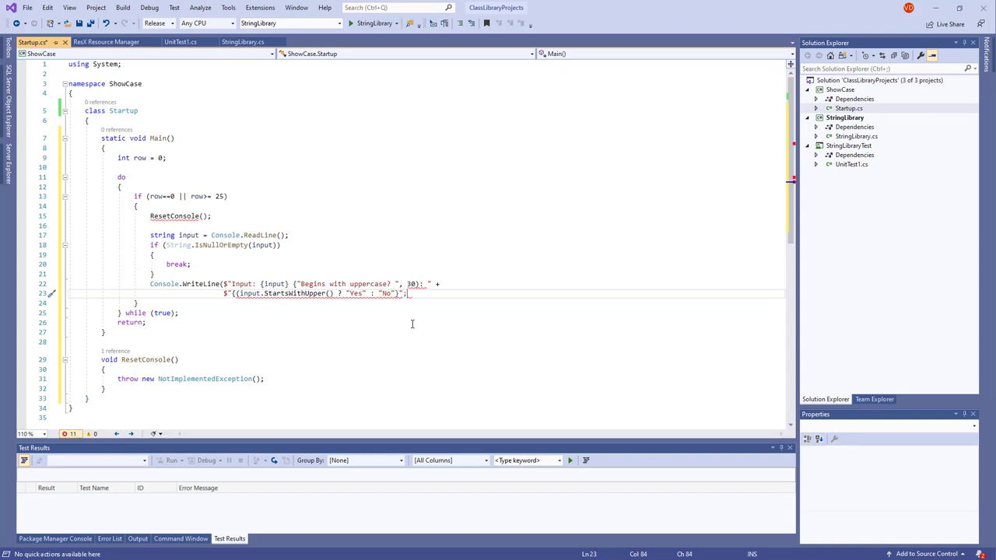
{"action": "key", "text": "Backspace"}
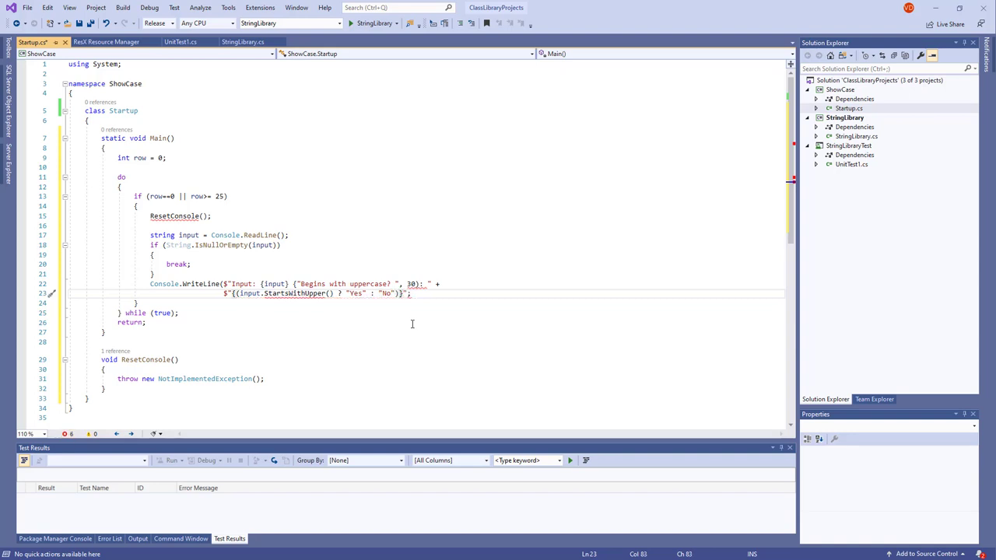
{"action": "type", "text": "\\n"}
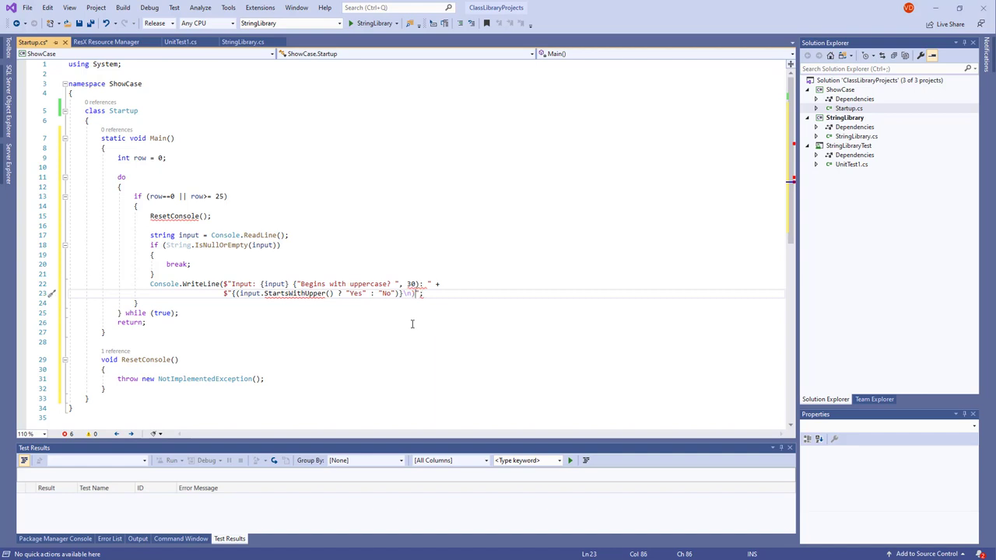
{"action": "left_click", "coordinate": [281, 302]}
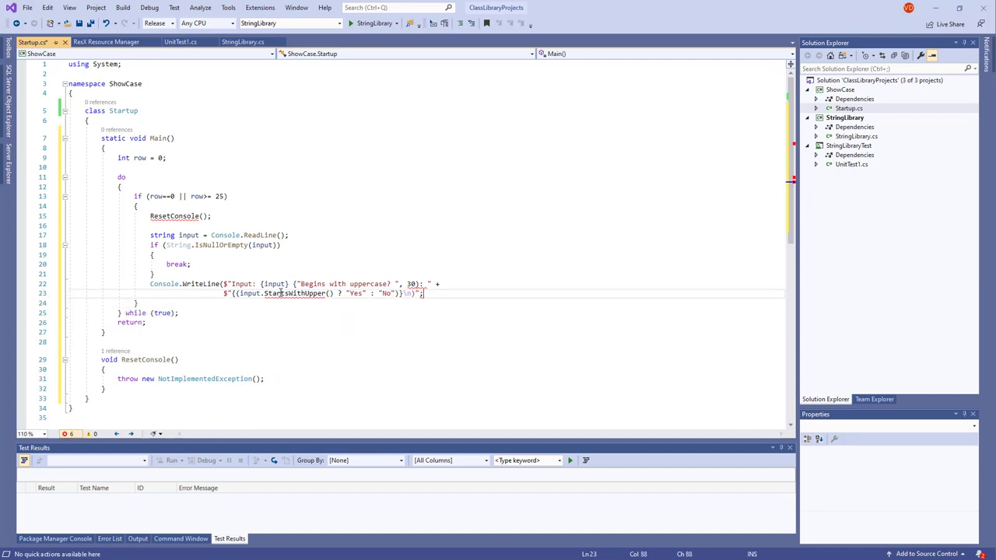
Step: Add row += 3; on a new line after the output statement
{"action": "type", "text": "row +="}
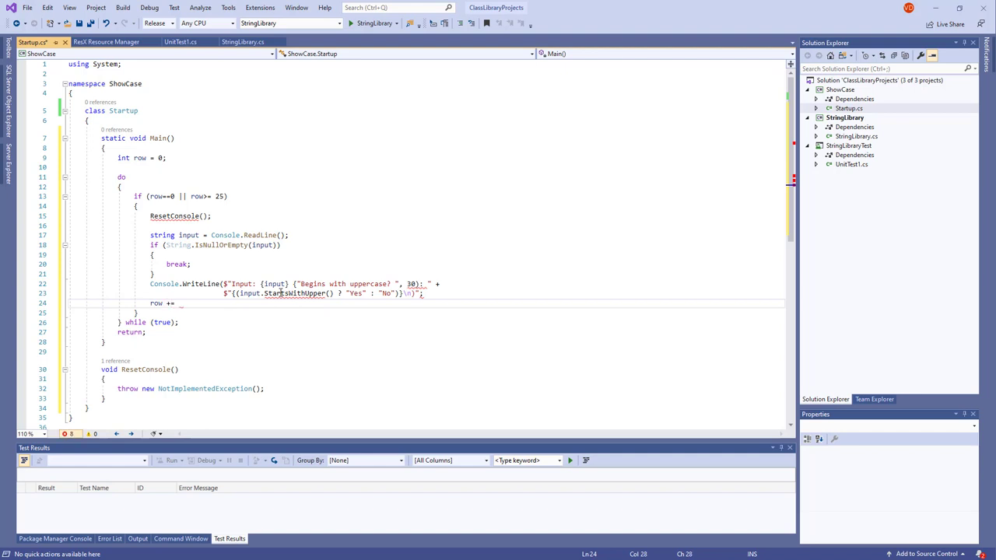
{"action": "type", "text": "3;"}
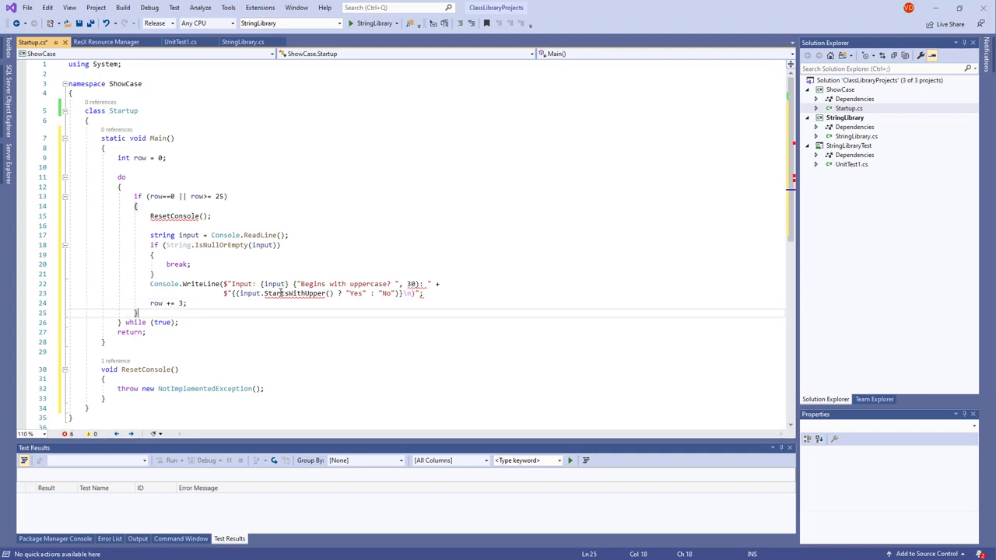
{"action": "mouse_move", "coordinate": [174, 215]}
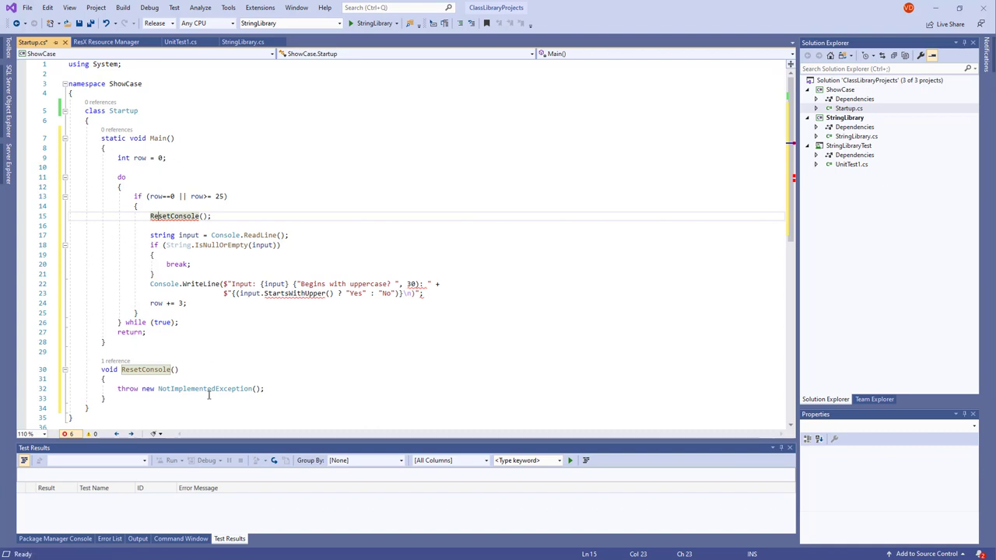
Step: Replace the throw line with if (row > 0), the 'Press any key to continue...' prompt, and row = 3
{"action": "scroll", "scroll_direction": "down", "scroll_amount": 3}
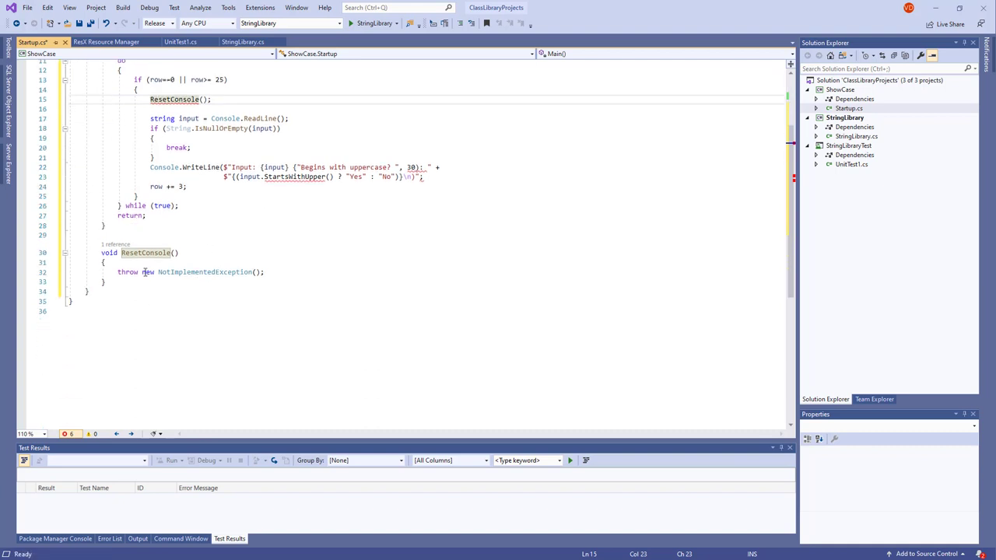
{"action": "double_click", "coordinate": [127, 272]}
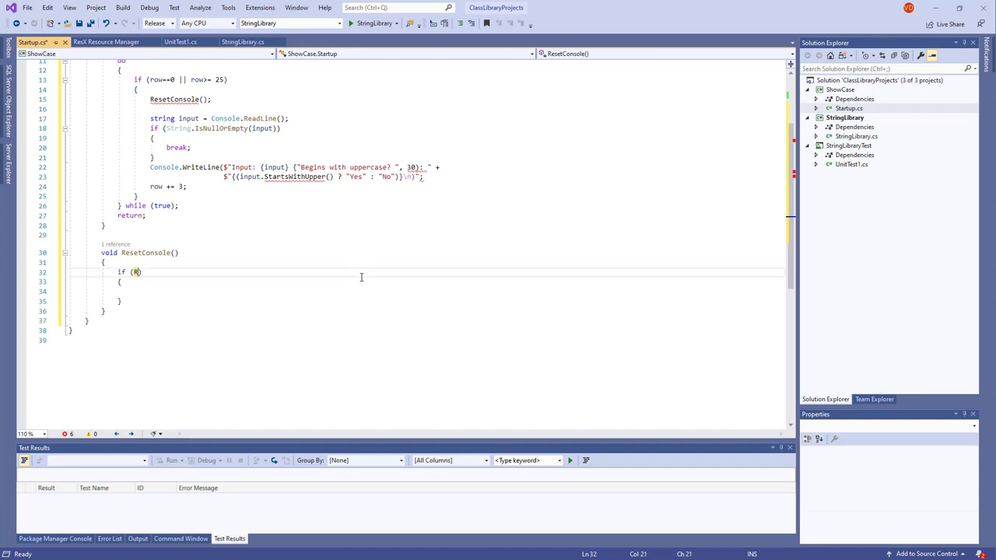
{"action": "type", "text": "Row"}
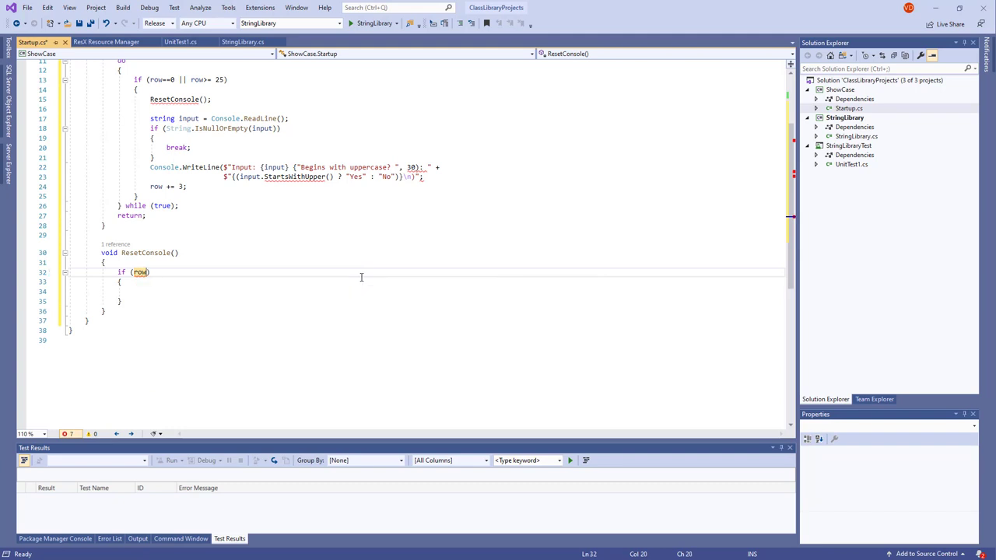
{"action": "type", "text": ">0"}
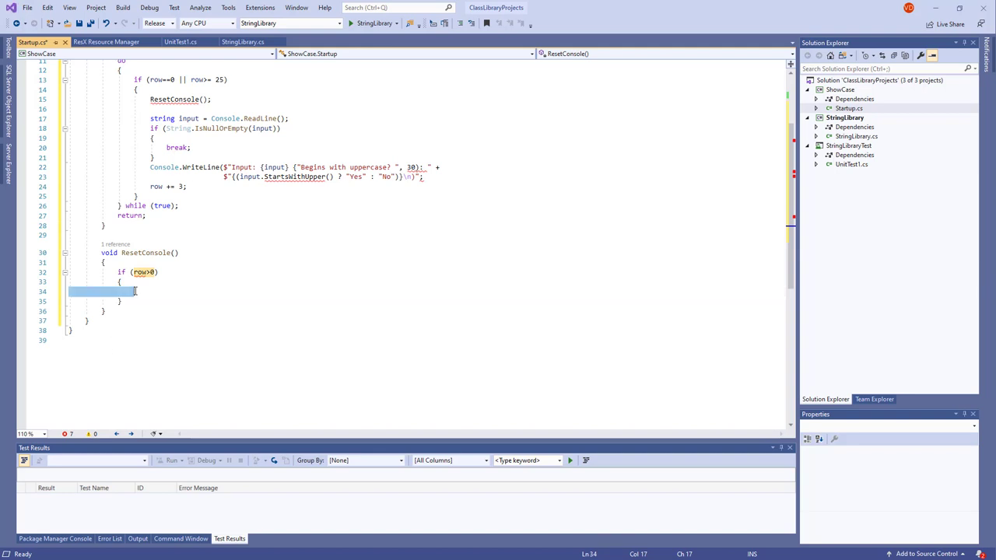
{"action": "type", "text": "Console.WriteLine(\"Press any key to continue...\");"}
{"action": "type", "text": "row = 3;"}
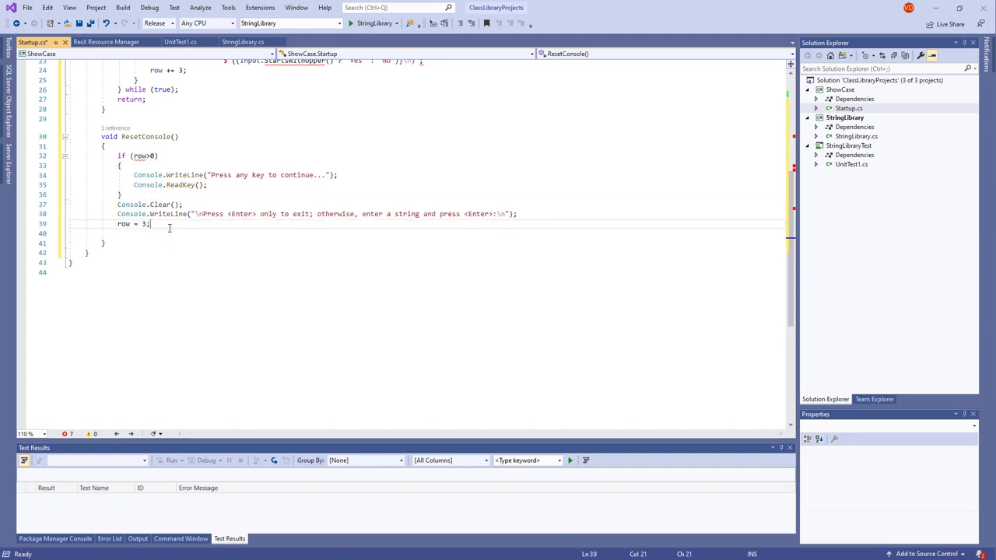
{"action": "scroll", "scroll_direction": "up", "scroll_amount": 3}
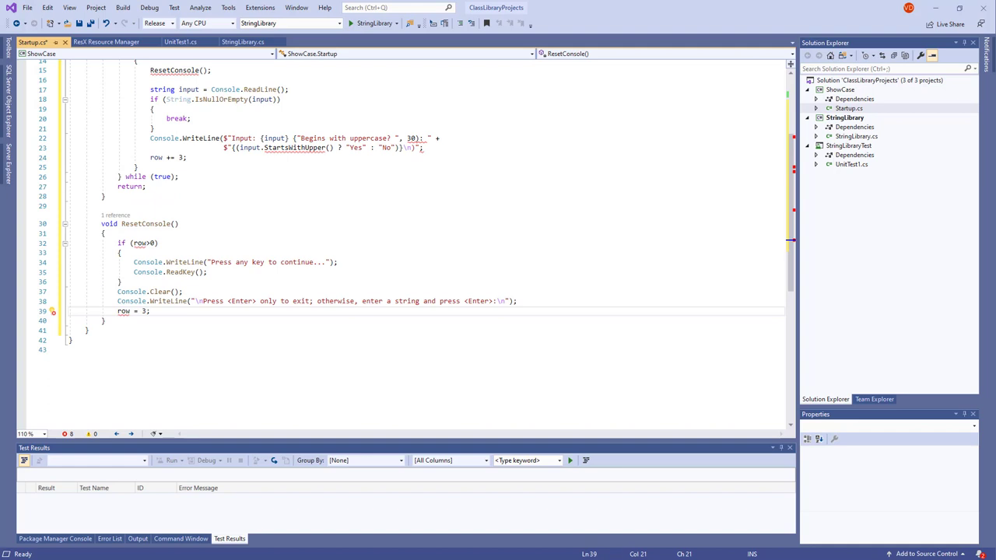
{"action": "scroll", "scroll_direction": "up", "scroll_amount": 3}
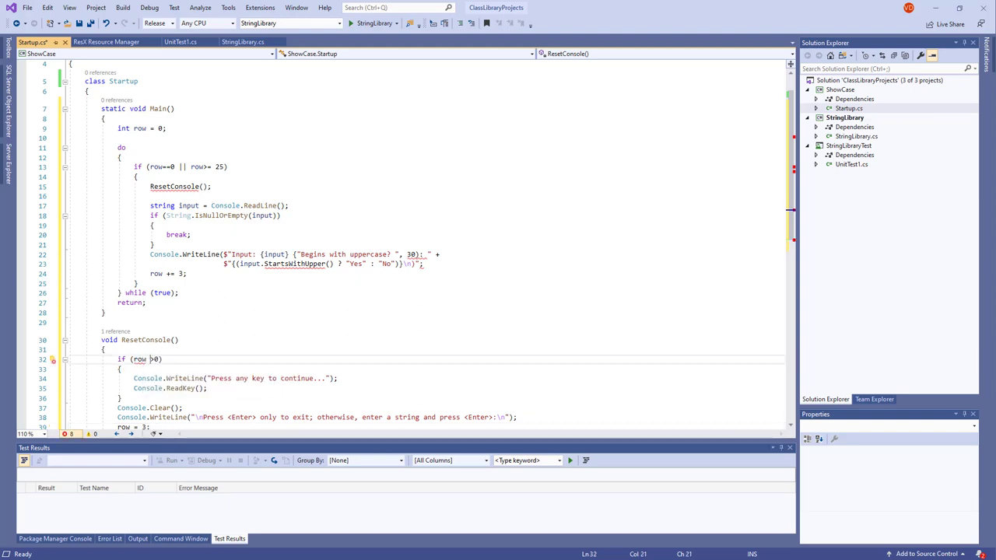
Step: Move Main's closing brace below ResetConsole, making it a local function, then format the document
{"action": "scroll", "scroll_direction": "down", "scroll_amount": 3}
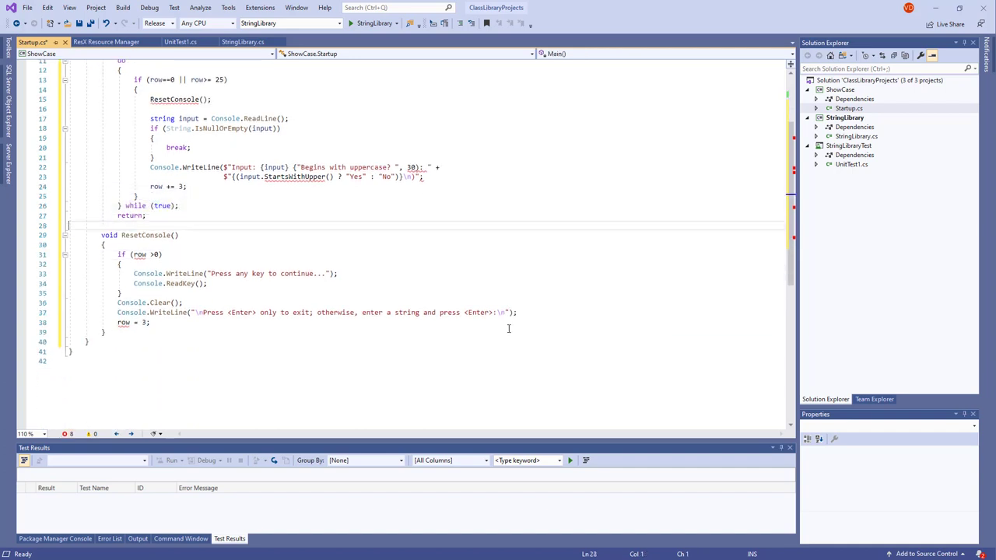
{"action": "scroll", "scroll_direction": "up", "scroll_amount": 3}
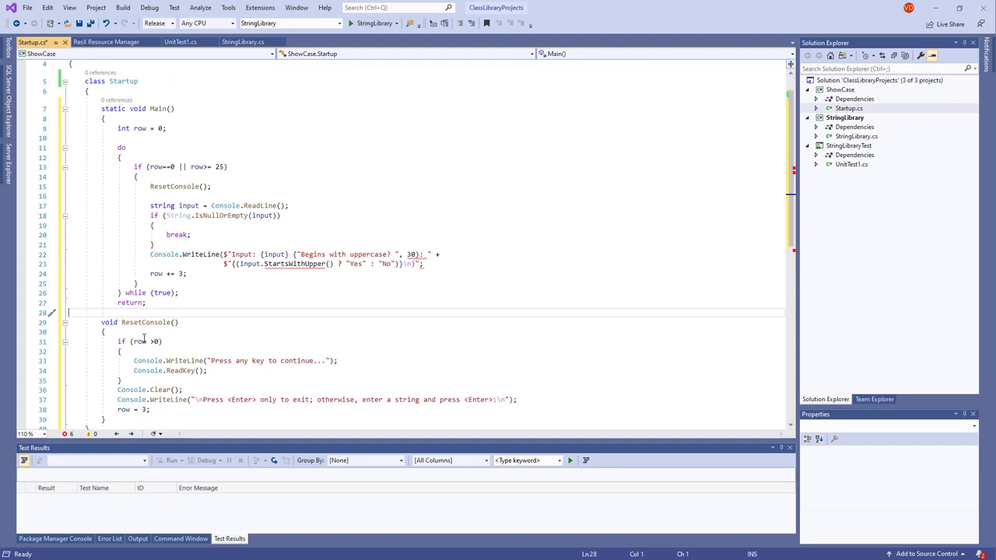
{"action": "mouse_move", "coordinate": [295, 263]}
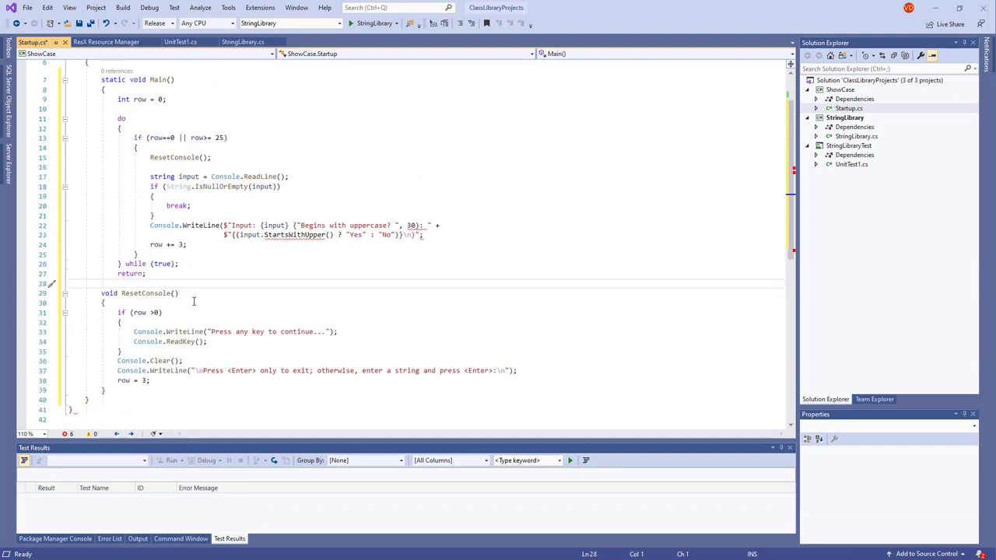
{"action": "double_click", "coordinate": [146, 323]}
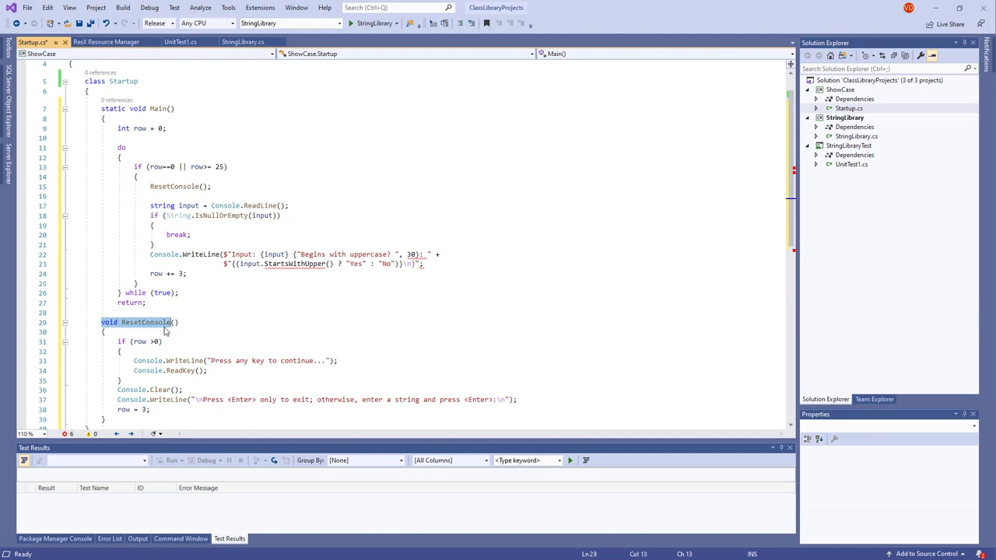
{"action": "left_click", "coordinate": [155, 108]}
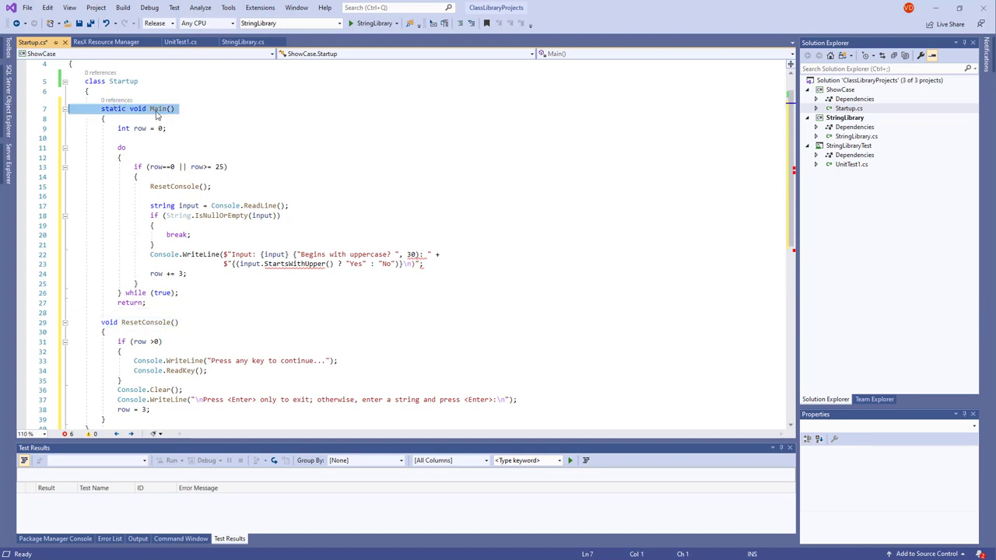
{"action": "left_click", "coordinate": [118, 137]}
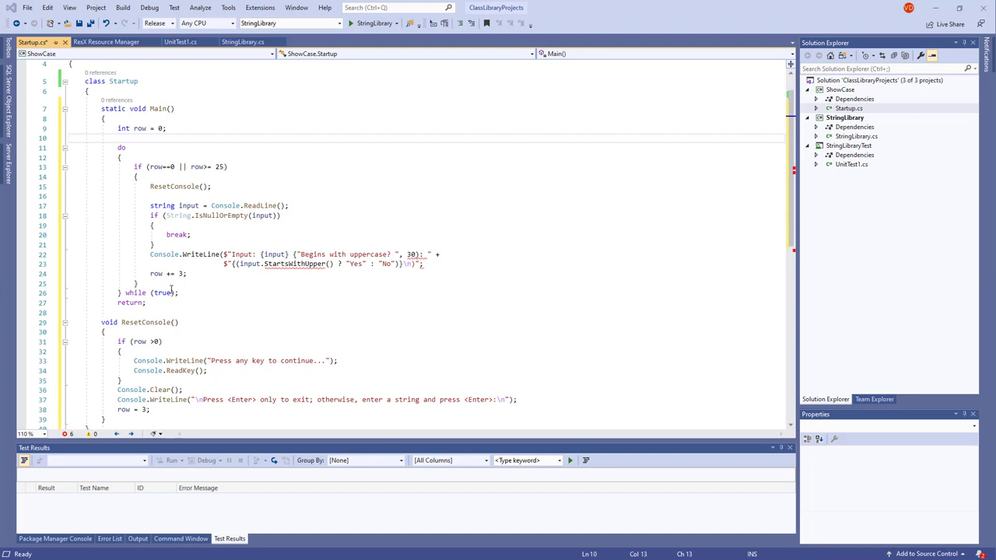
{"action": "left_click", "coordinate": [206, 274]}
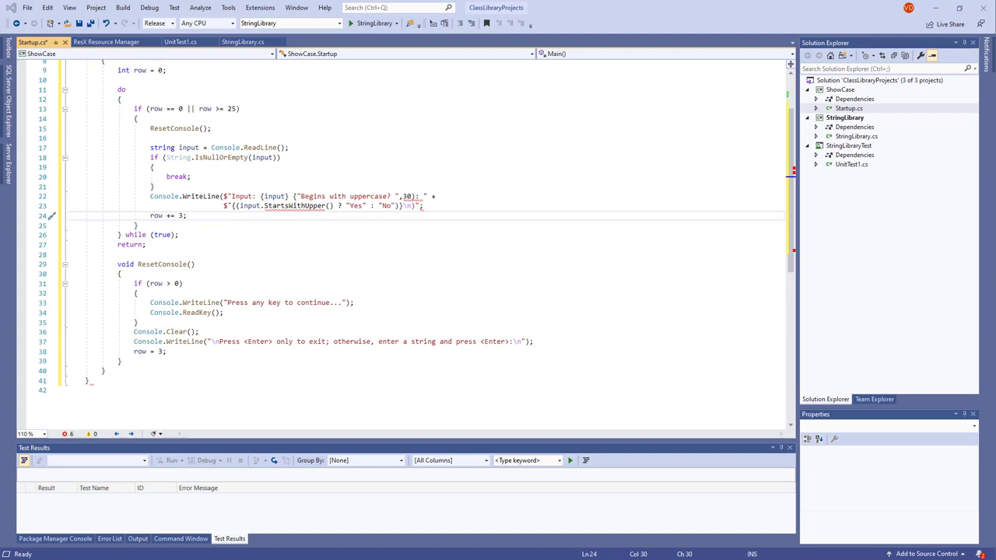
{"action": "mouse_move", "coordinate": [294, 206]}
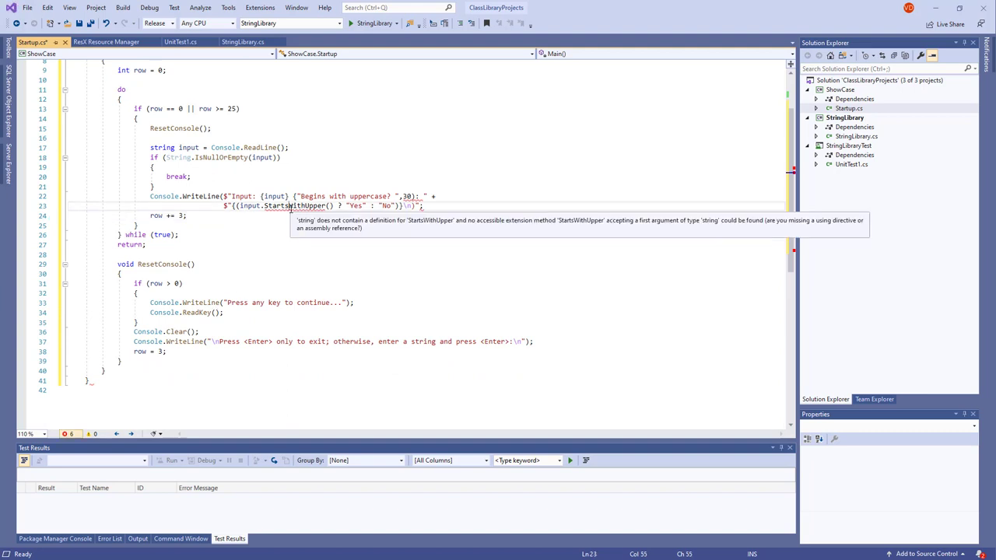
Step: Start a new line beneath using System for a second using directive
{"action": "scroll", "scroll_direction": "up", "scroll_amount": 3}
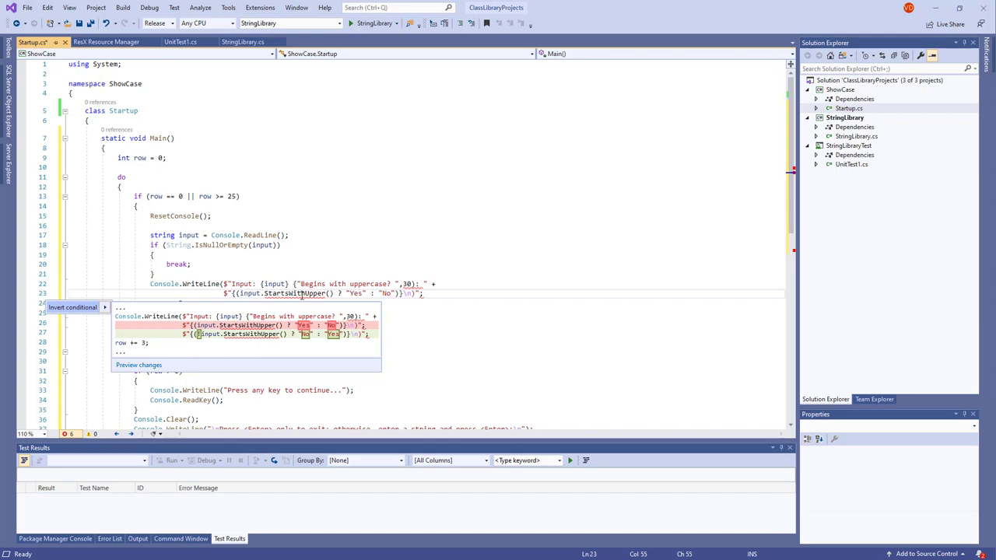
{"action": "mouse_move", "coordinate": [202, 300]}
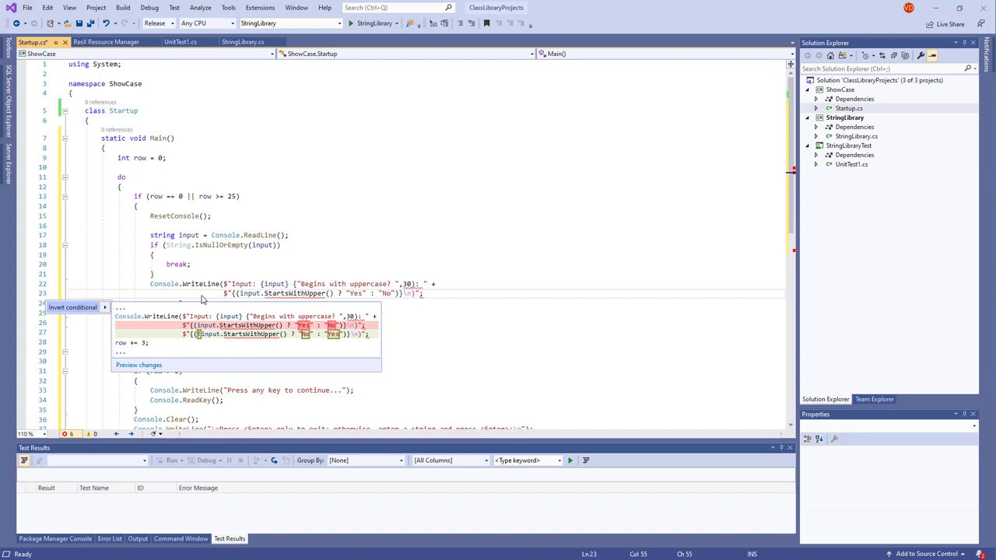
{"action": "mouse_move", "coordinate": [319, 255]}
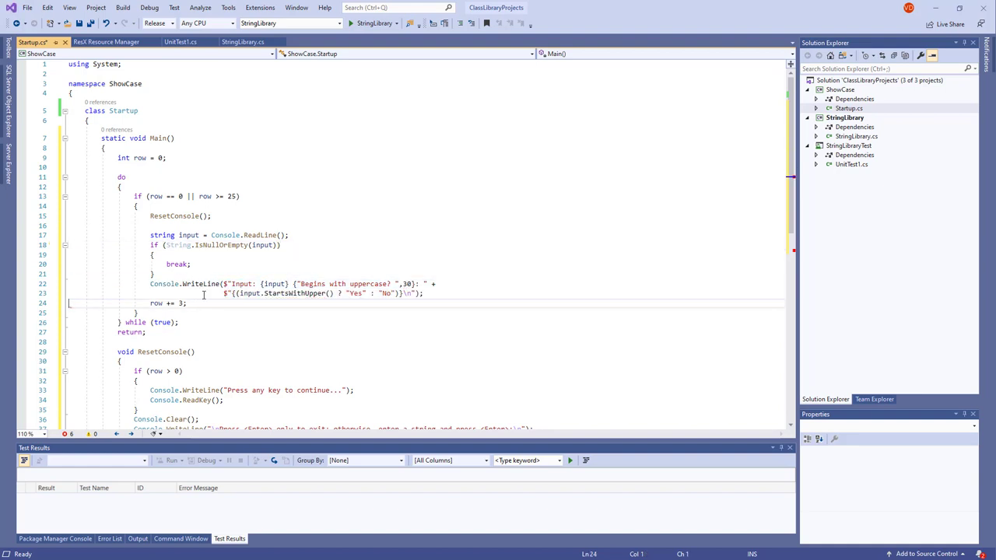
{"action": "left_click", "coordinate": [257, 312]}
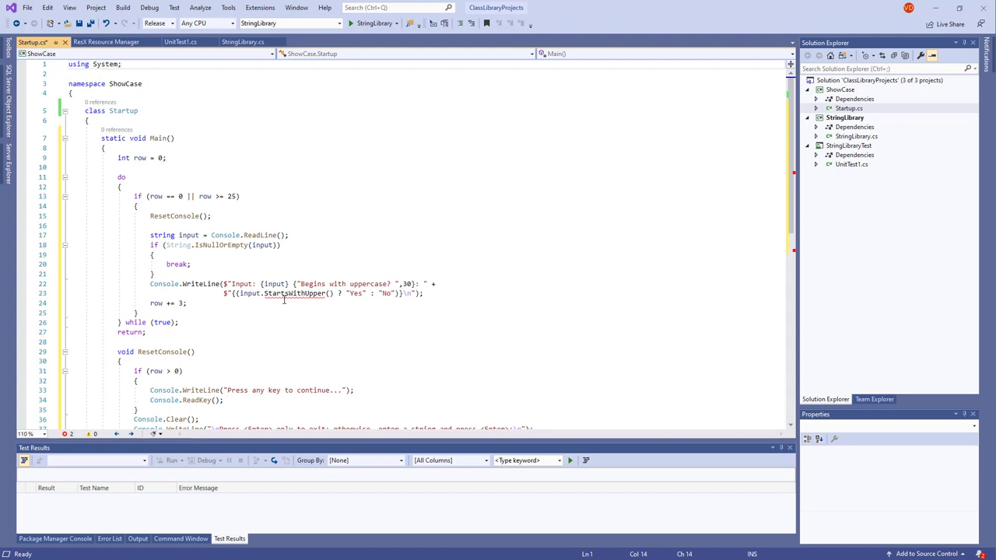
{"action": "mouse_move", "coordinate": [294, 293]}
{"action": "type", "text": "using"}
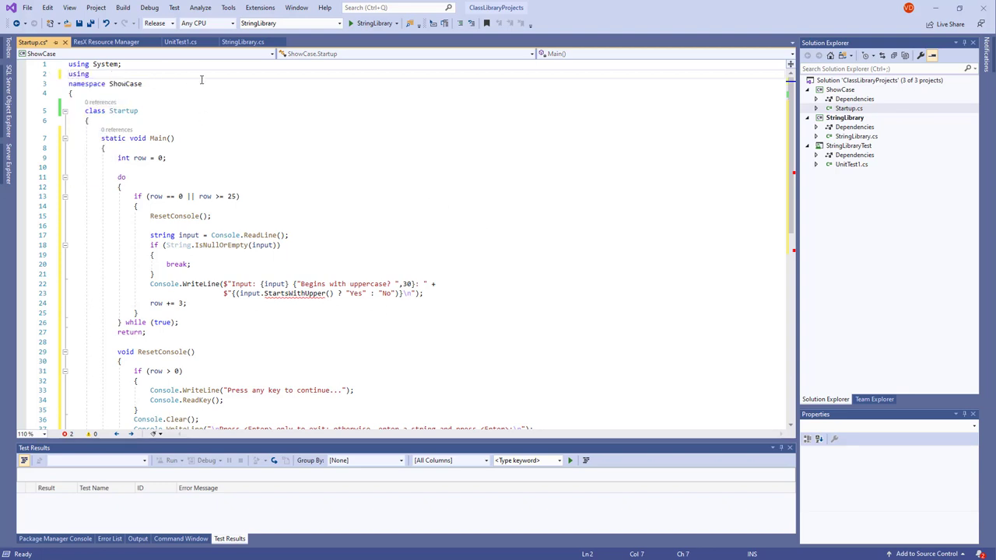
Step: Type 'Utility' in the using line and look up StringLibrary.cs's namespace
{"action": "type", "text": "UtilityLibraries.;"}
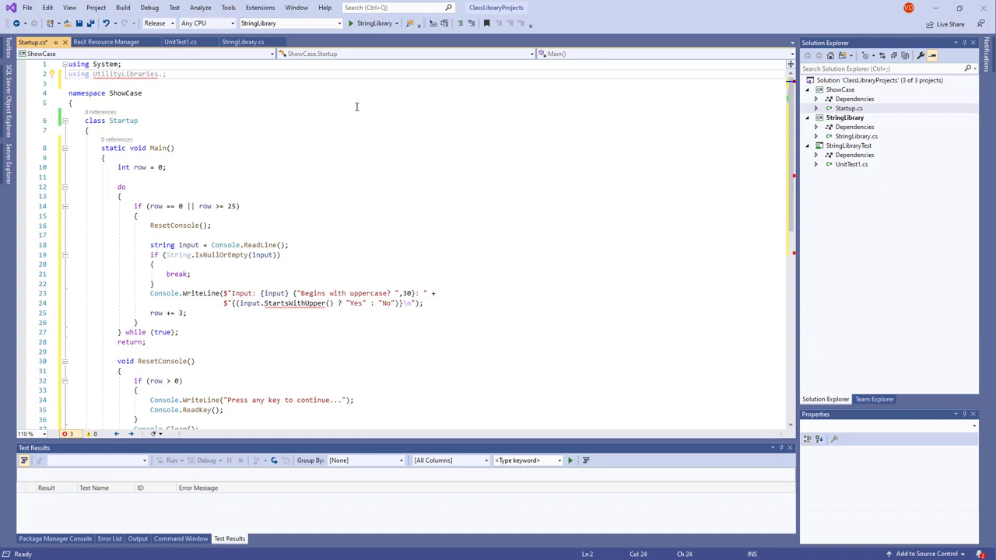
{"action": "left_click", "coordinate": [243, 41]}
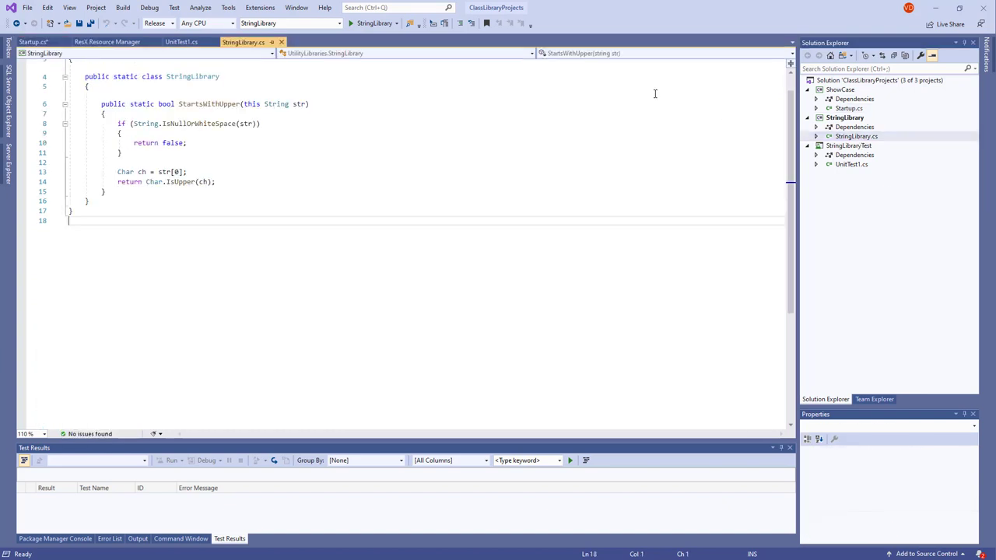
{"action": "double_click", "coordinate": [192, 100]}
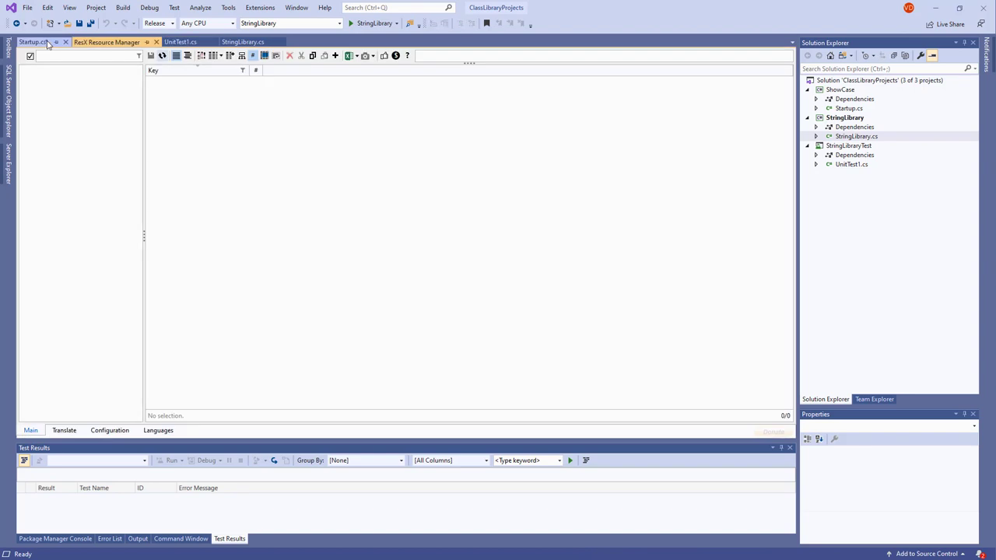
{"action": "left_click", "coordinate": [32, 42]}
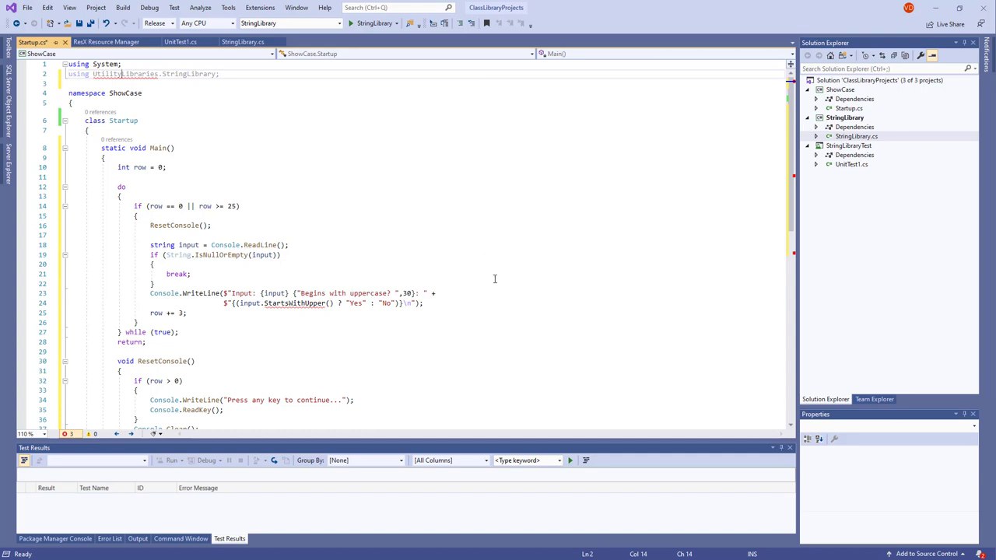
Step: Change the new using directive's namespace to UtilityLibraries
{"action": "left_click", "coordinate": [92, 74]}
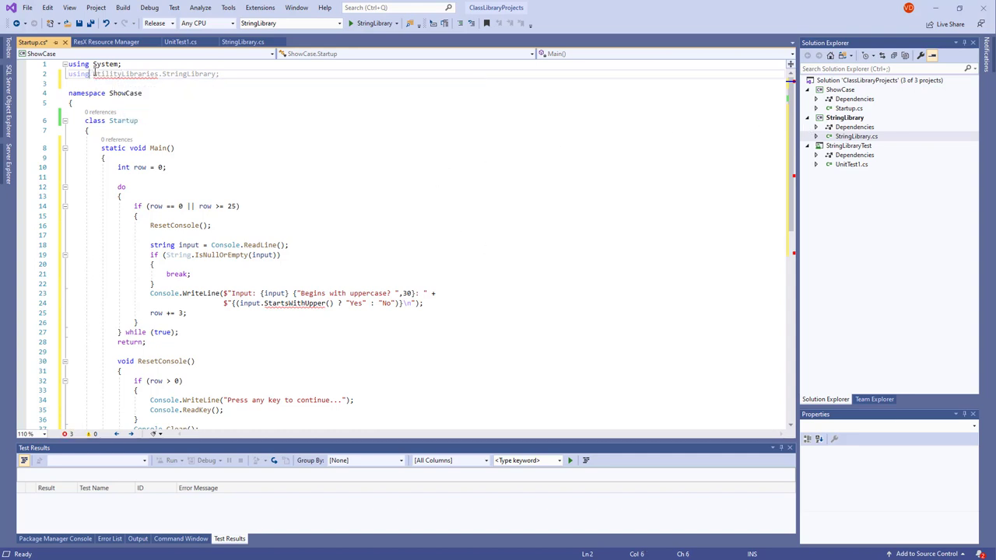
{"action": "double_click", "coordinate": [124, 73]}
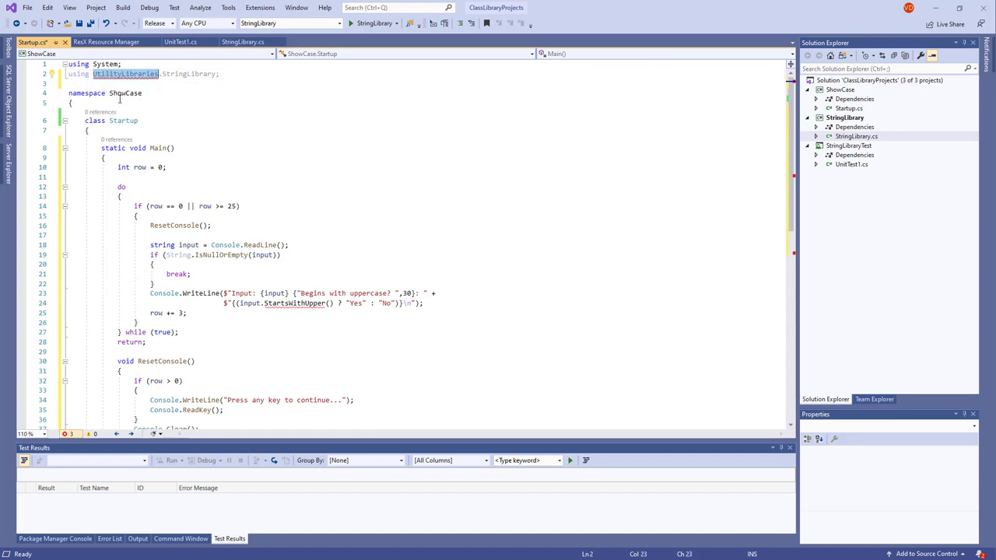
{"action": "type", "text": "UtilityLibraries"}
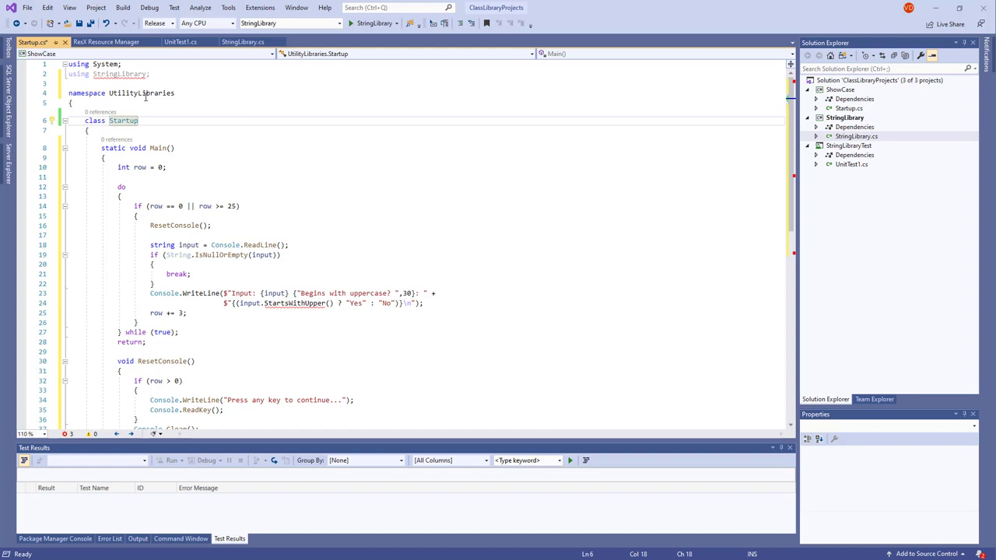
{"action": "left_click", "coordinate": [140, 93]}
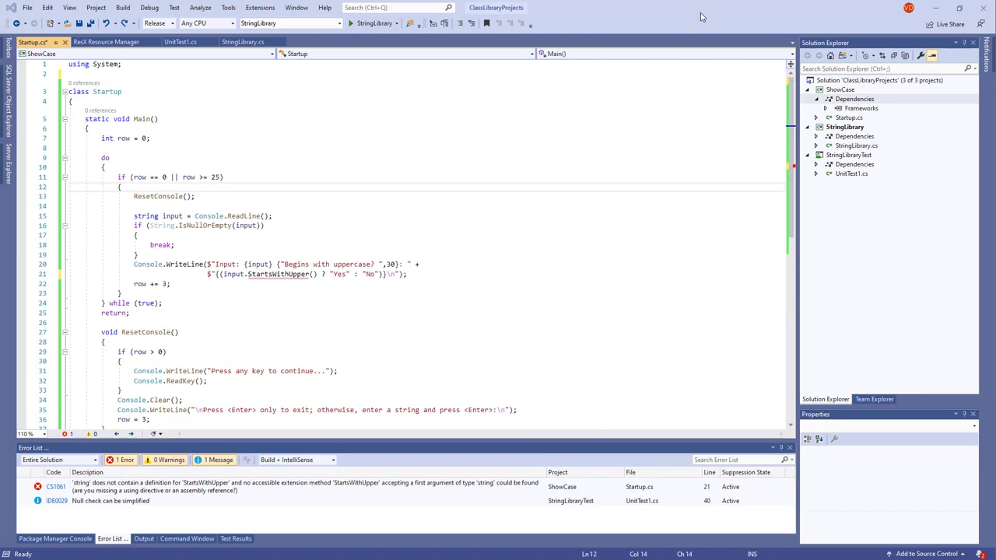
Step: Add a StringLibrary project reference to ShowCase's Dependencies, clearing all errors
{"action": "left_click", "coordinate": [169, 283]}
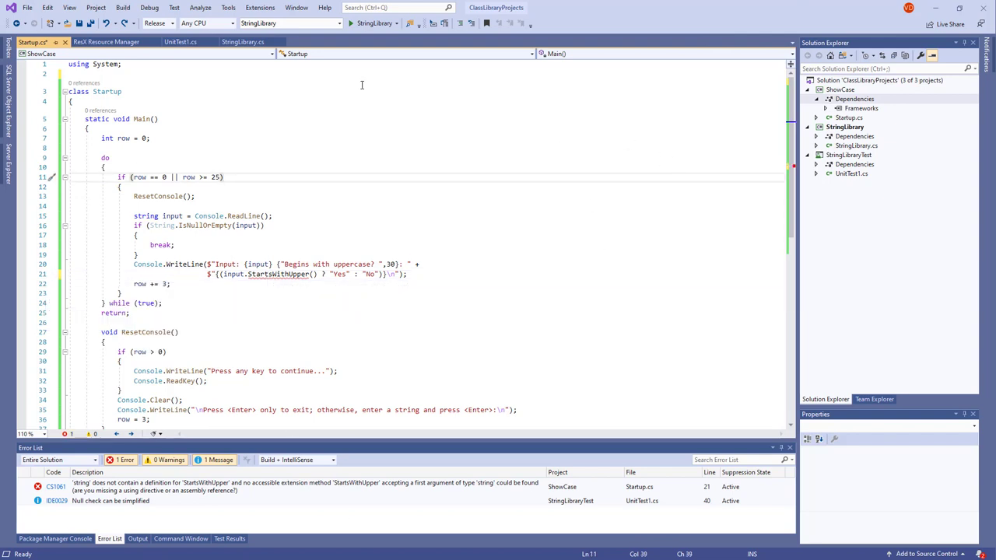
{"action": "right_click", "coordinate": [855, 98]}
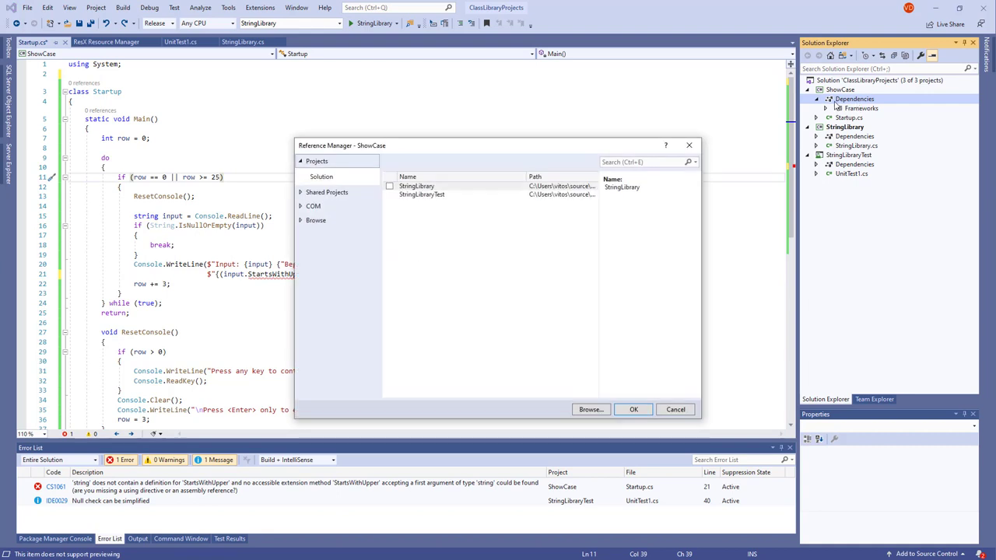
{"action": "left_click", "coordinate": [390, 186]}
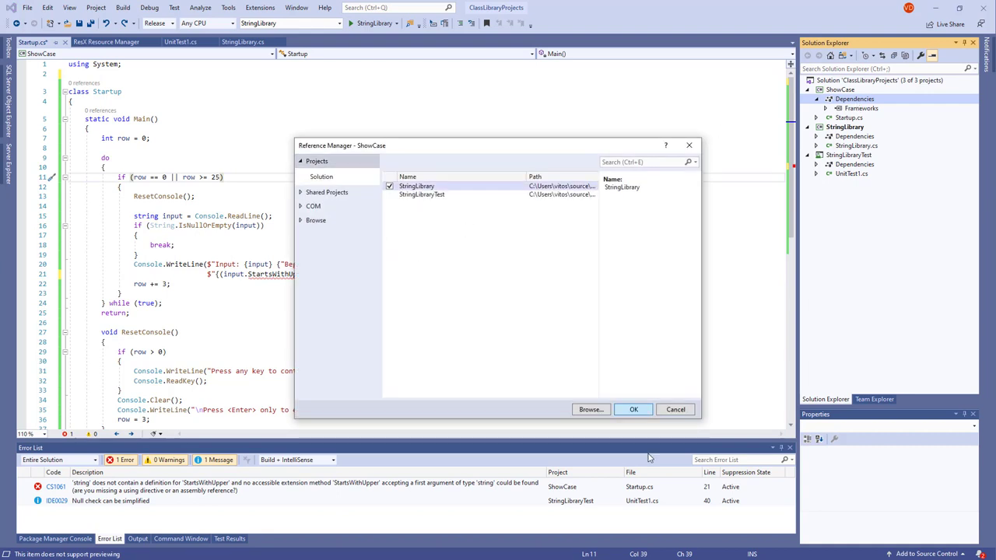
{"action": "left_click", "coordinate": [634, 409]}
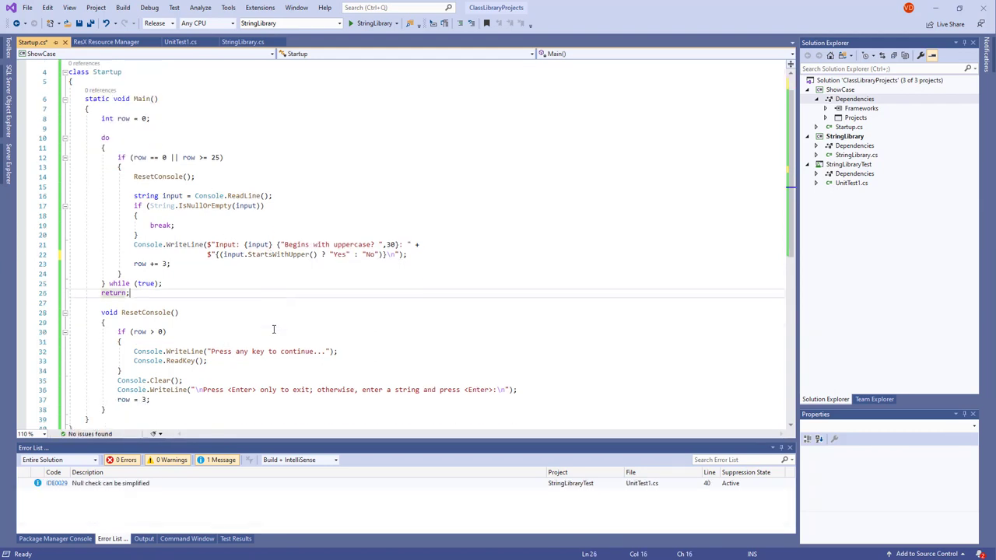
{"action": "scroll", "scroll_direction": "down", "scroll_amount": 3}
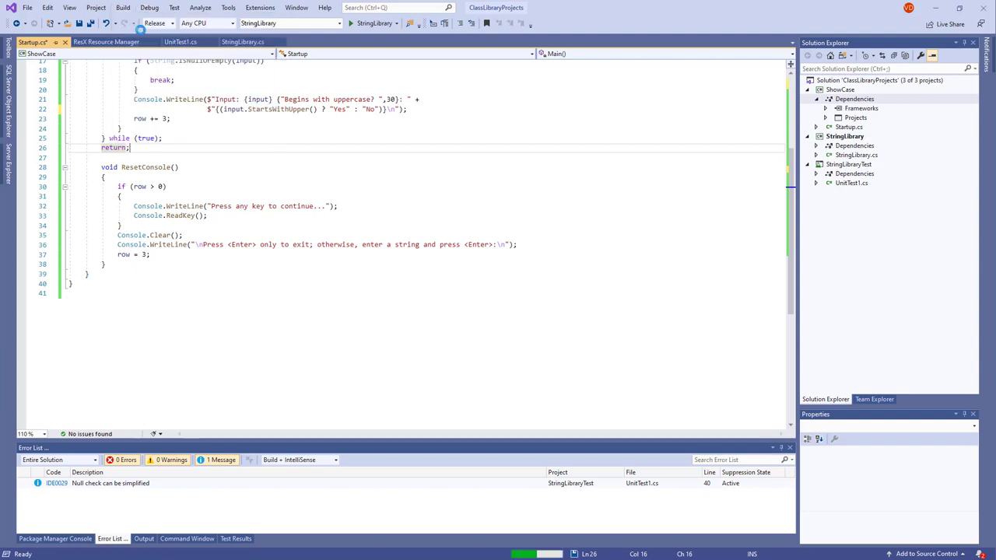
Step: Dismiss the class-library launch error and set ShowCase as the startup project
{"action": "scroll", "scroll_direction": "up", "scroll_amount": 3}
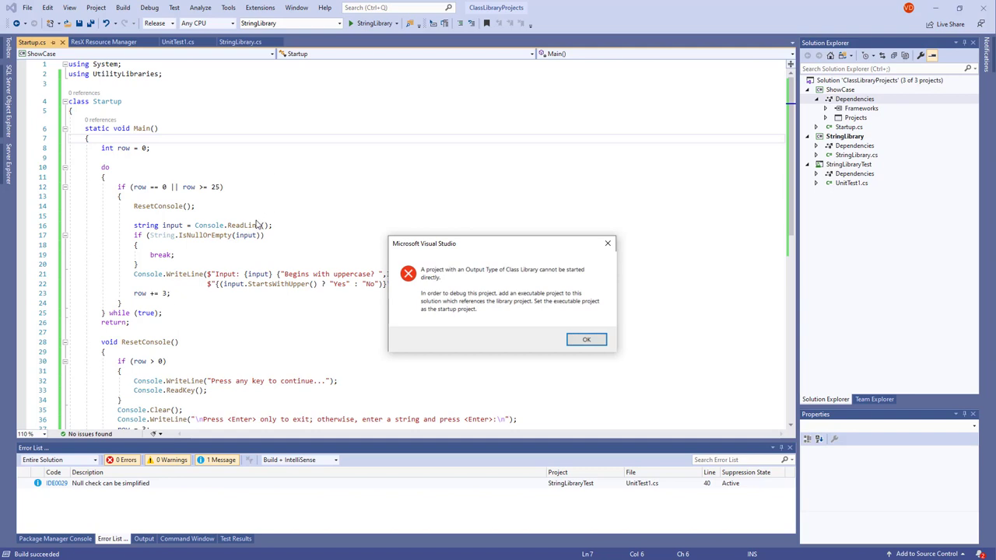
{"action": "mouse_move", "coordinate": [246, 253]}
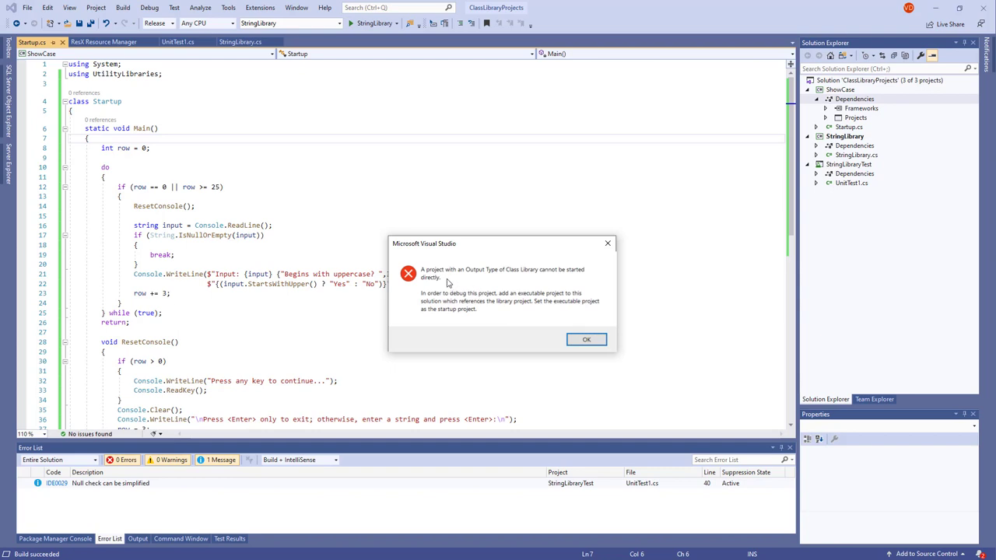
{"action": "left_click", "coordinate": [586, 339]}
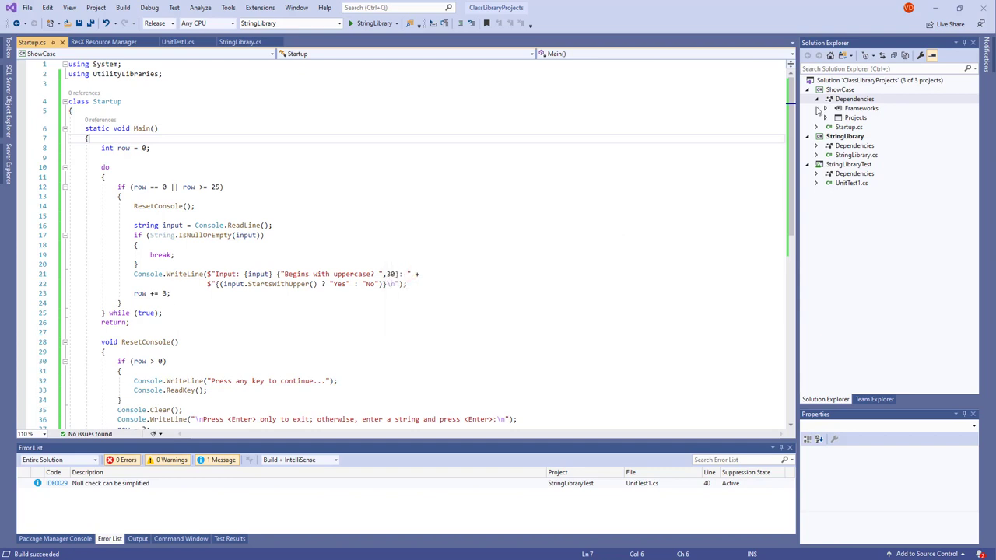
{"action": "right_click", "coordinate": [840, 90]}
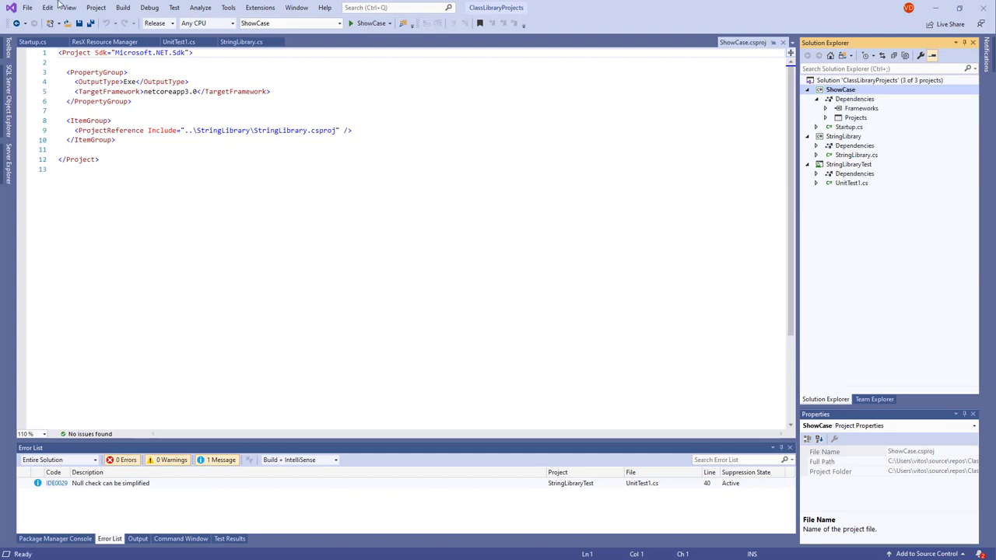
{"action": "left_click", "coordinate": [33, 42]}
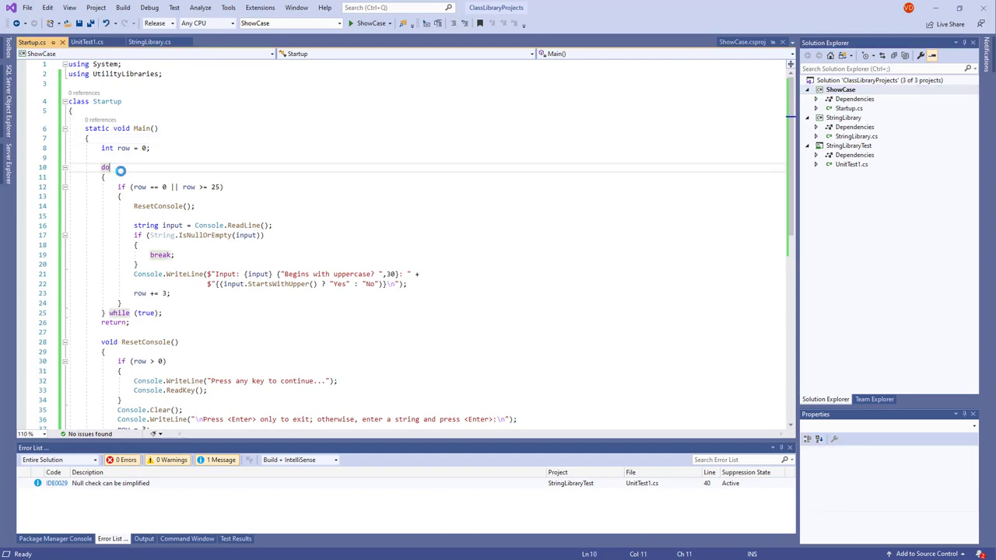
Step: Run ShowCase and enter capitalised and lowercase 'vitosh' strings, getting Yes and No
{"action": "left_click", "coordinate": [371, 22]}
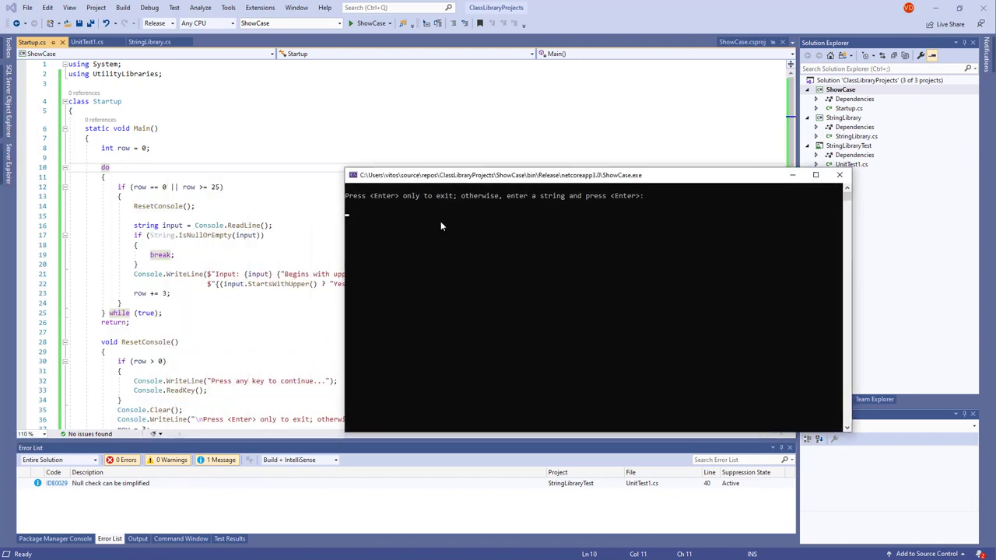
{"action": "mouse_move", "coordinate": [664, 200]}
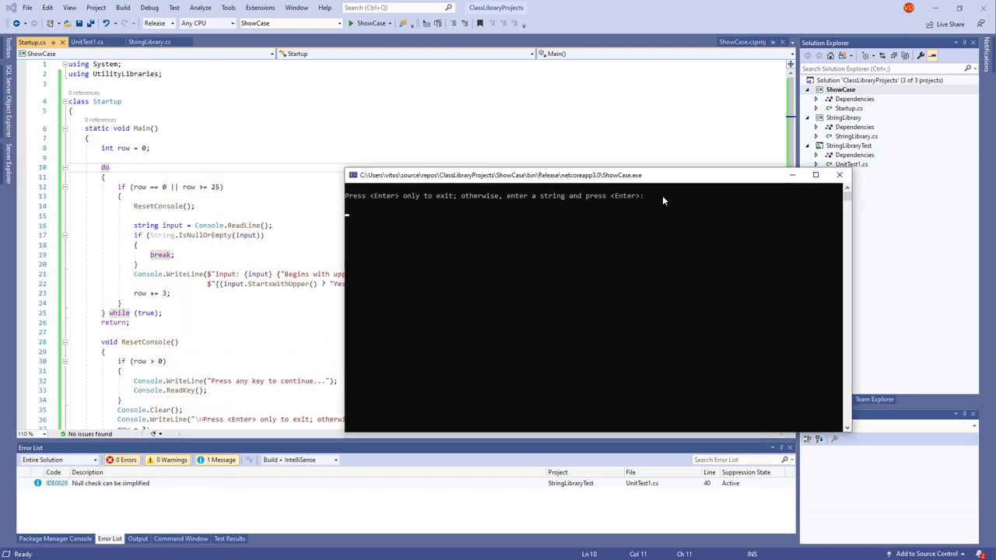
{"action": "type", "text": "vitosh"}
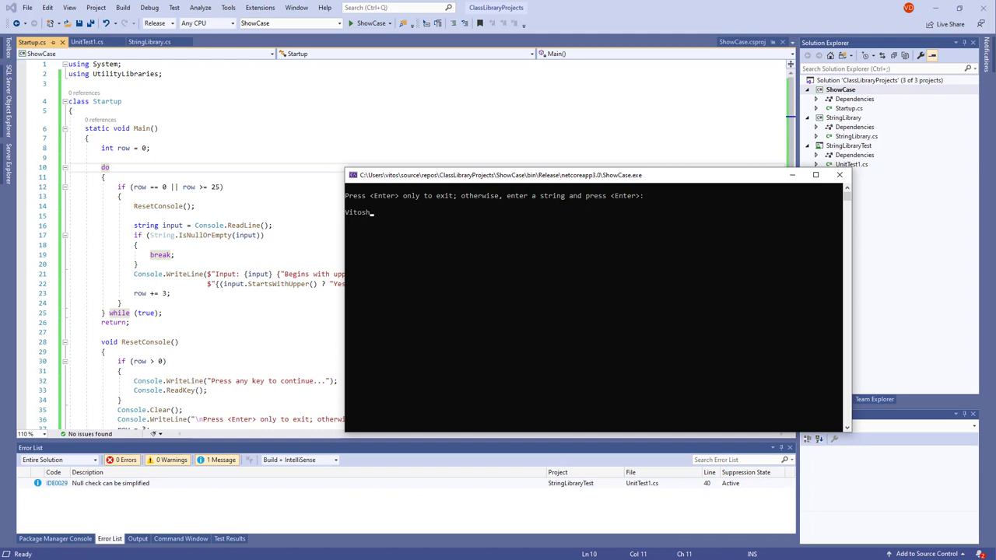
{"action": "key", "text": "Return"}
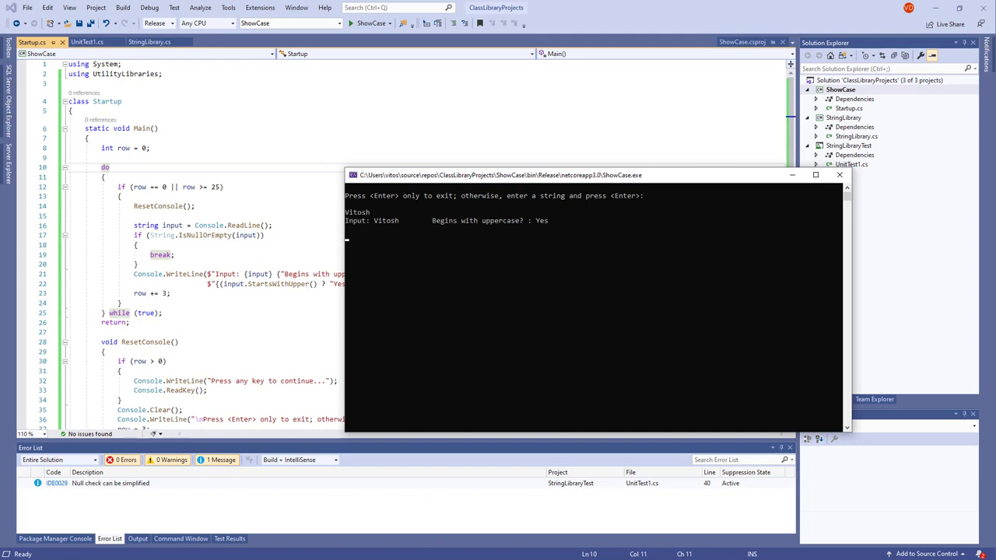
{"action": "mouse_move", "coordinate": [483, 232]}
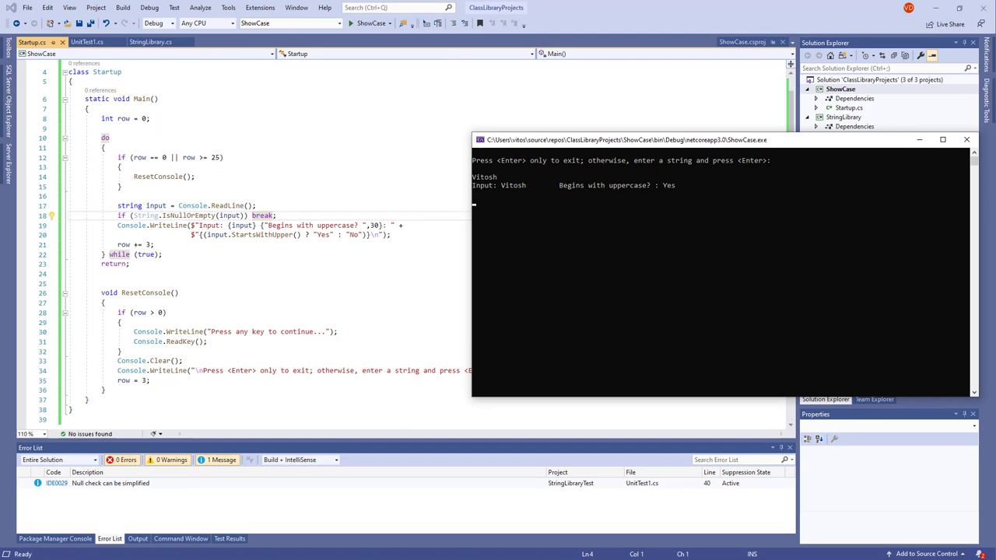
{"action": "mouse_move", "coordinate": [668, 239]}
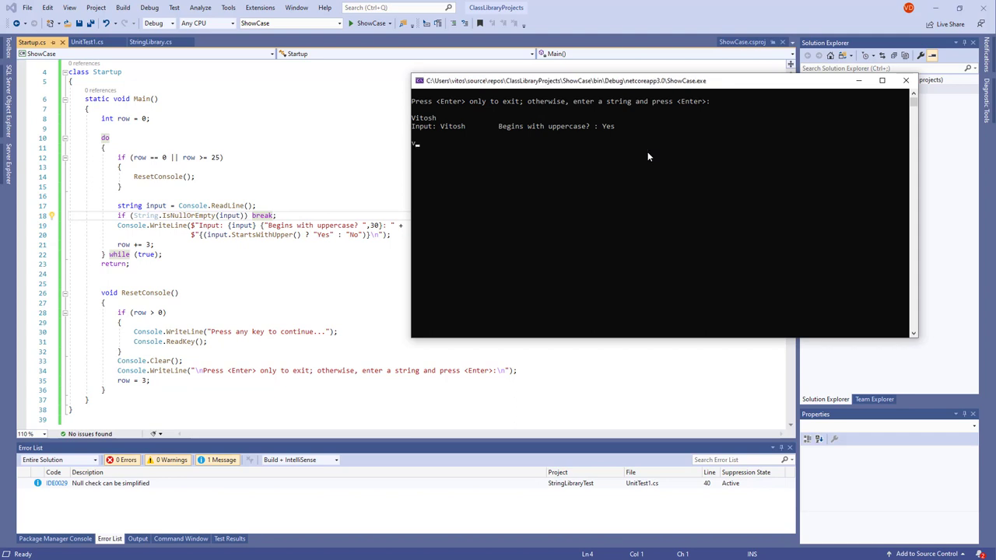
{"action": "type", "text": "vitosh"}
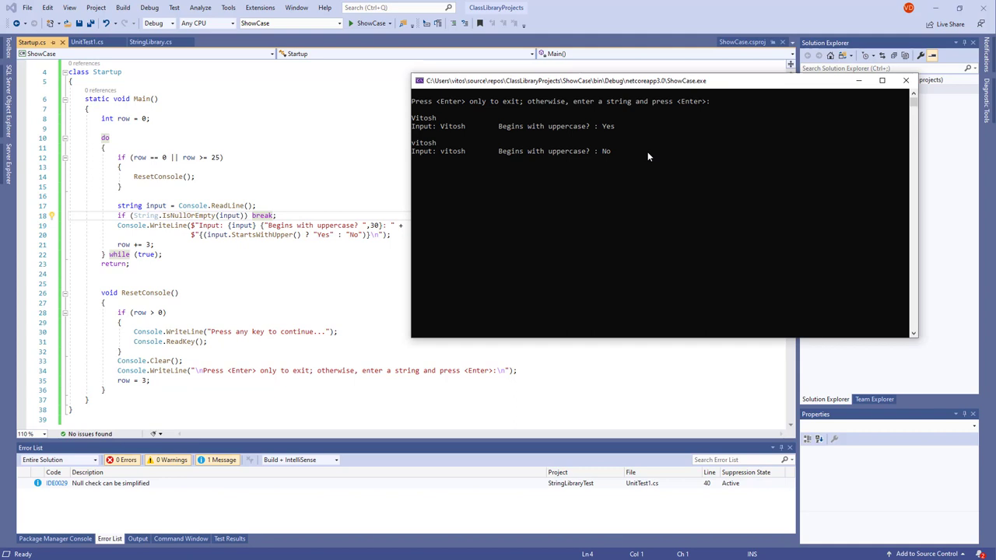
{"action": "type", "text": "a"}
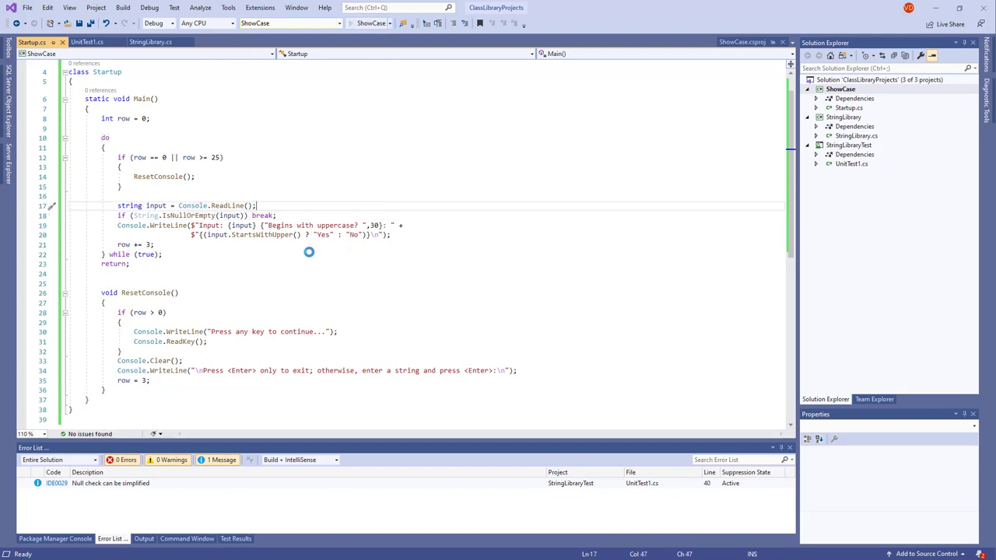
Step: Debug ShowCase and test 'Thank you for watching! Subscribe and comment!', which reports Yes
{"action": "left_click", "coordinate": [403, 23]}
{"action": "type", "text": "Thank you for watching! Subscribe and comment!"}
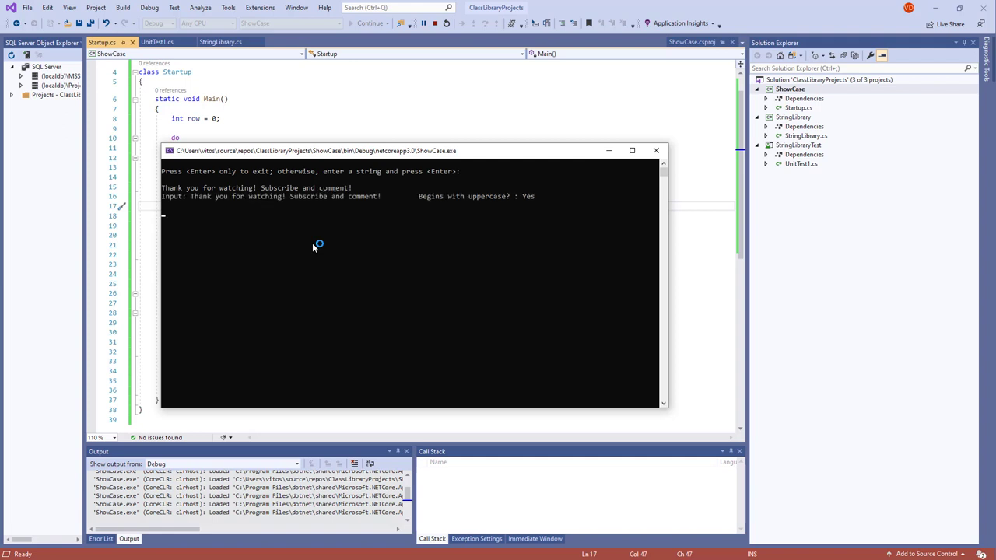
{"action": "mouse_move", "coordinate": [525, 208]}
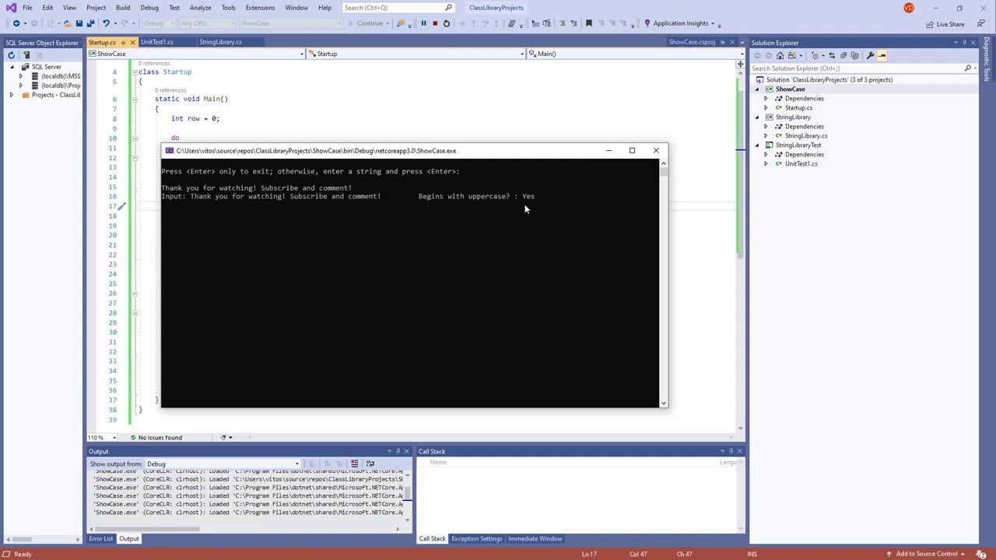